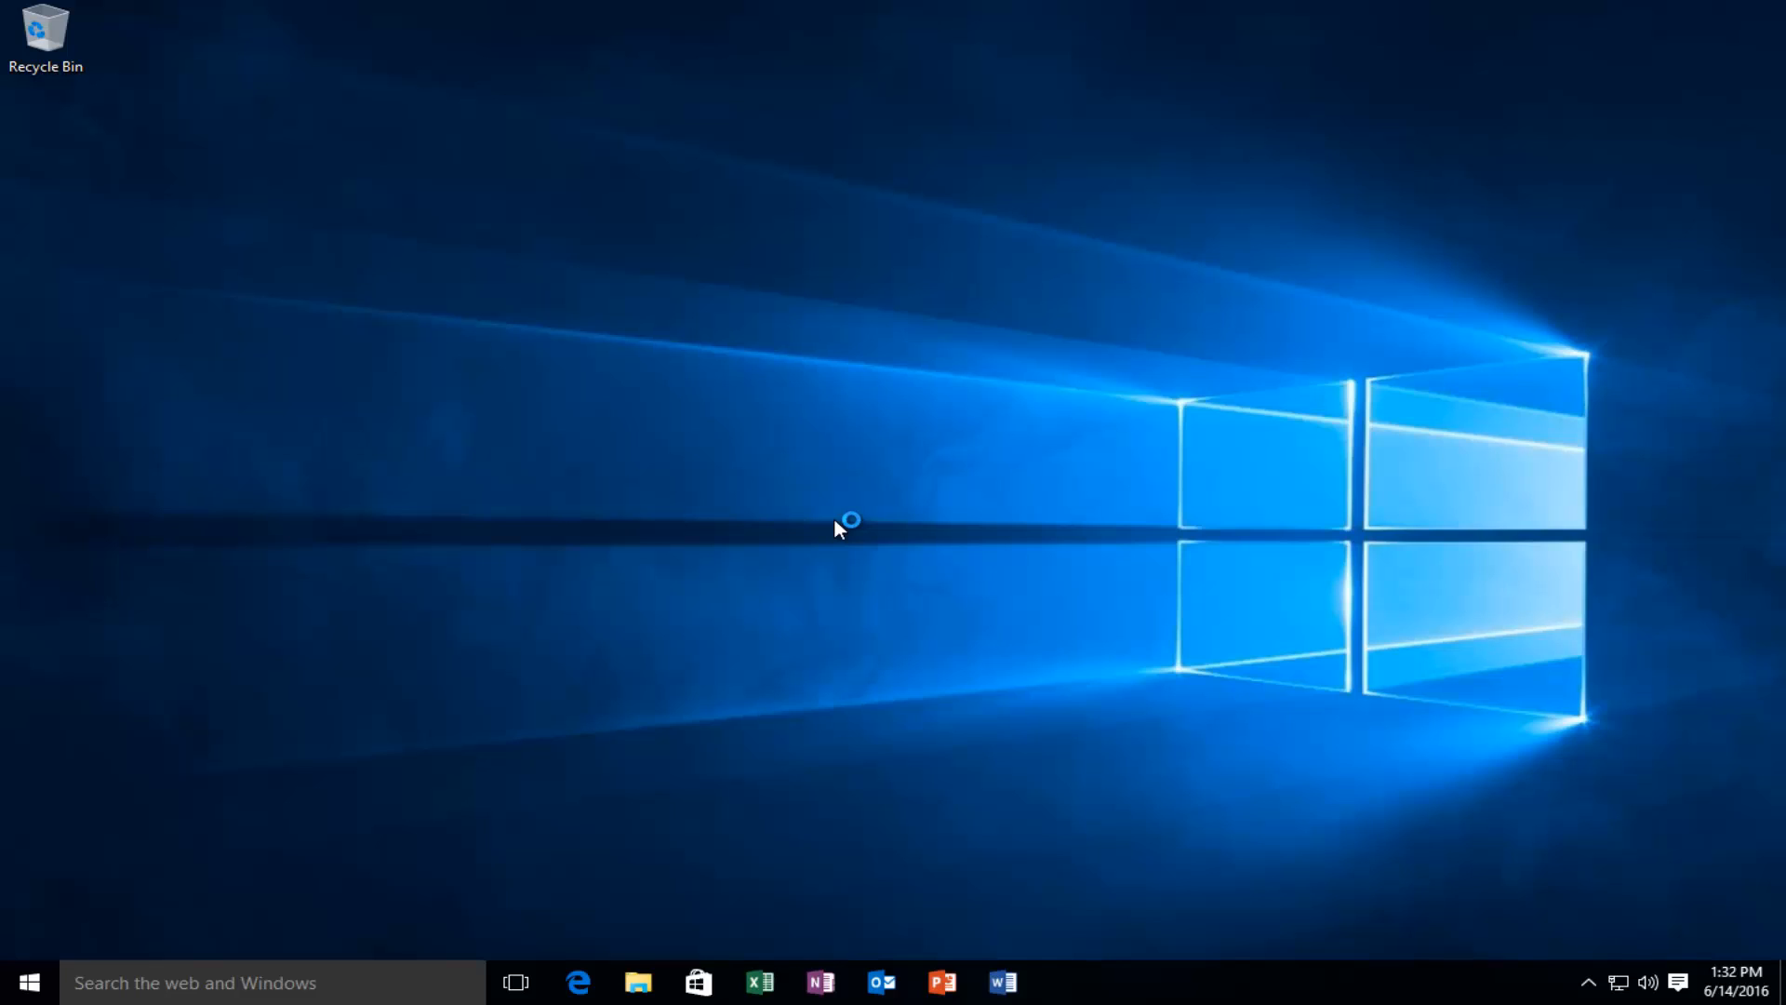
pyautogui.moveTo(839, 530)
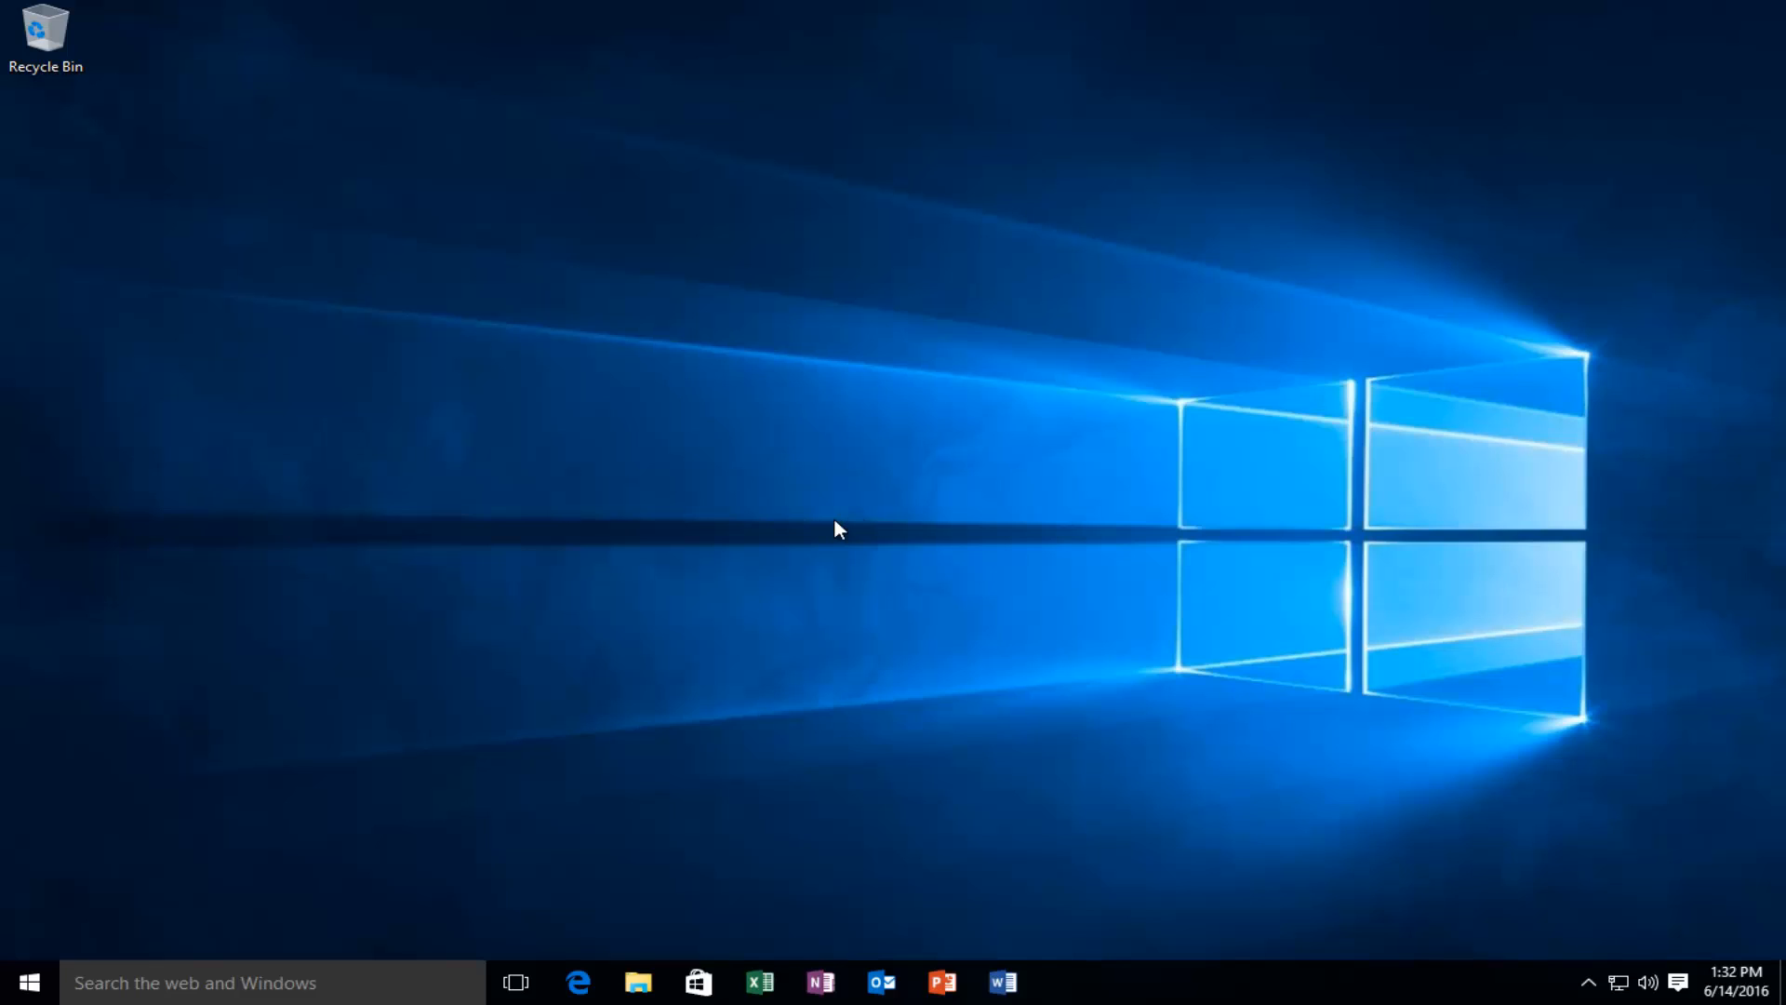
pyautogui.moveTo(810, 445)
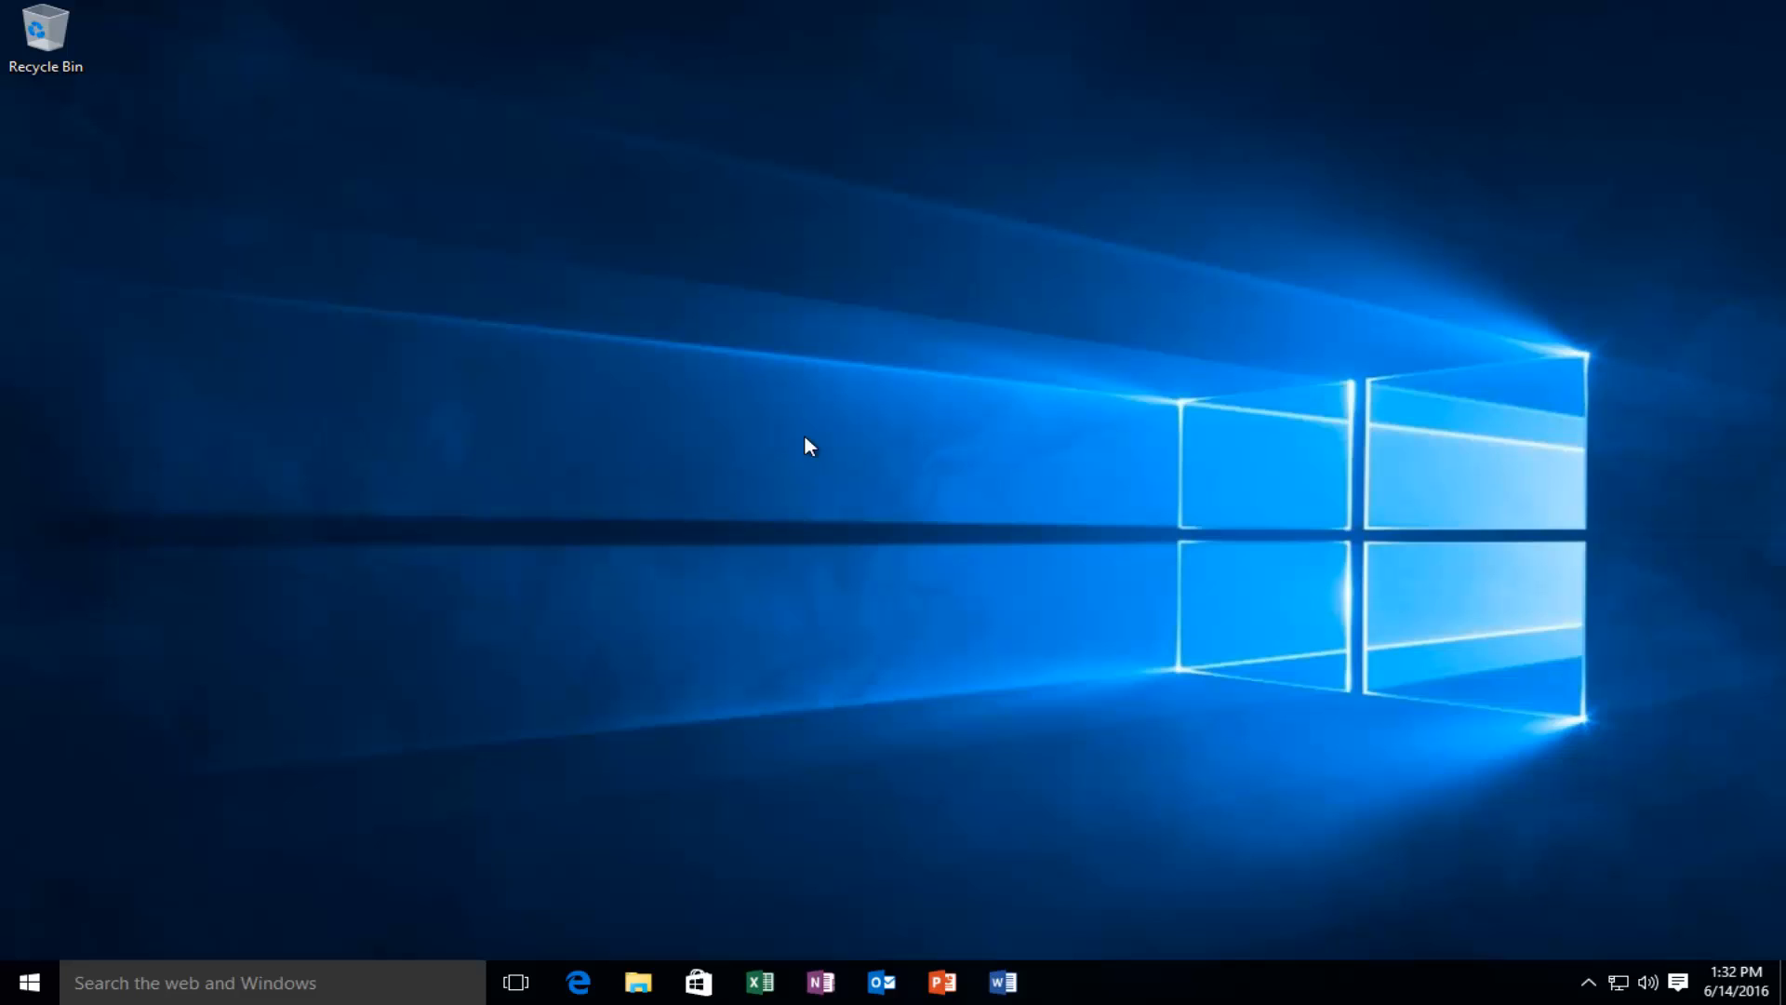
pyautogui.moveTo(910, 560)
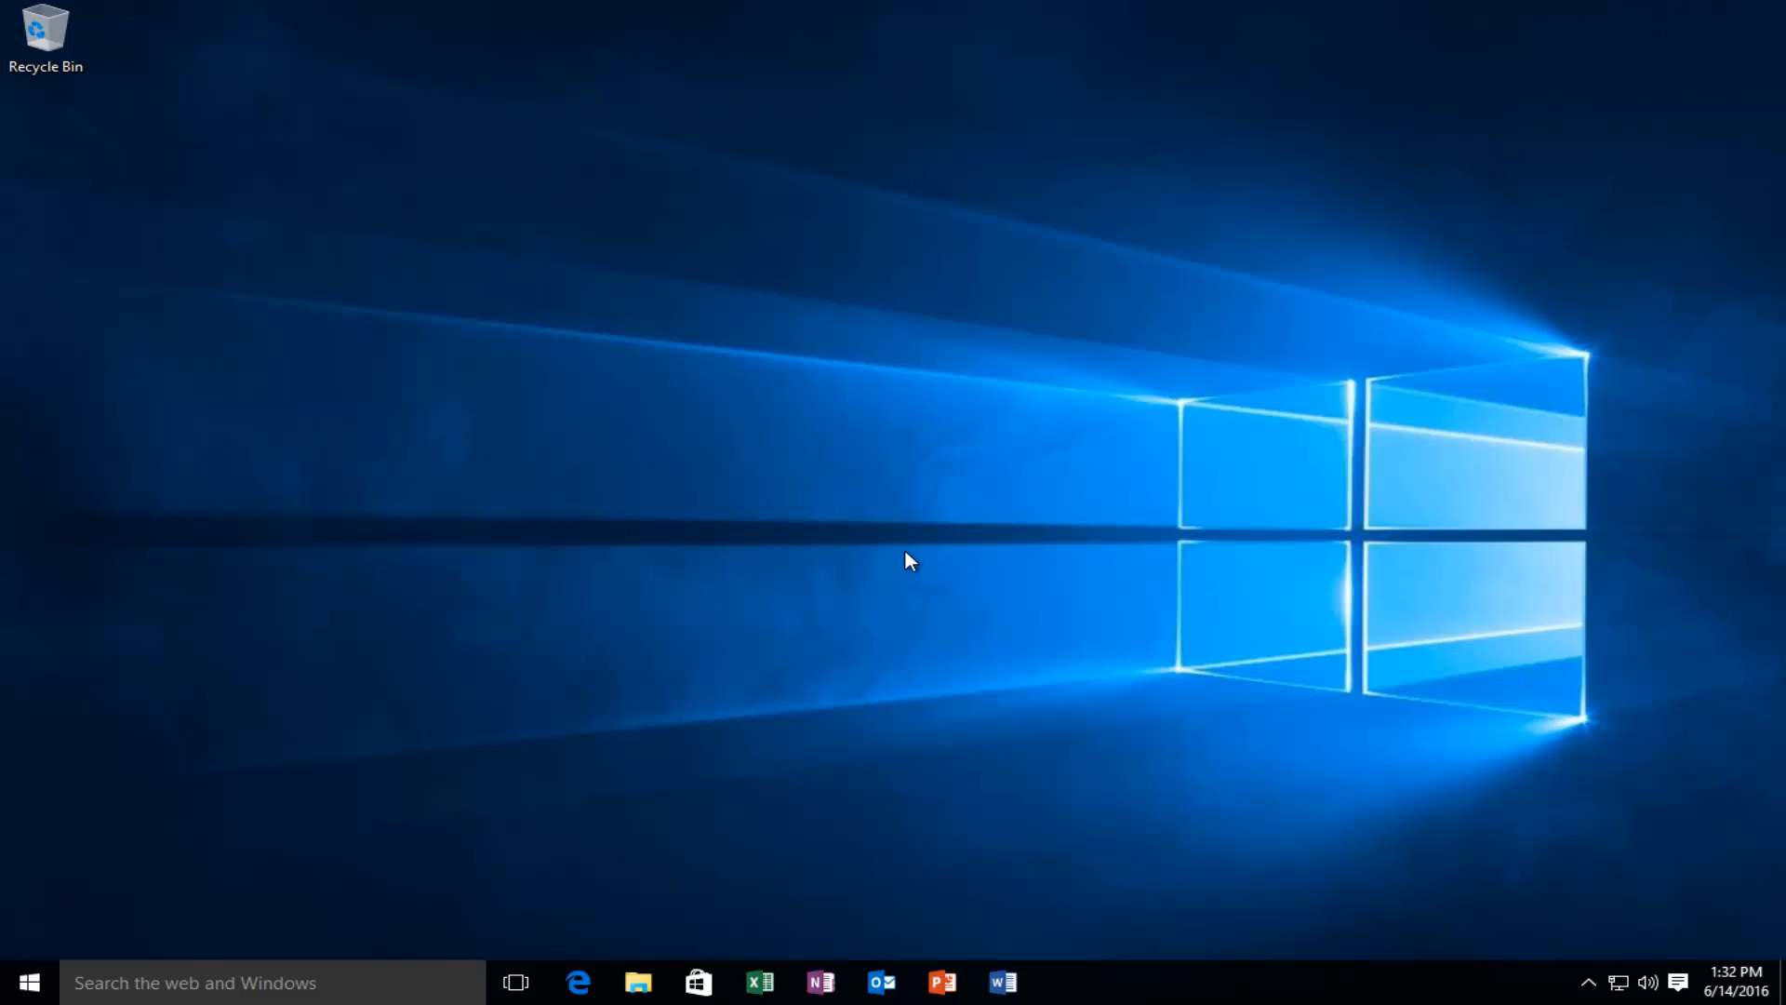
pyautogui.moveTo(917, 554)
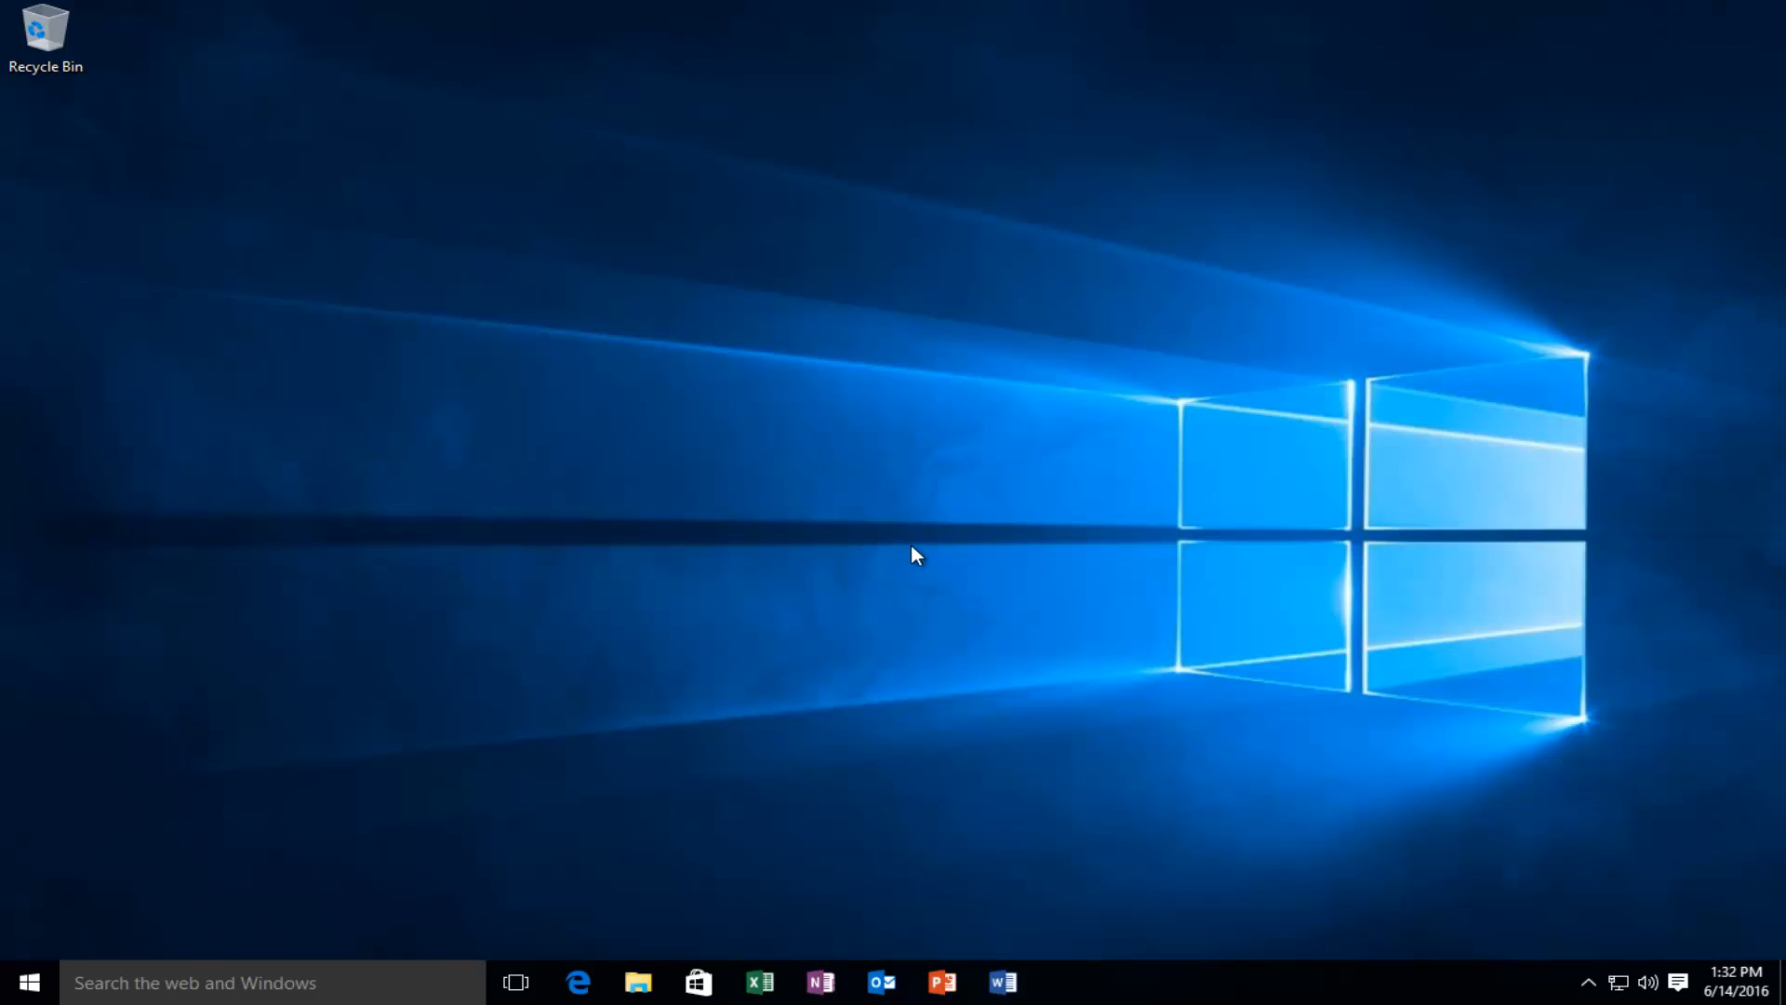
pyautogui.moveTo(1559, 4)
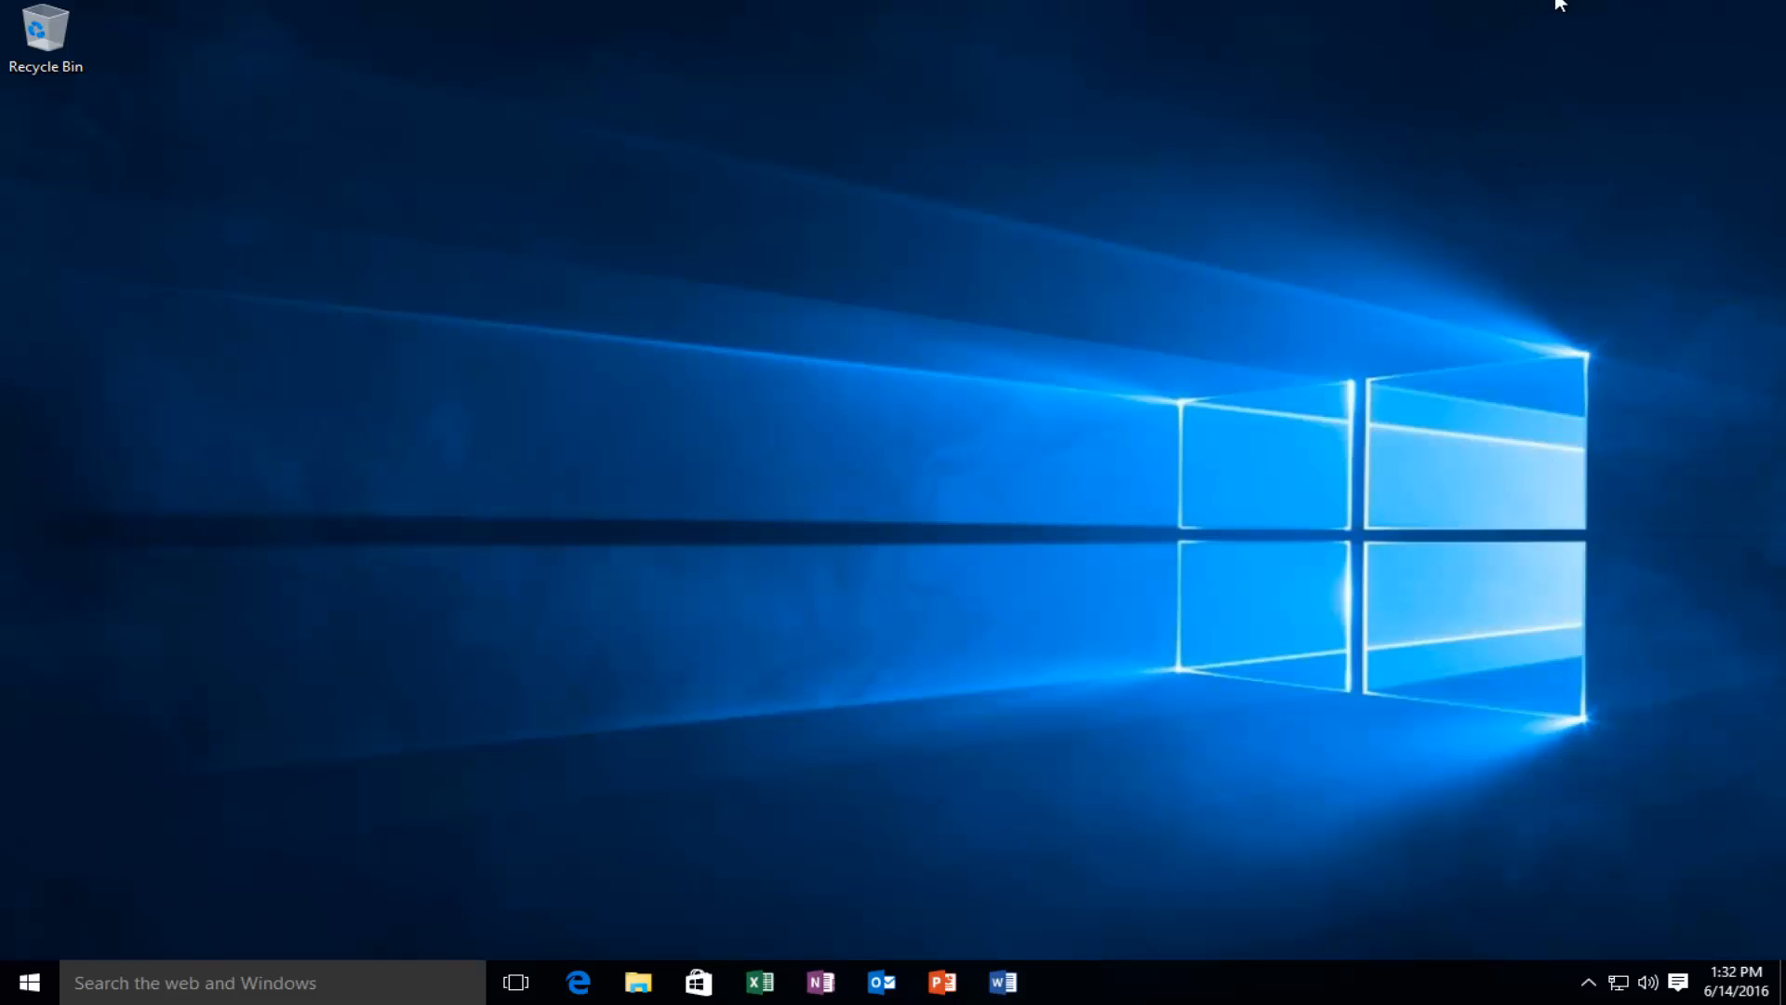
pyautogui.moveTo(376, 673)
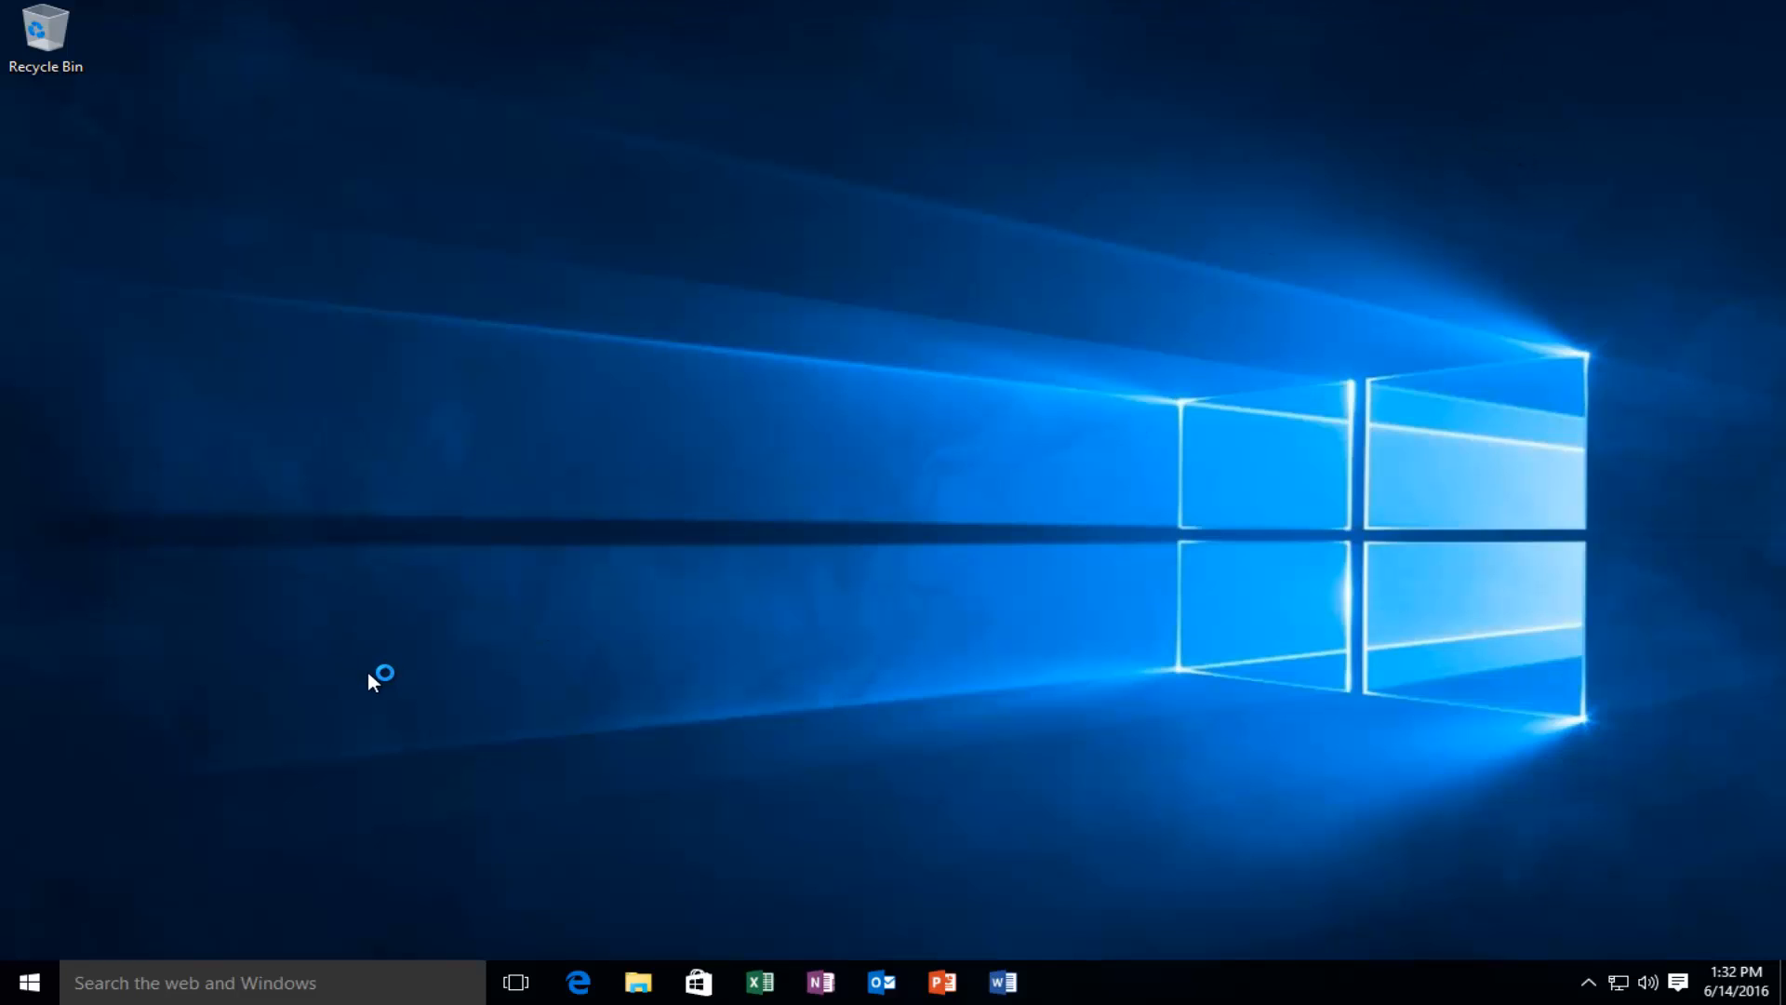
pyautogui.moveTo(360, 552)
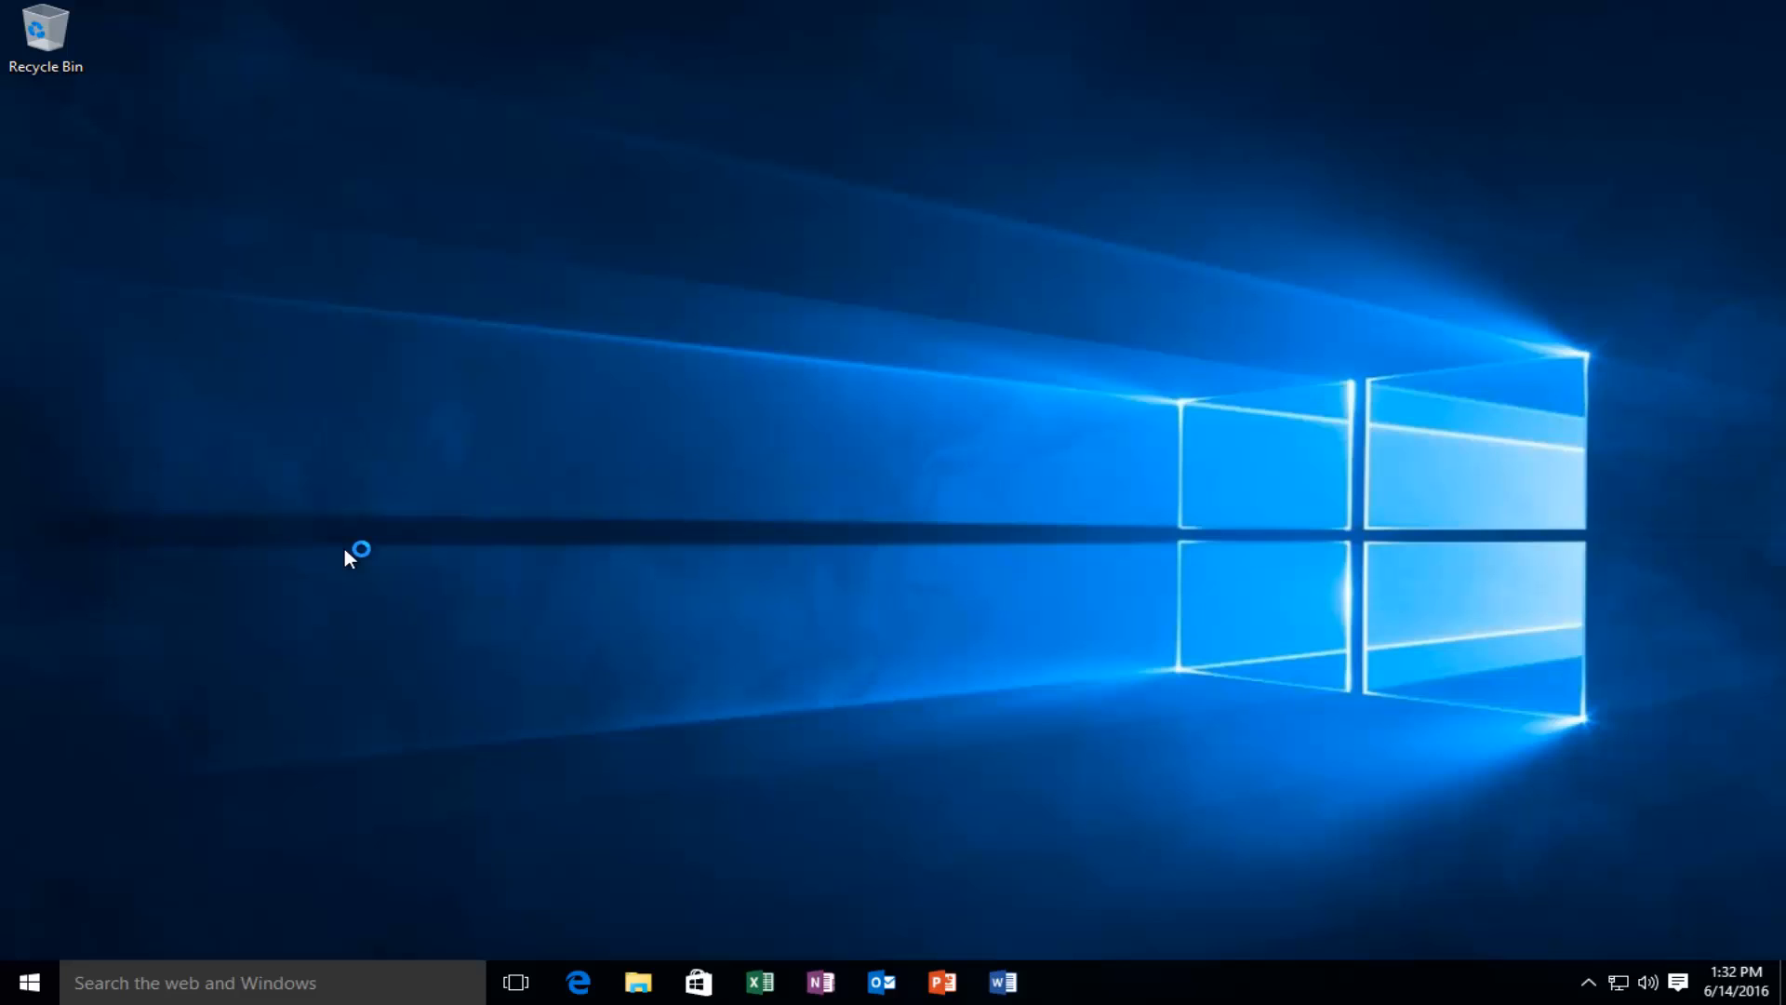
pyautogui.moveTo(381, 525)
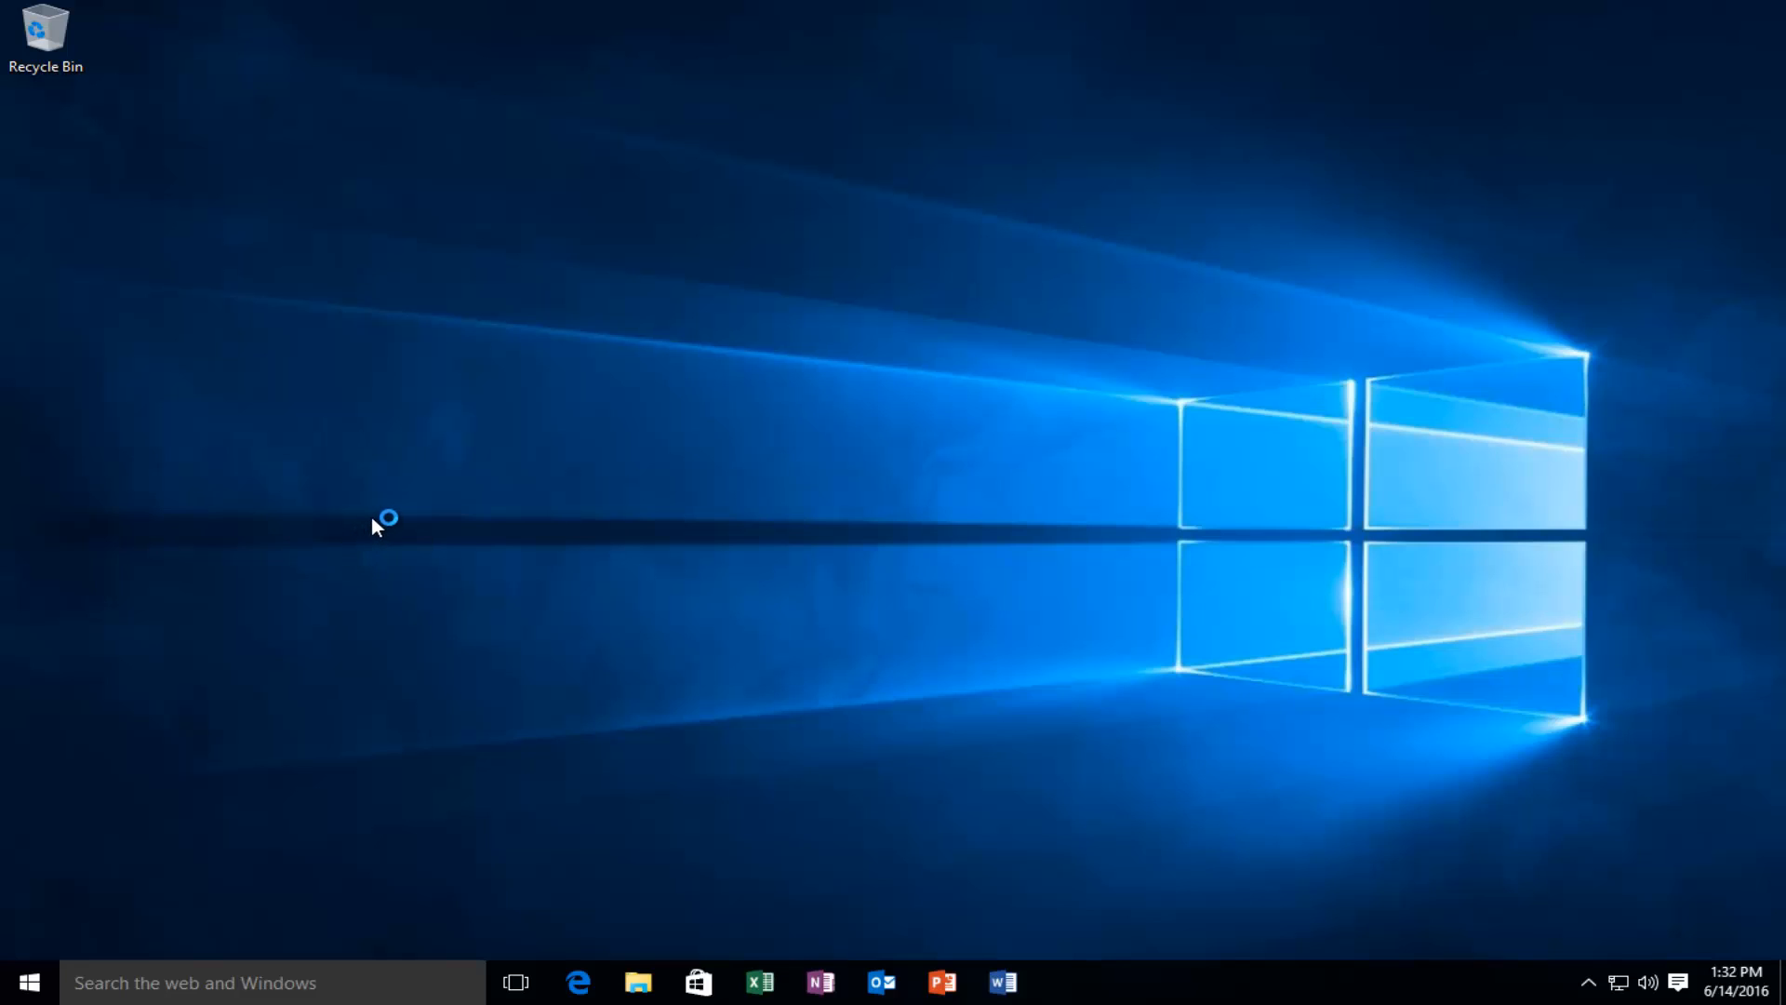
pyautogui.moveTo(378, 526)
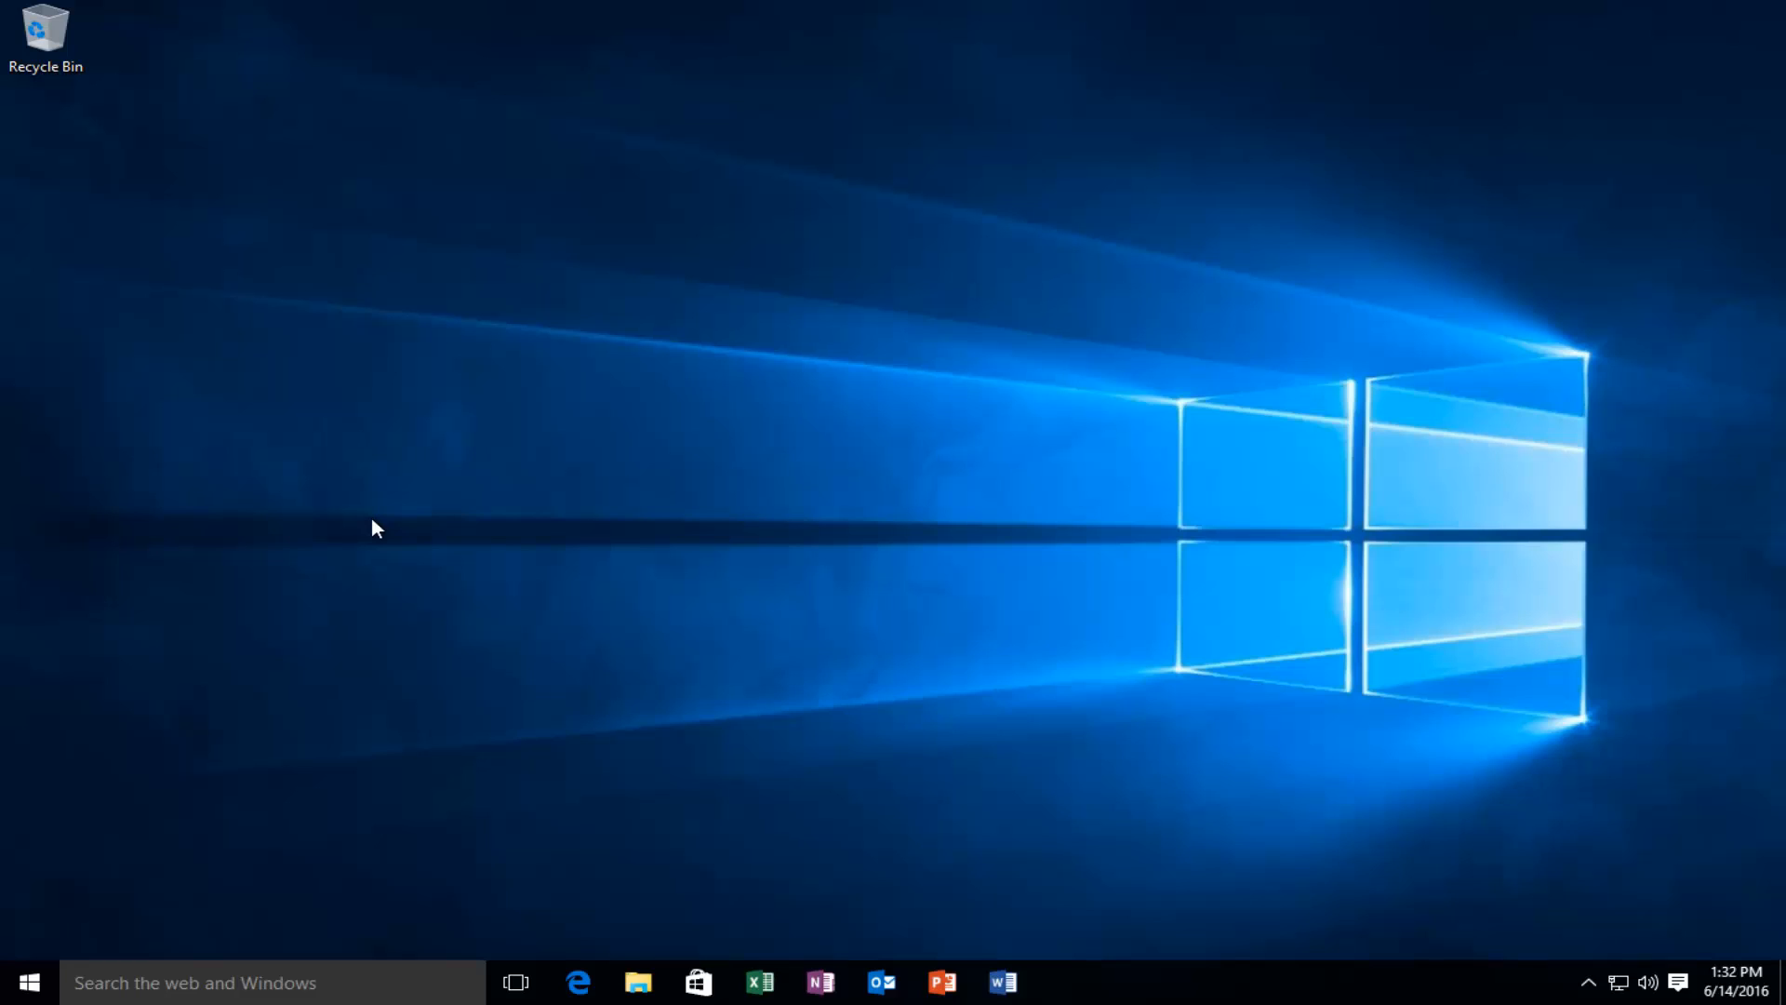
pyautogui.moveTo(506, 394)
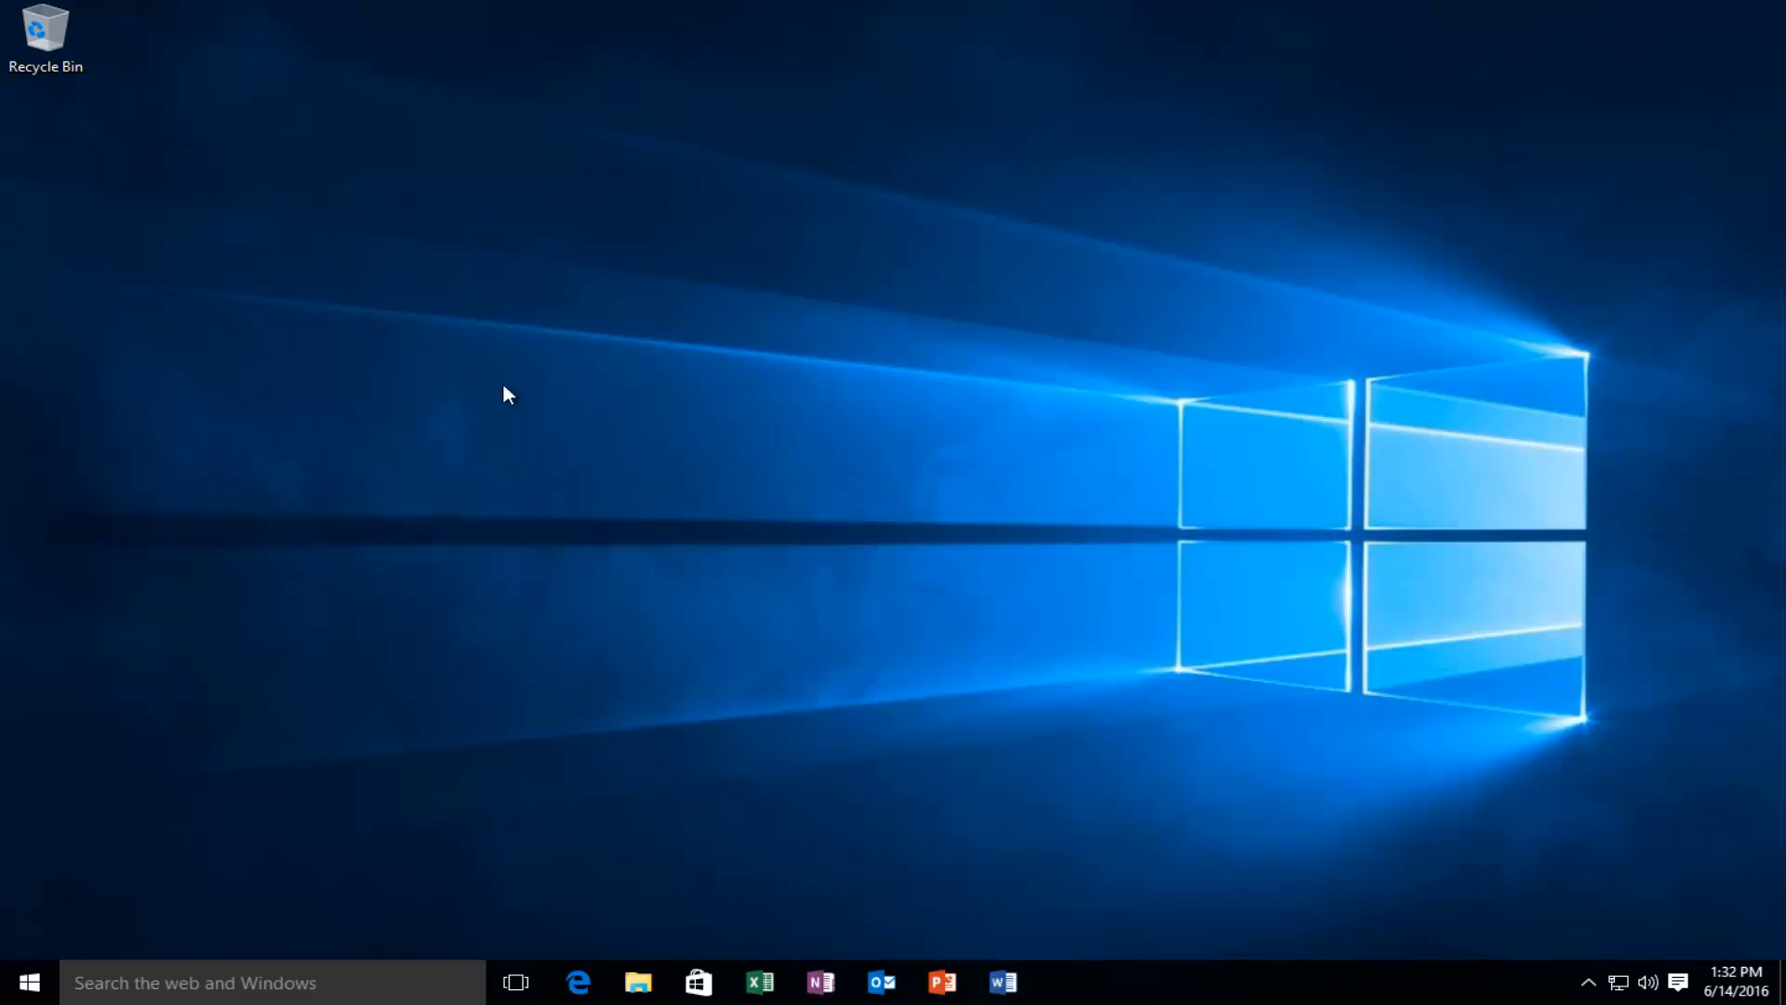
pyautogui.moveTo(718, 500)
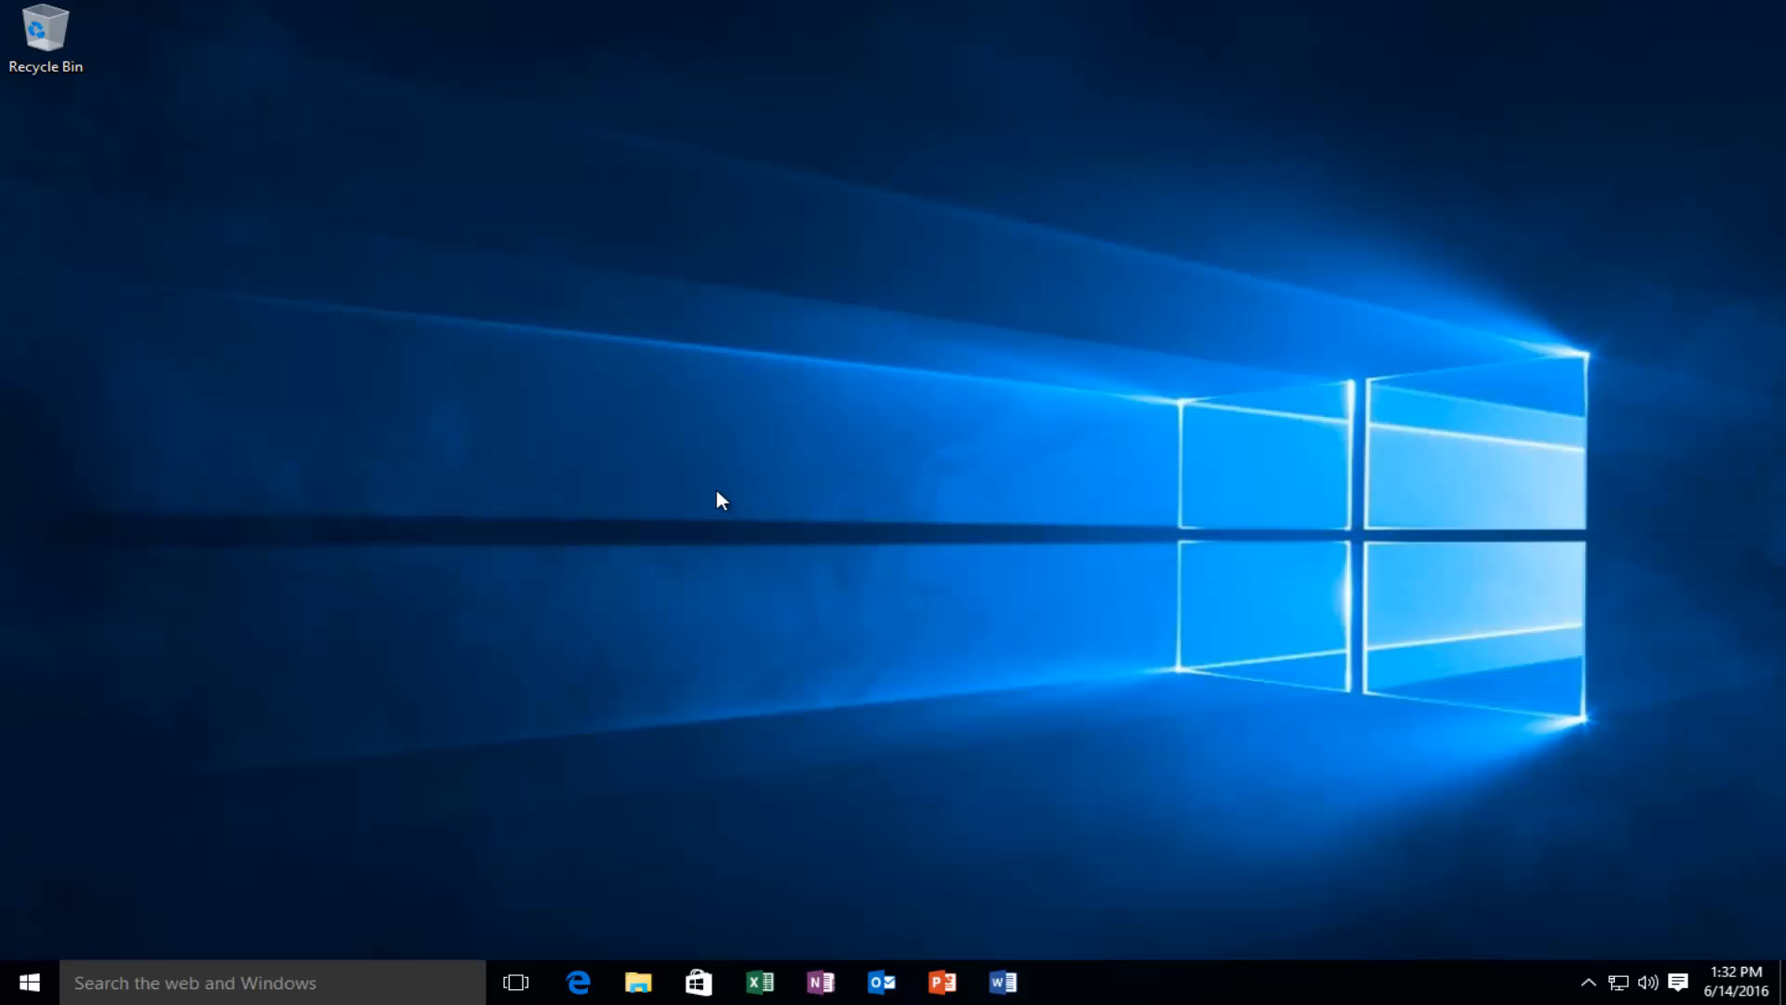
pyautogui.moveTo(709, 389)
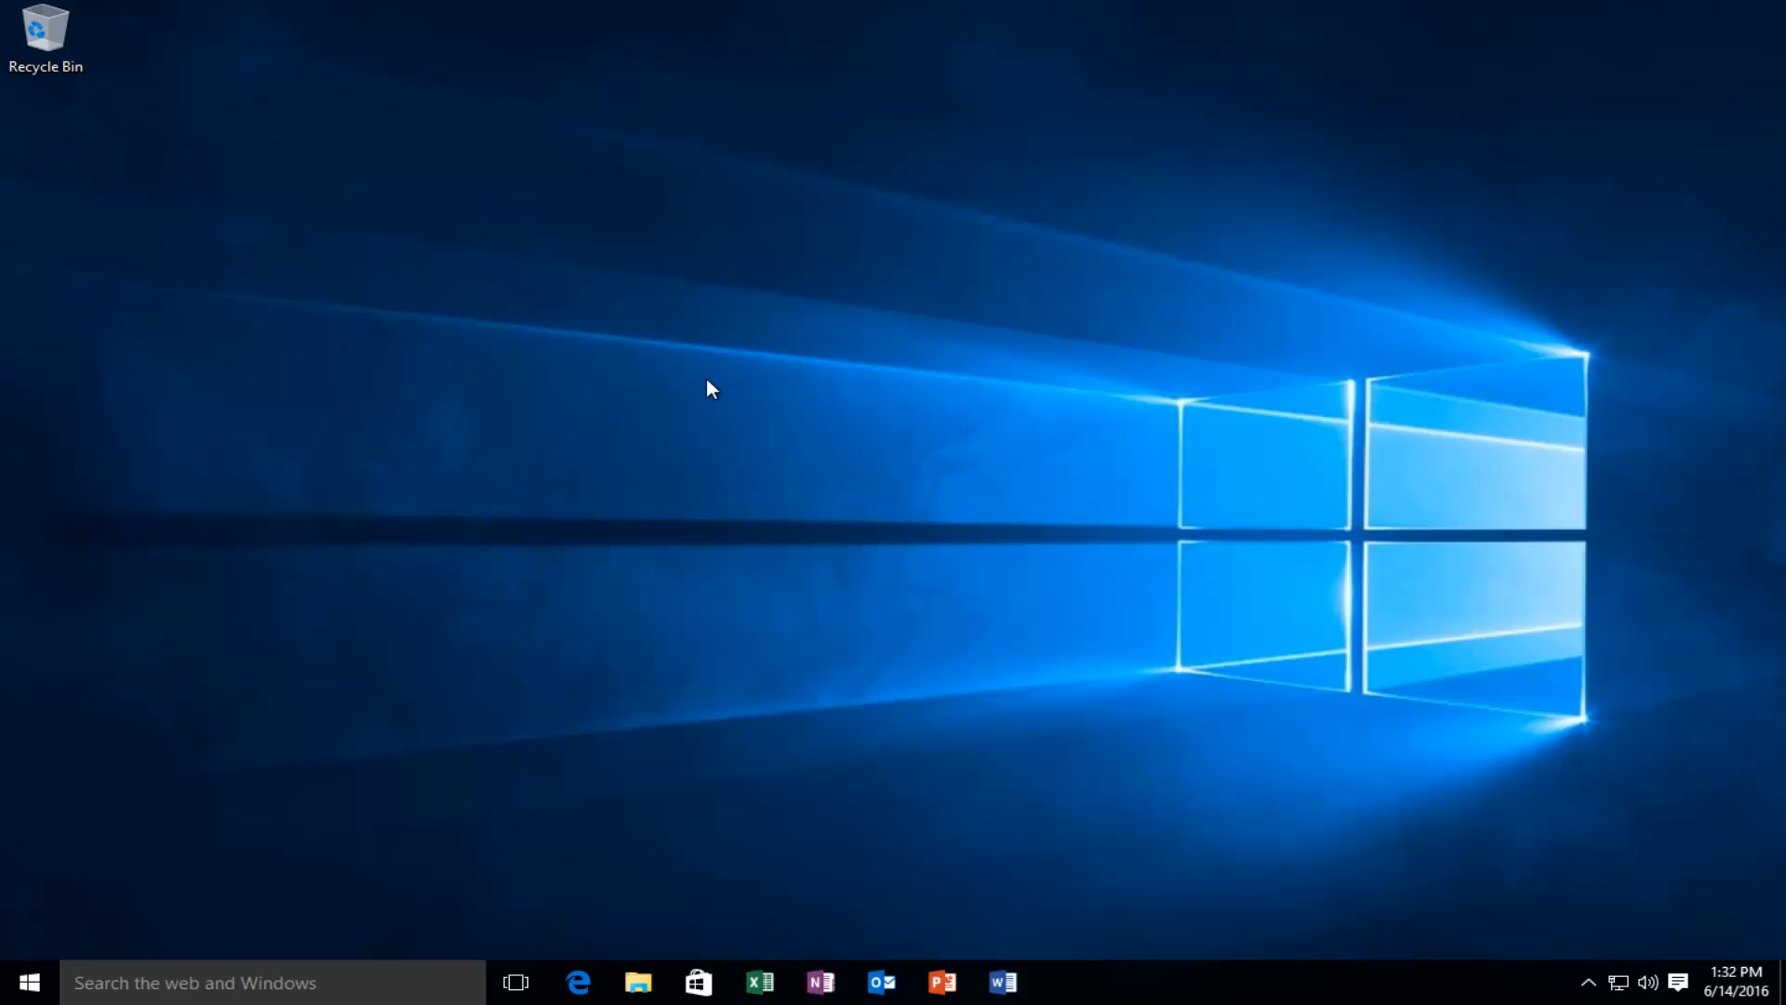
pyautogui.moveTo(653, 300)
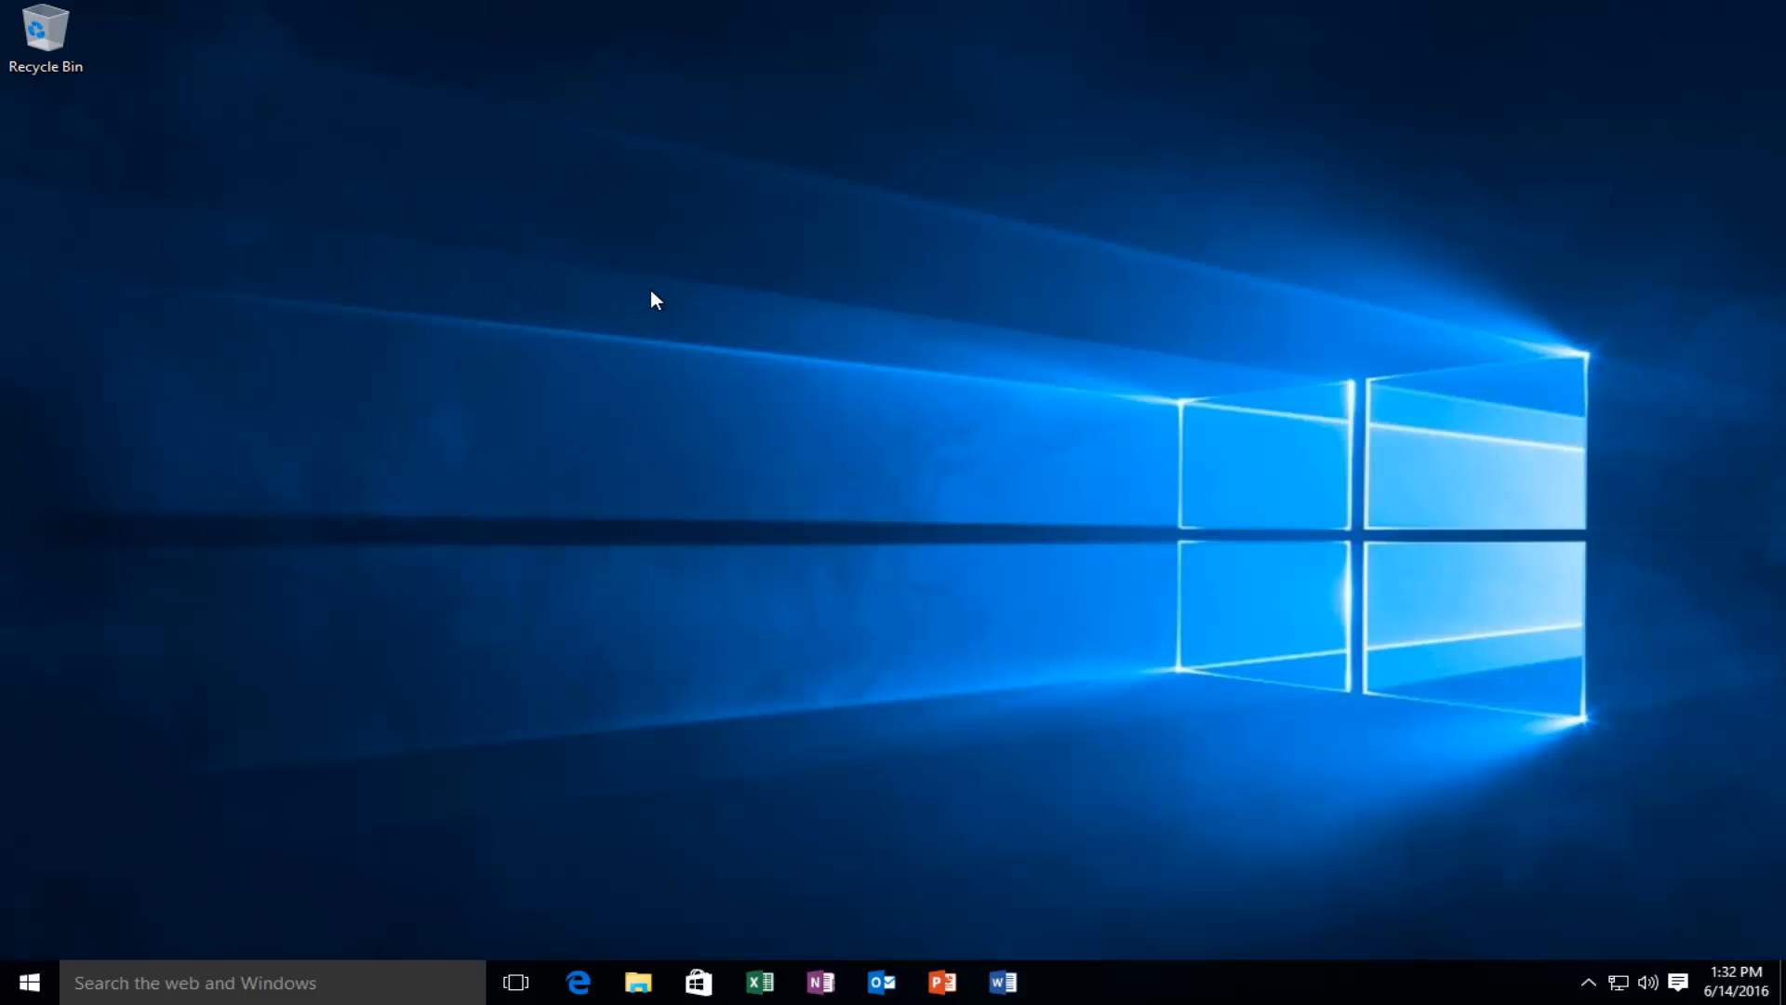
pyautogui.moveTo(637, 394)
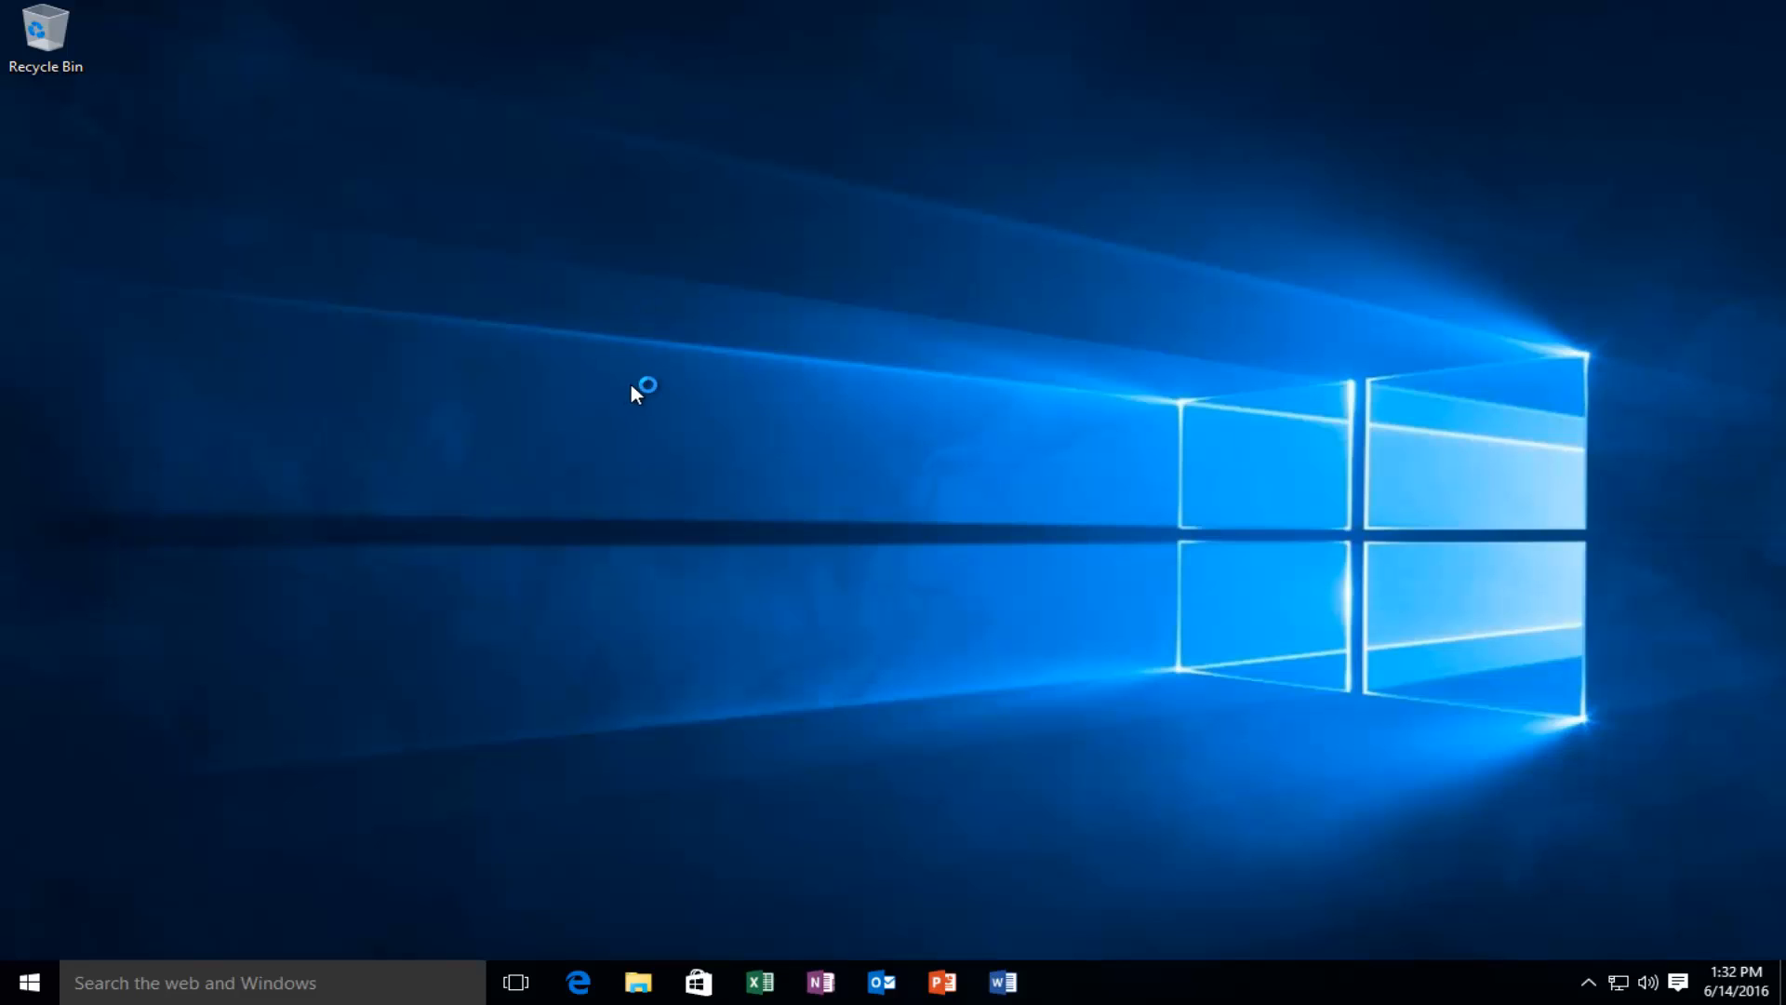
pyautogui.moveTo(676, 400)
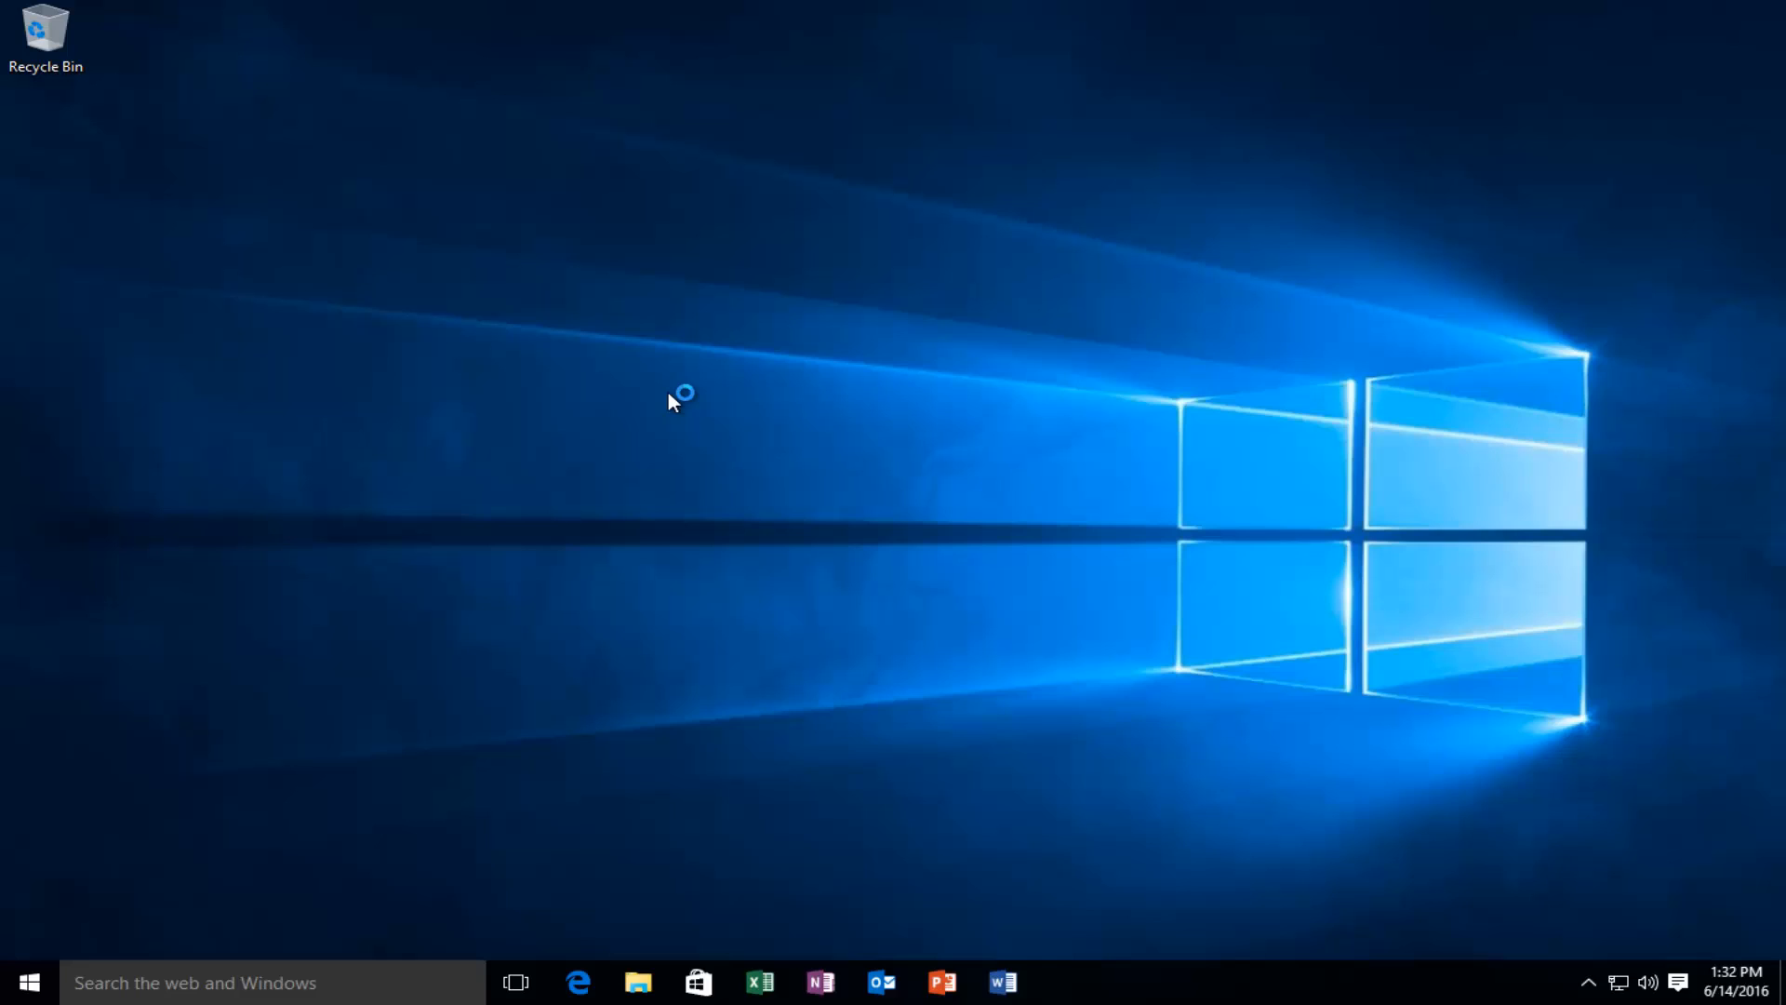
pyautogui.moveTo(809, 402)
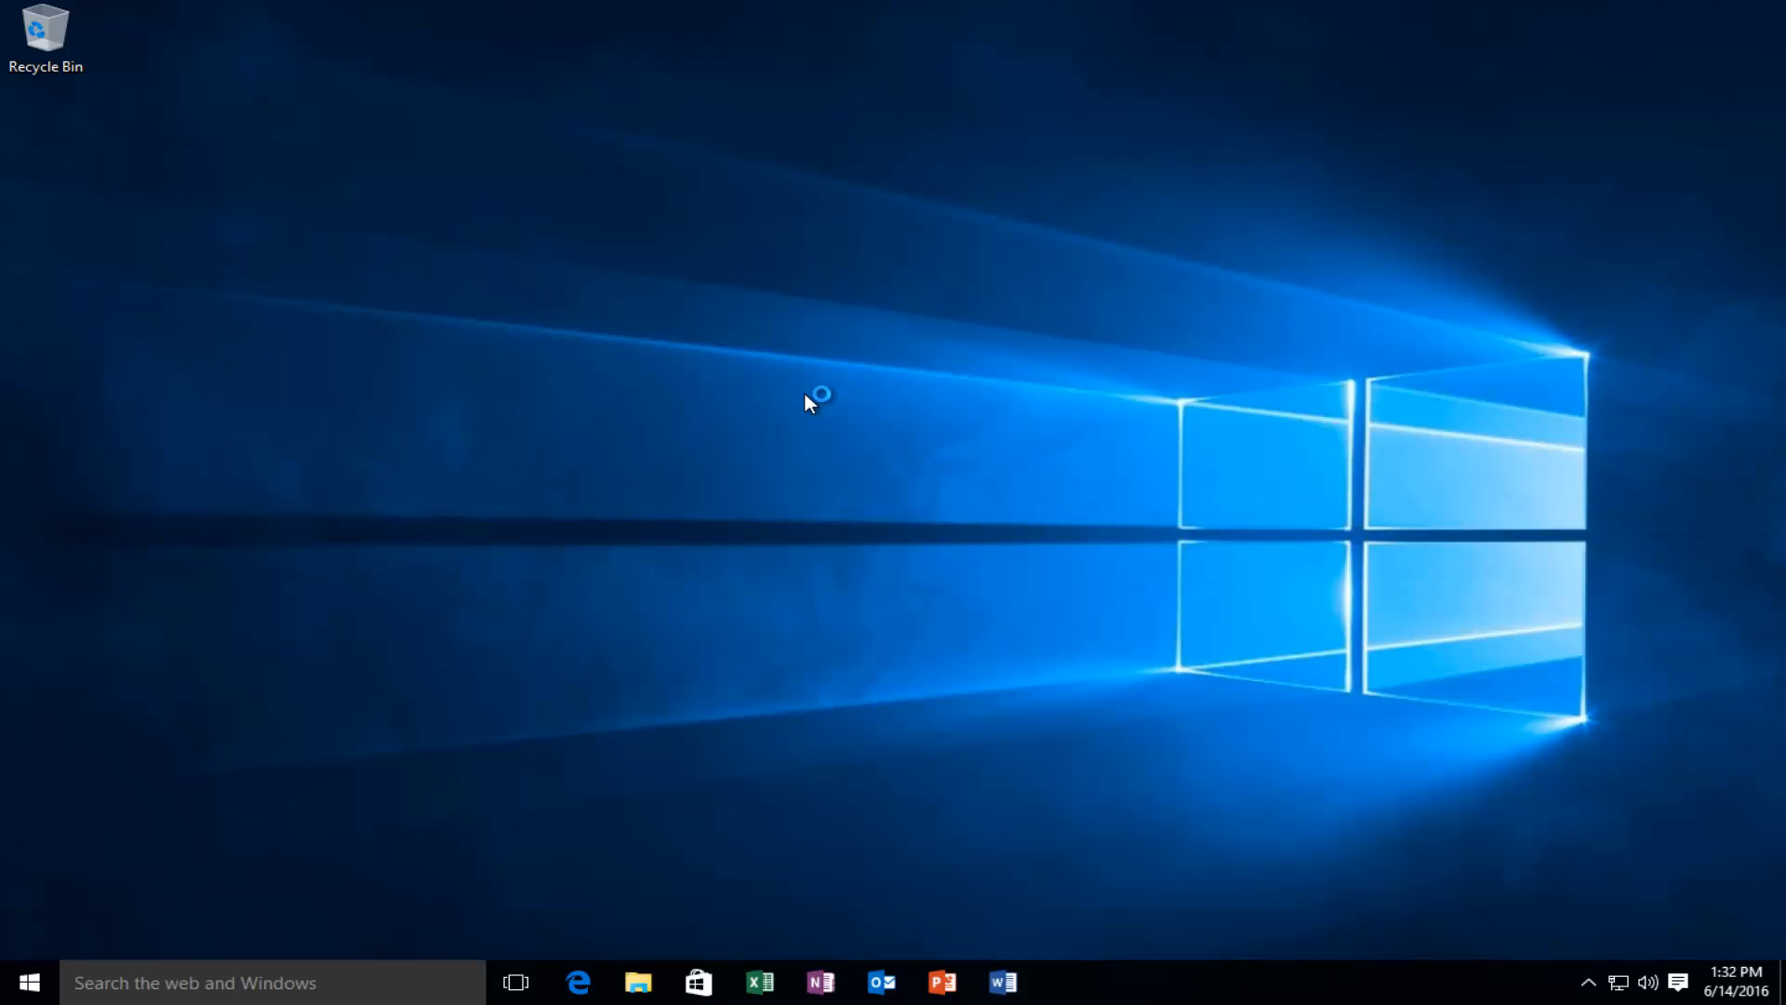
pyautogui.moveTo(835, 407)
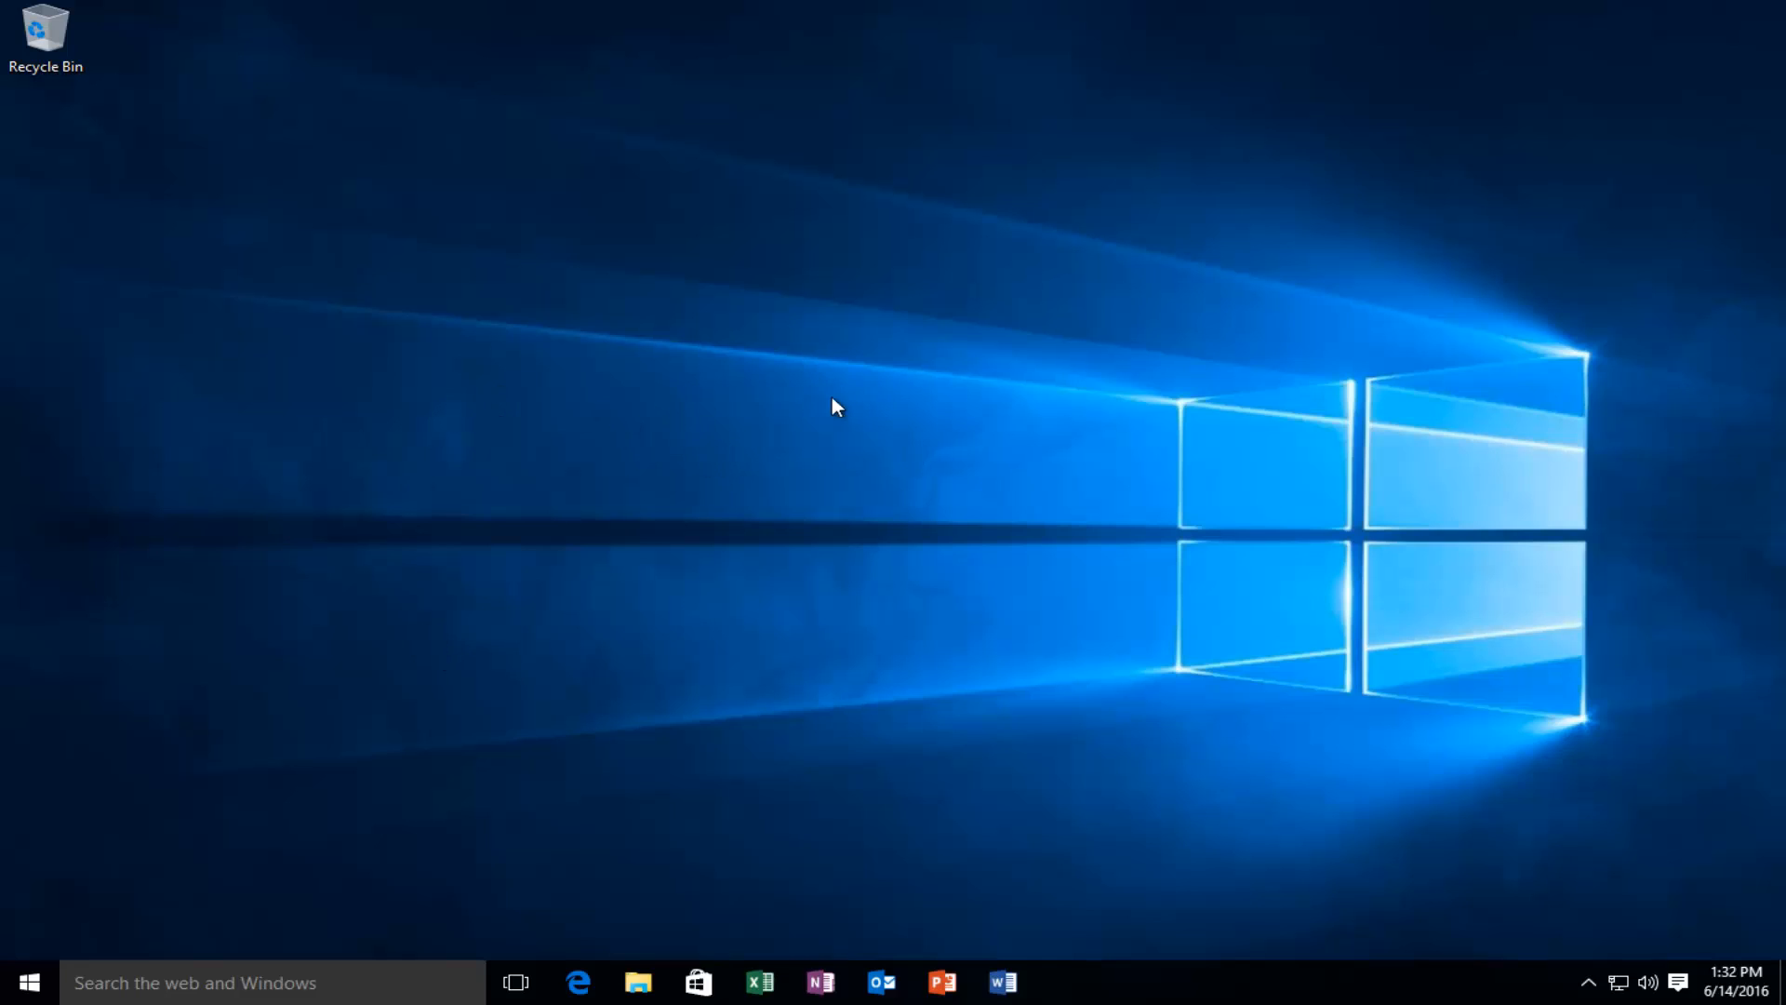
pyautogui.moveTo(638, 489)
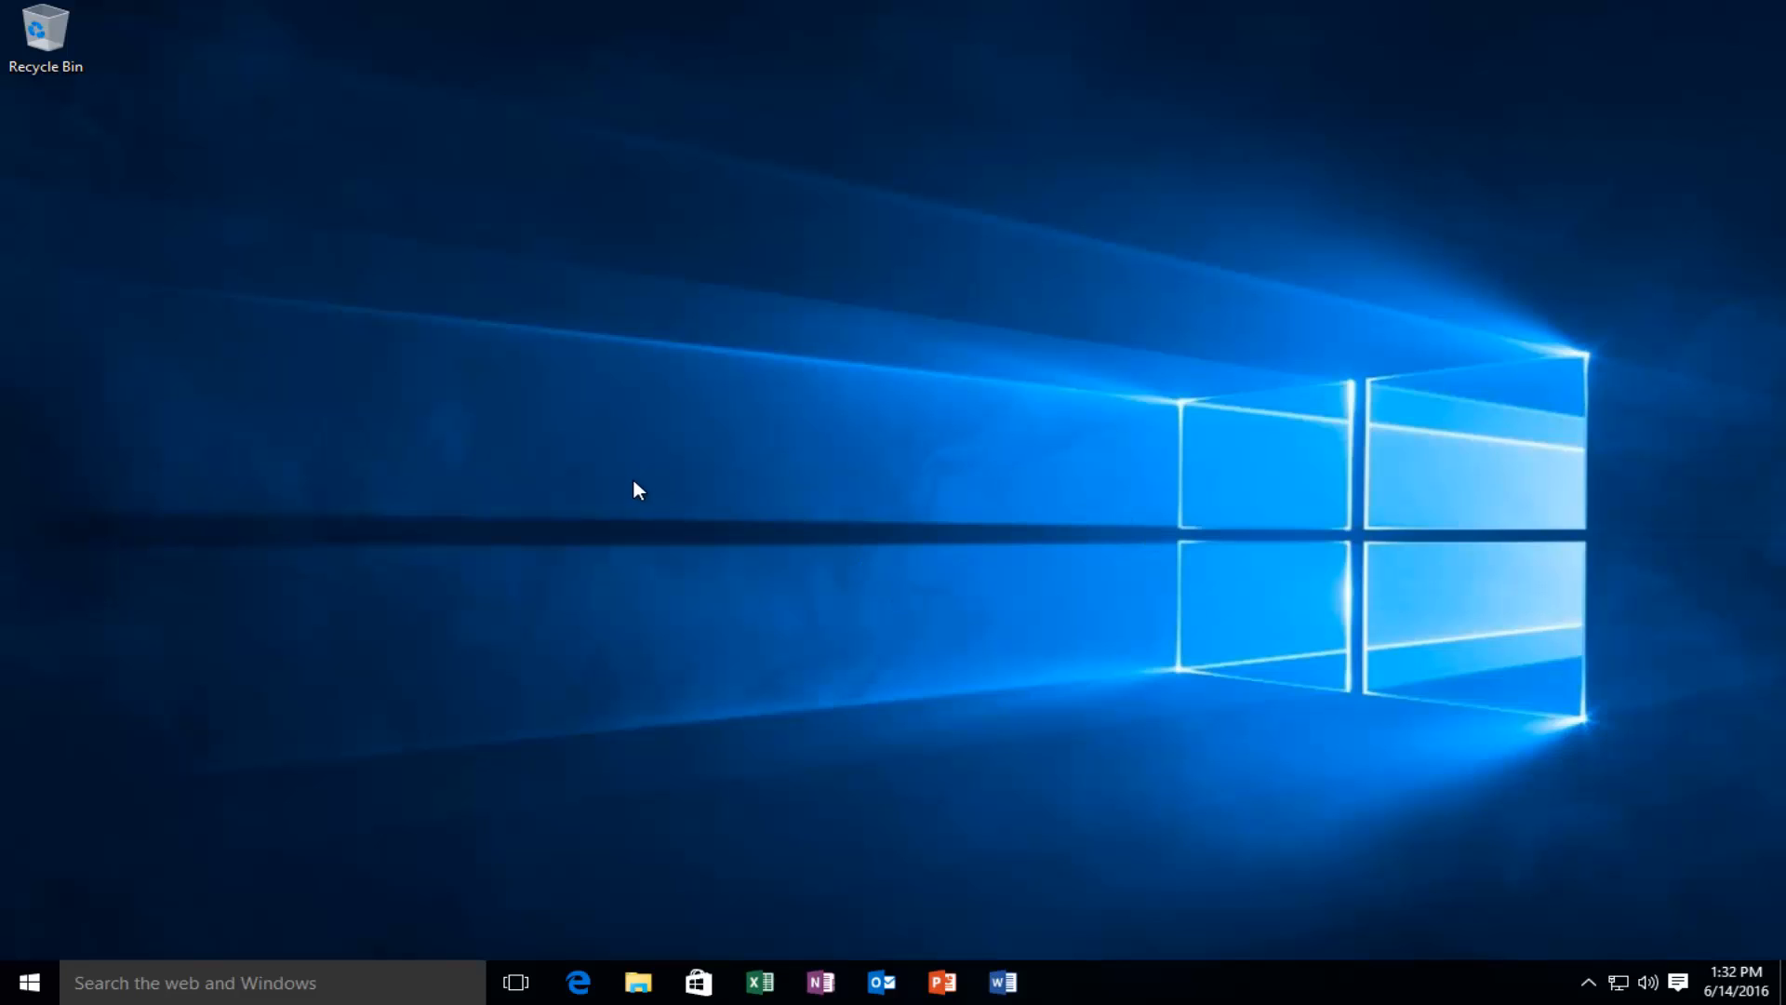
pyautogui.moveTo(770, 452)
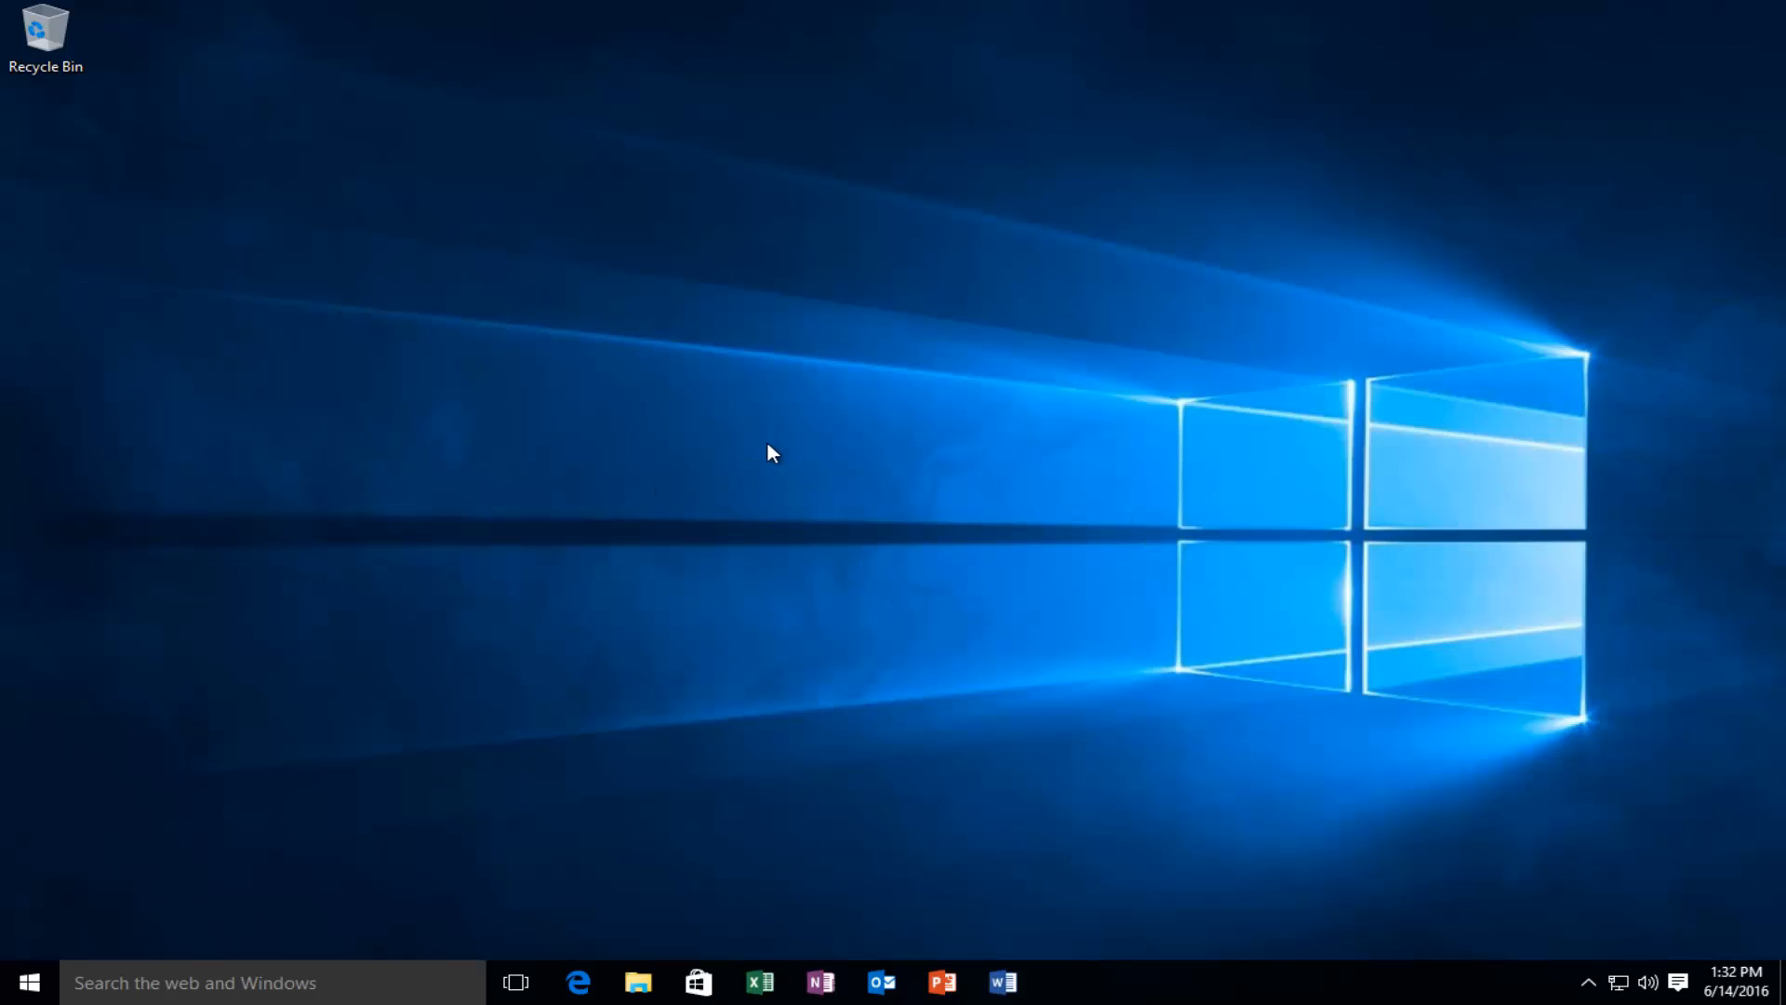
pyautogui.moveTo(986, 412)
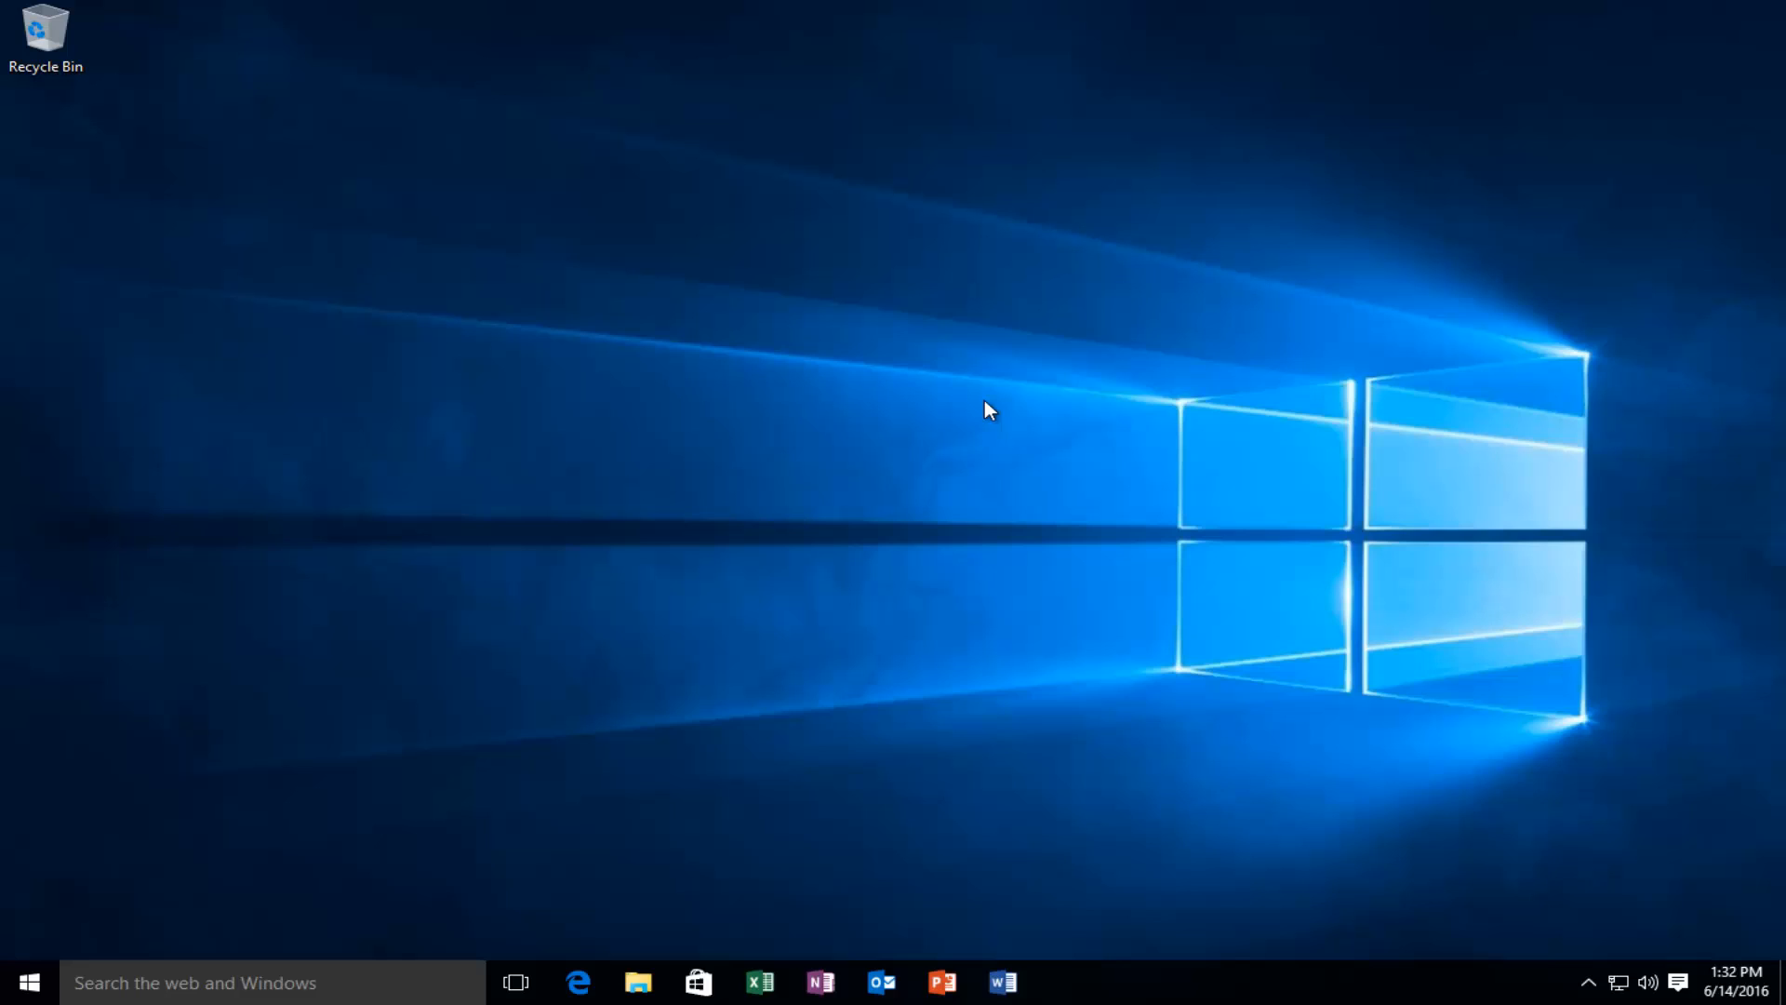
pyautogui.moveTo(765, 529)
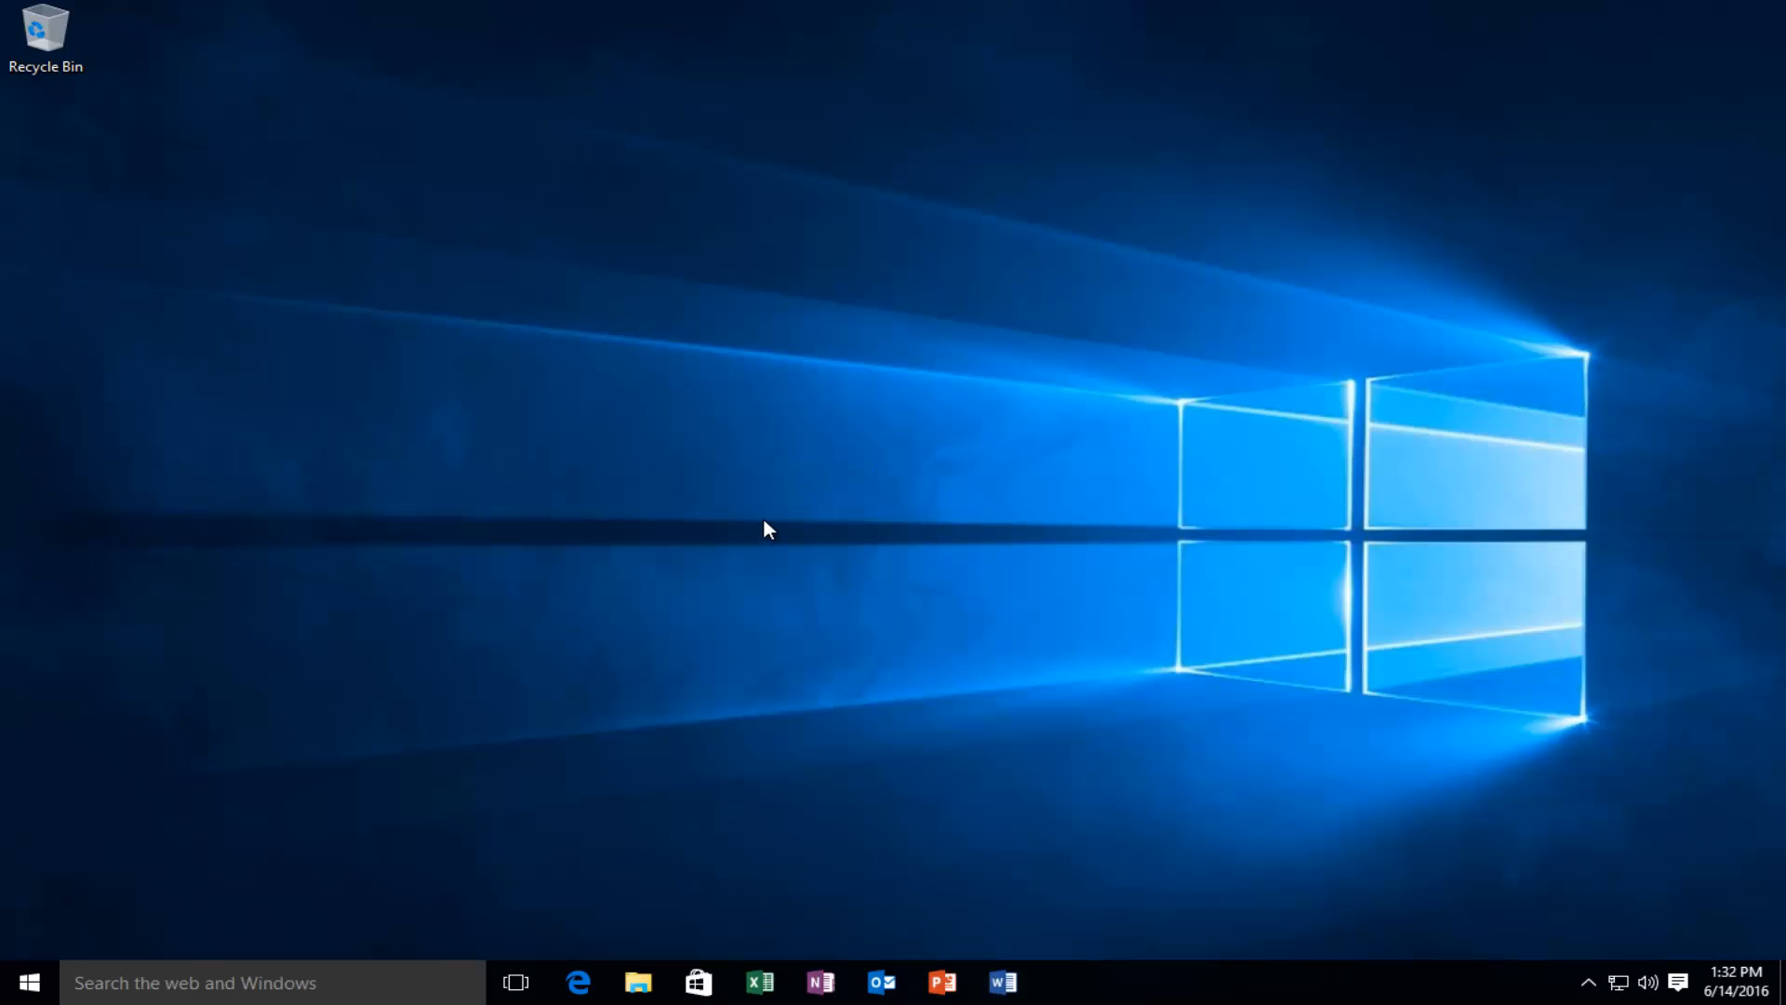
pyautogui.moveTo(986, 590)
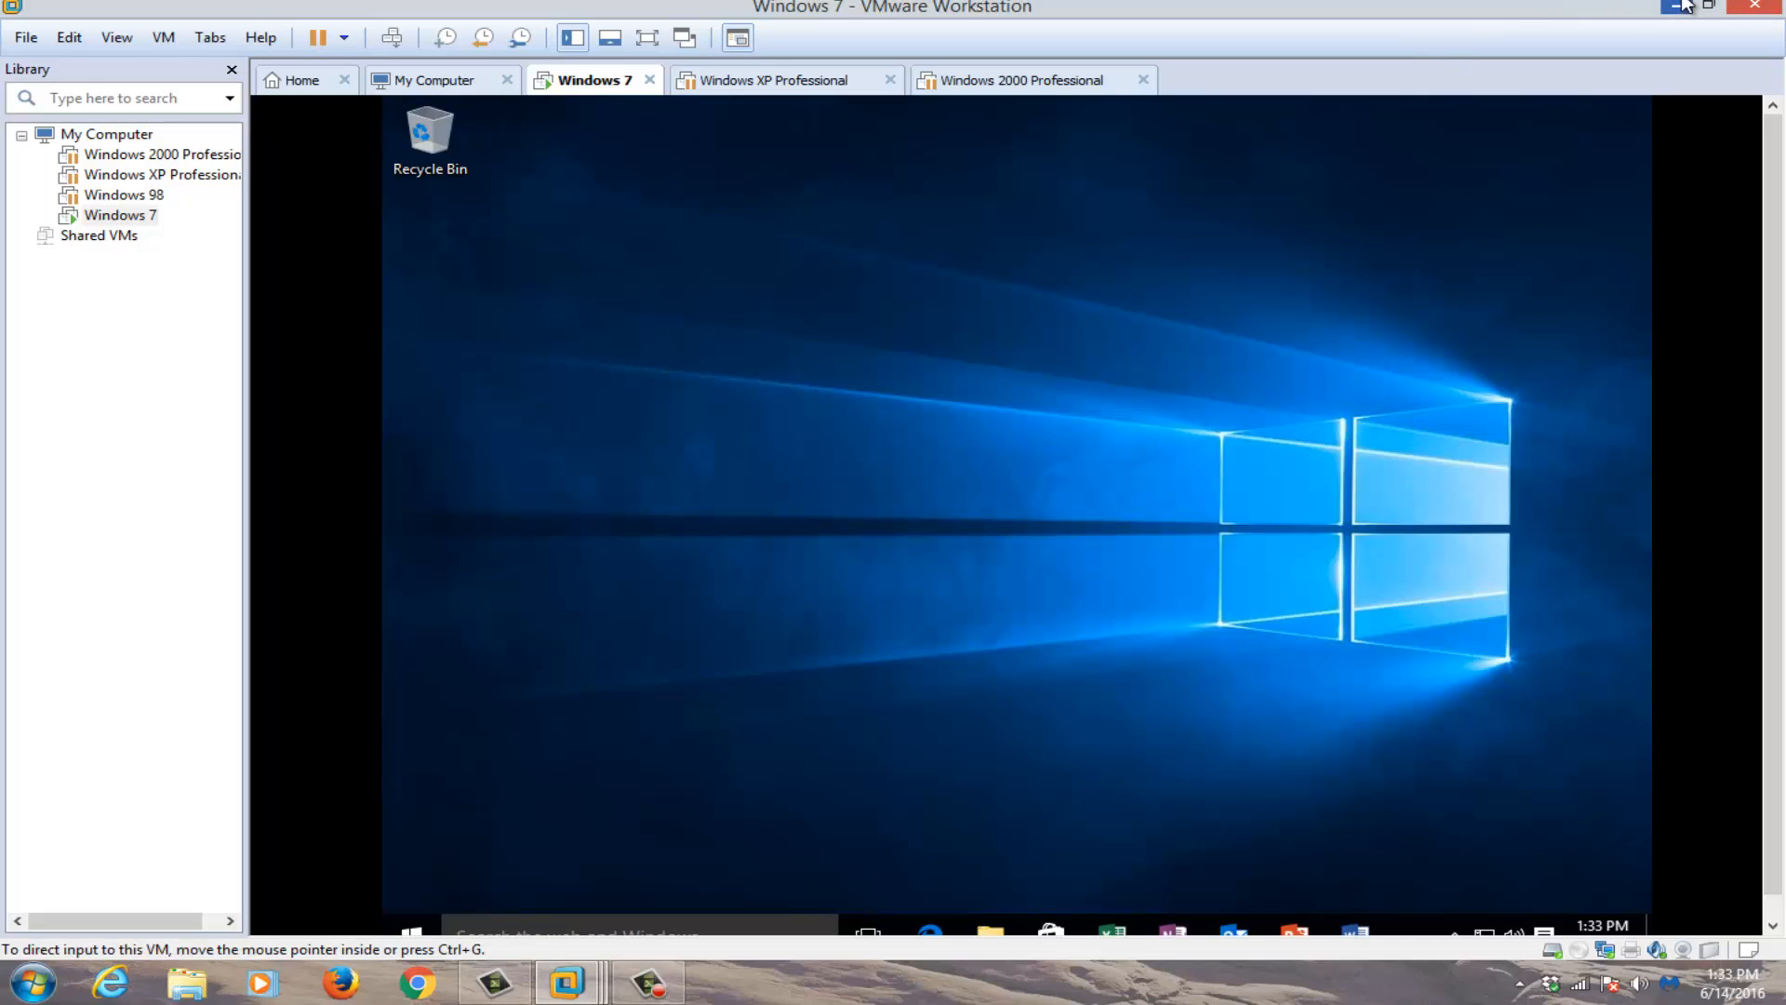
# Step: Minimize the VMware Workstation window so the Windows 7 host desktop shows
pyautogui.click(1677, 8)
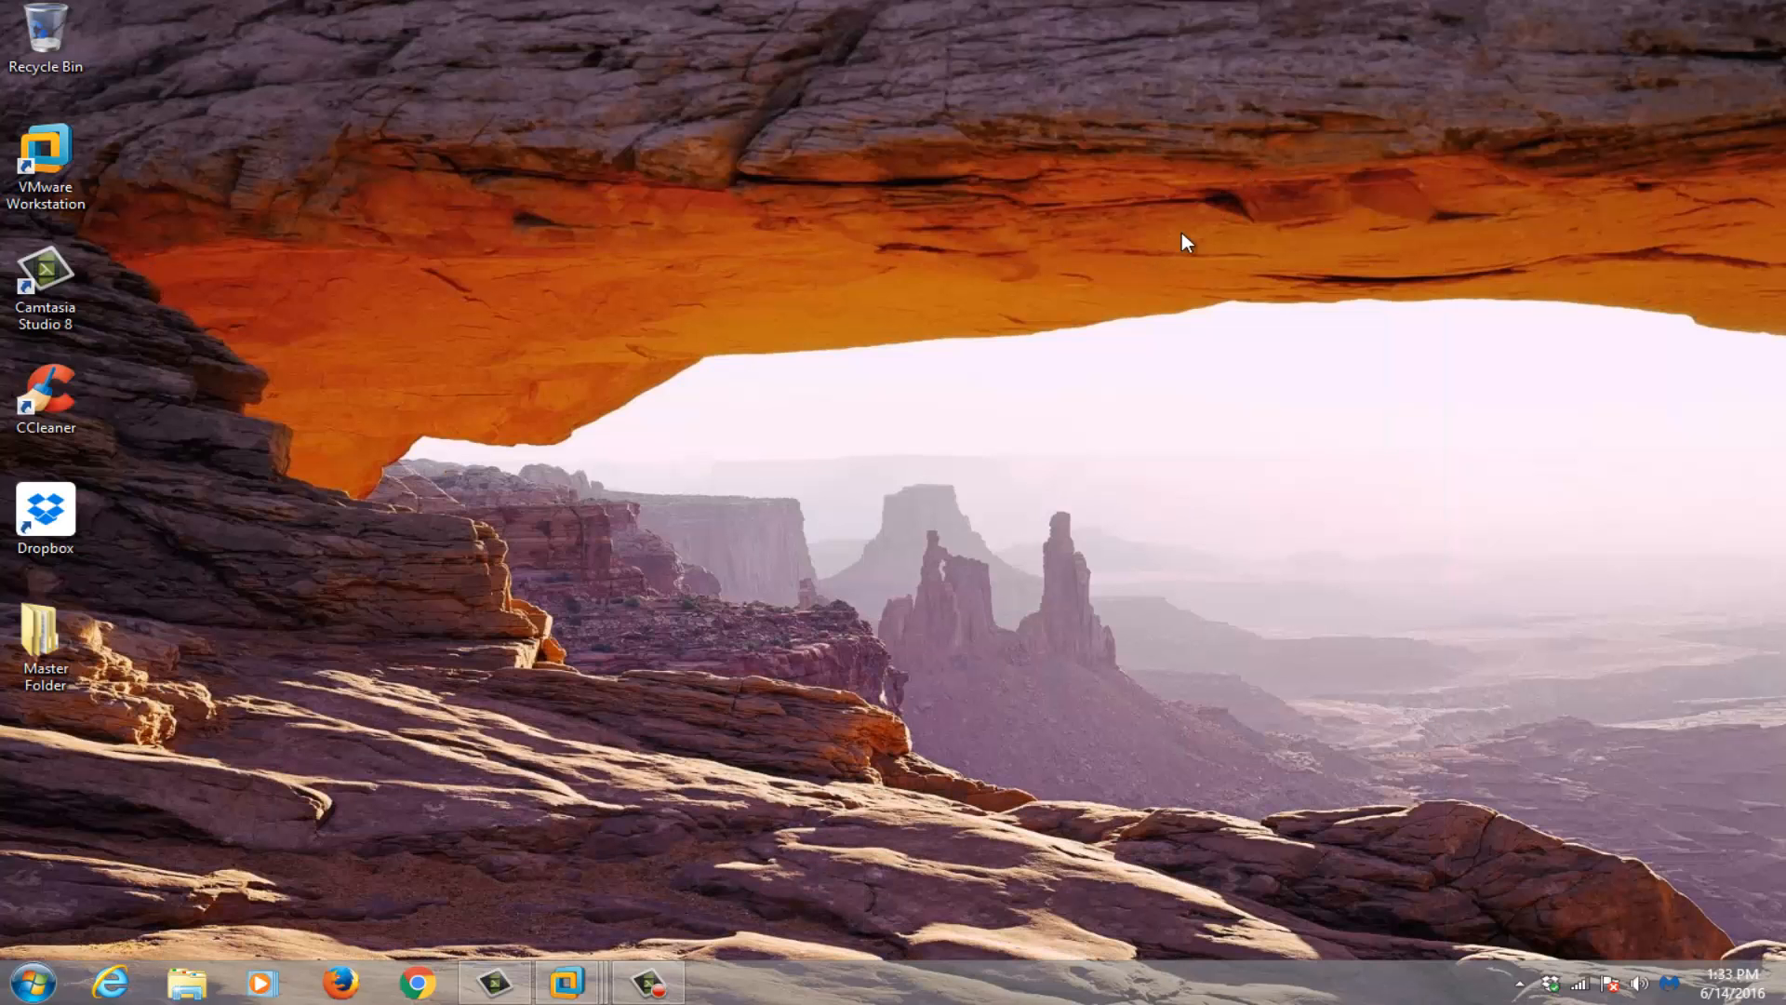
pyautogui.moveTo(1134, 499)
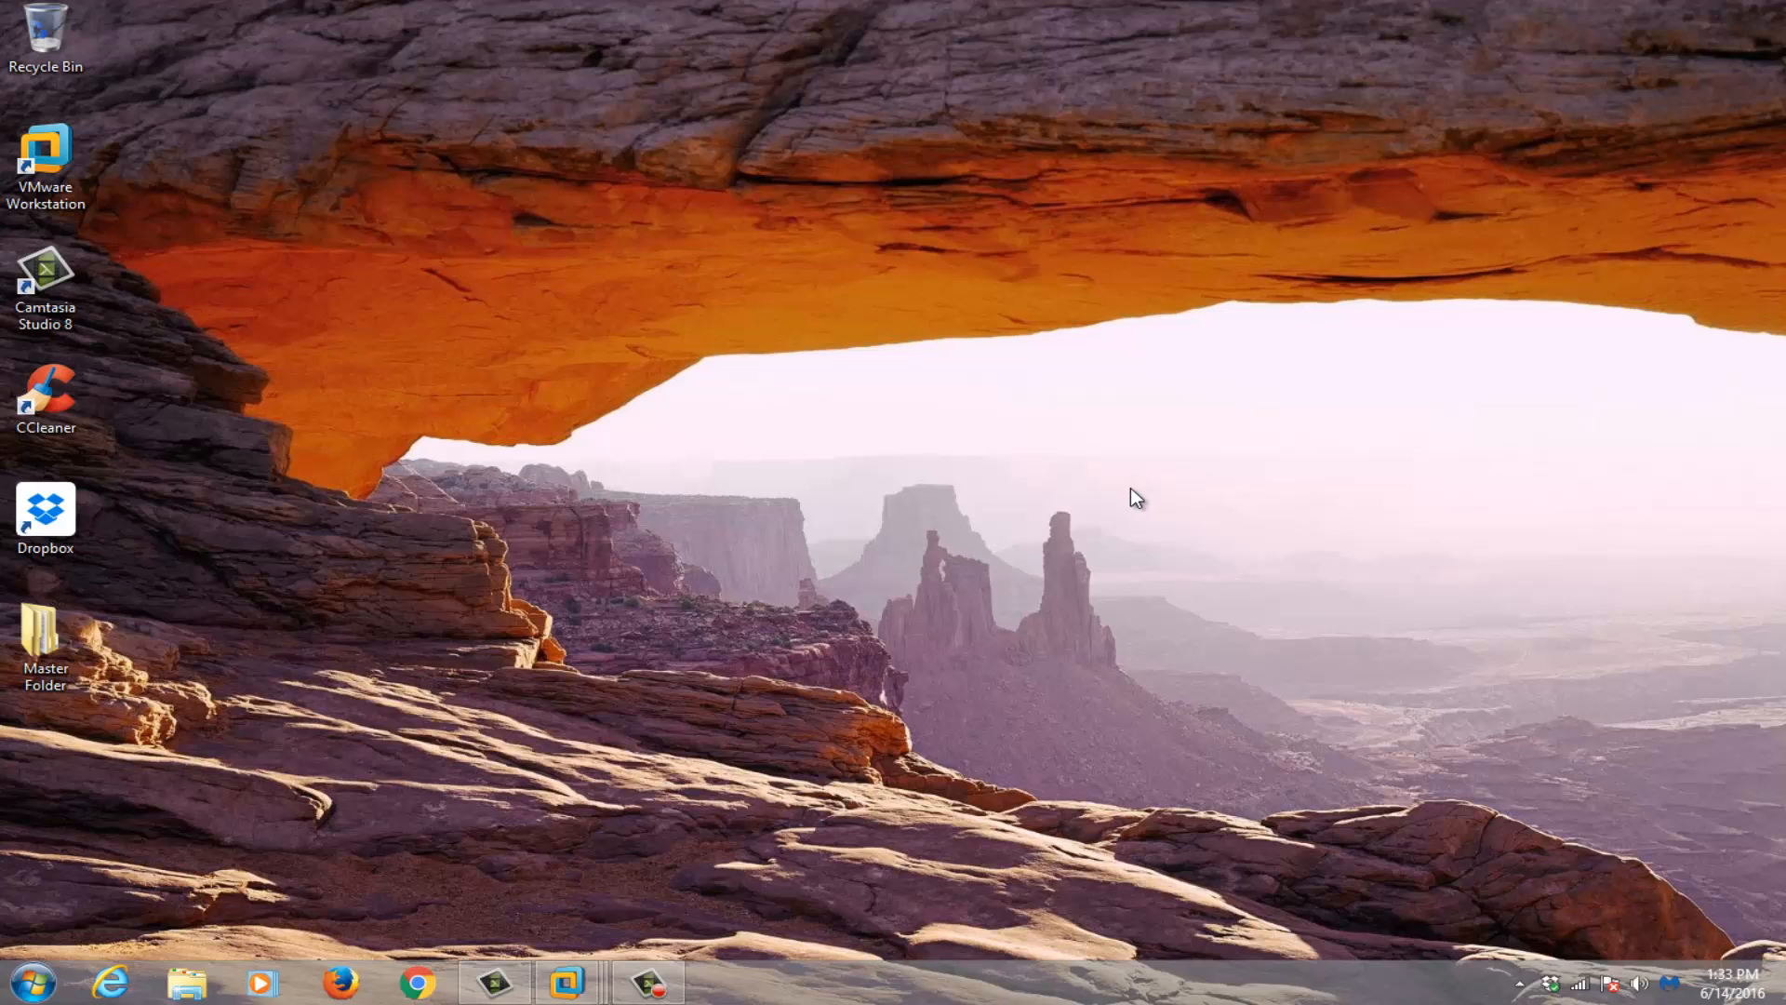
pyautogui.moveTo(1434, 677)
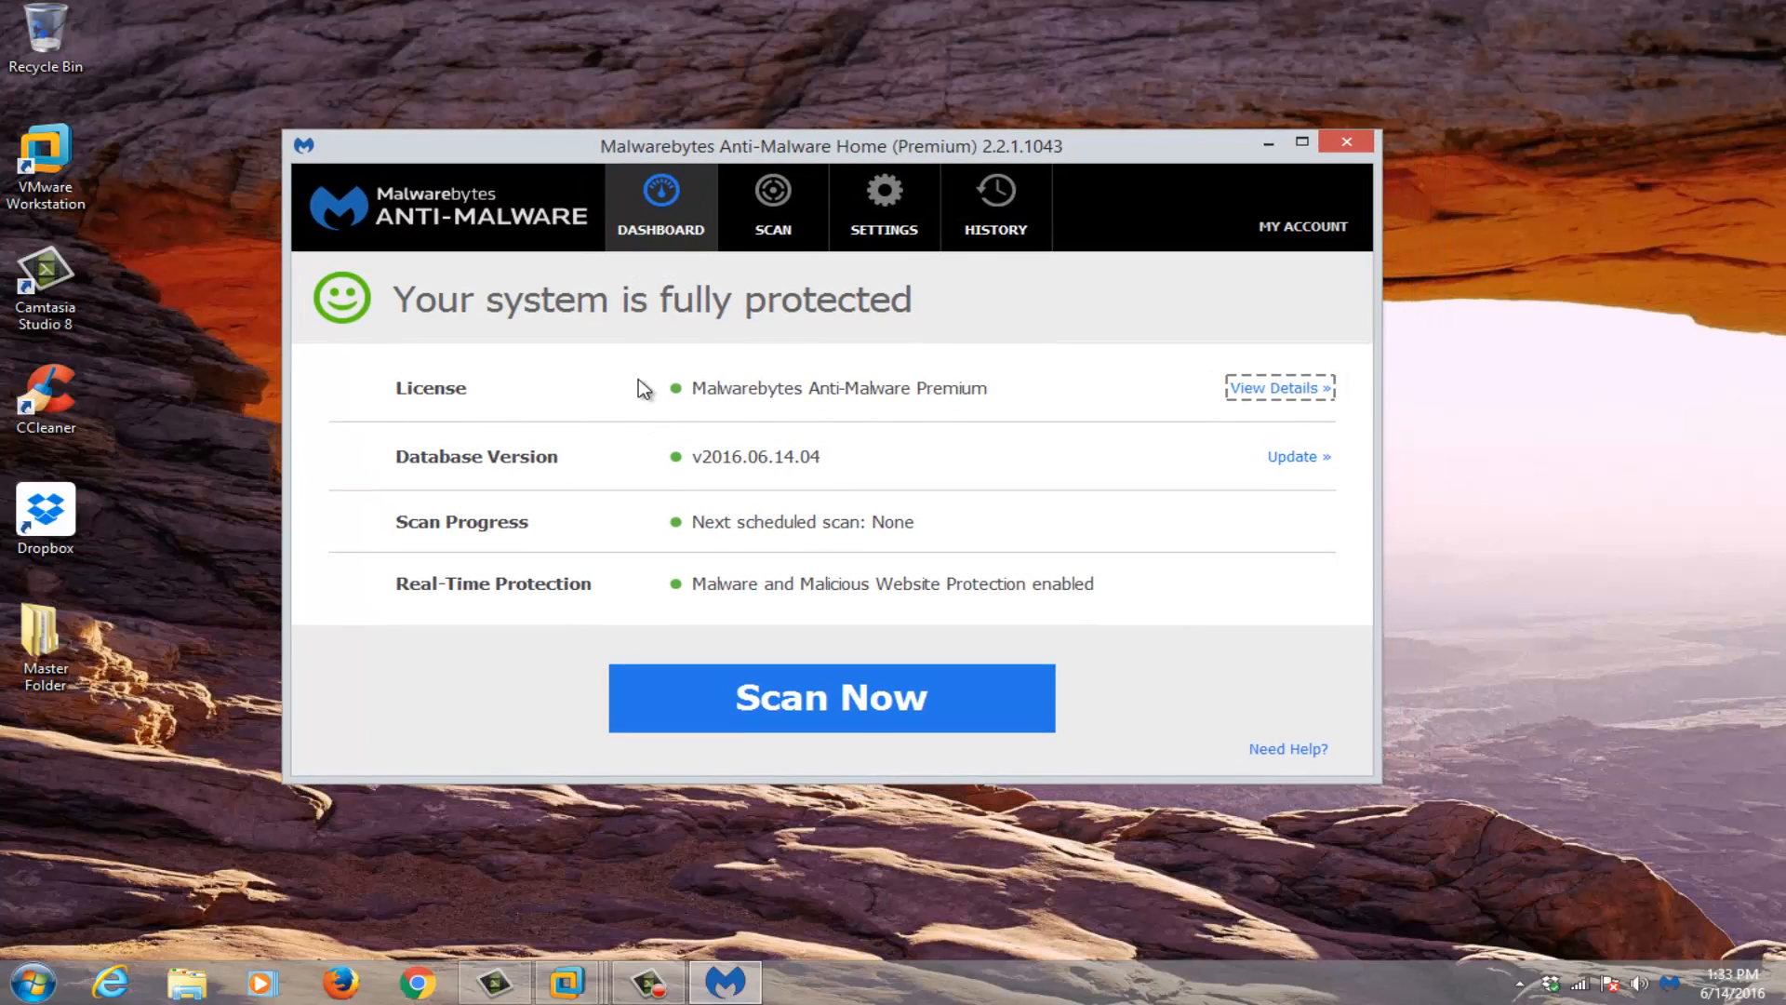
pyautogui.moveTo(886, 154)
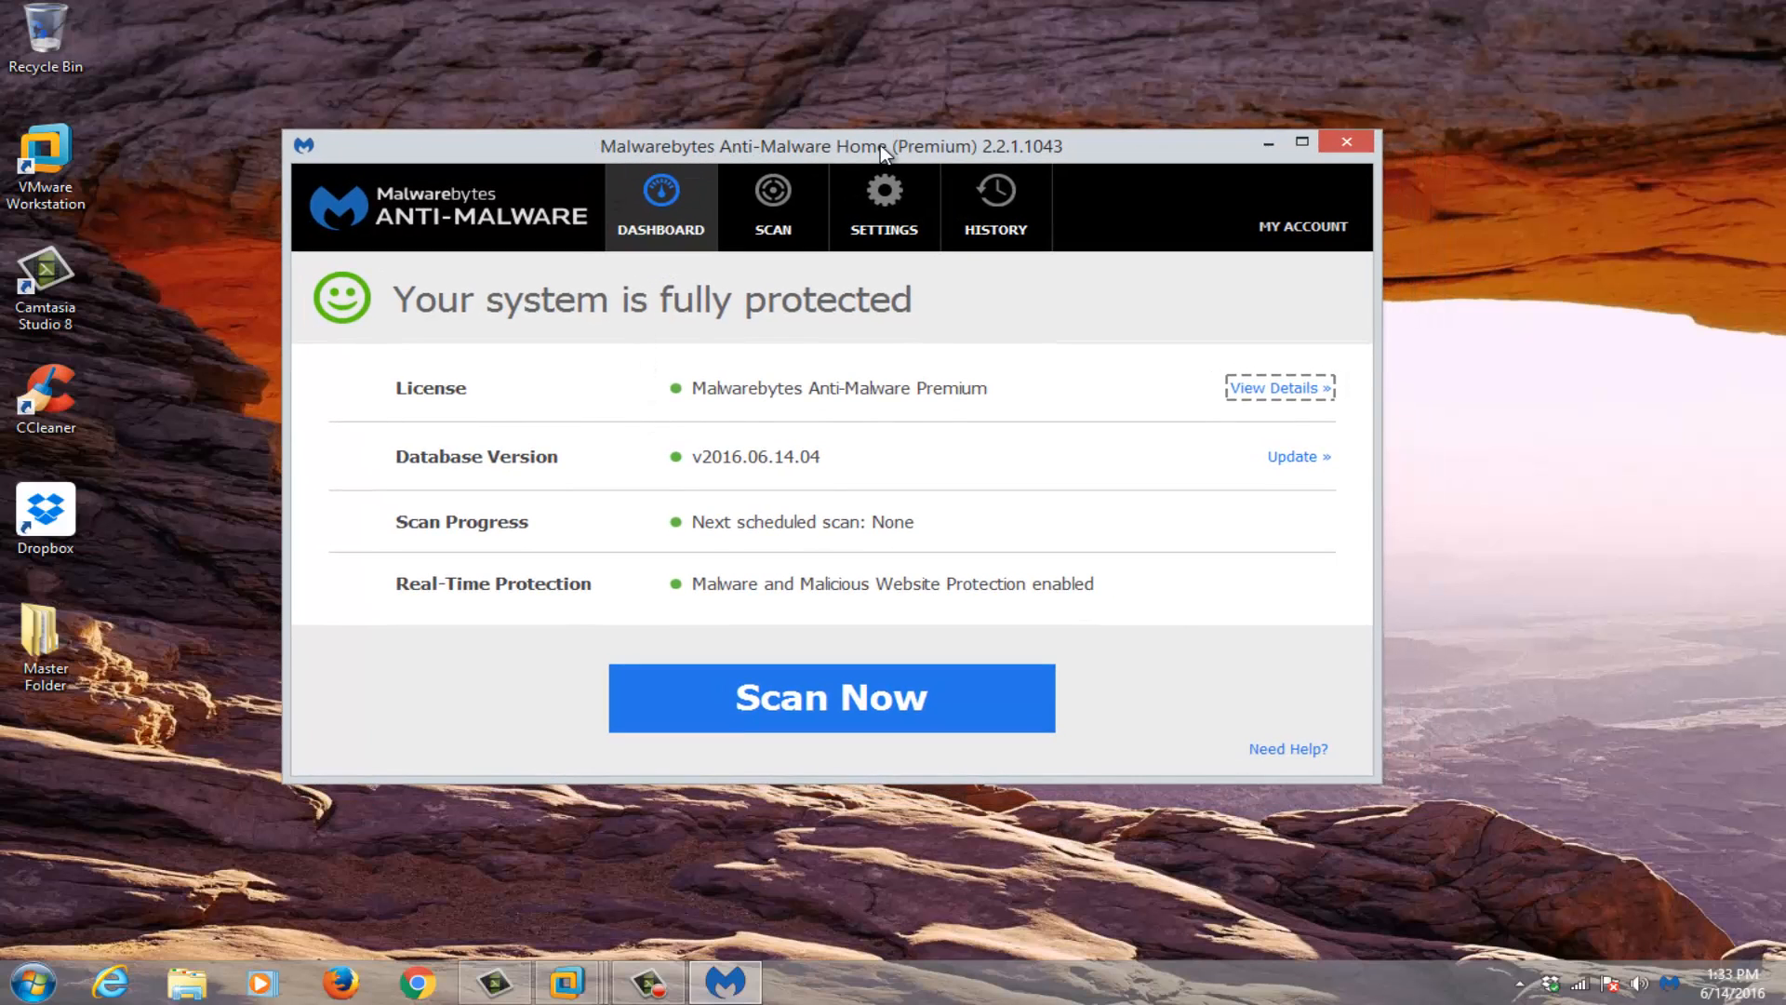
pyautogui.moveTo(601, 104)
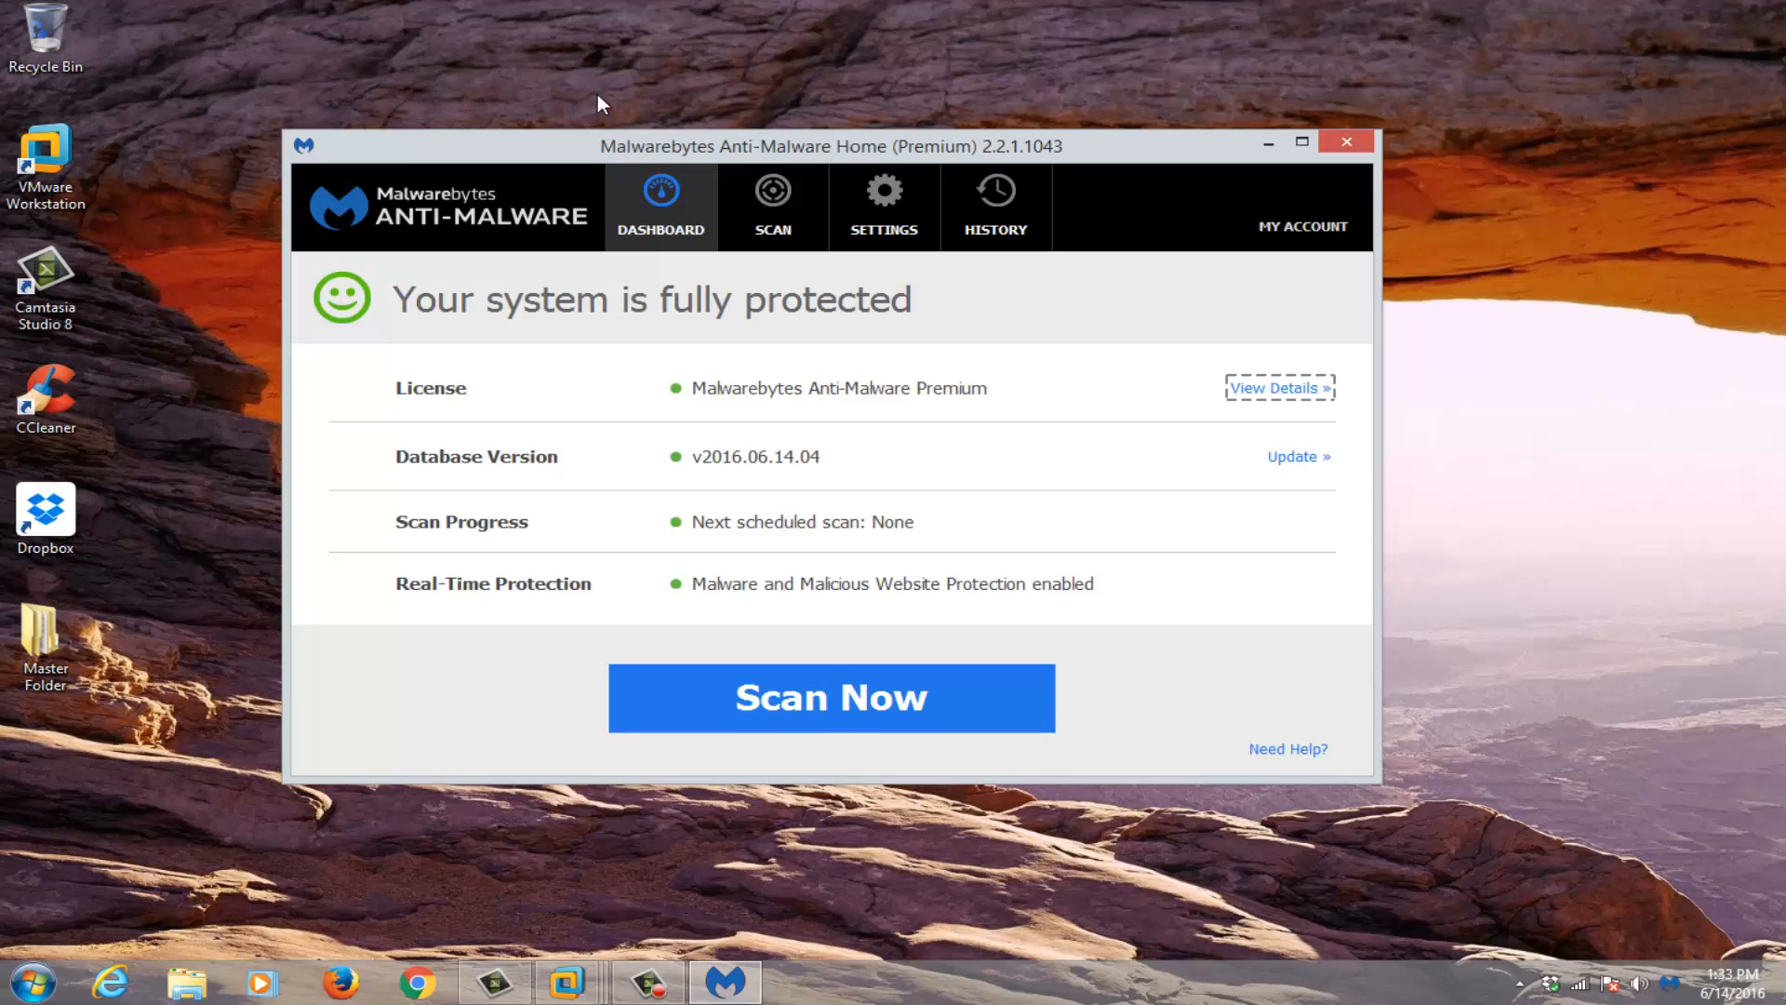
pyautogui.moveTo(461, 160)
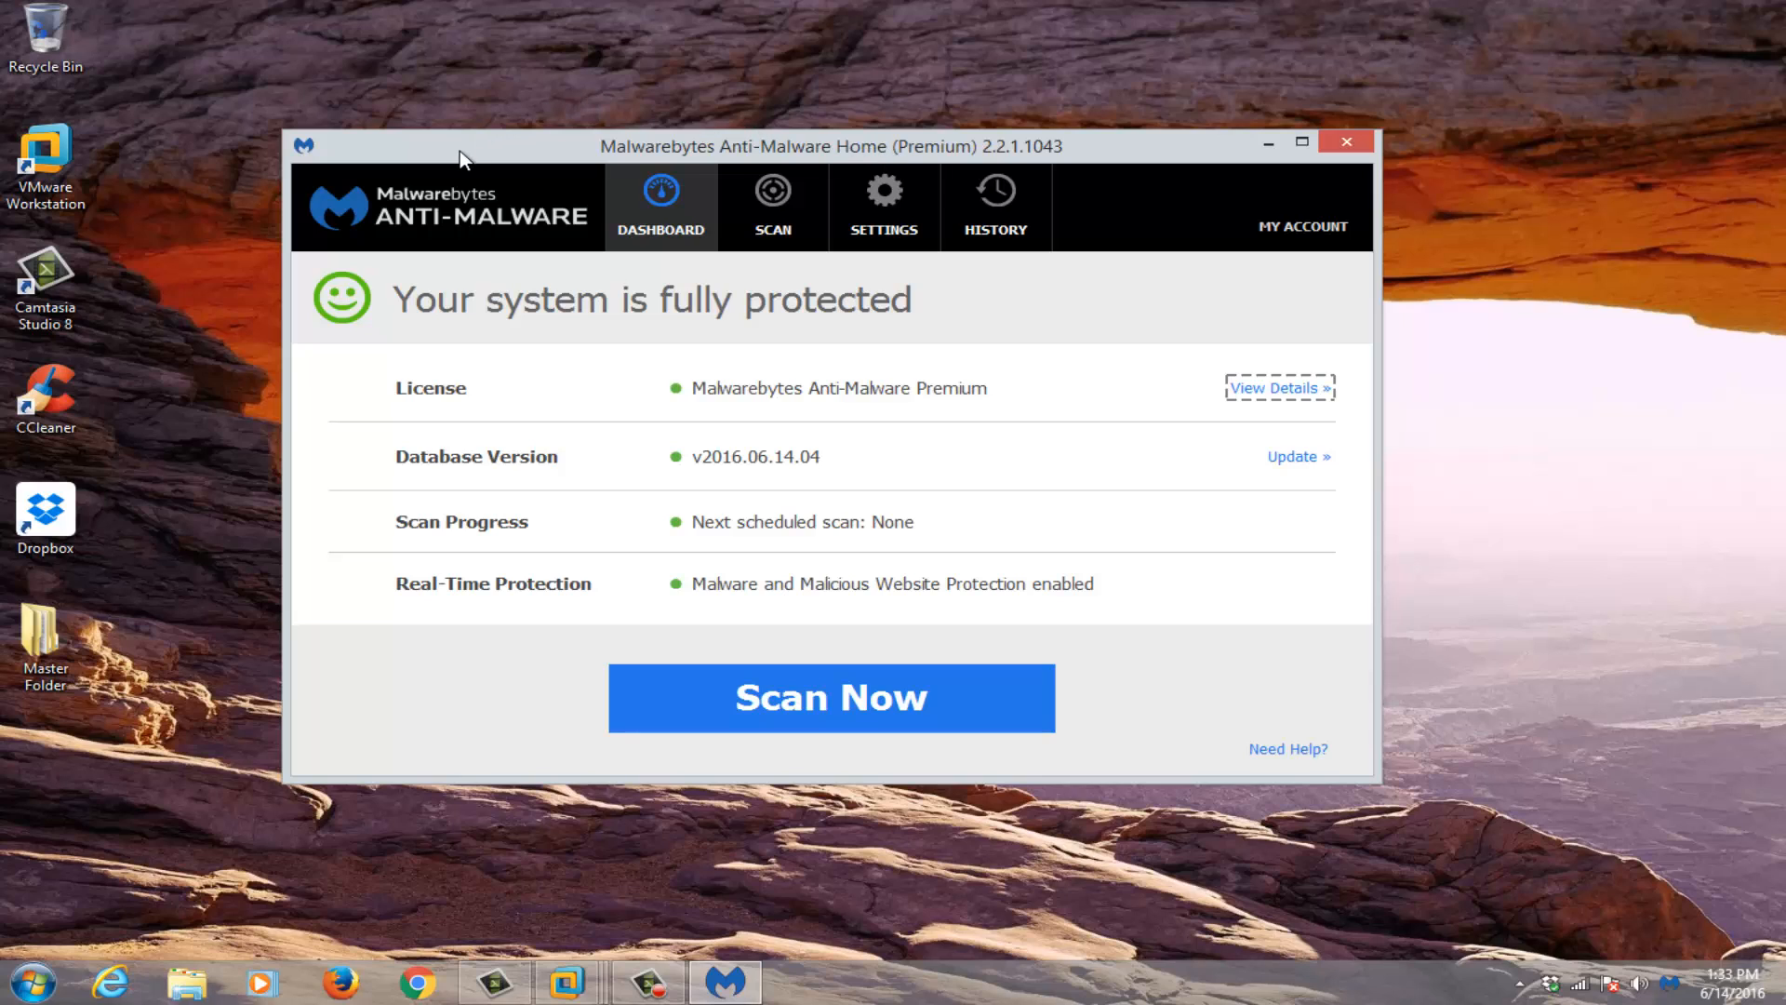
pyautogui.moveTo(886, 167)
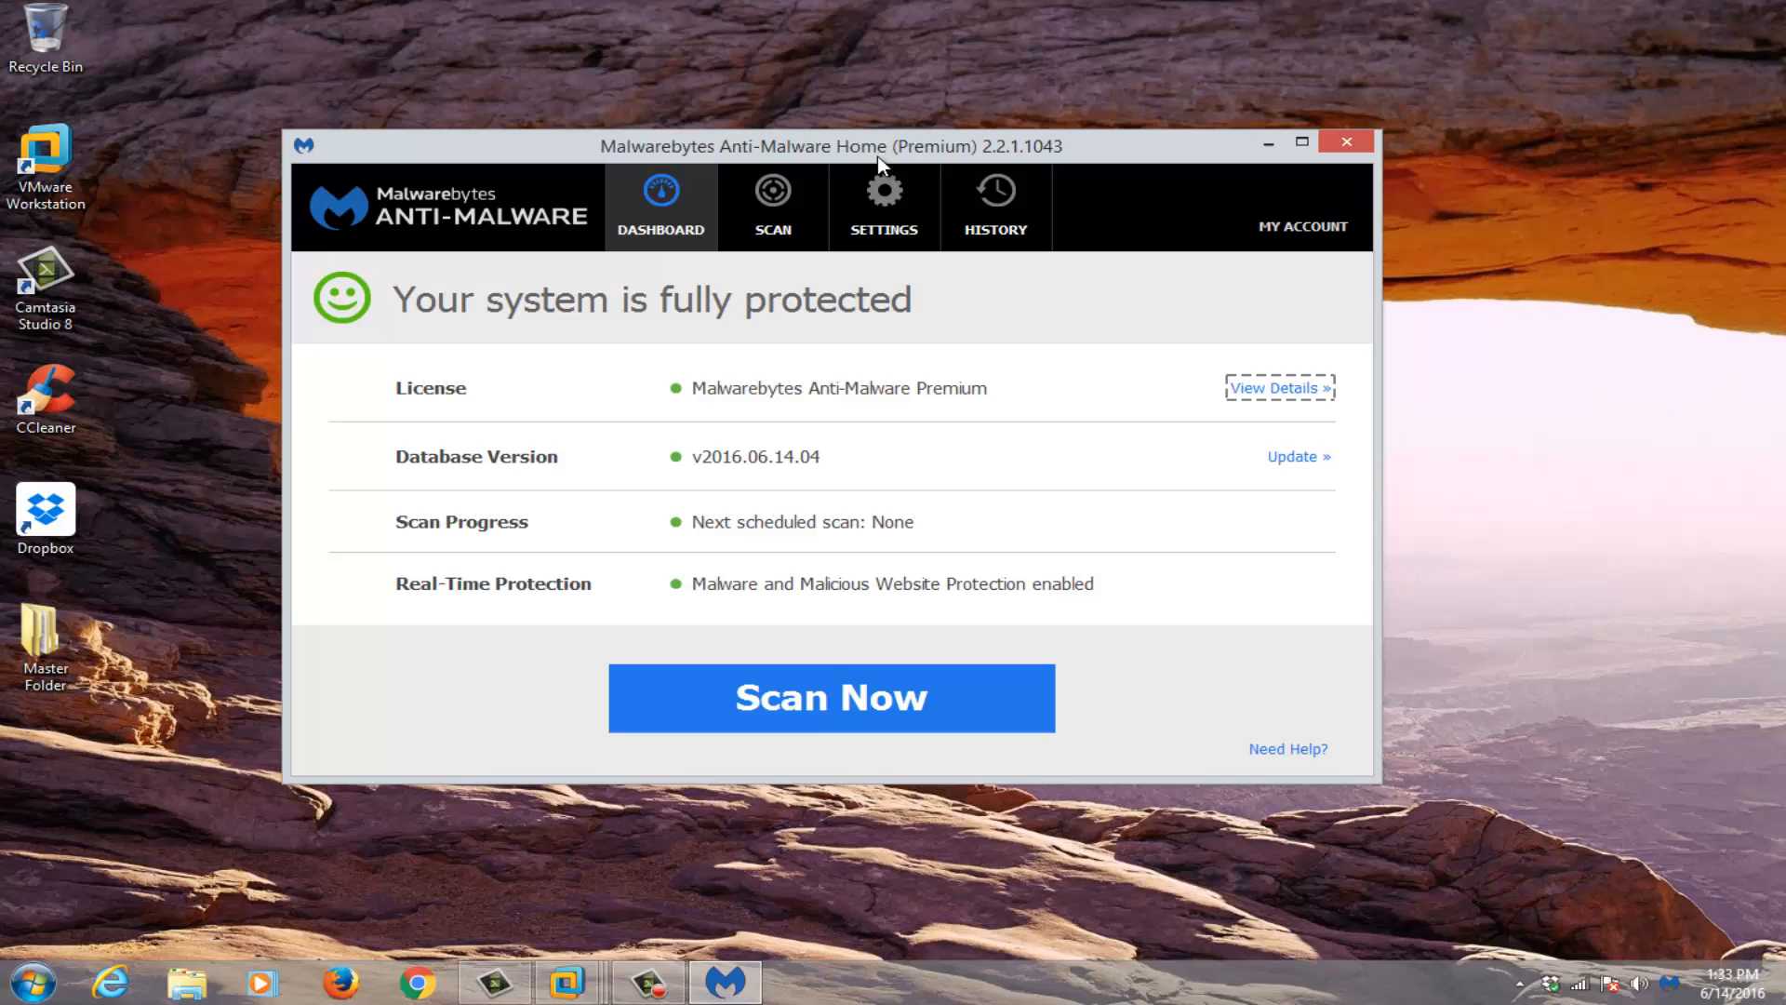
pyautogui.moveTo(876, 167)
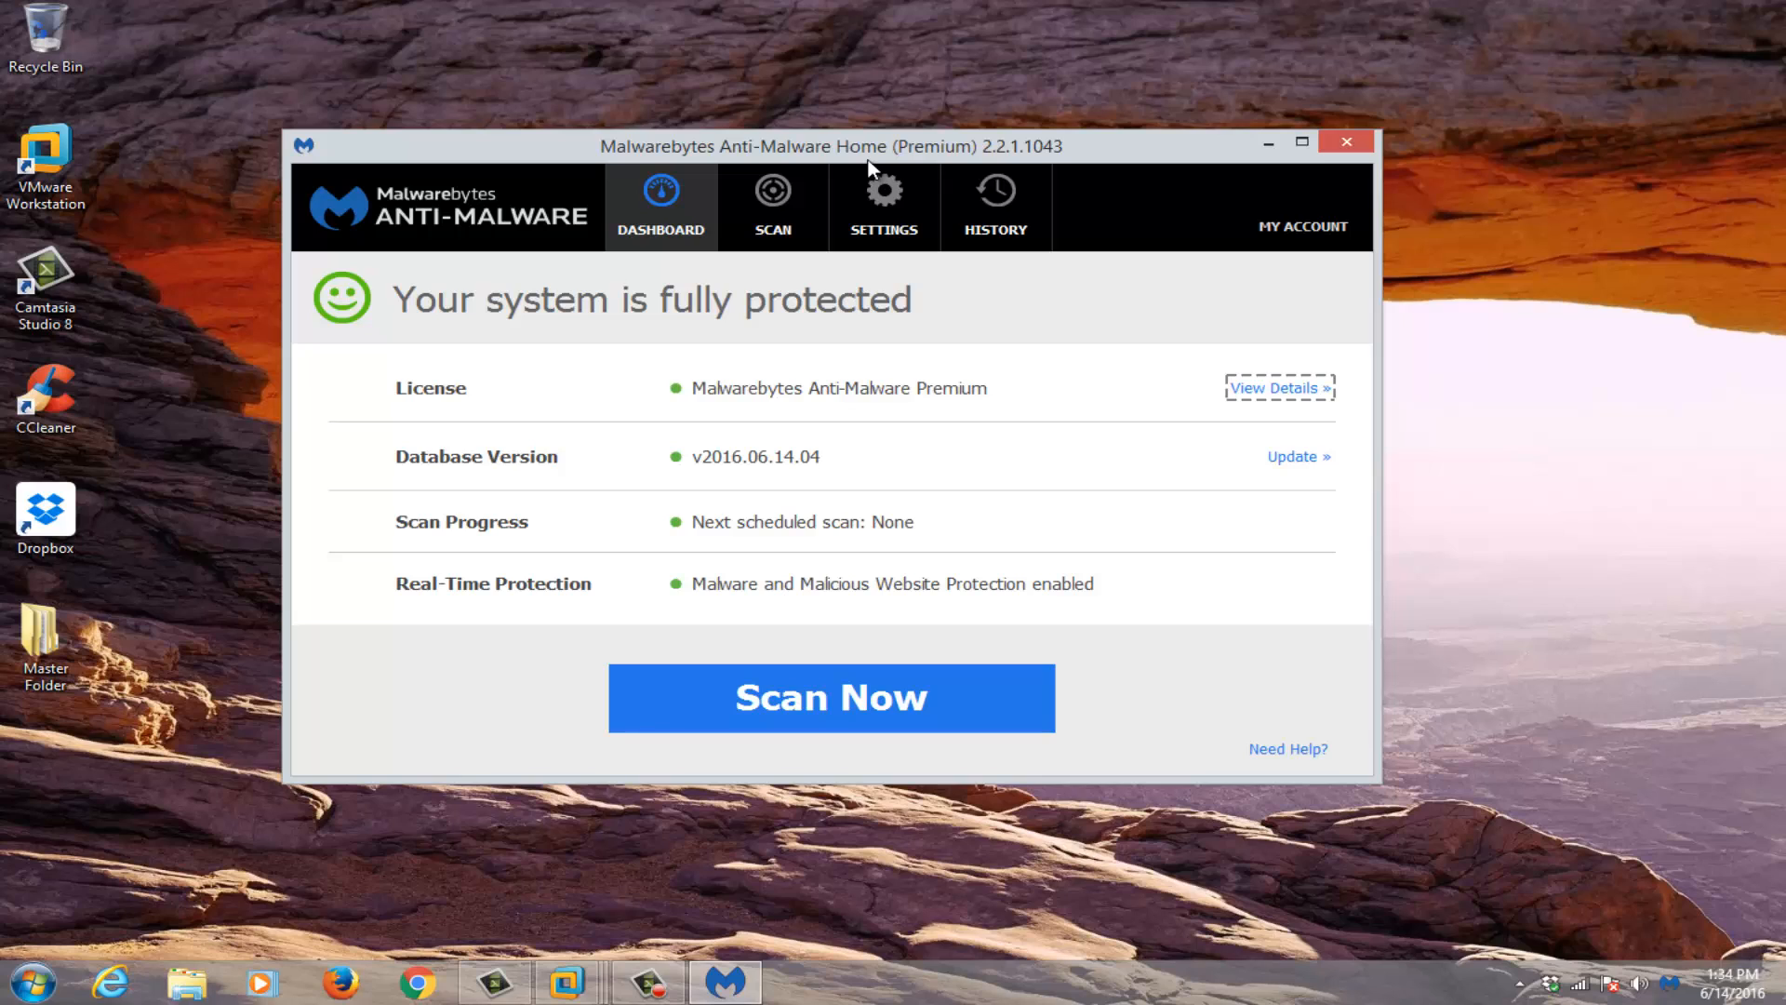
pyautogui.moveTo(647, 338)
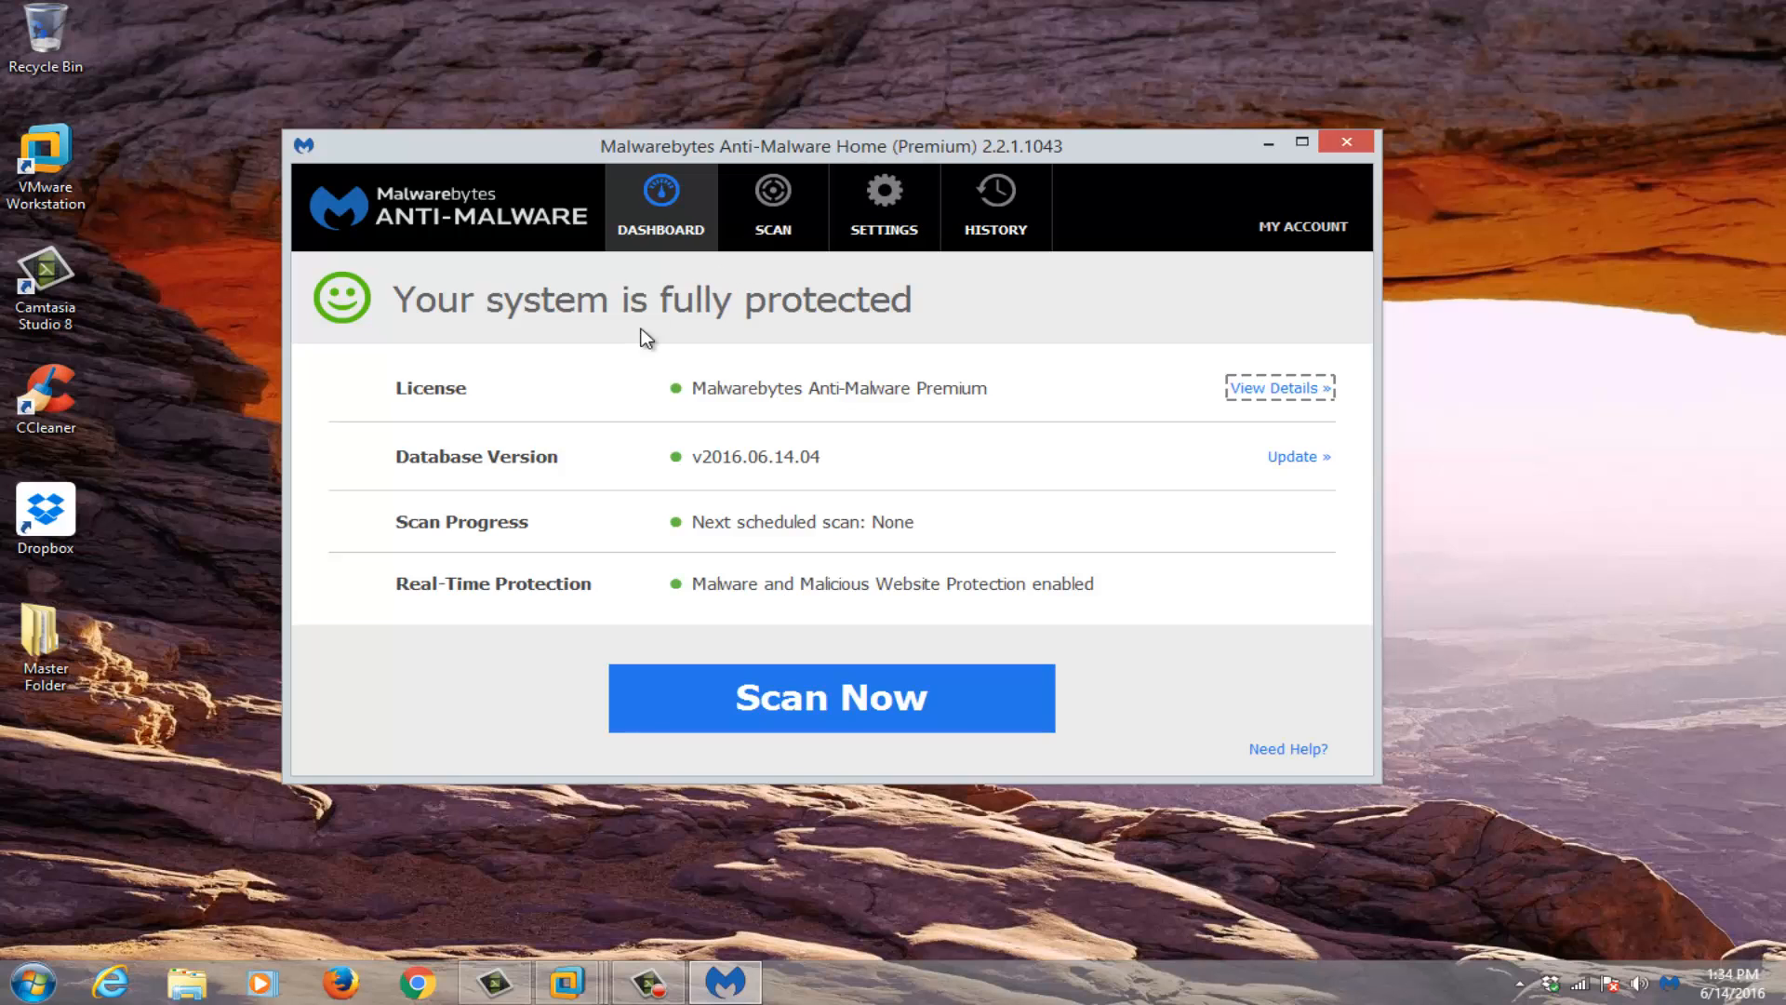
pyautogui.moveTo(607, 342)
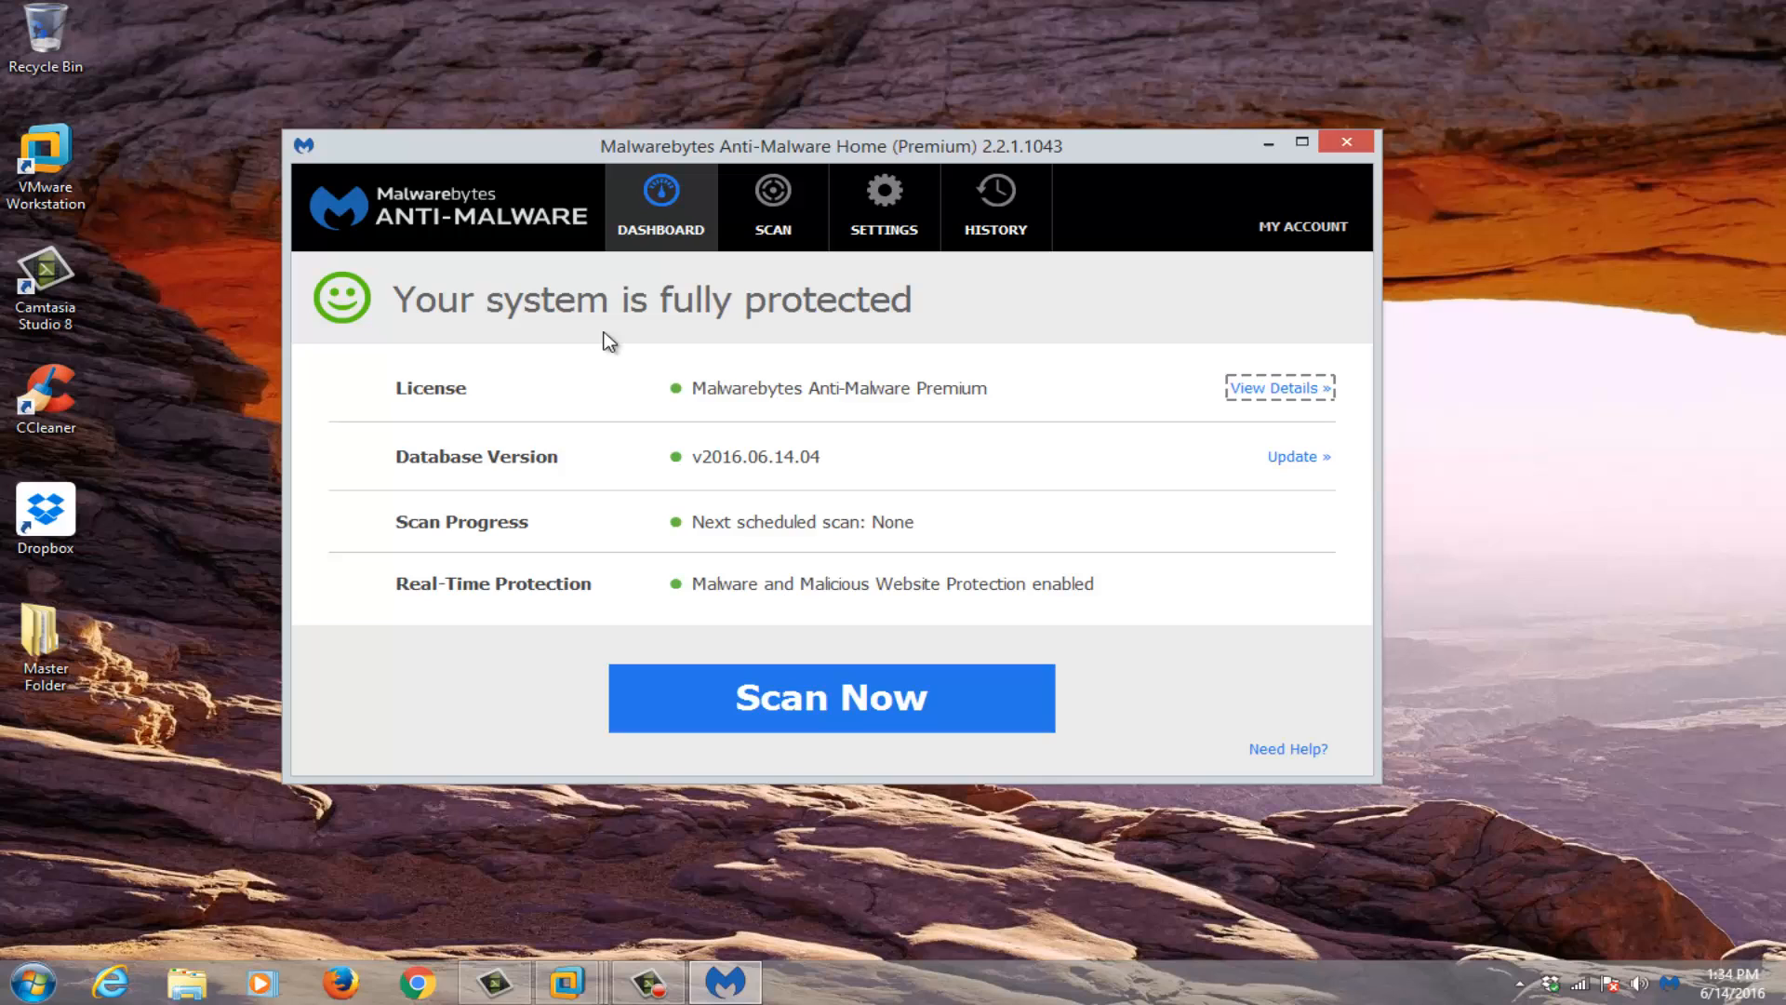
pyautogui.moveTo(536, 409)
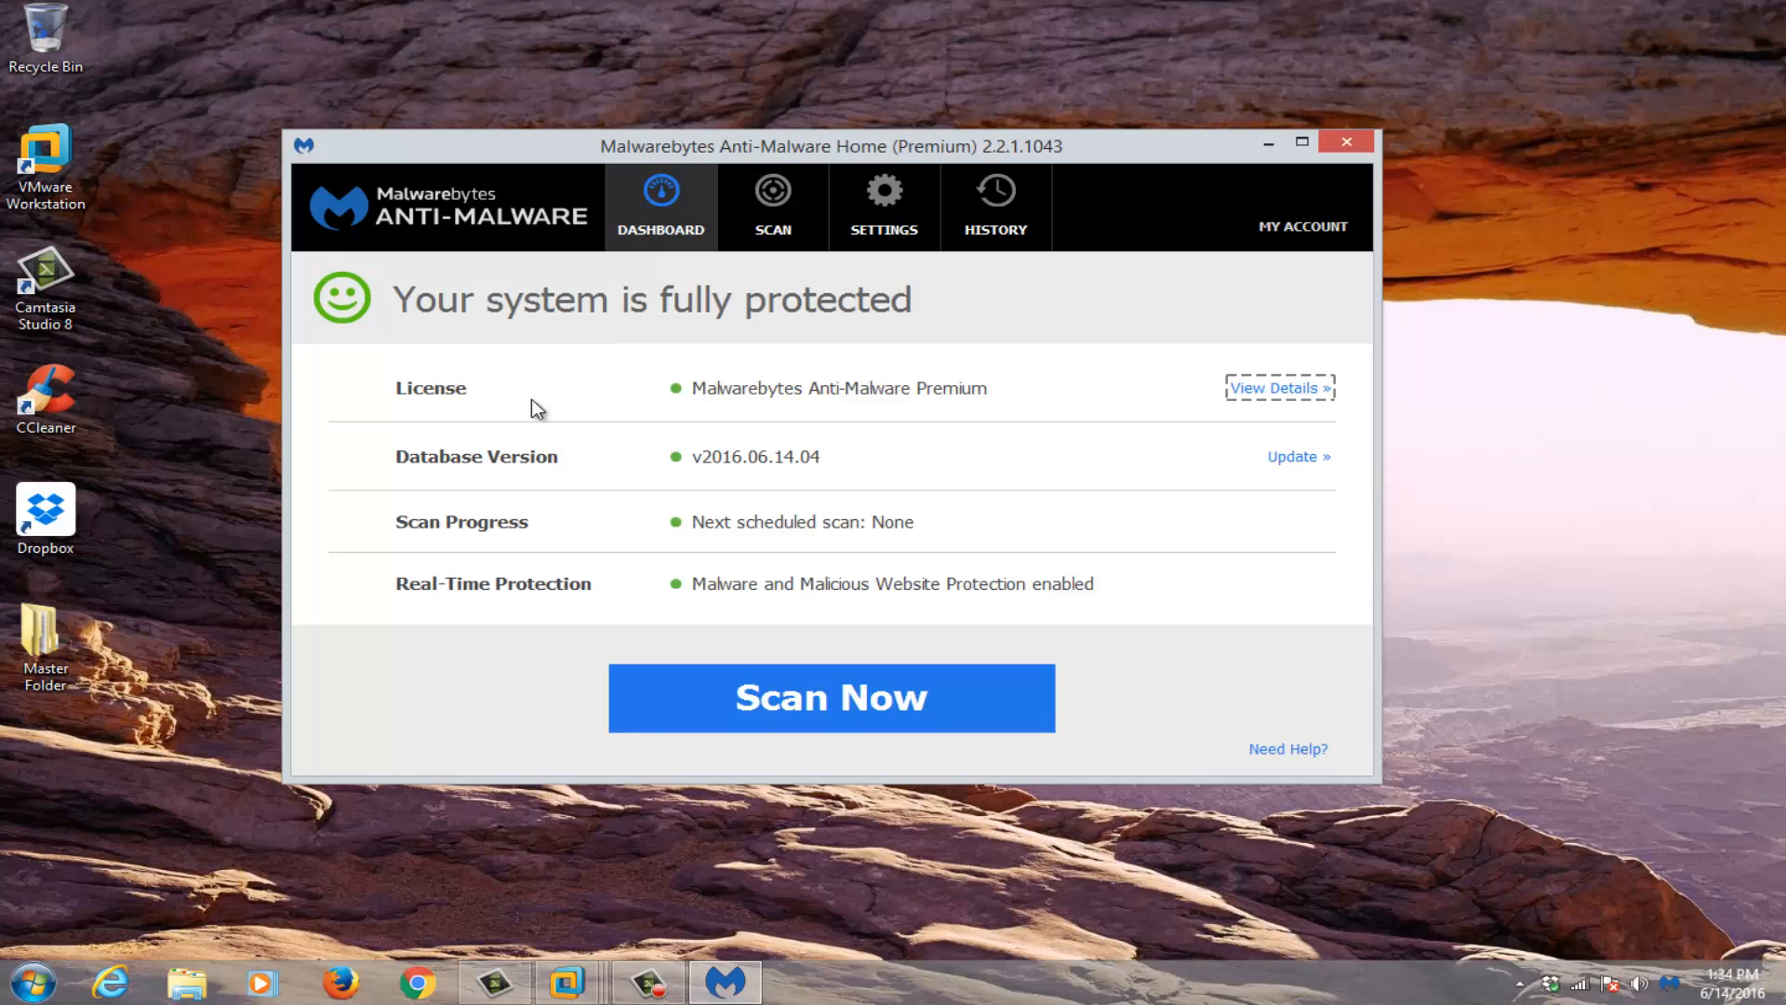
pyautogui.moveTo(495, 419)
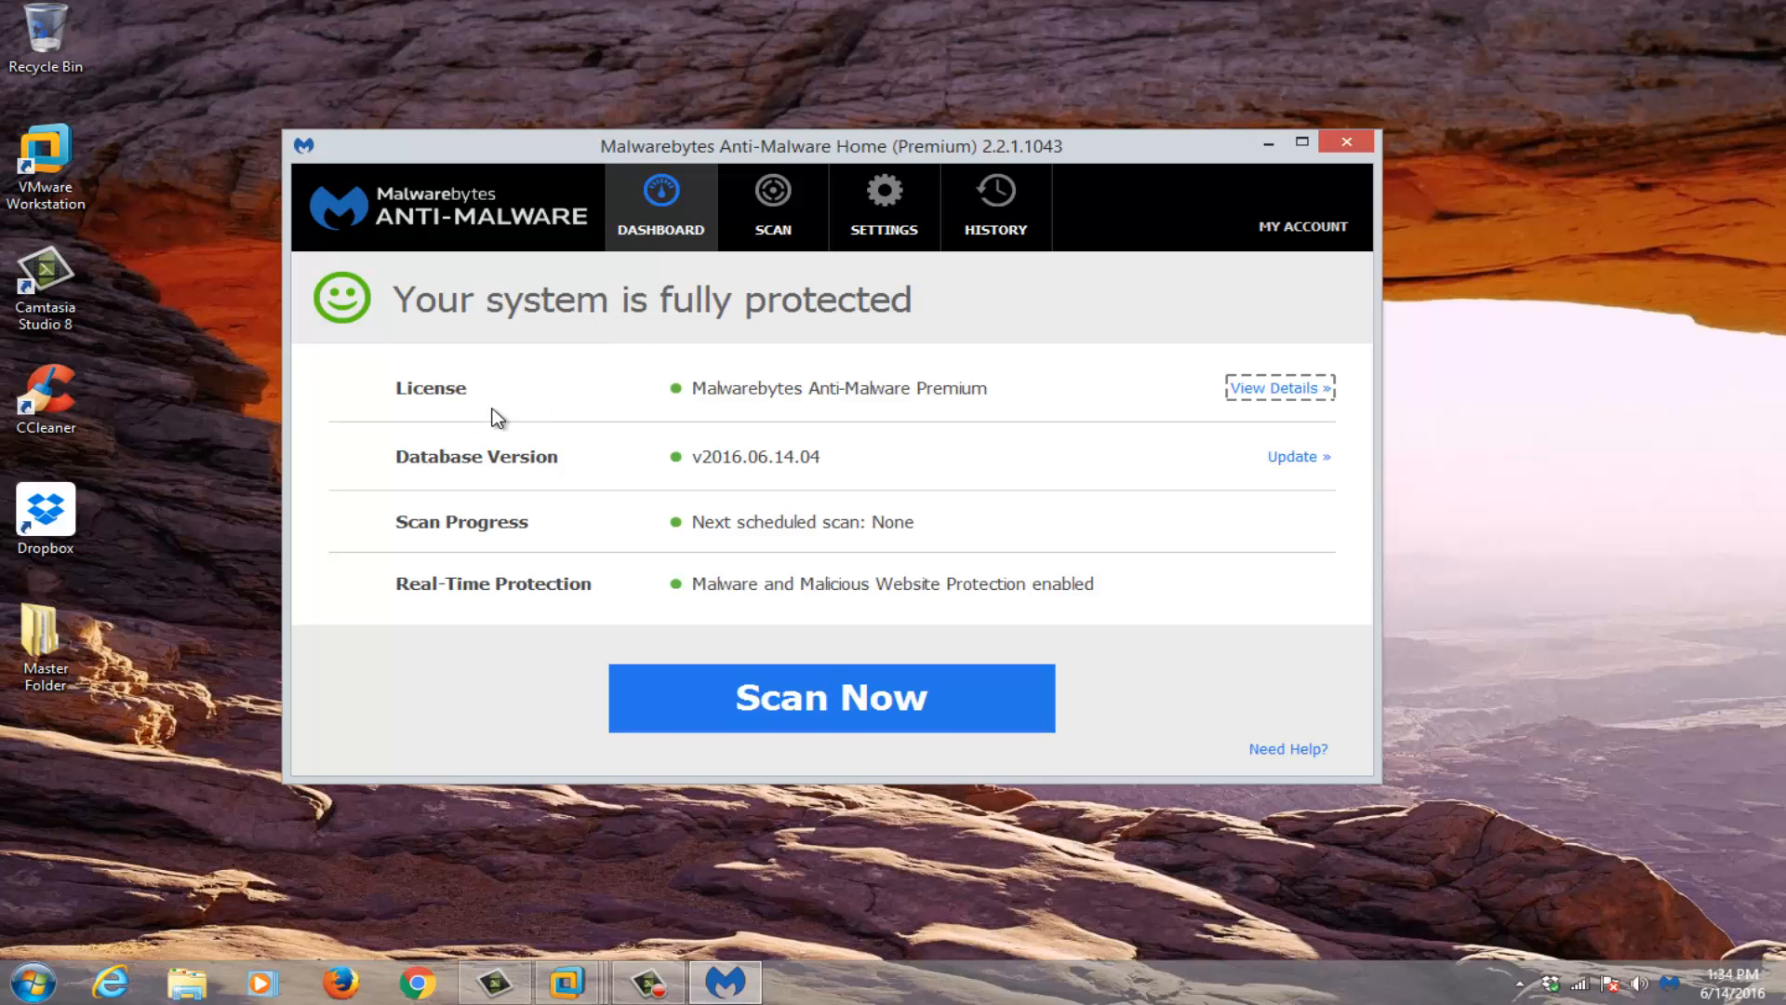
pyautogui.moveTo(635, 413)
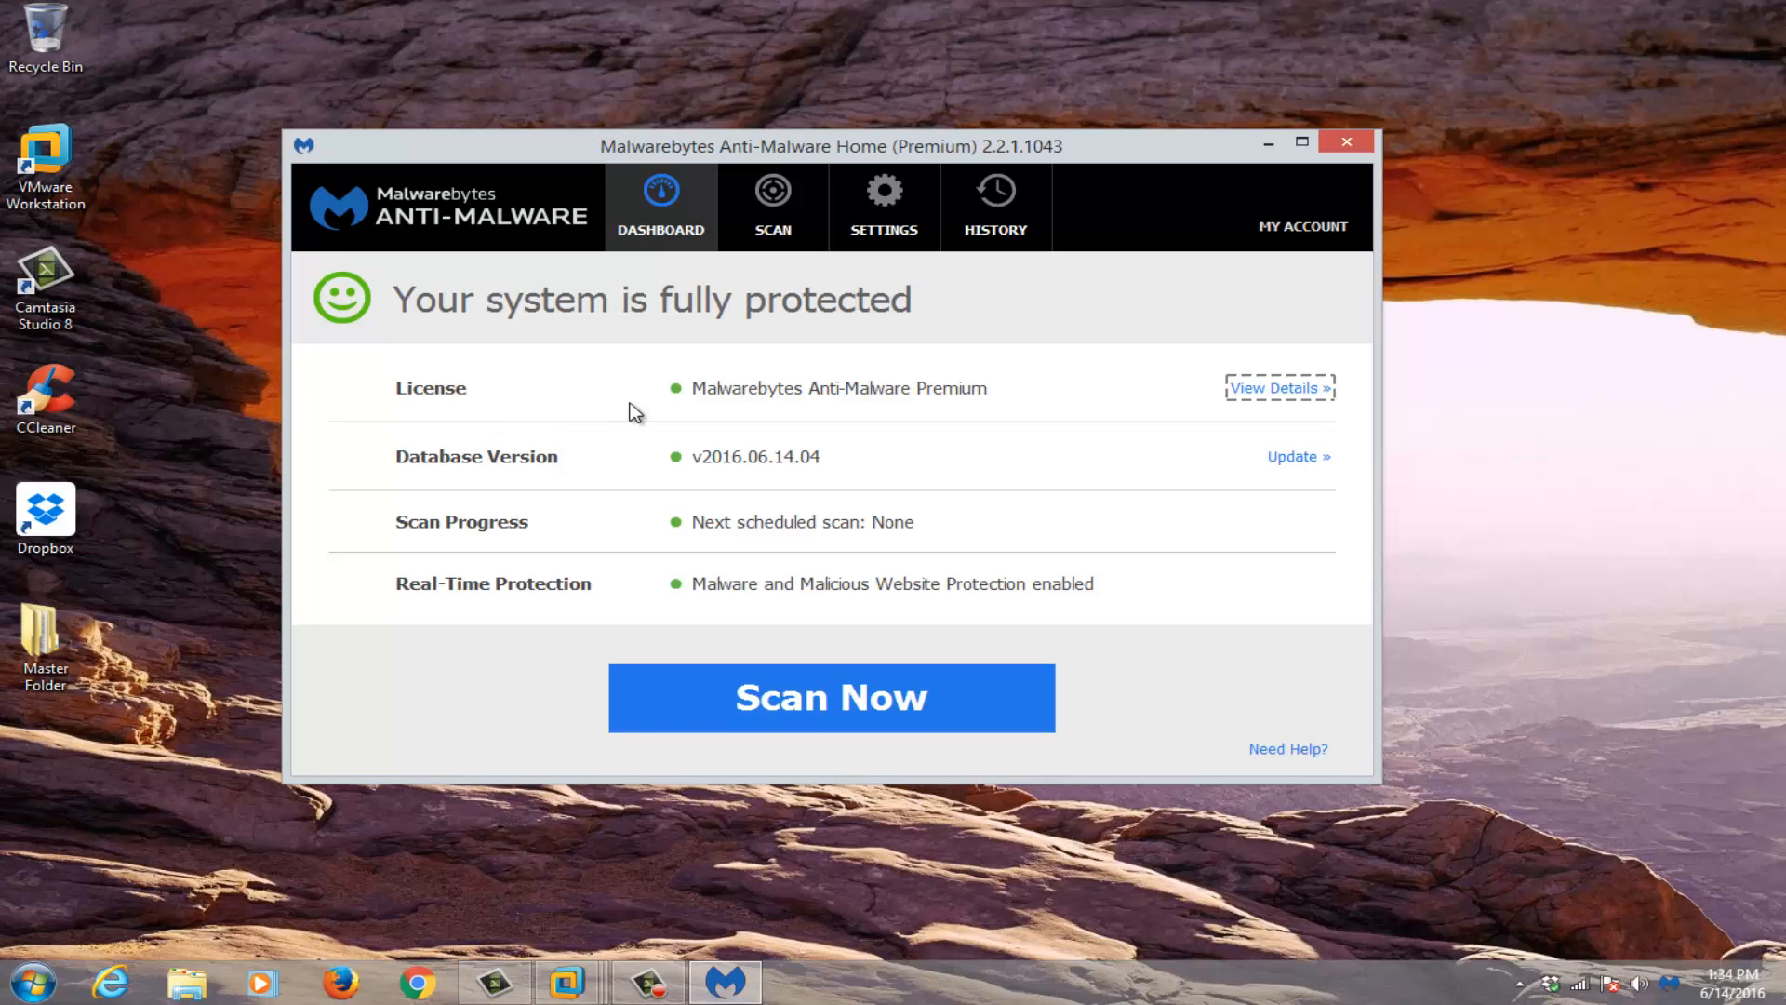
pyautogui.moveTo(476, 460)
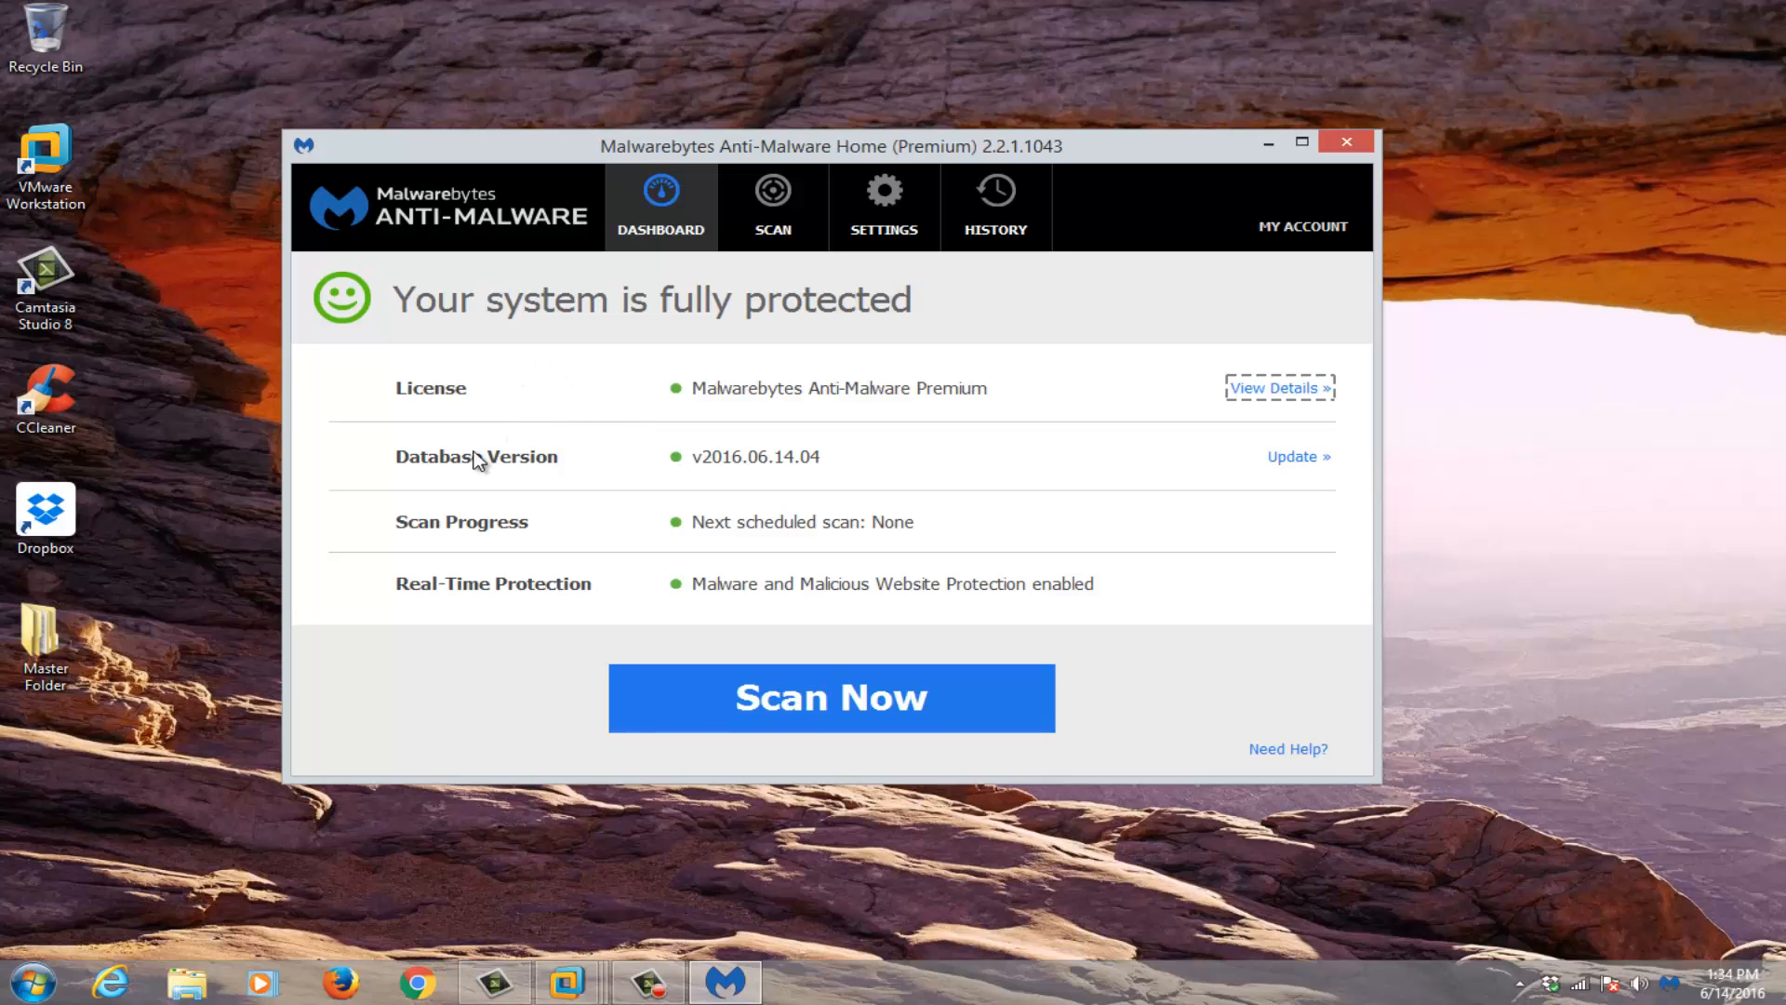
pyautogui.moveTo(575, 443)
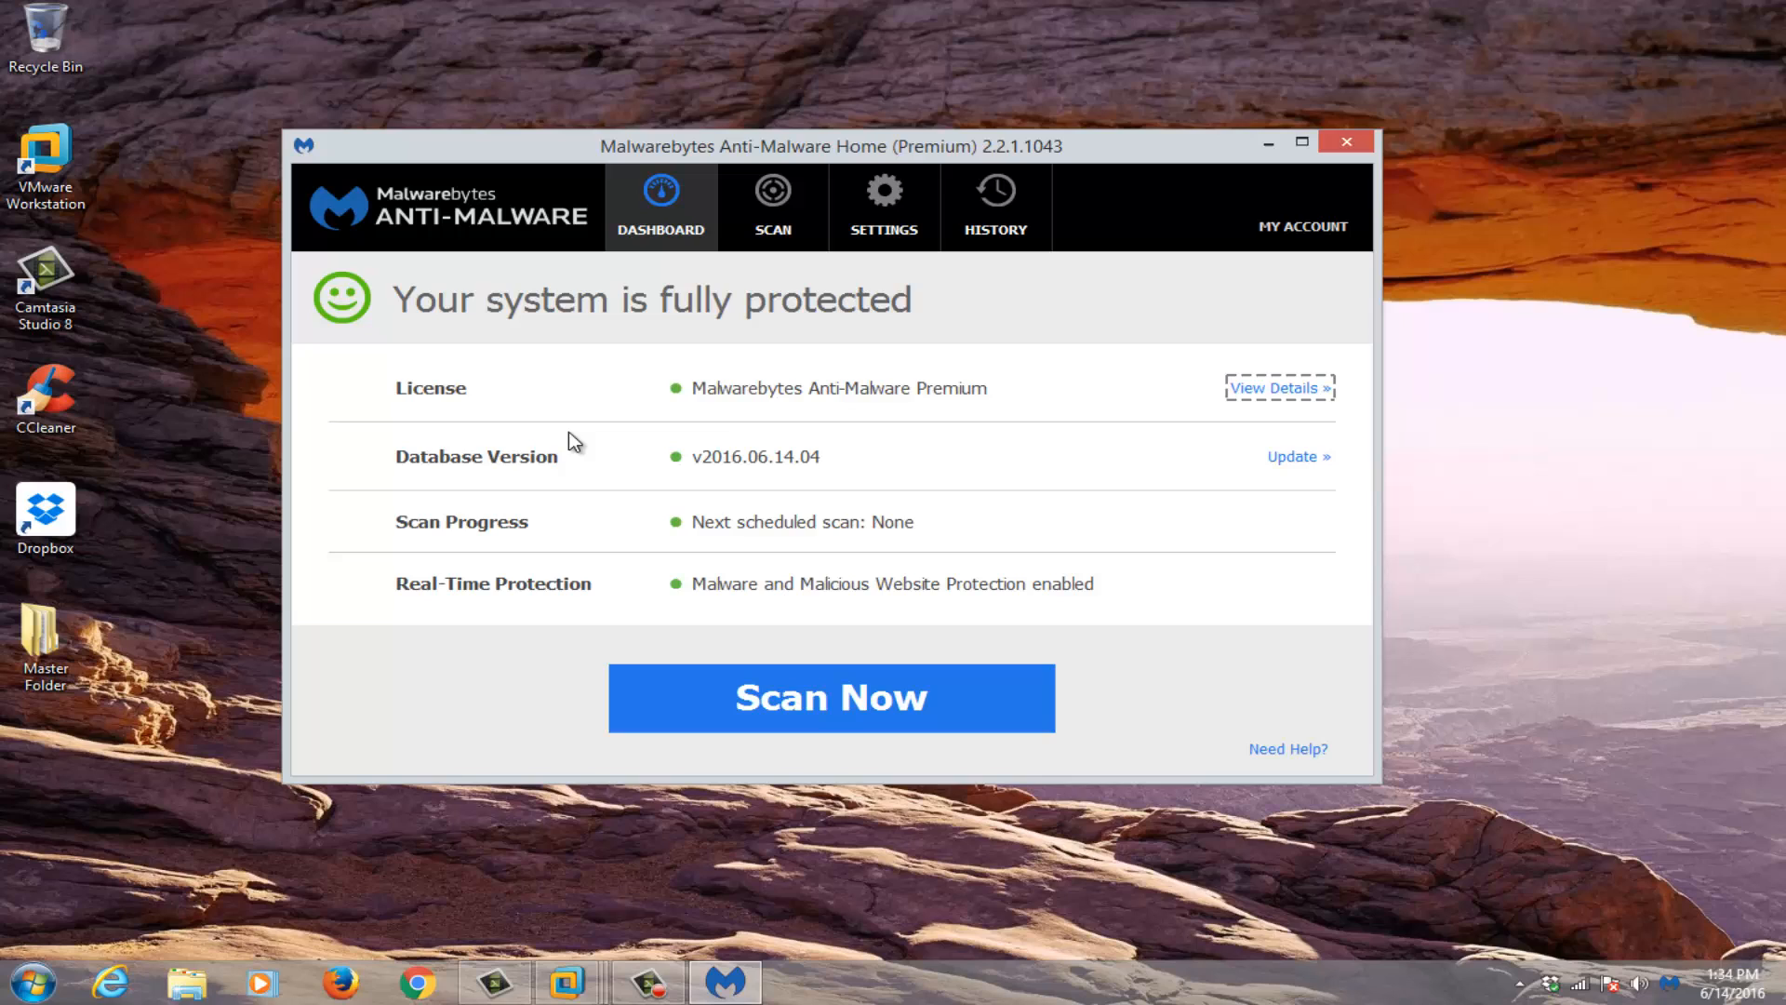
pyautogui.moveTo(824, 428)
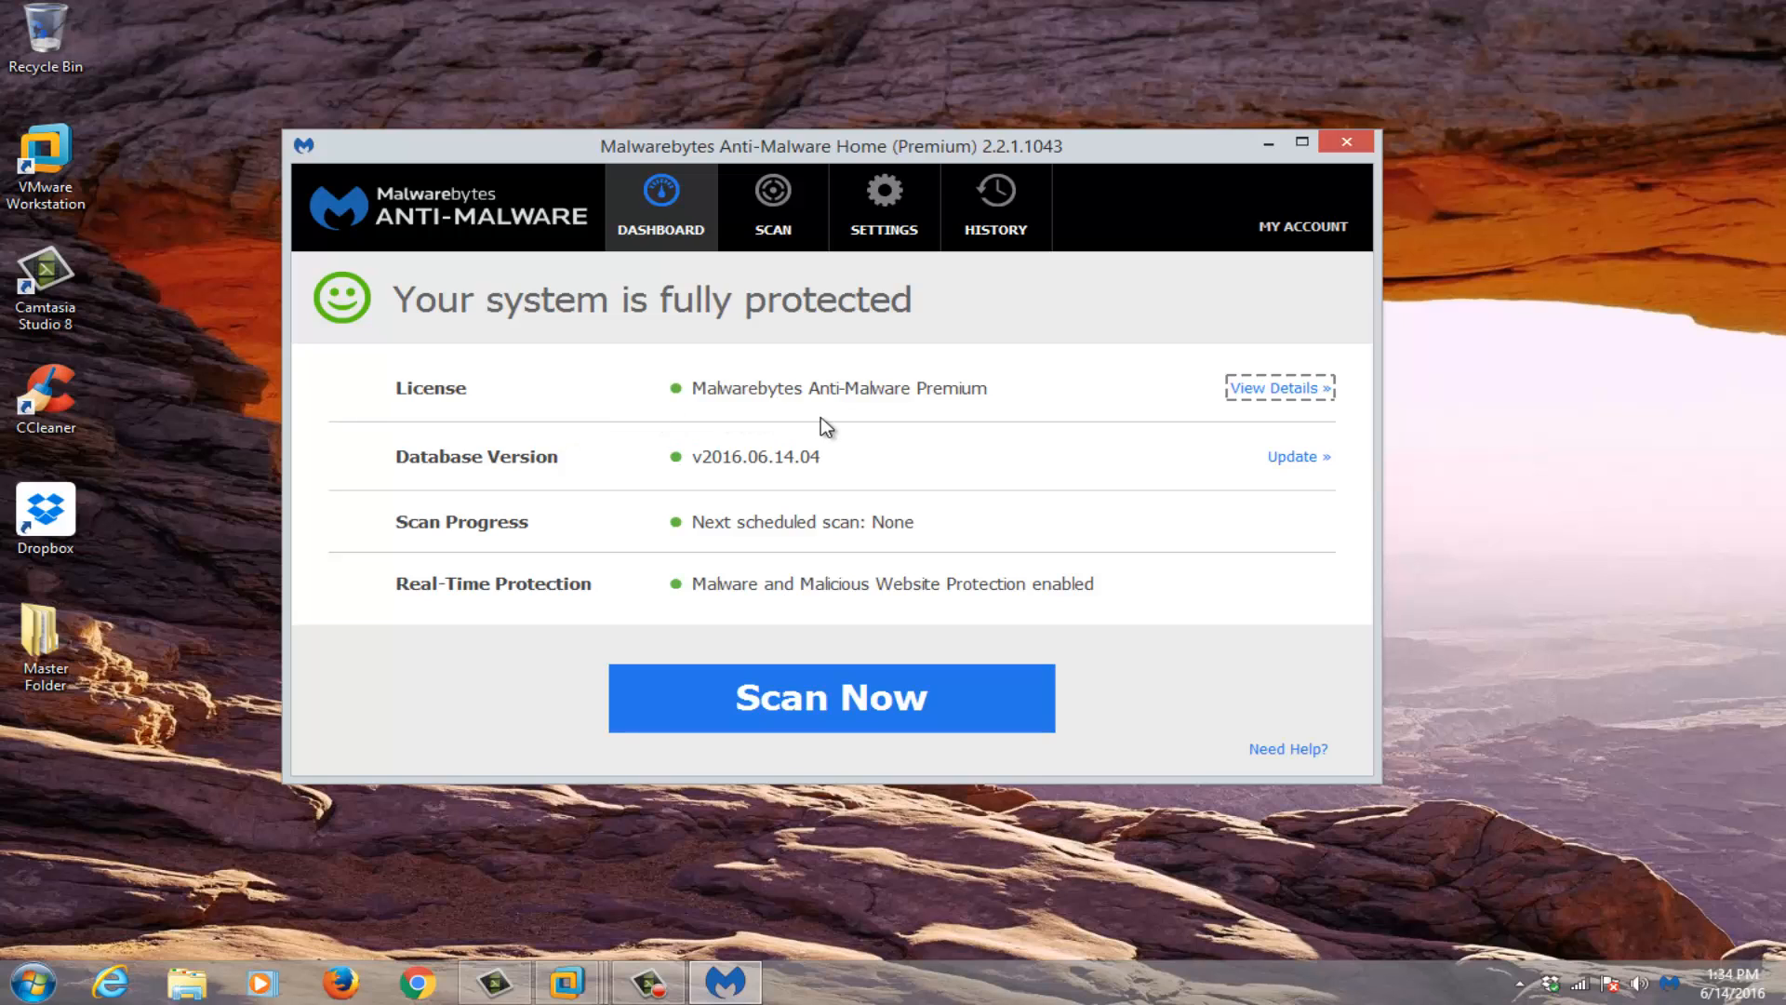
pyautogui.moveTo(718, 646)
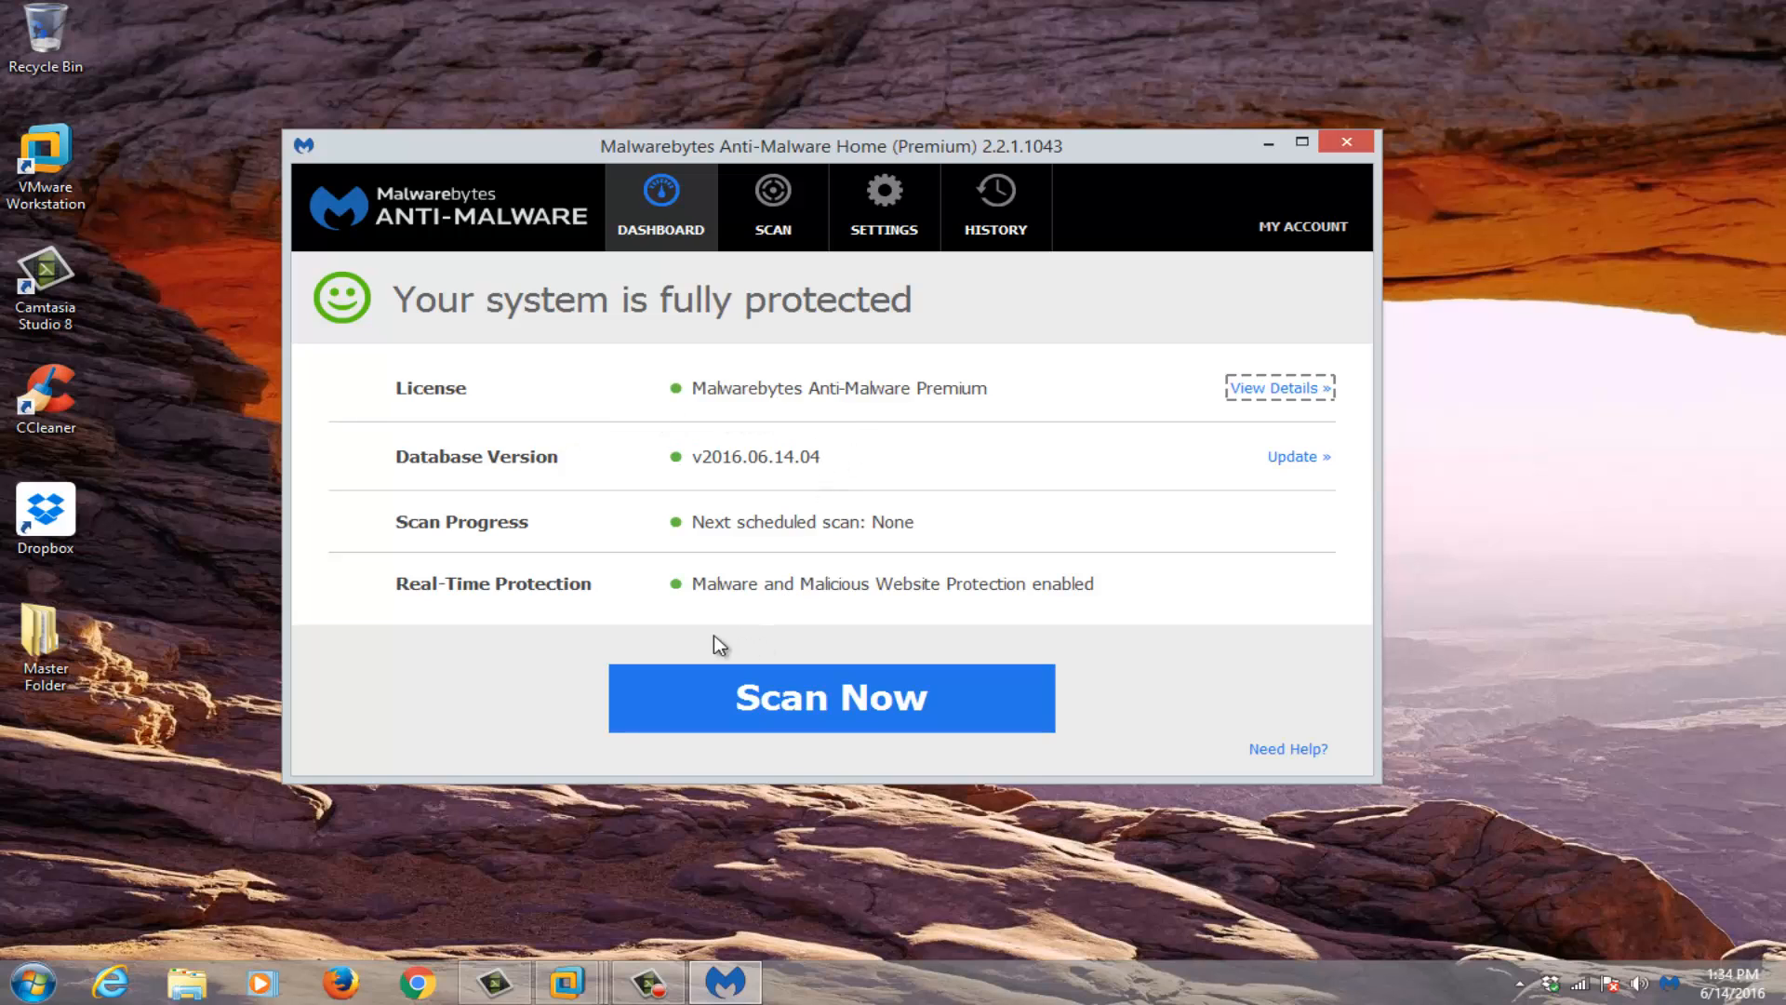
pyautogui.moveTo(1775, 471)
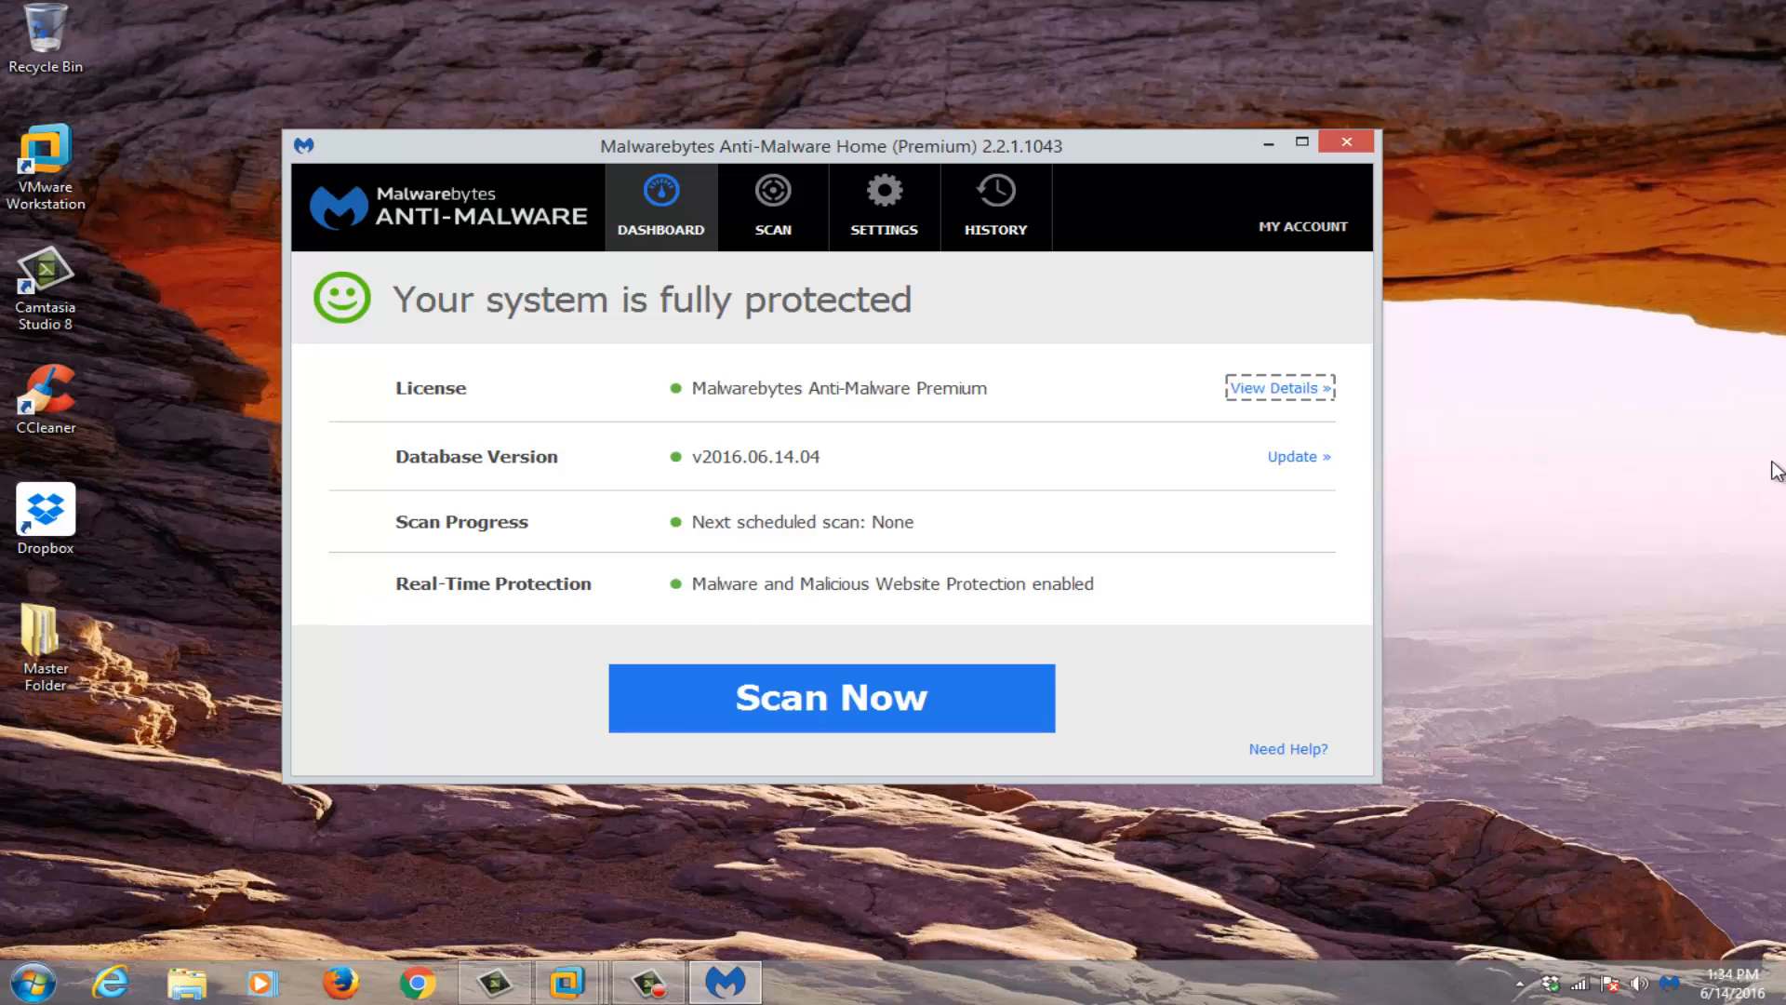
pyautogui.moveTo(656, 411)
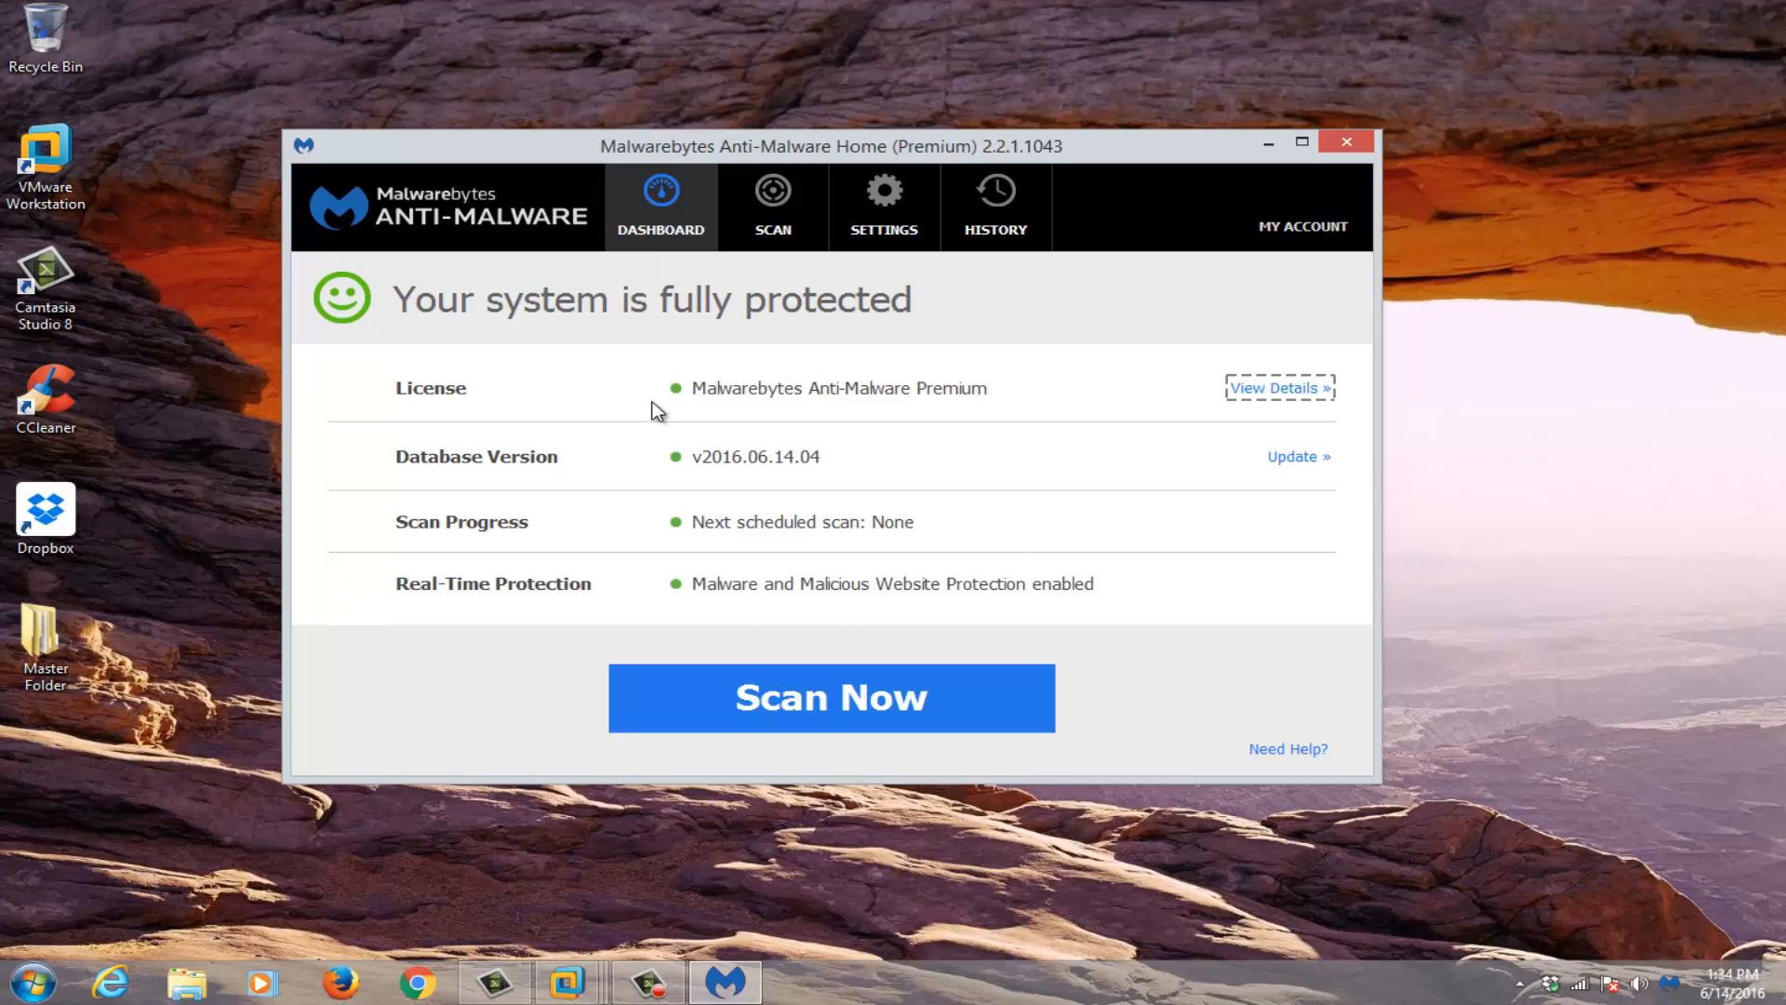
pyautogui.moveTo(417, 511)
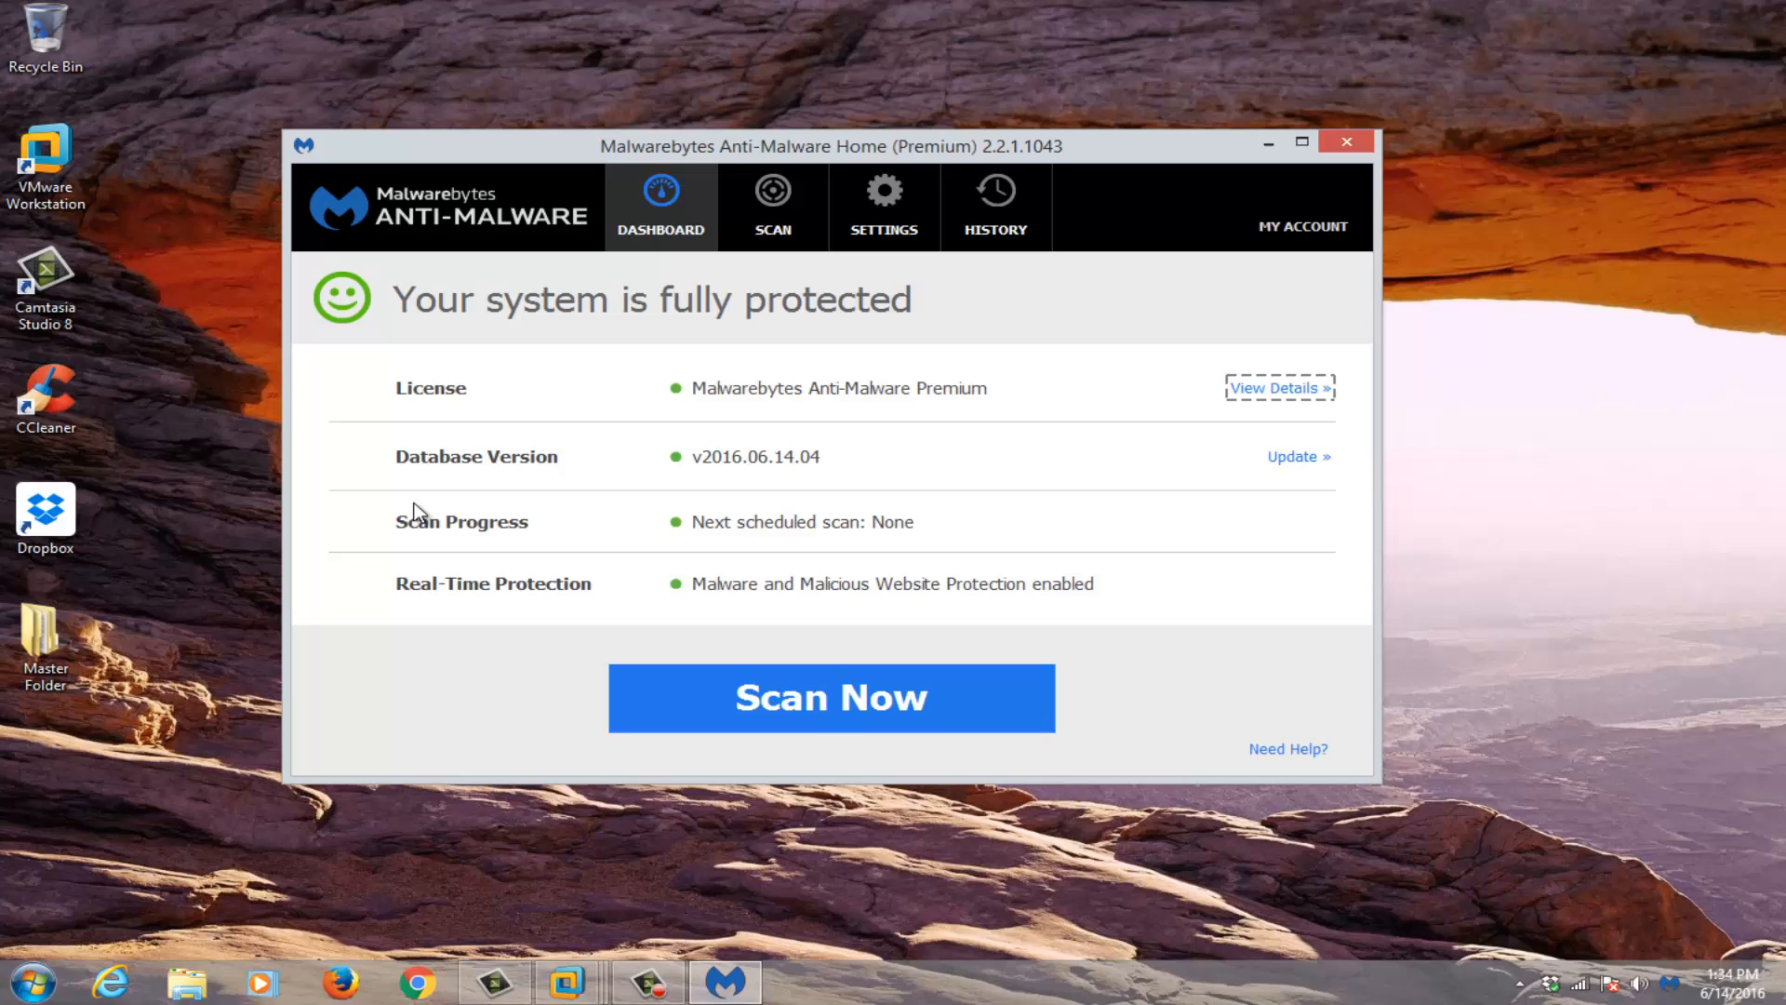
pyautogui.moveTo(768, 312)
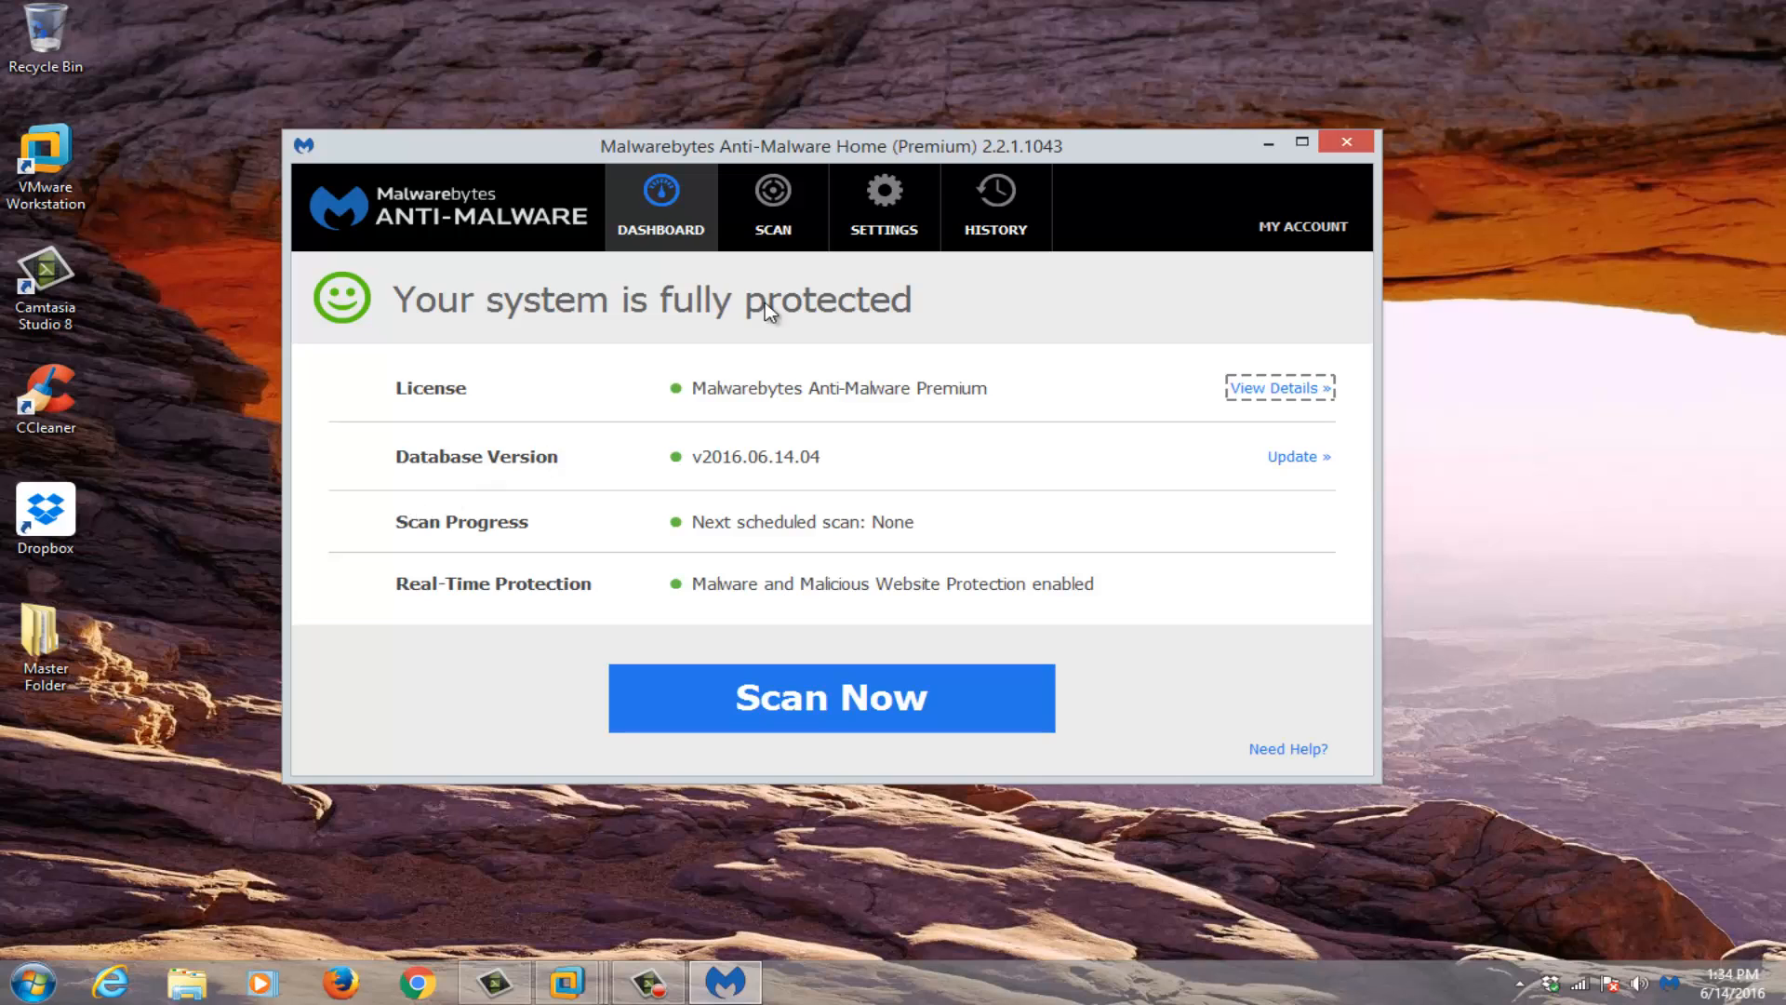
pyautogui.moveTo(937, 504)
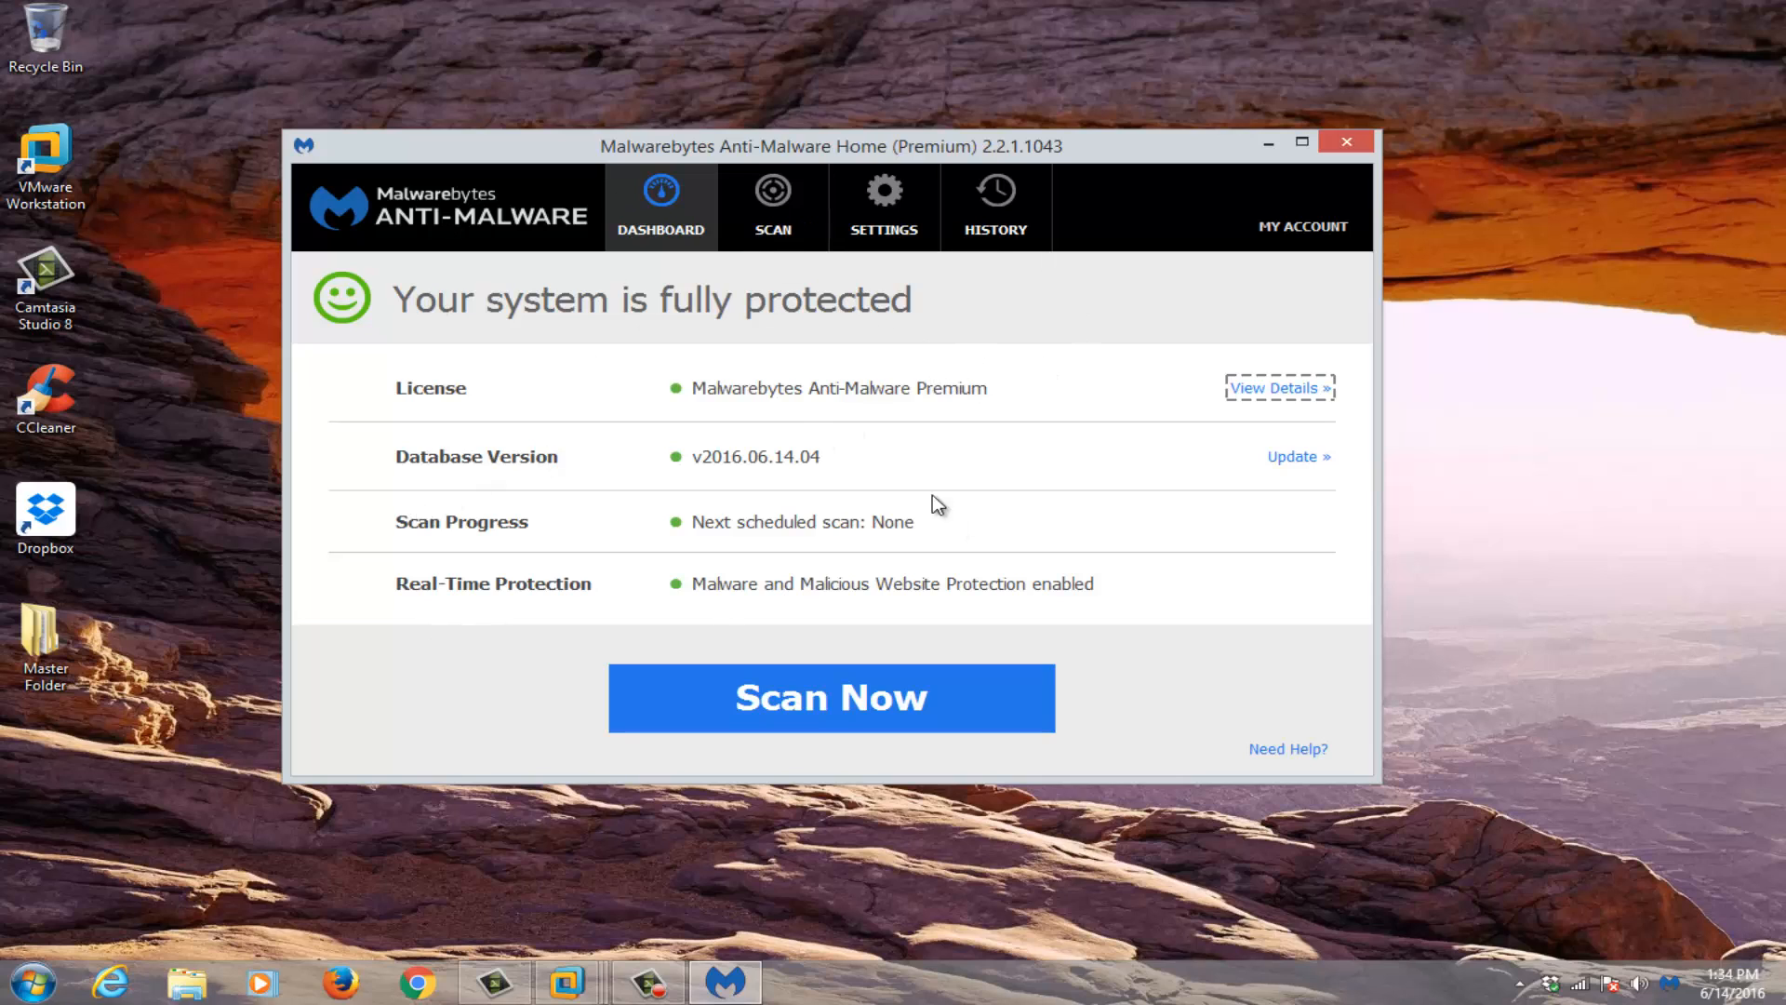
pyautogui.moveTo(935, 521)
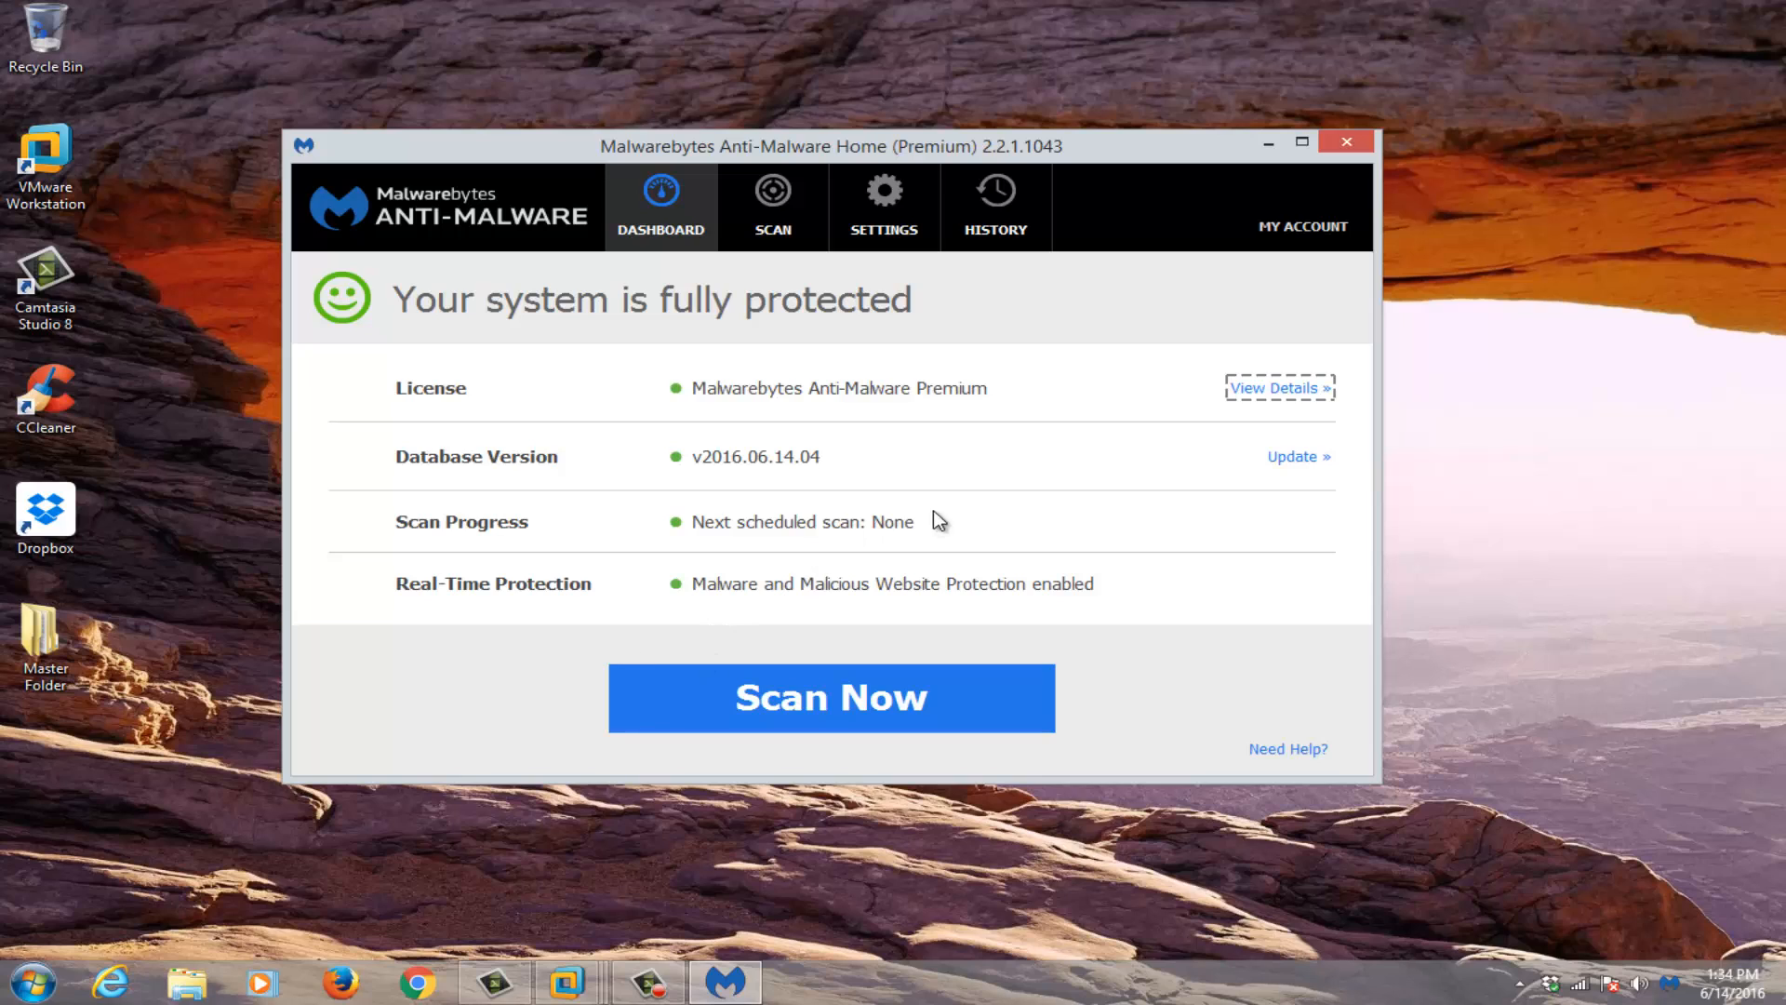
pyautogui.moveTo(982, 433)
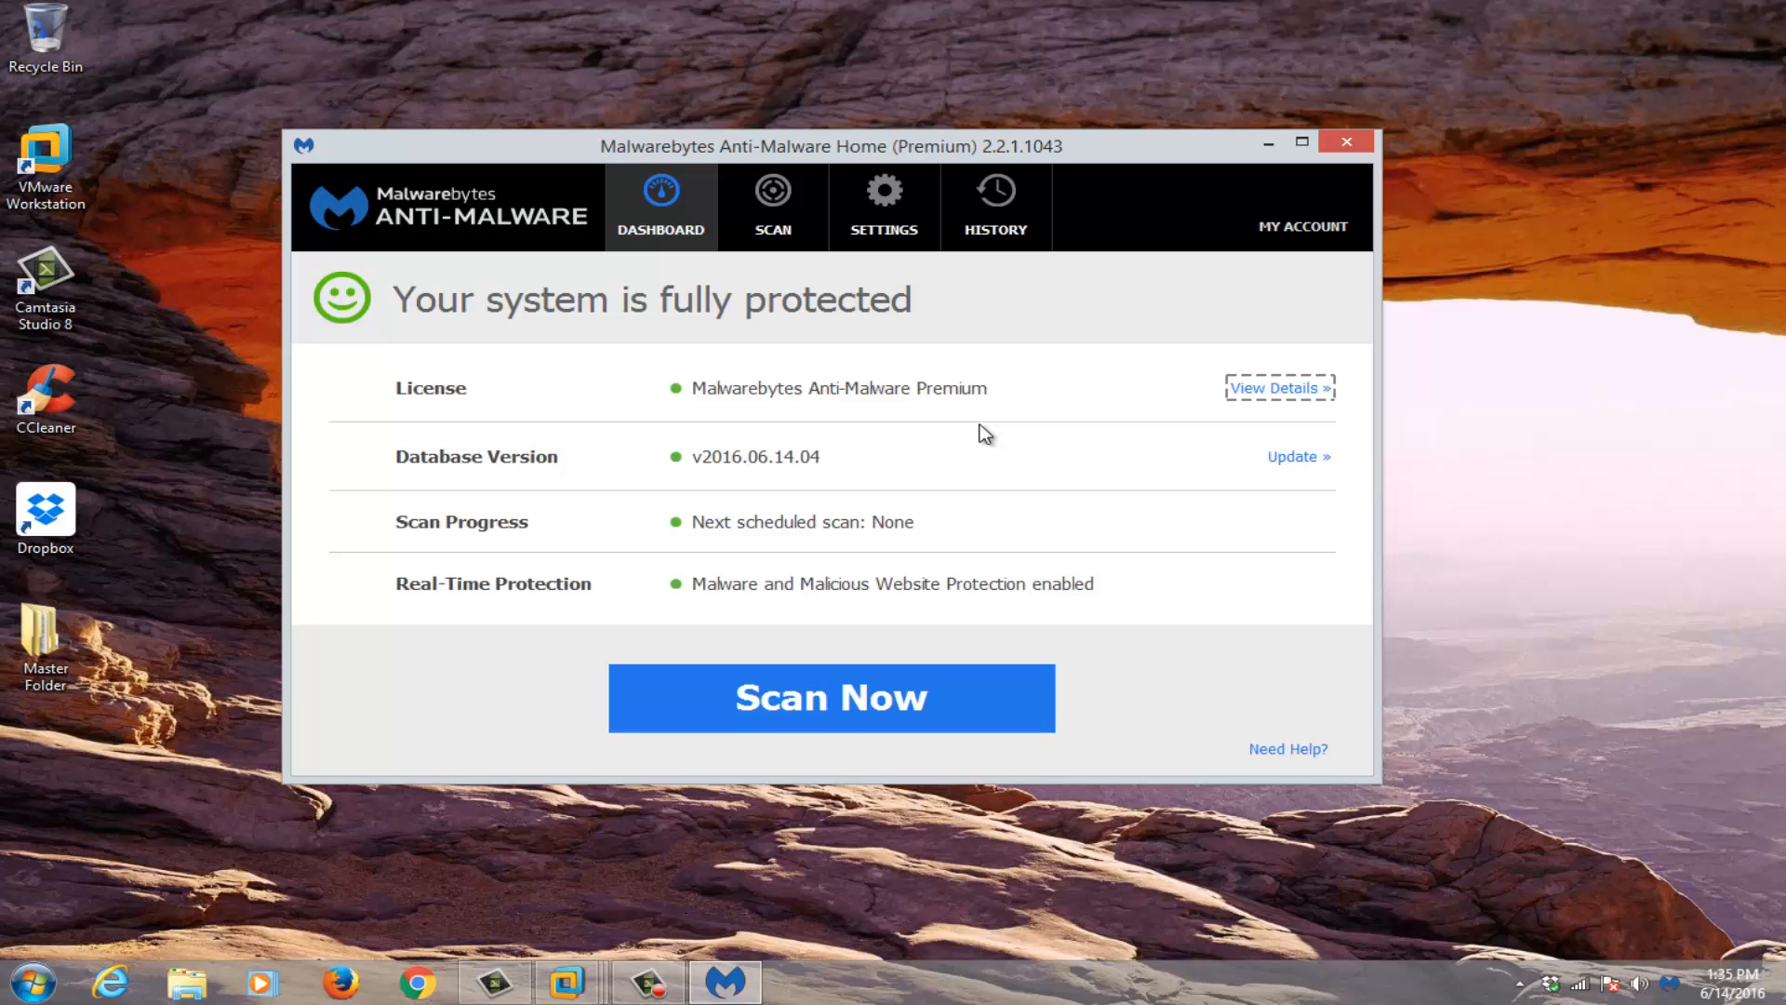
pyautogui.moveTo(910, 325)
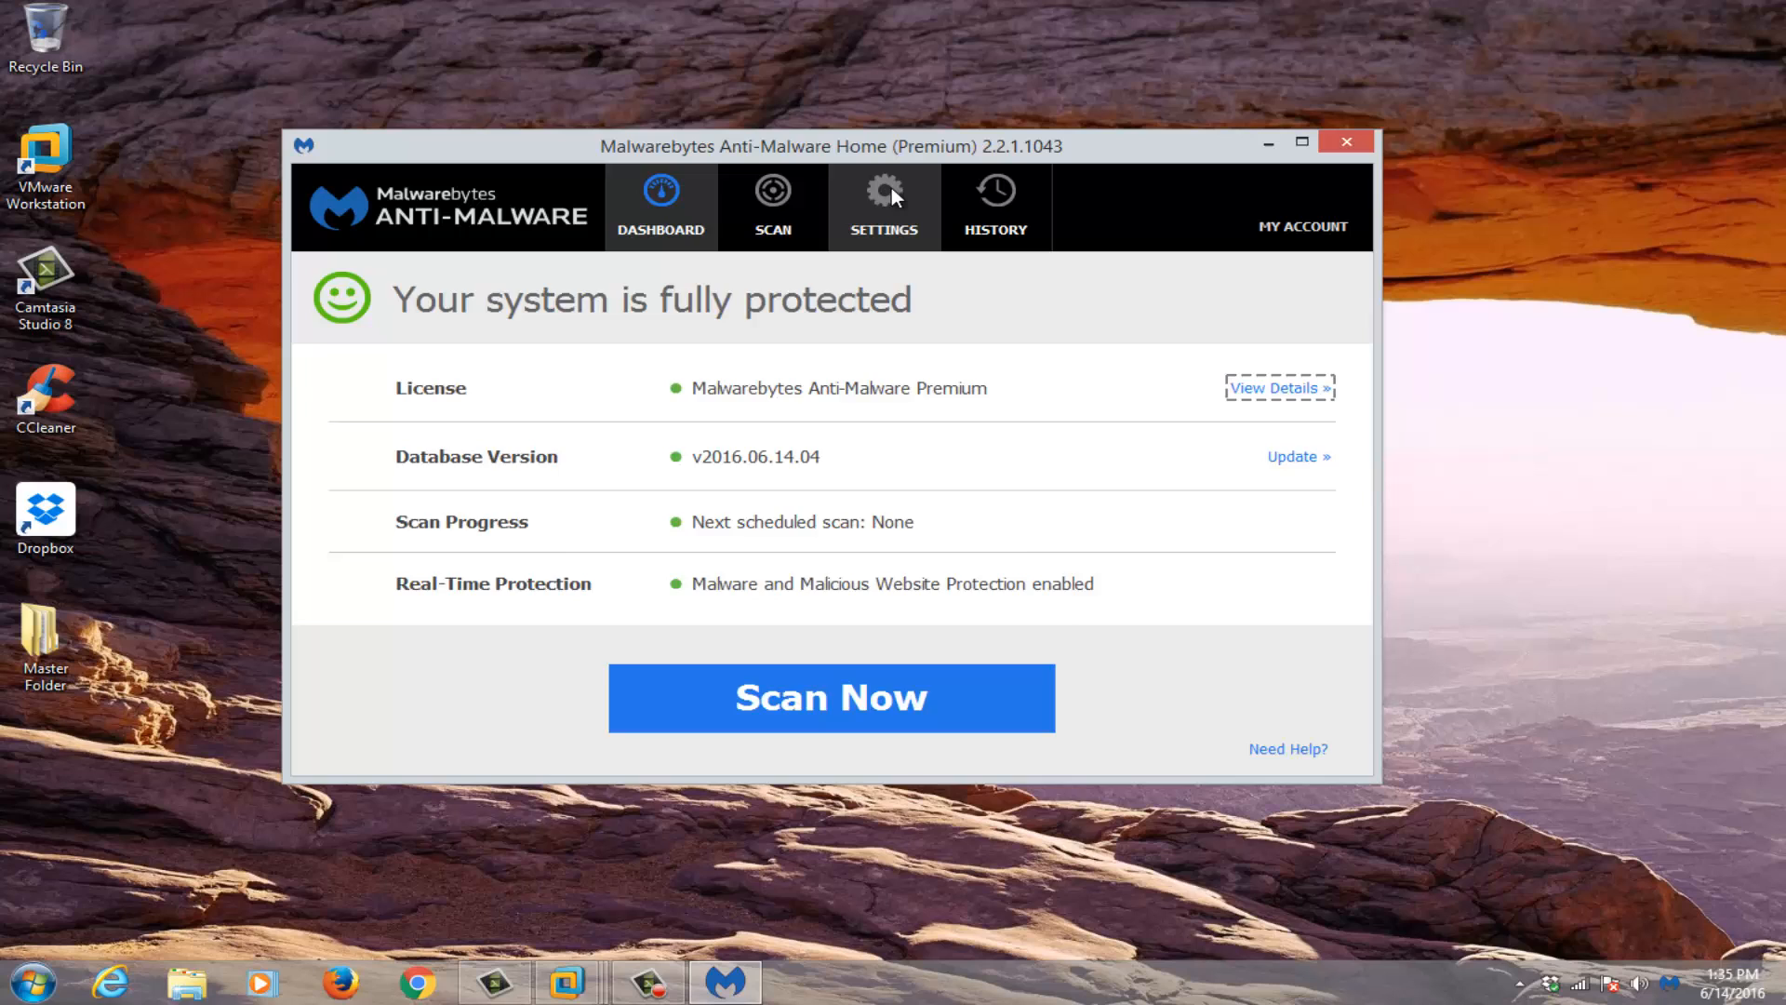
# Step: In Settings, review the empty Malware Exclusions page, then show the Web Exclusions list of IPs and domains
pyautogui.click(884, 204)
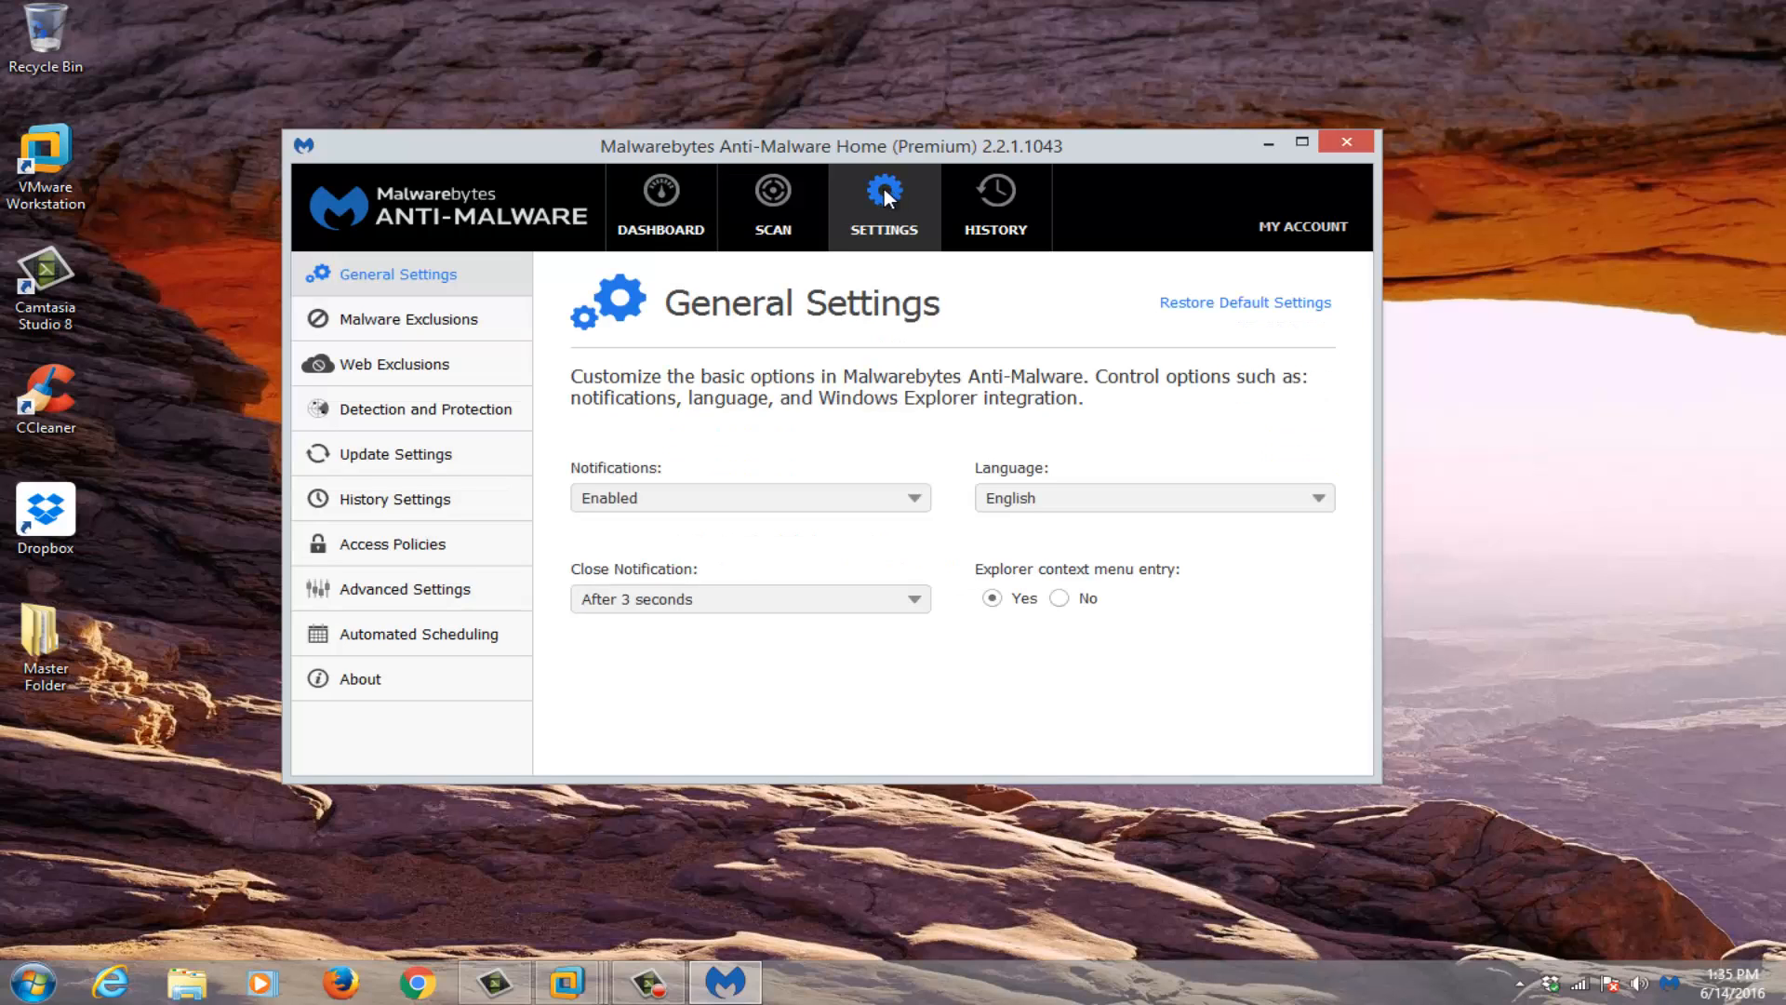
pyautogui.moveTo(236, 283)
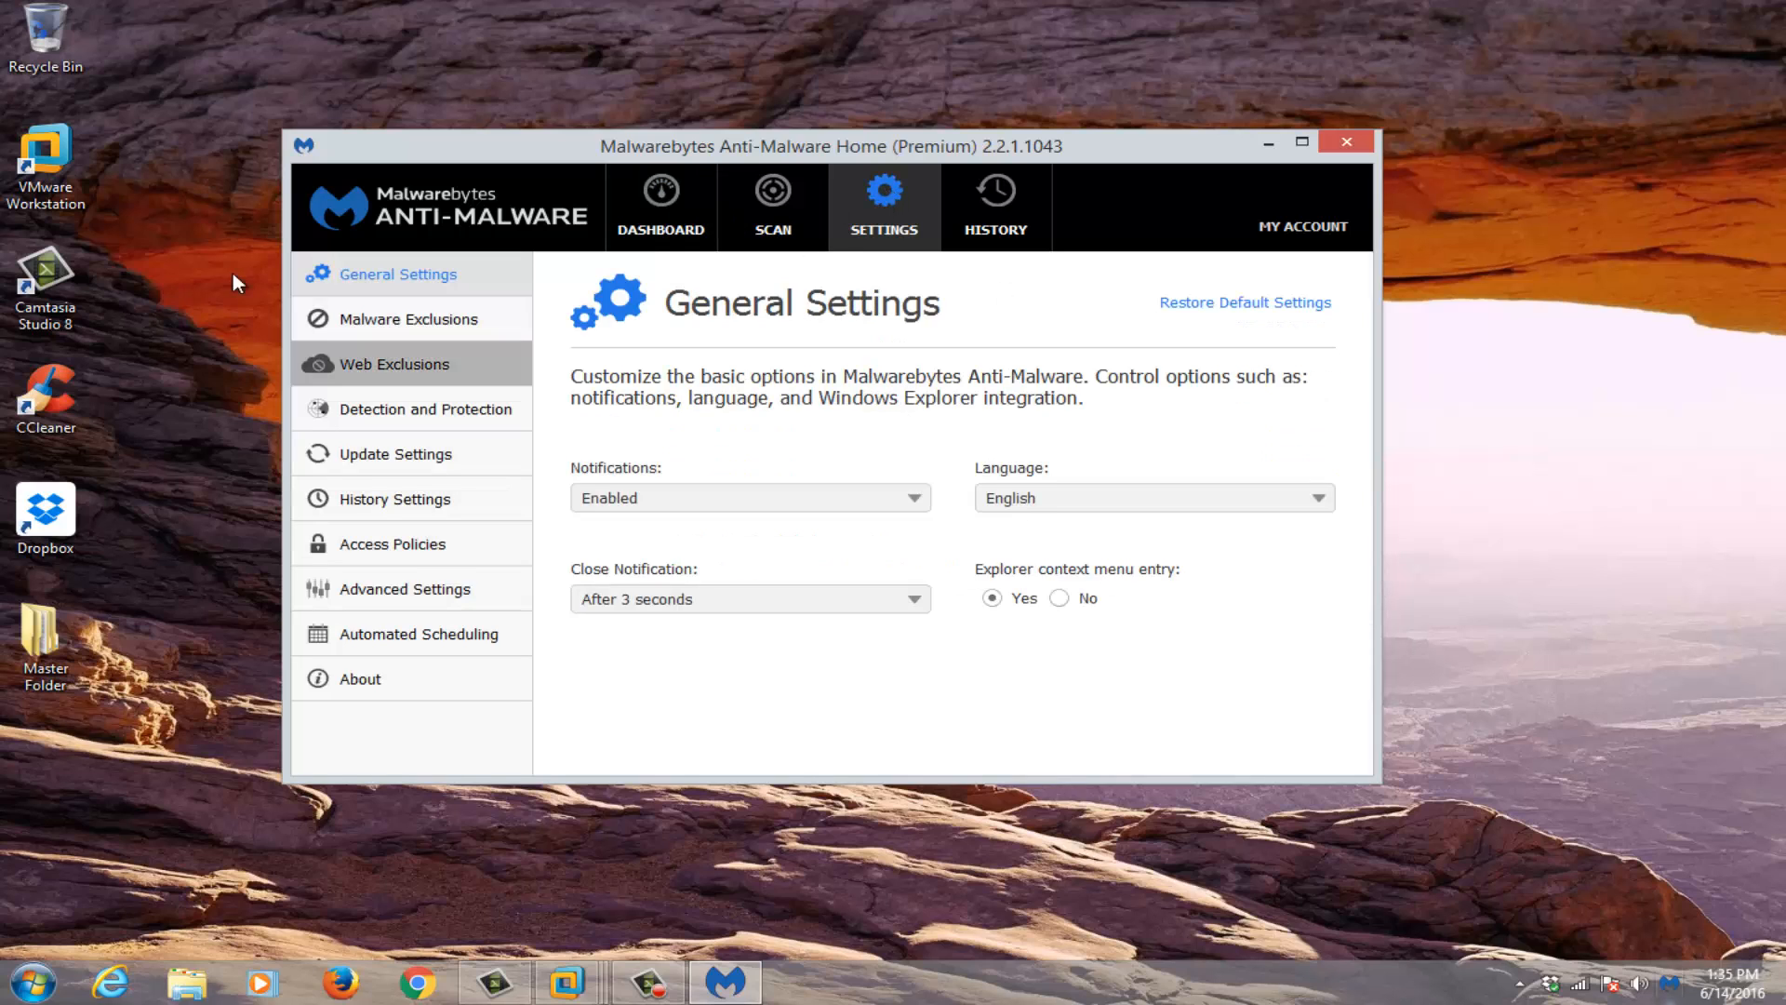
pyautogui.moveTo(1508, 703)
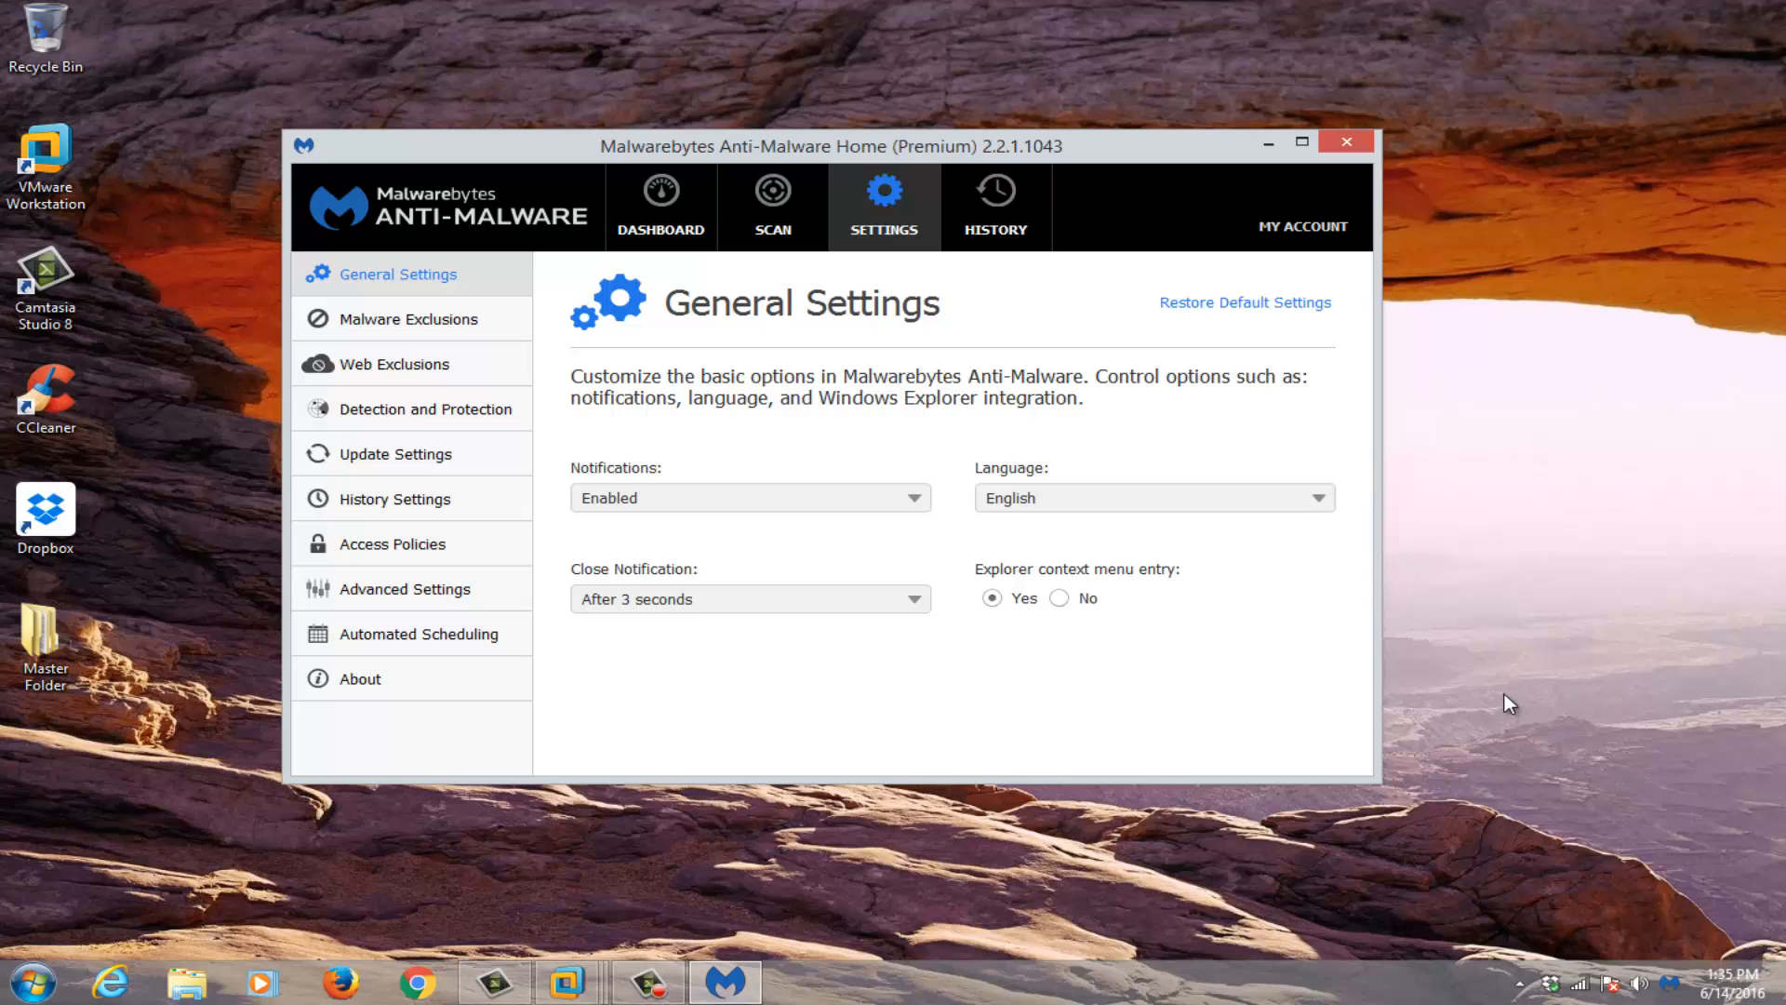
pyautogui.moveTo(1041, 614)
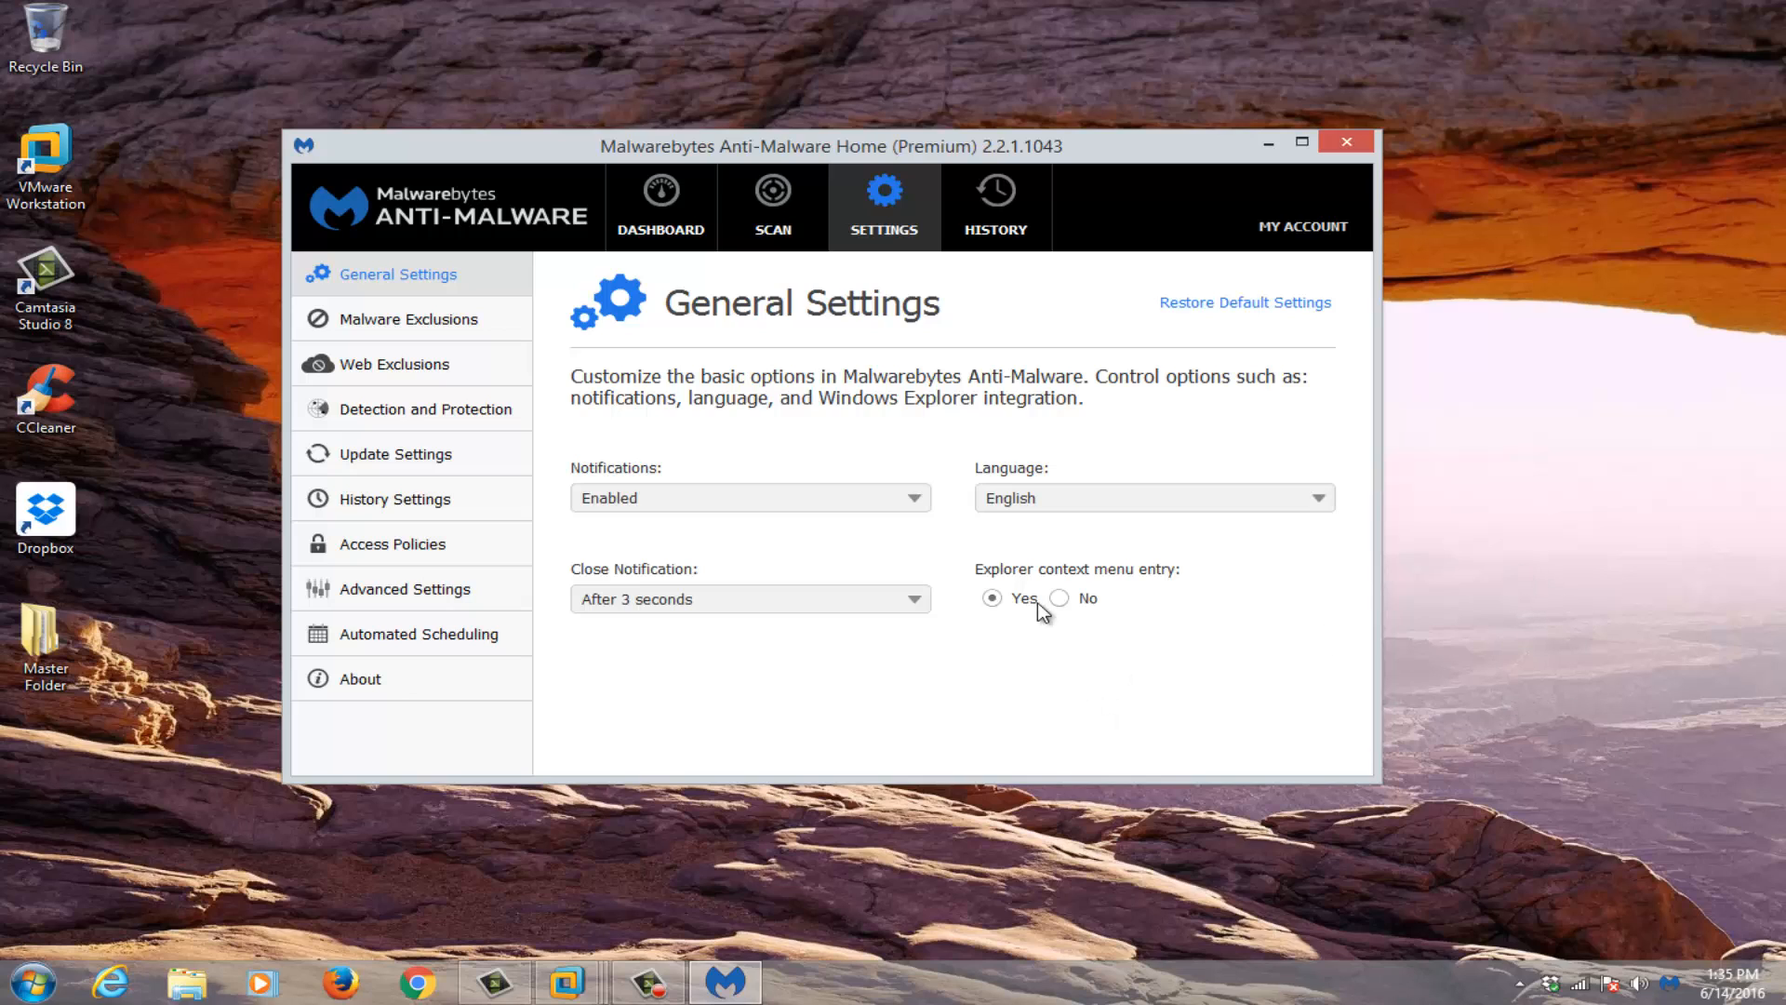
pyautogui.moveTo(772, 595)
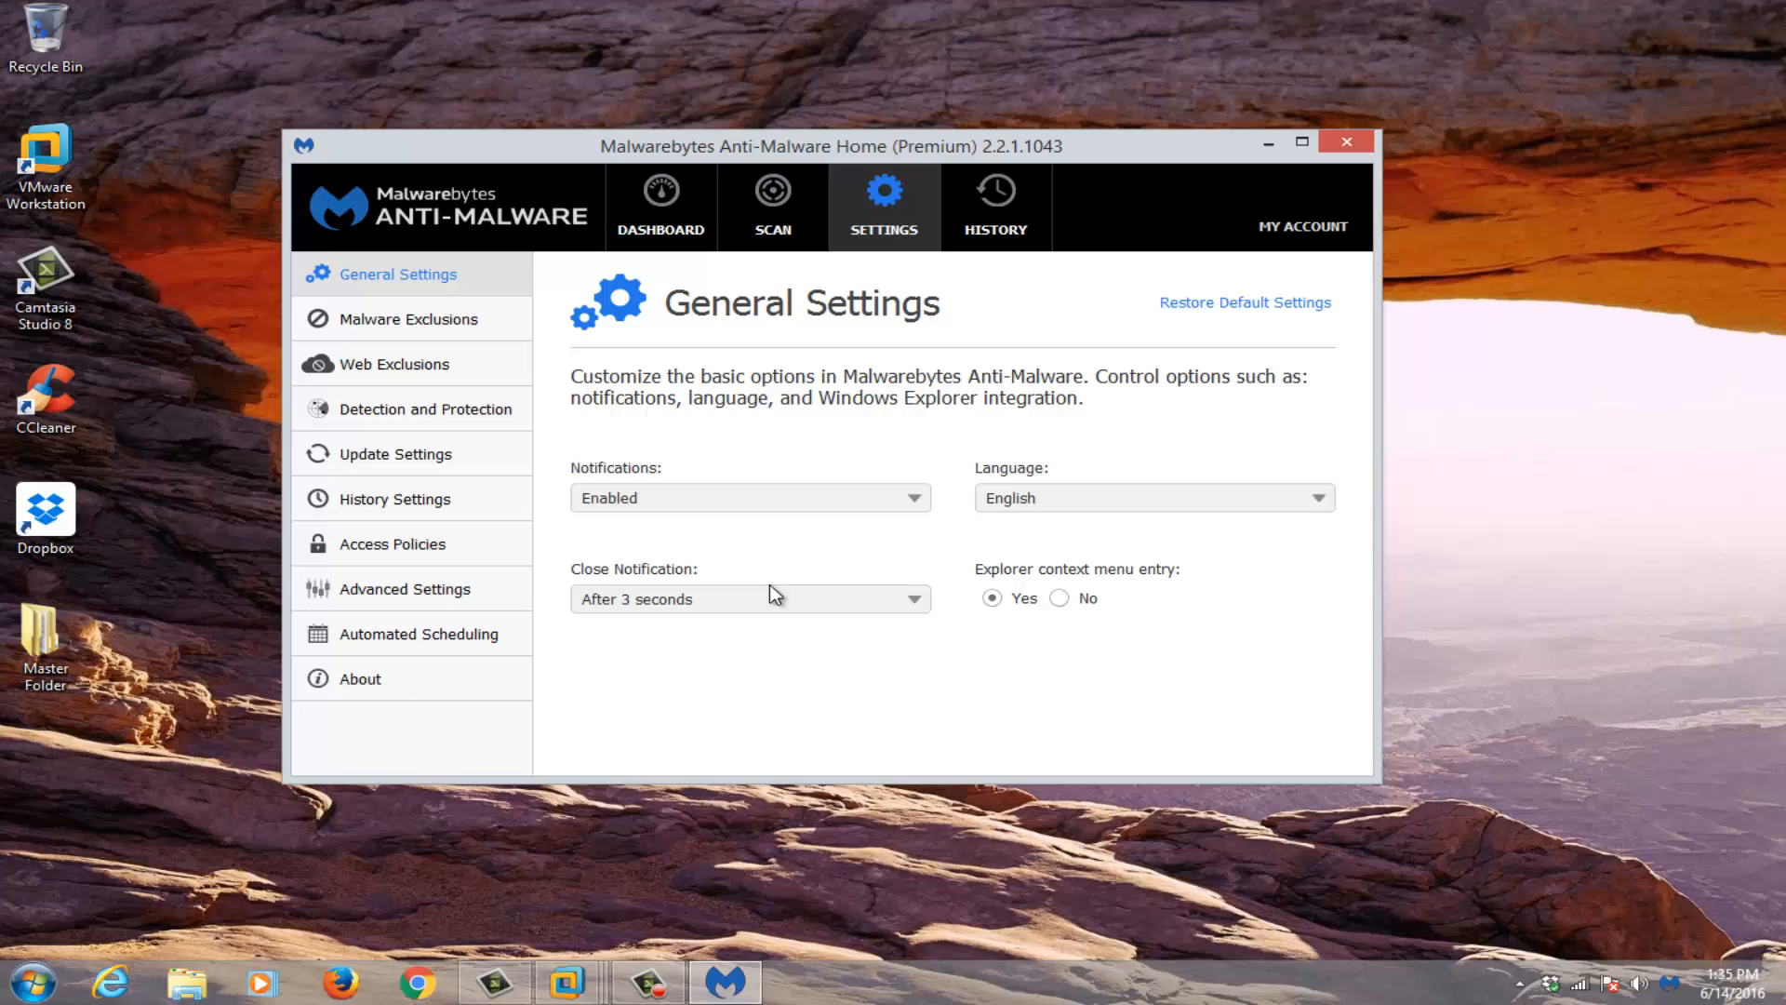
pyautogui.moveTo(766, 524)
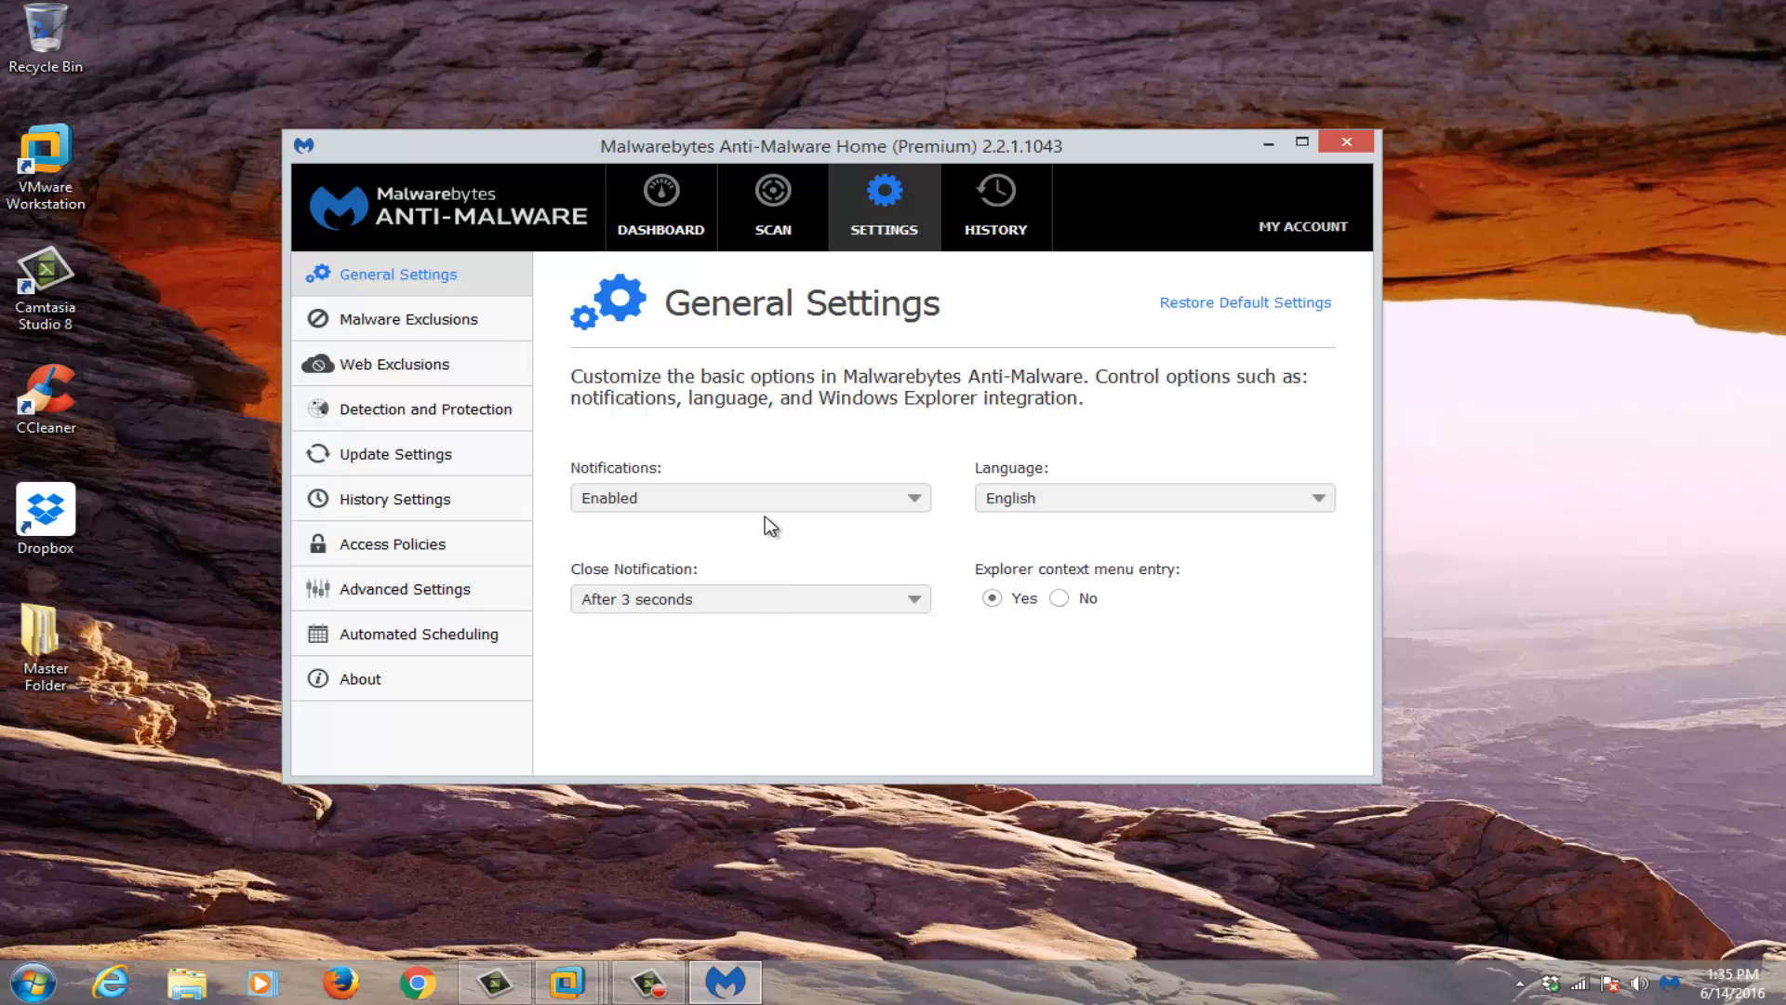
pyautogui.moveTo(443, 332)
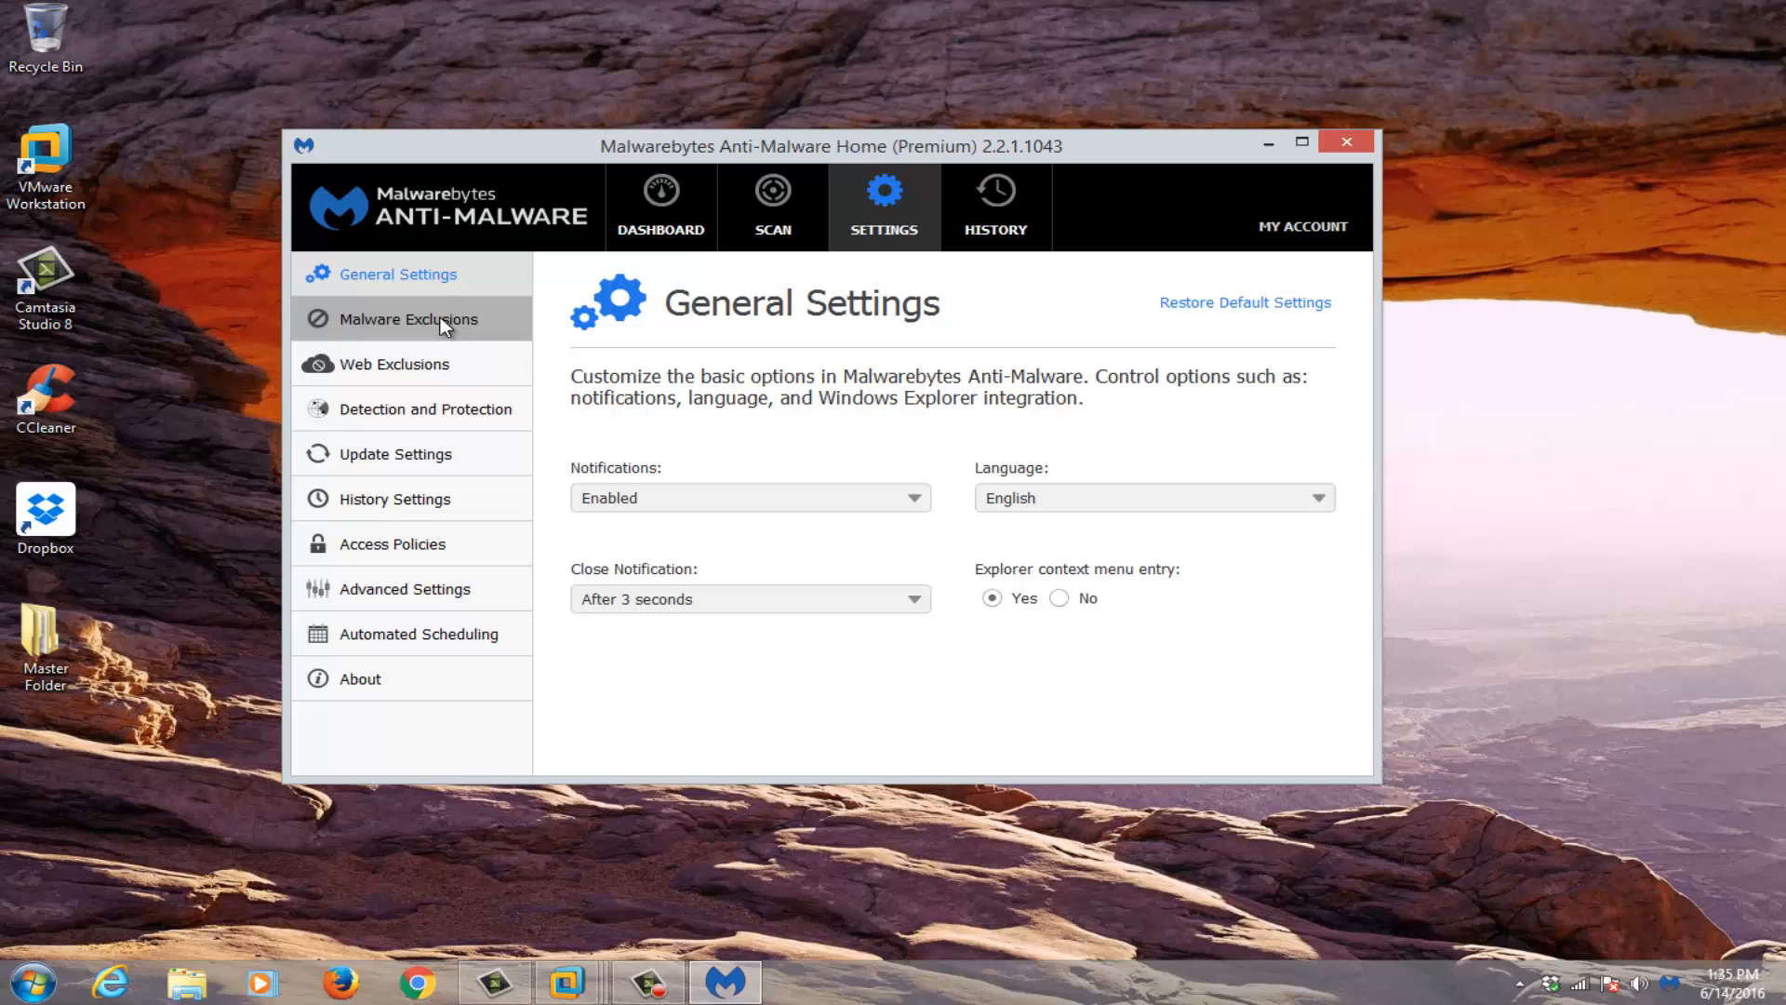
pyautogui.moveTo(430, 328)
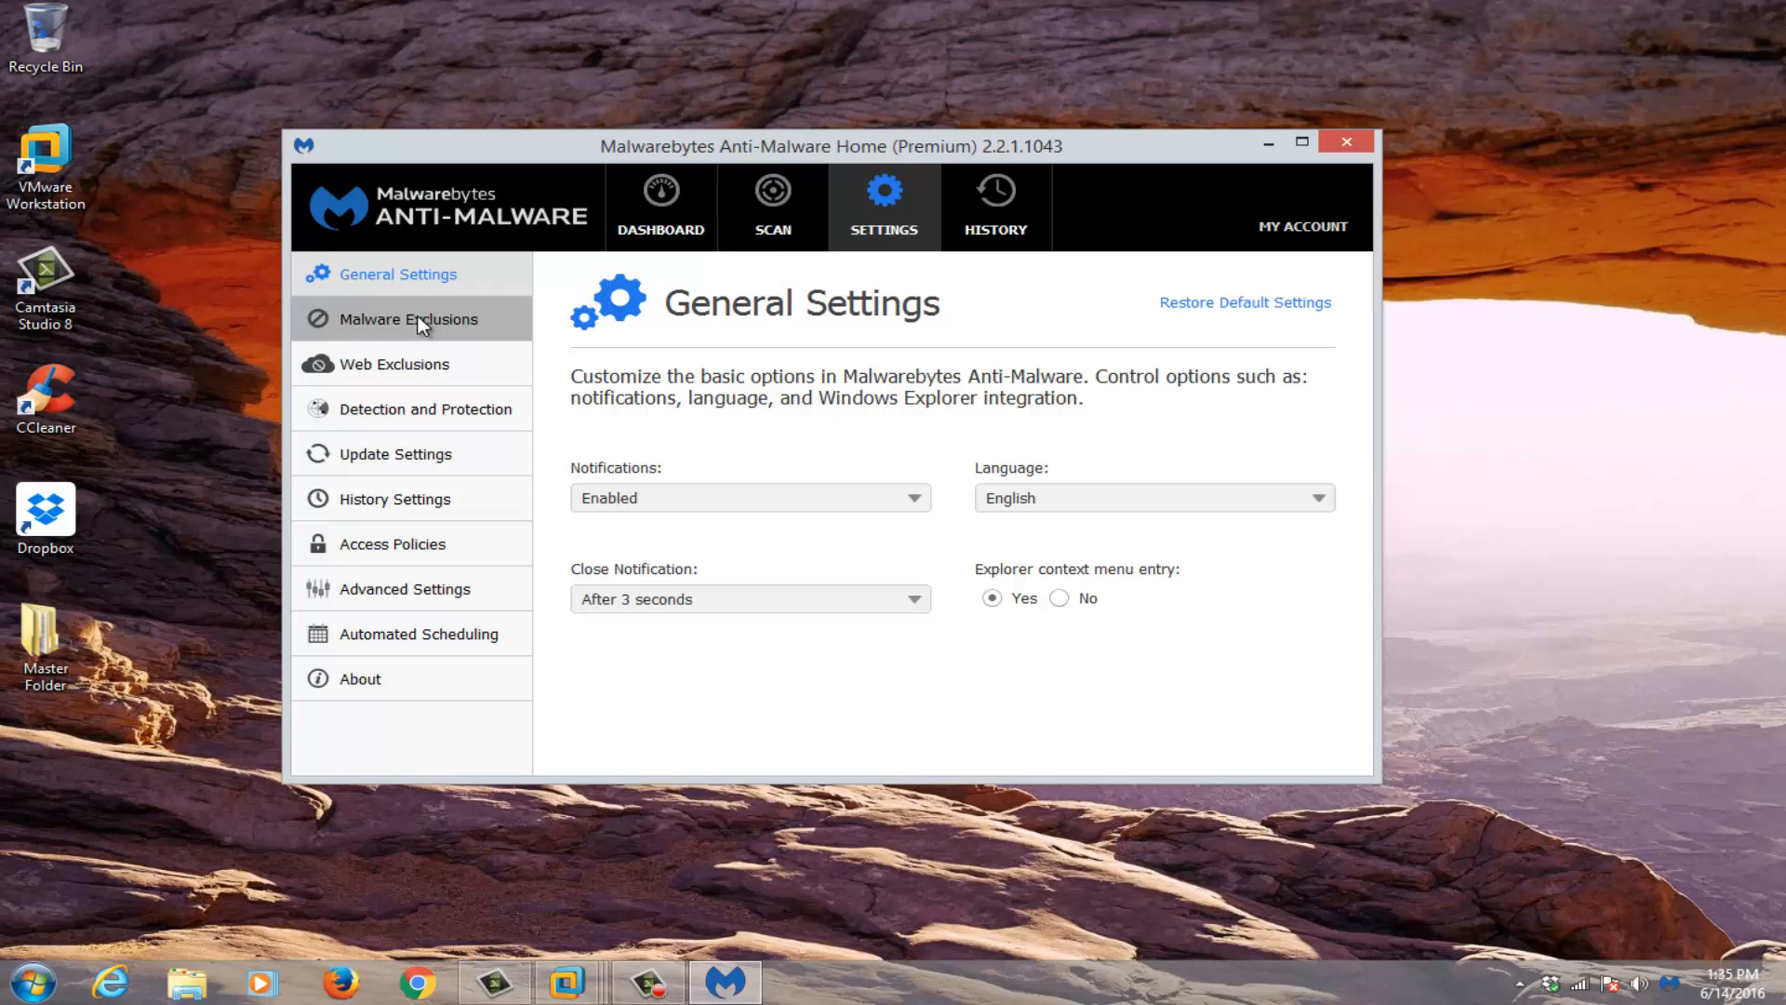
pyautogui.click(407, 318)
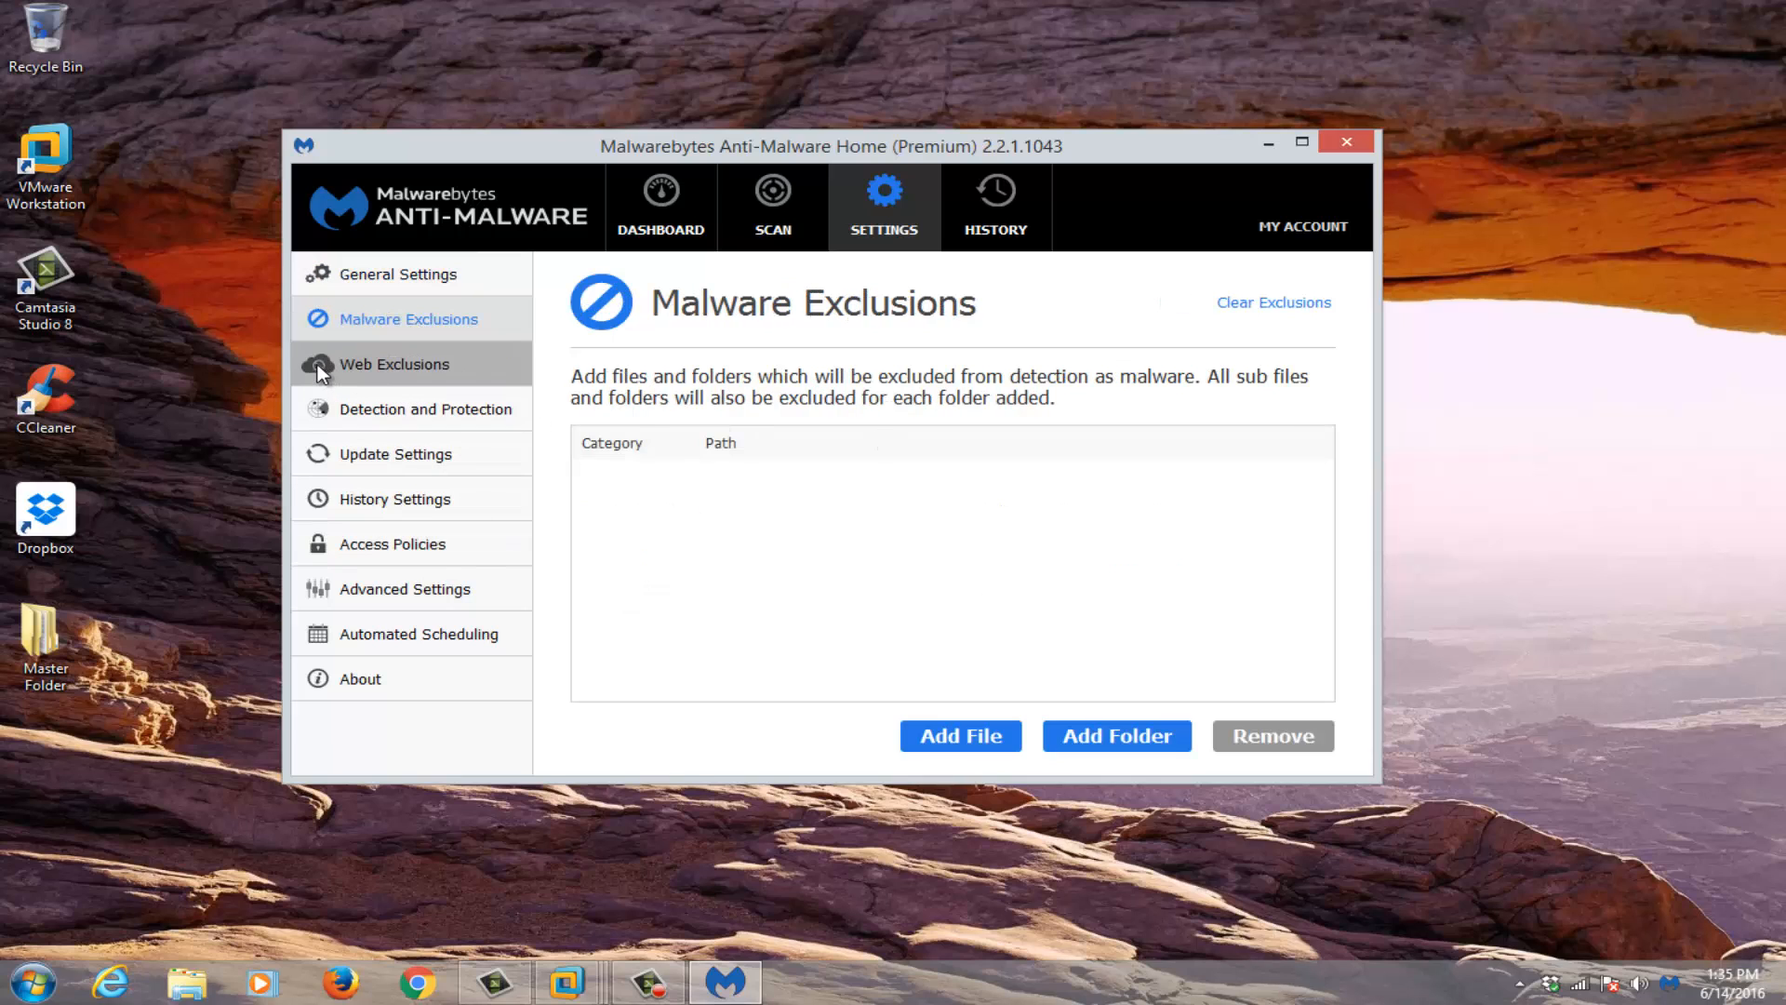
pyautogui.click(395, 363)
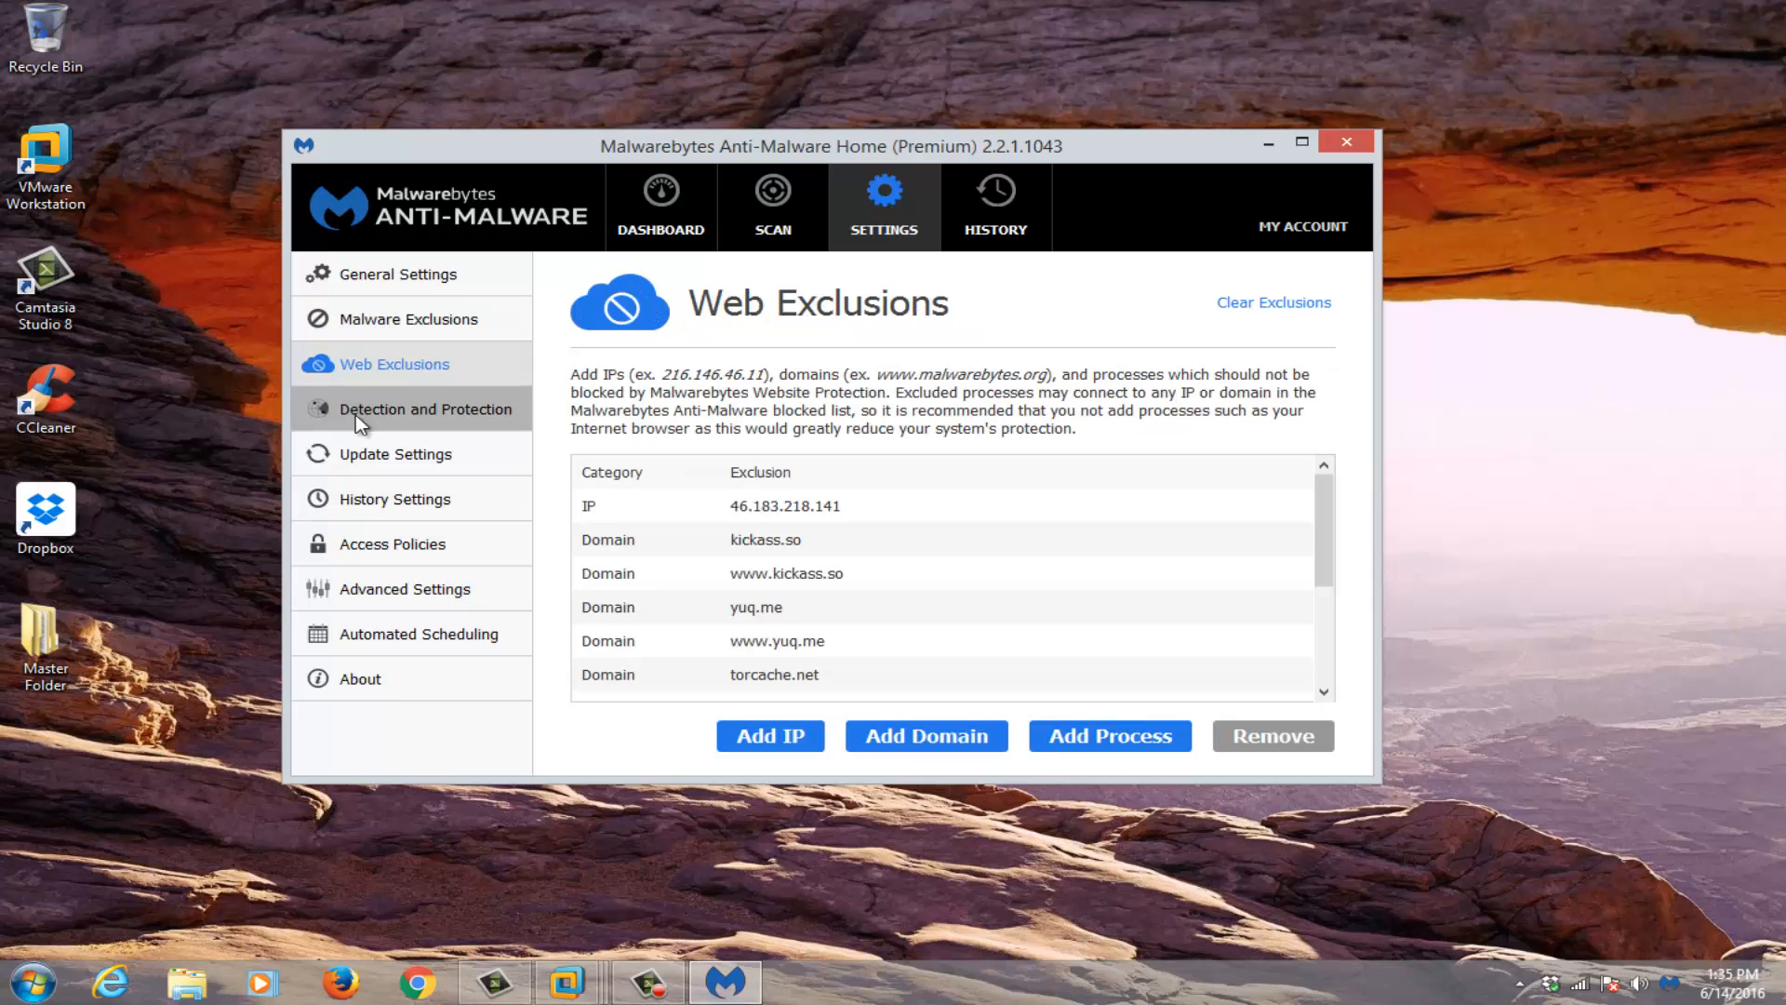
pyautogui.moveTo(677, 574)
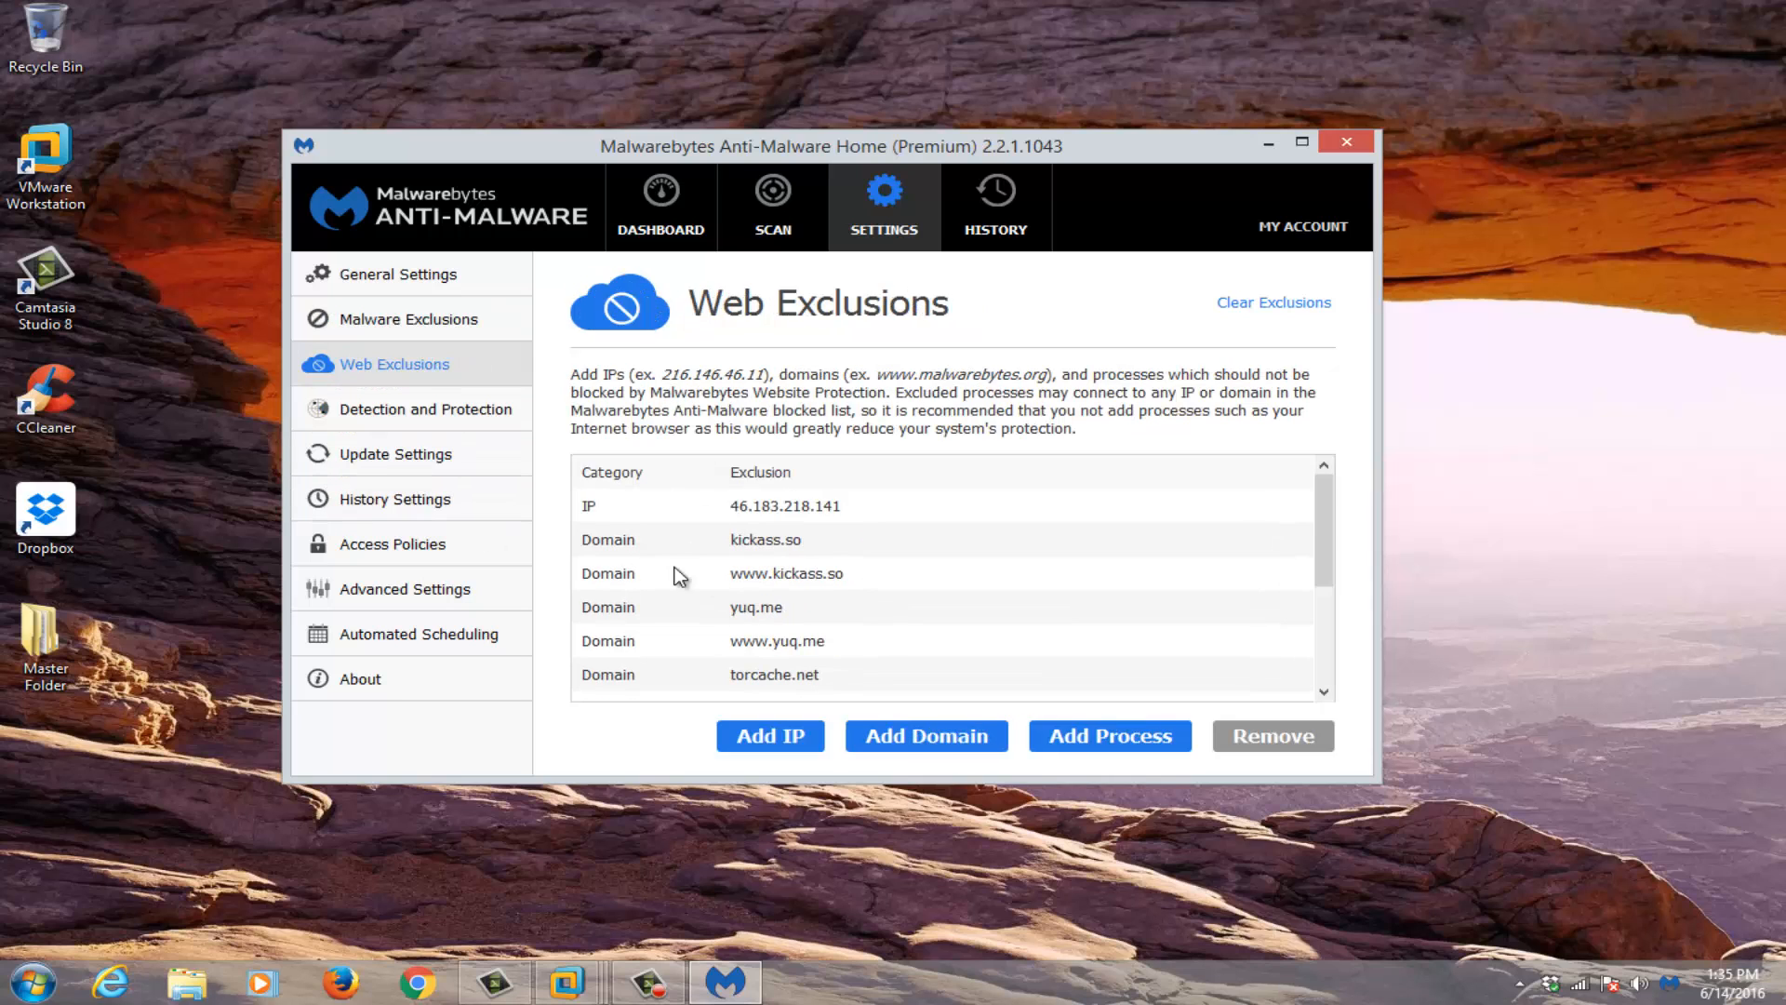
# Step: Show the Detection and Protection page with malware and malicious website protection enabled
pyautogui.click(426, 409)
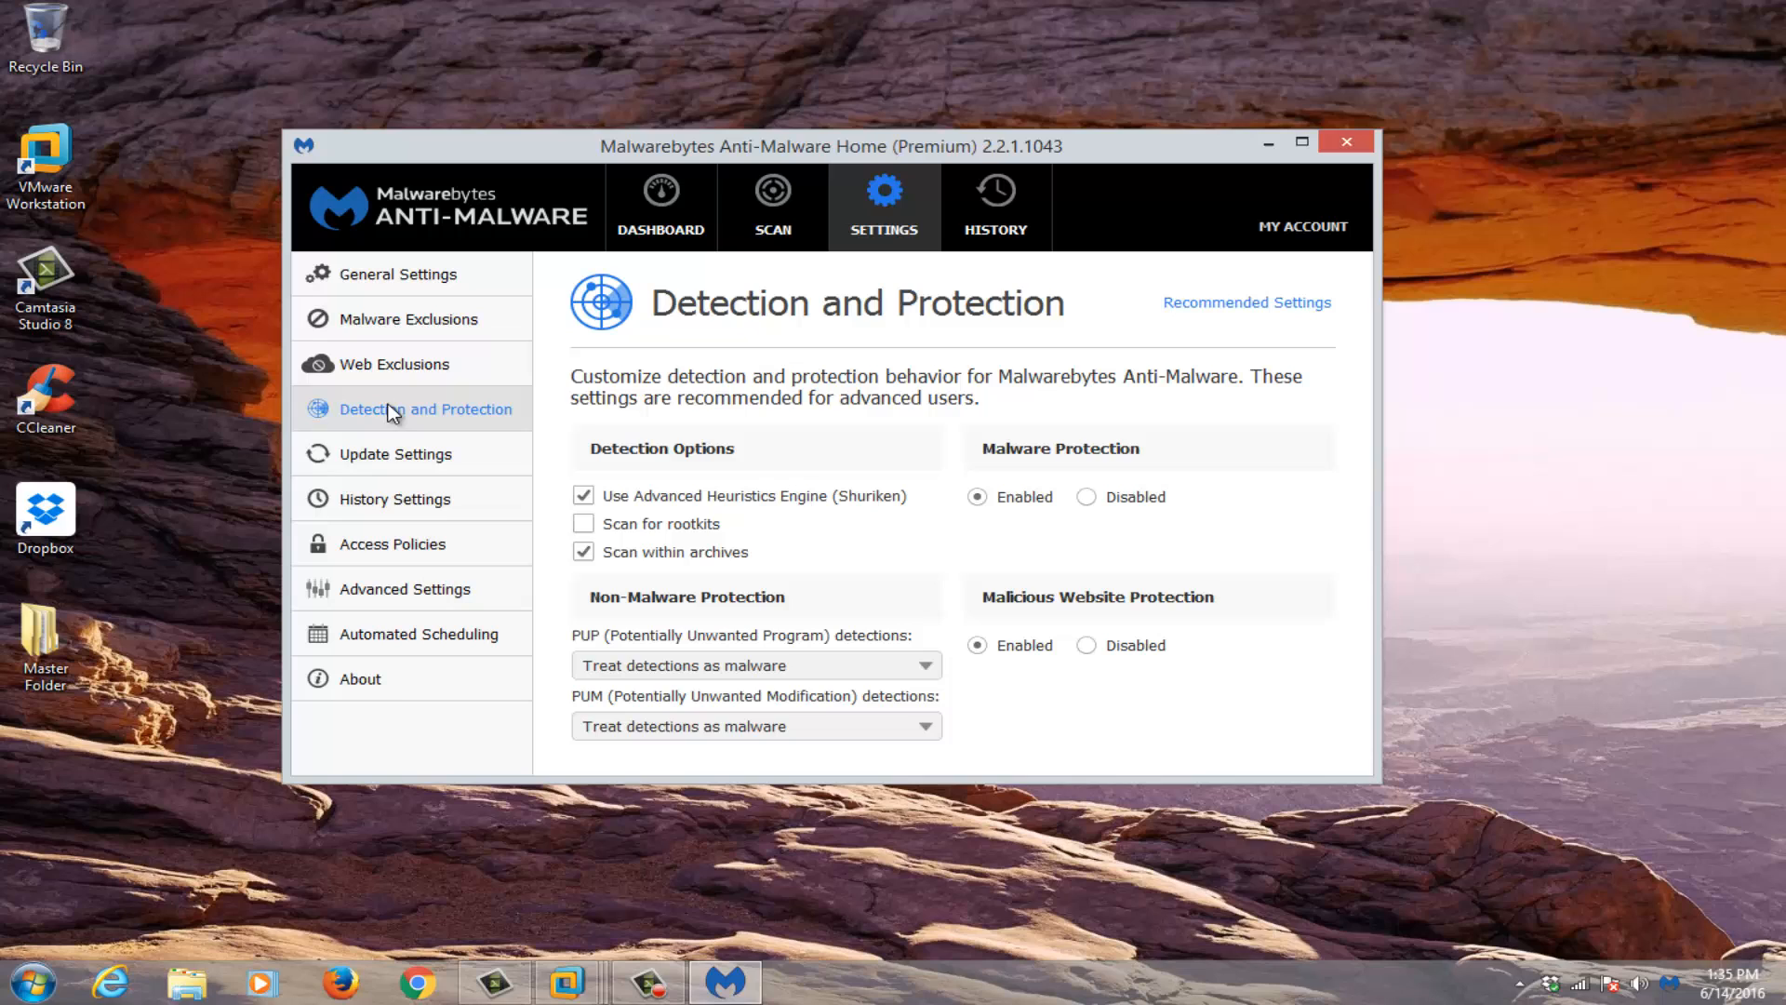
pyautogui.moveTo(841, 616)
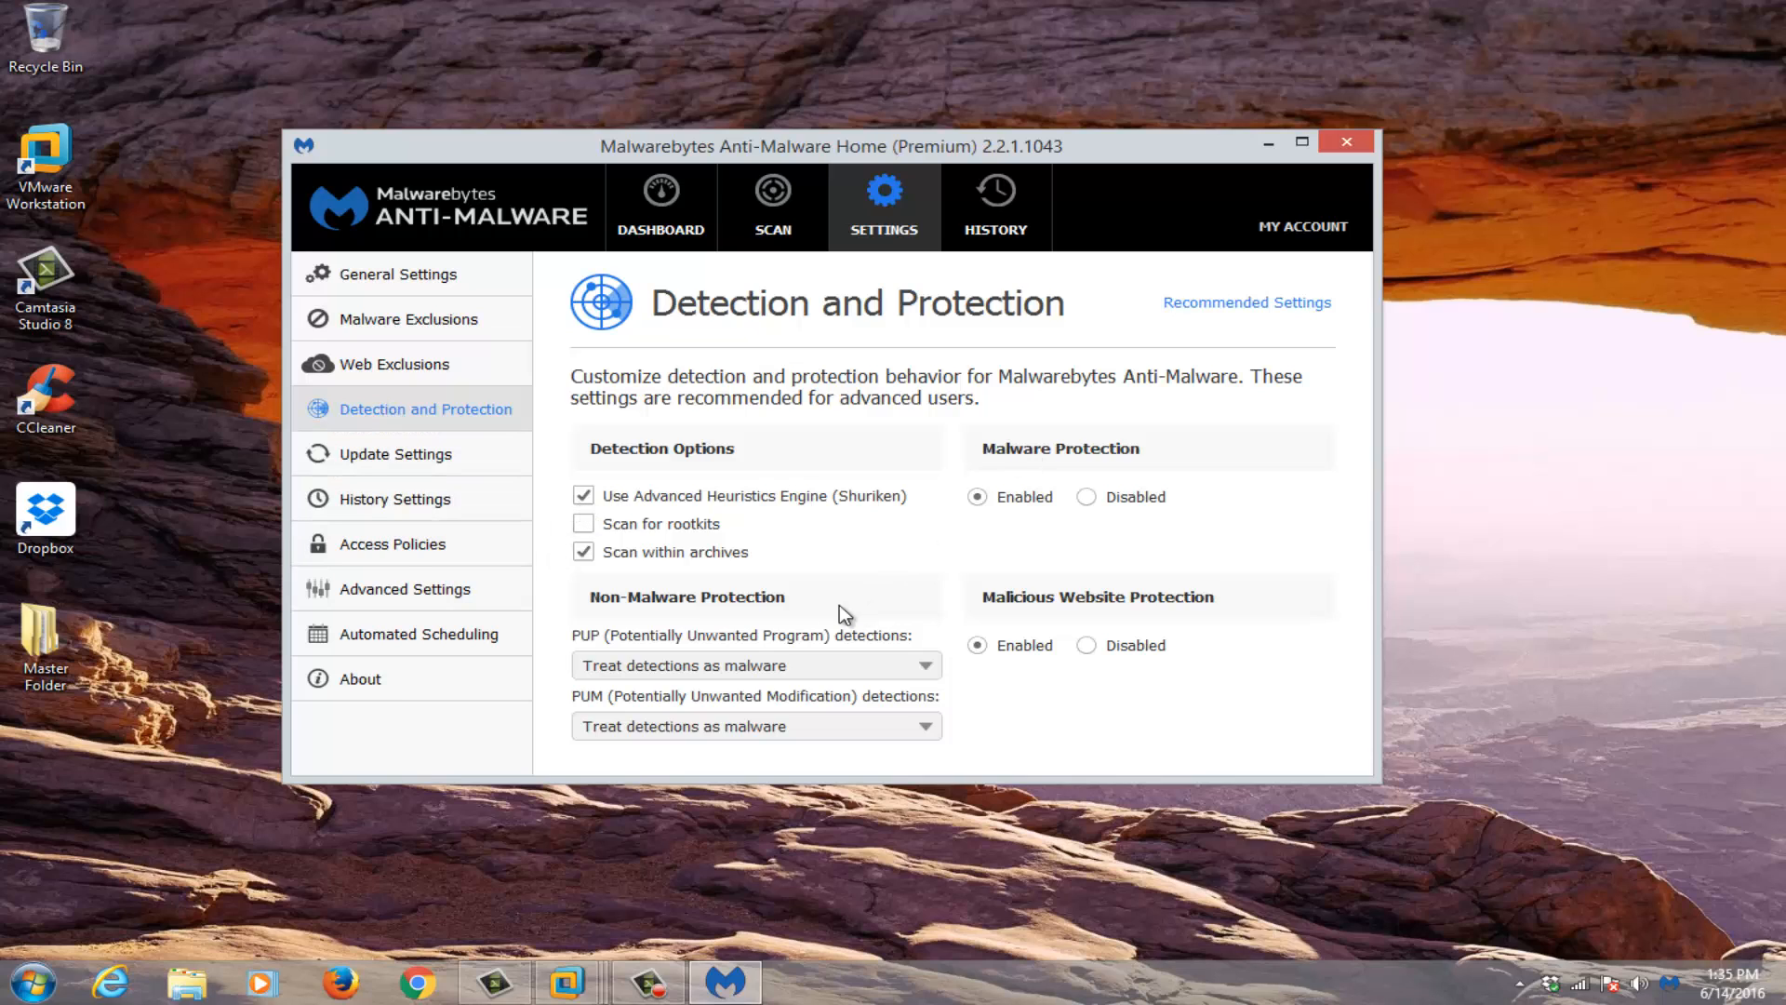
pyautogui.moveTo(906, 506)
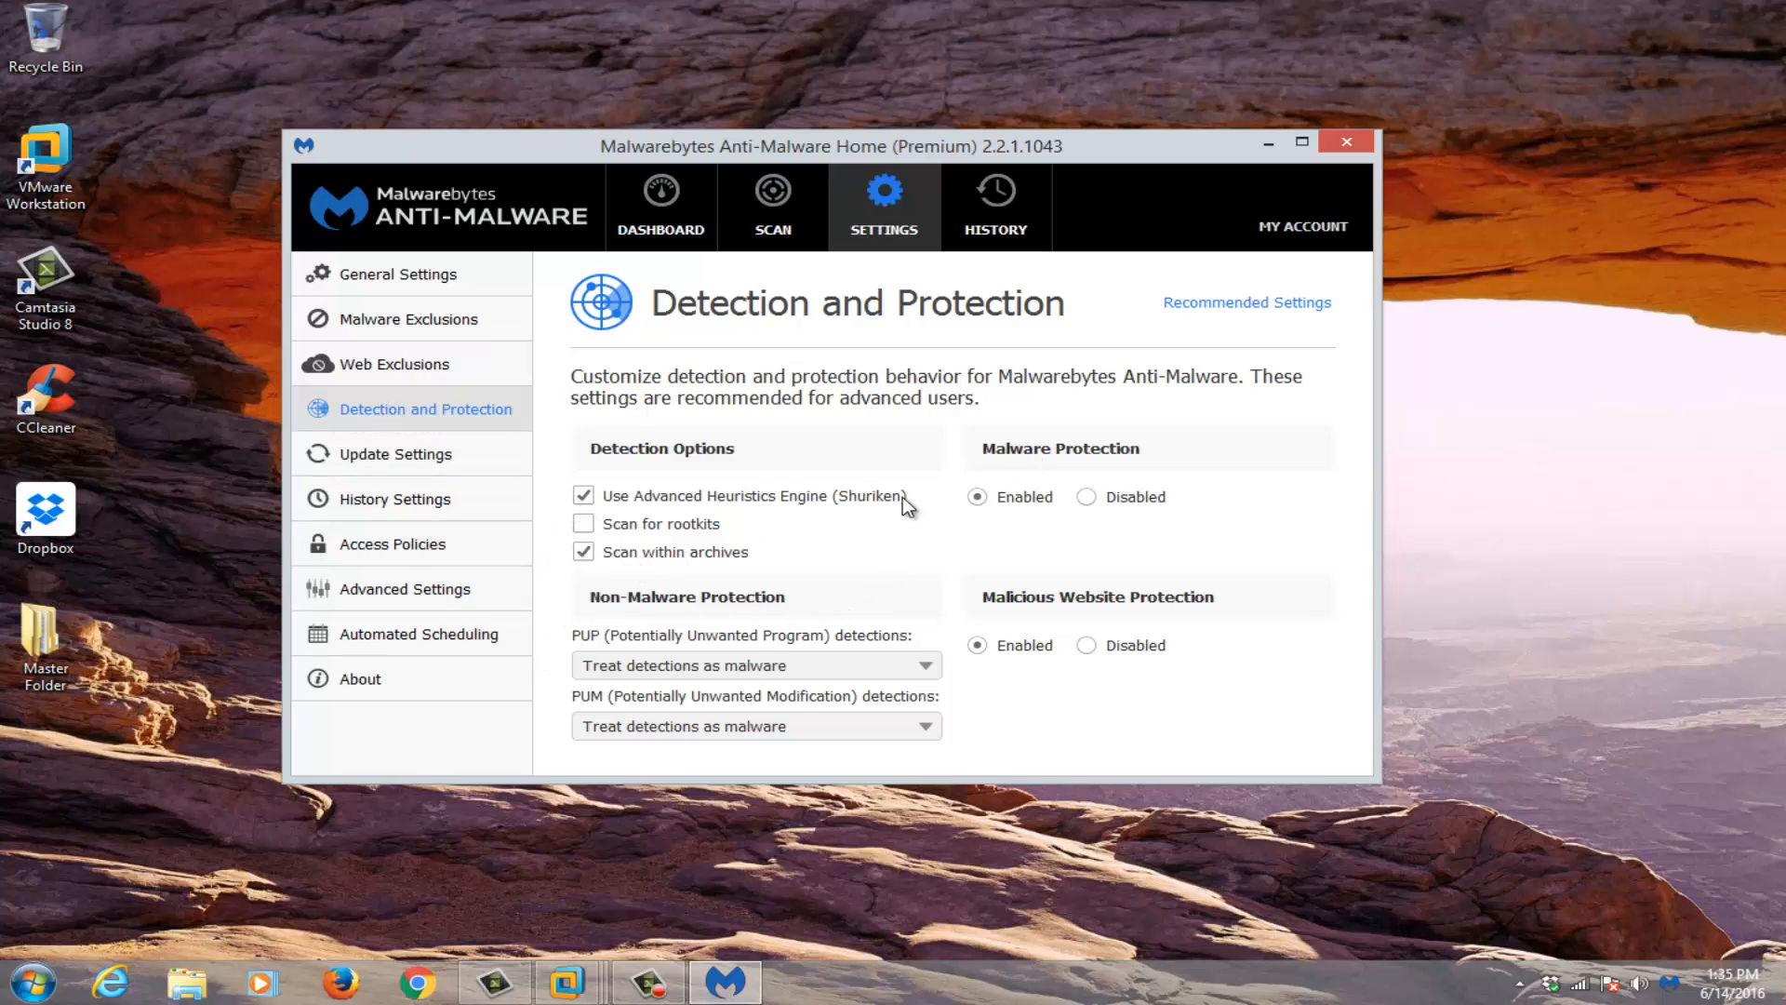
pyautogui.moveTo(959, 651)
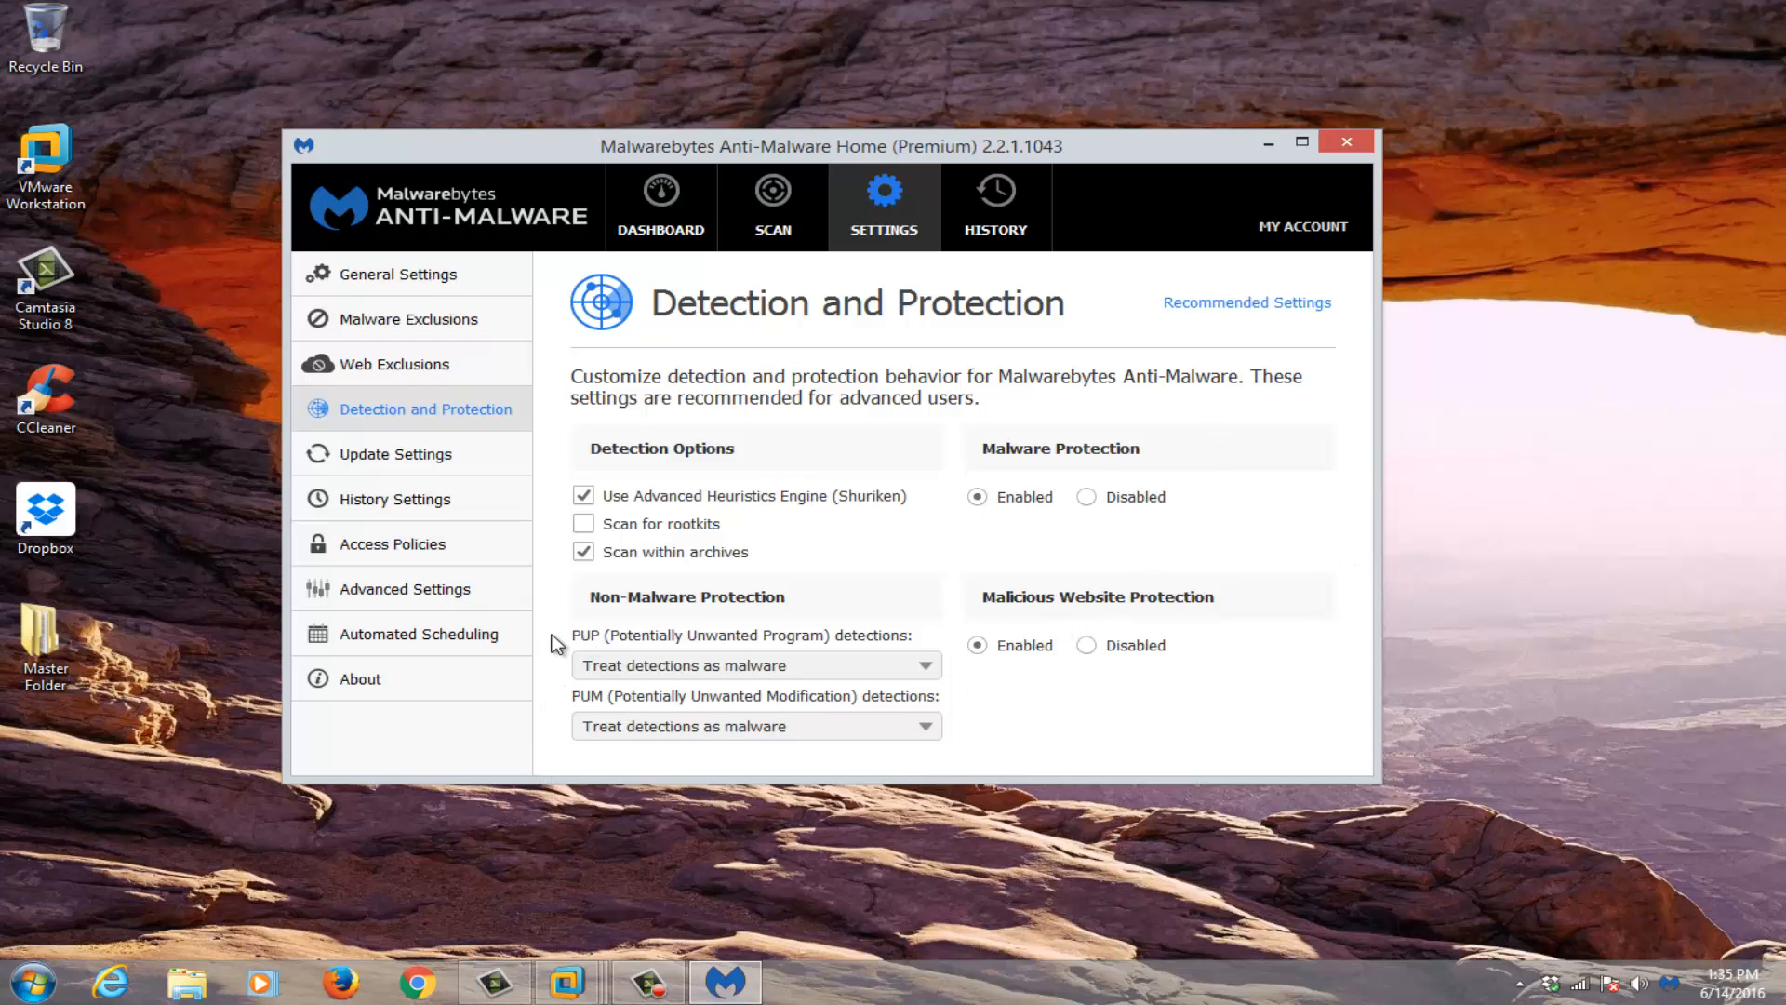
pyautogui.moveTo(612, 623)
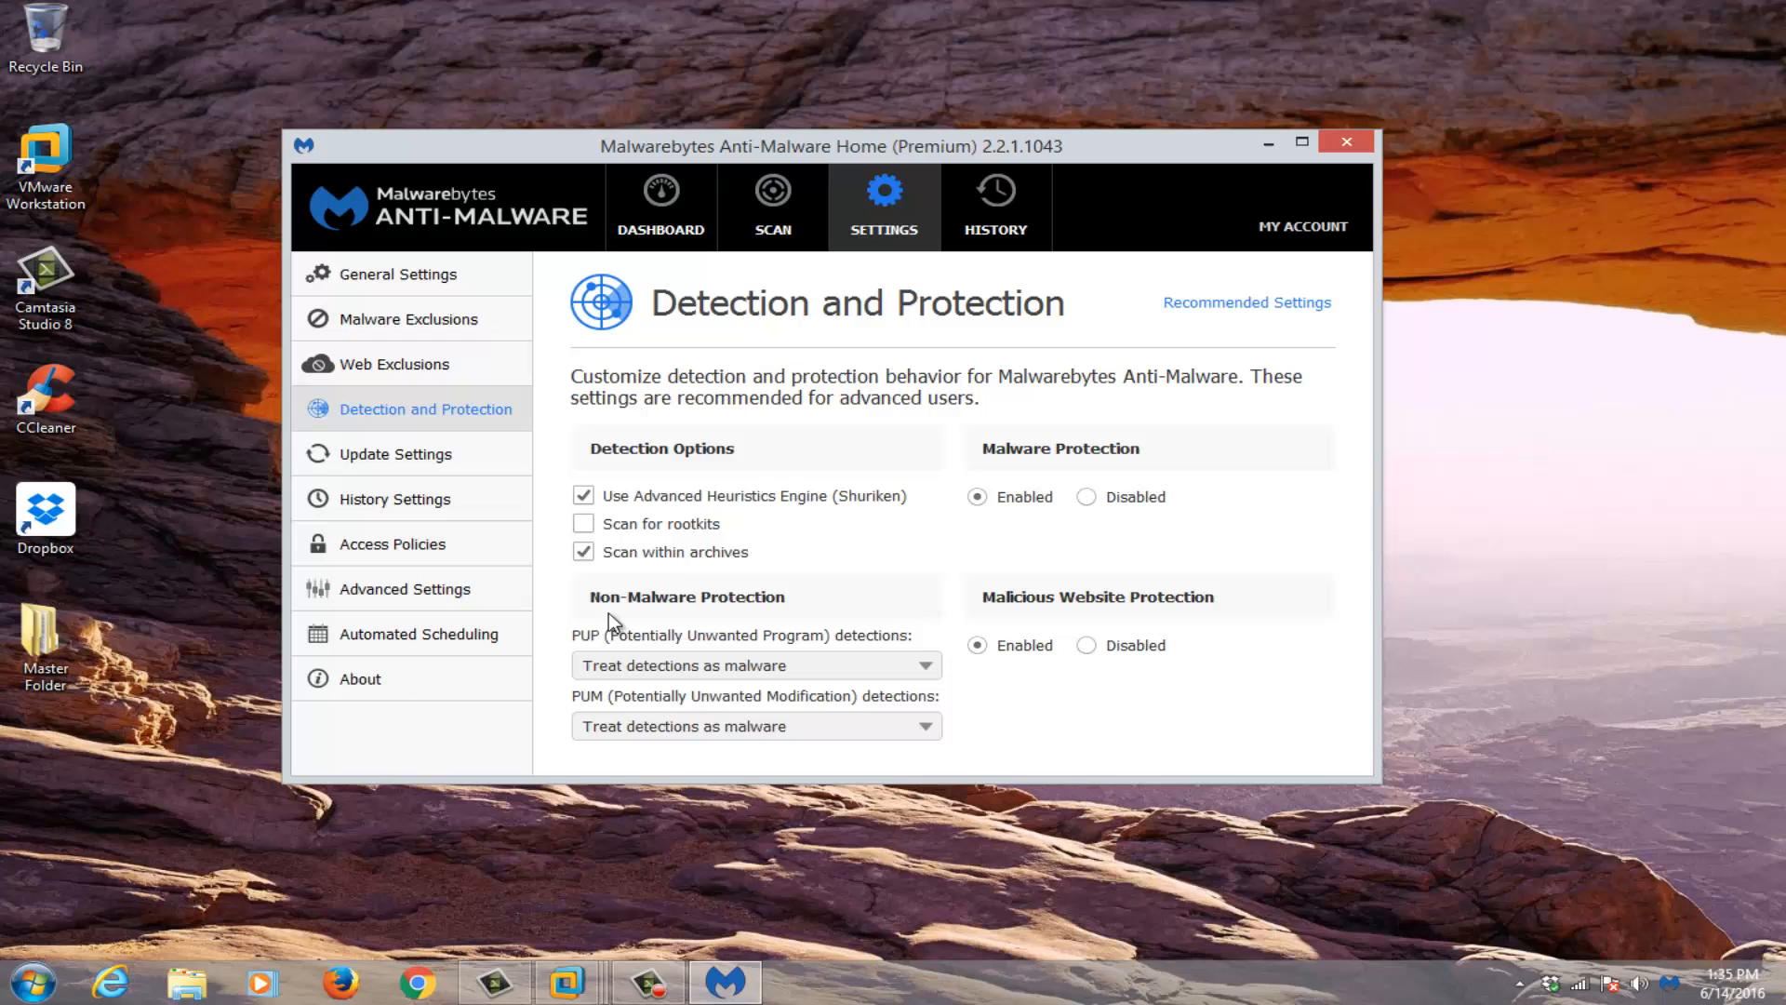
pyautogui.moveTo(610, 632)
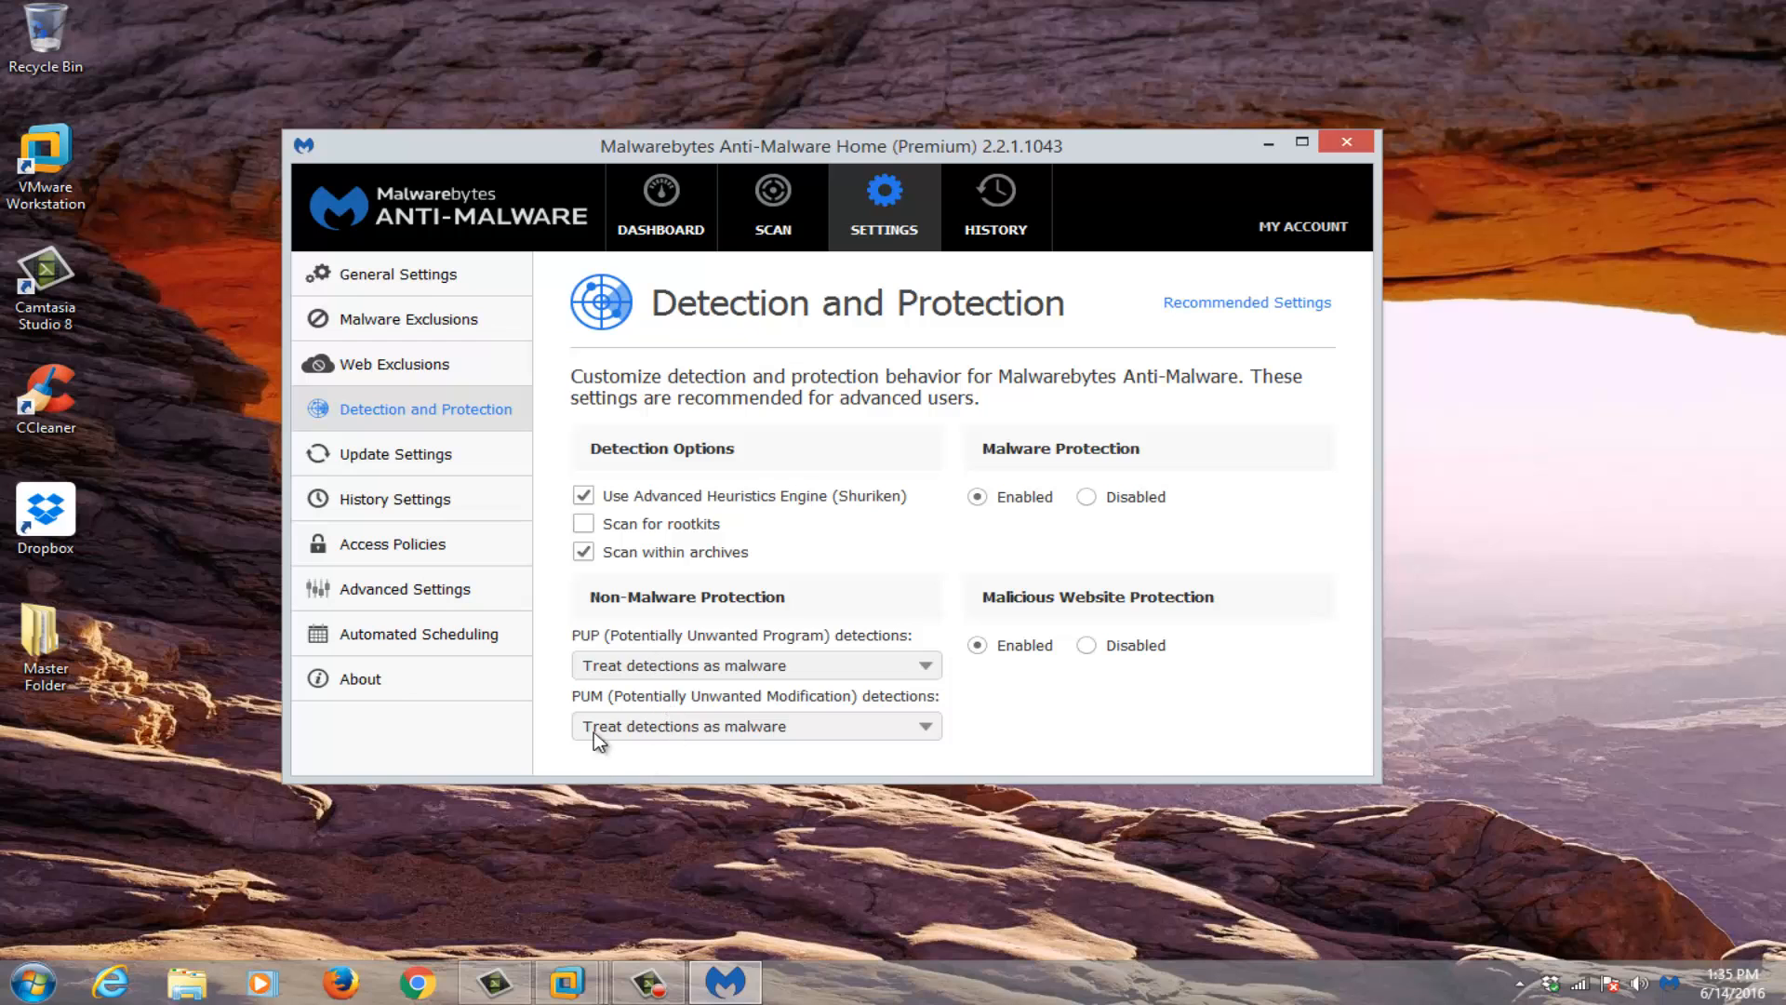
pyautogui.moveTo(641, 702)
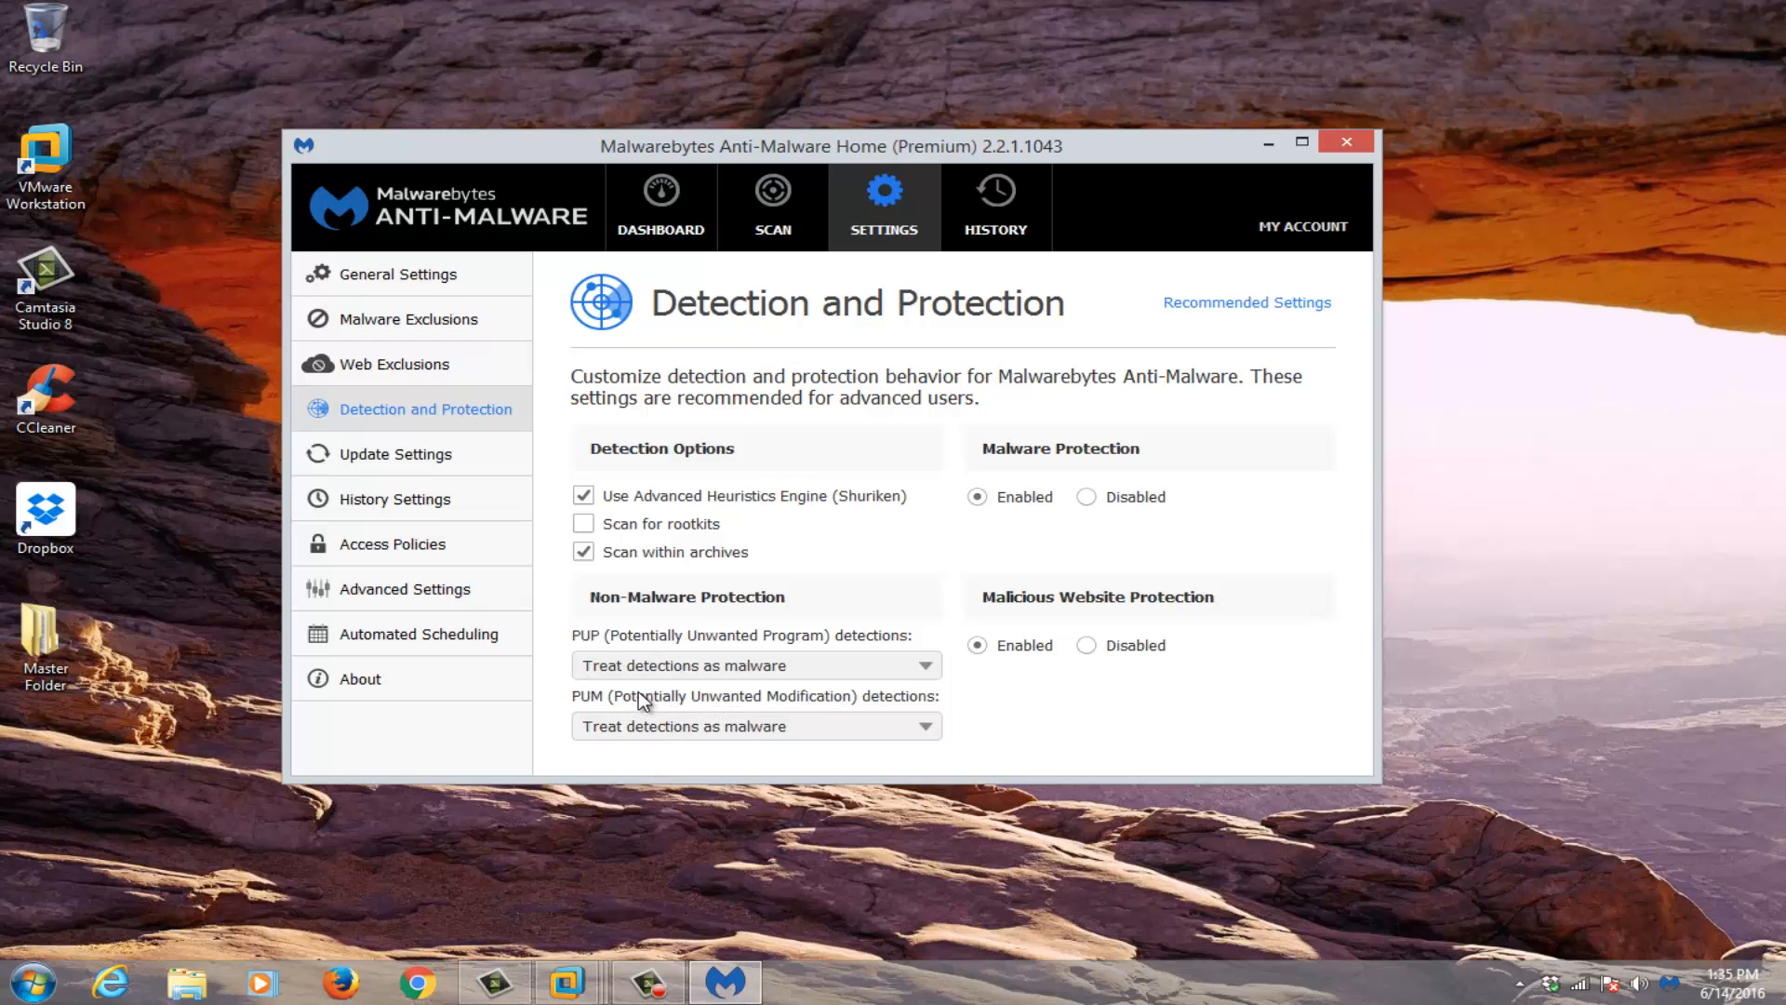
pyautogui.moveTo(837, 698)
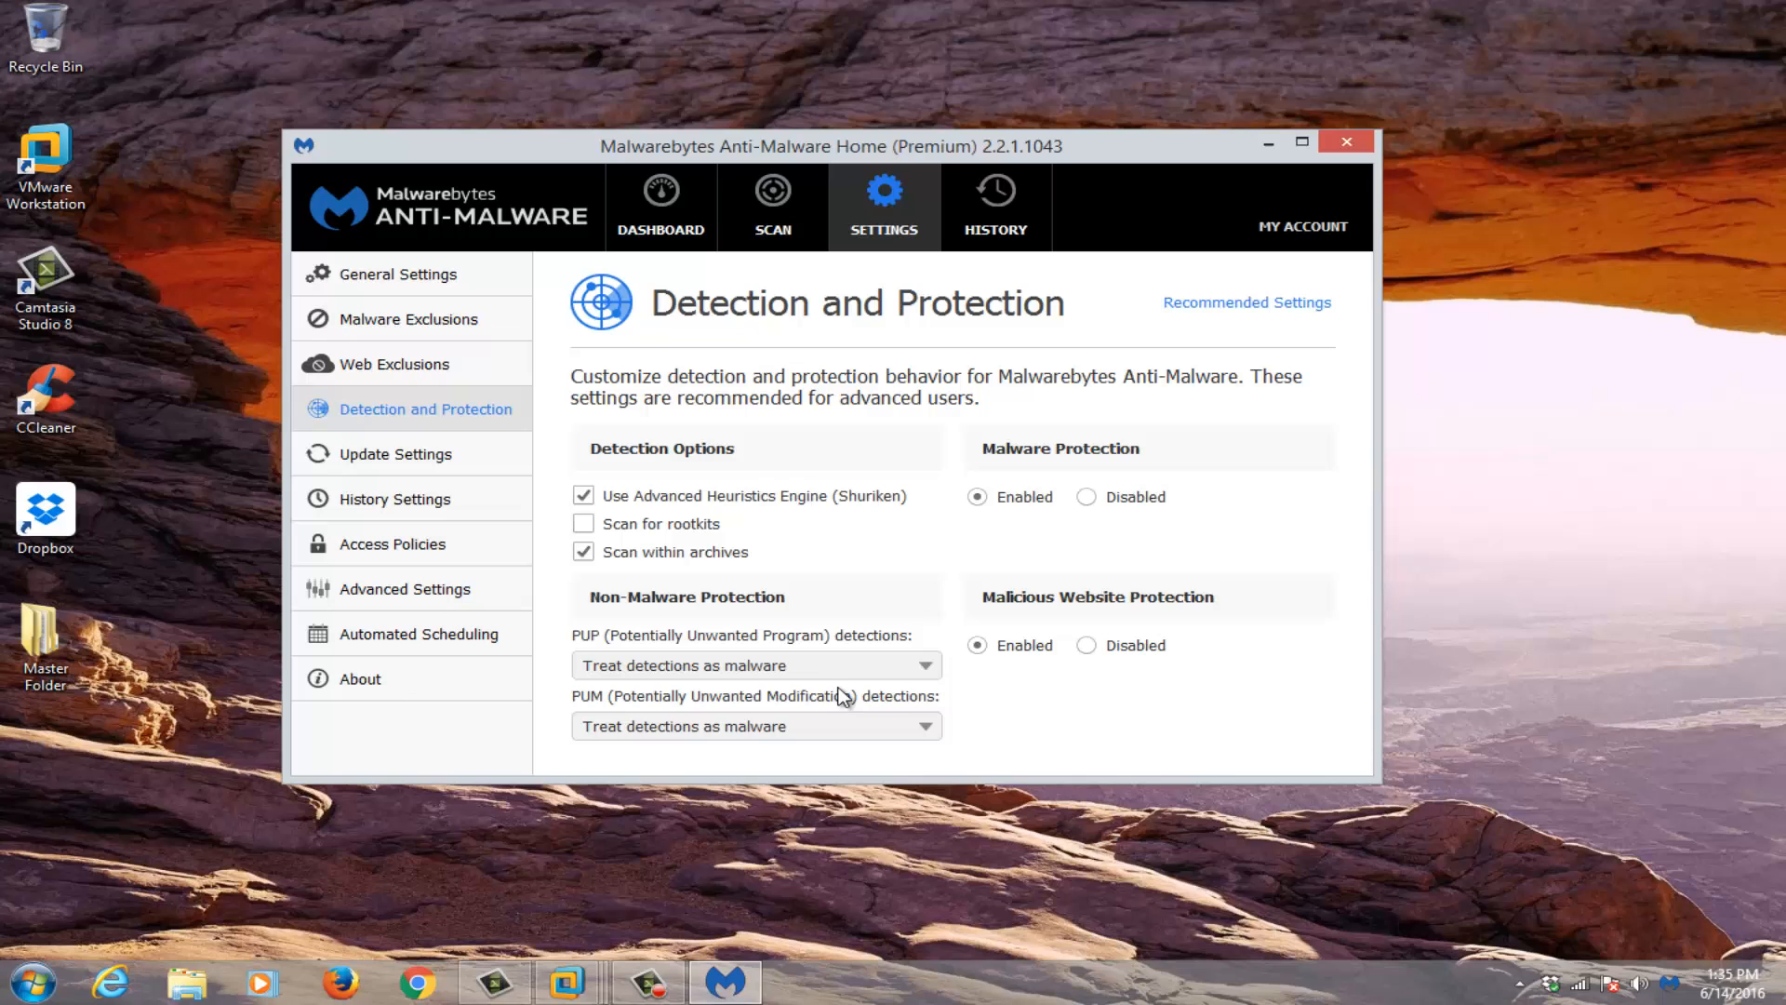
pyautogui.moveTo(575, 742)
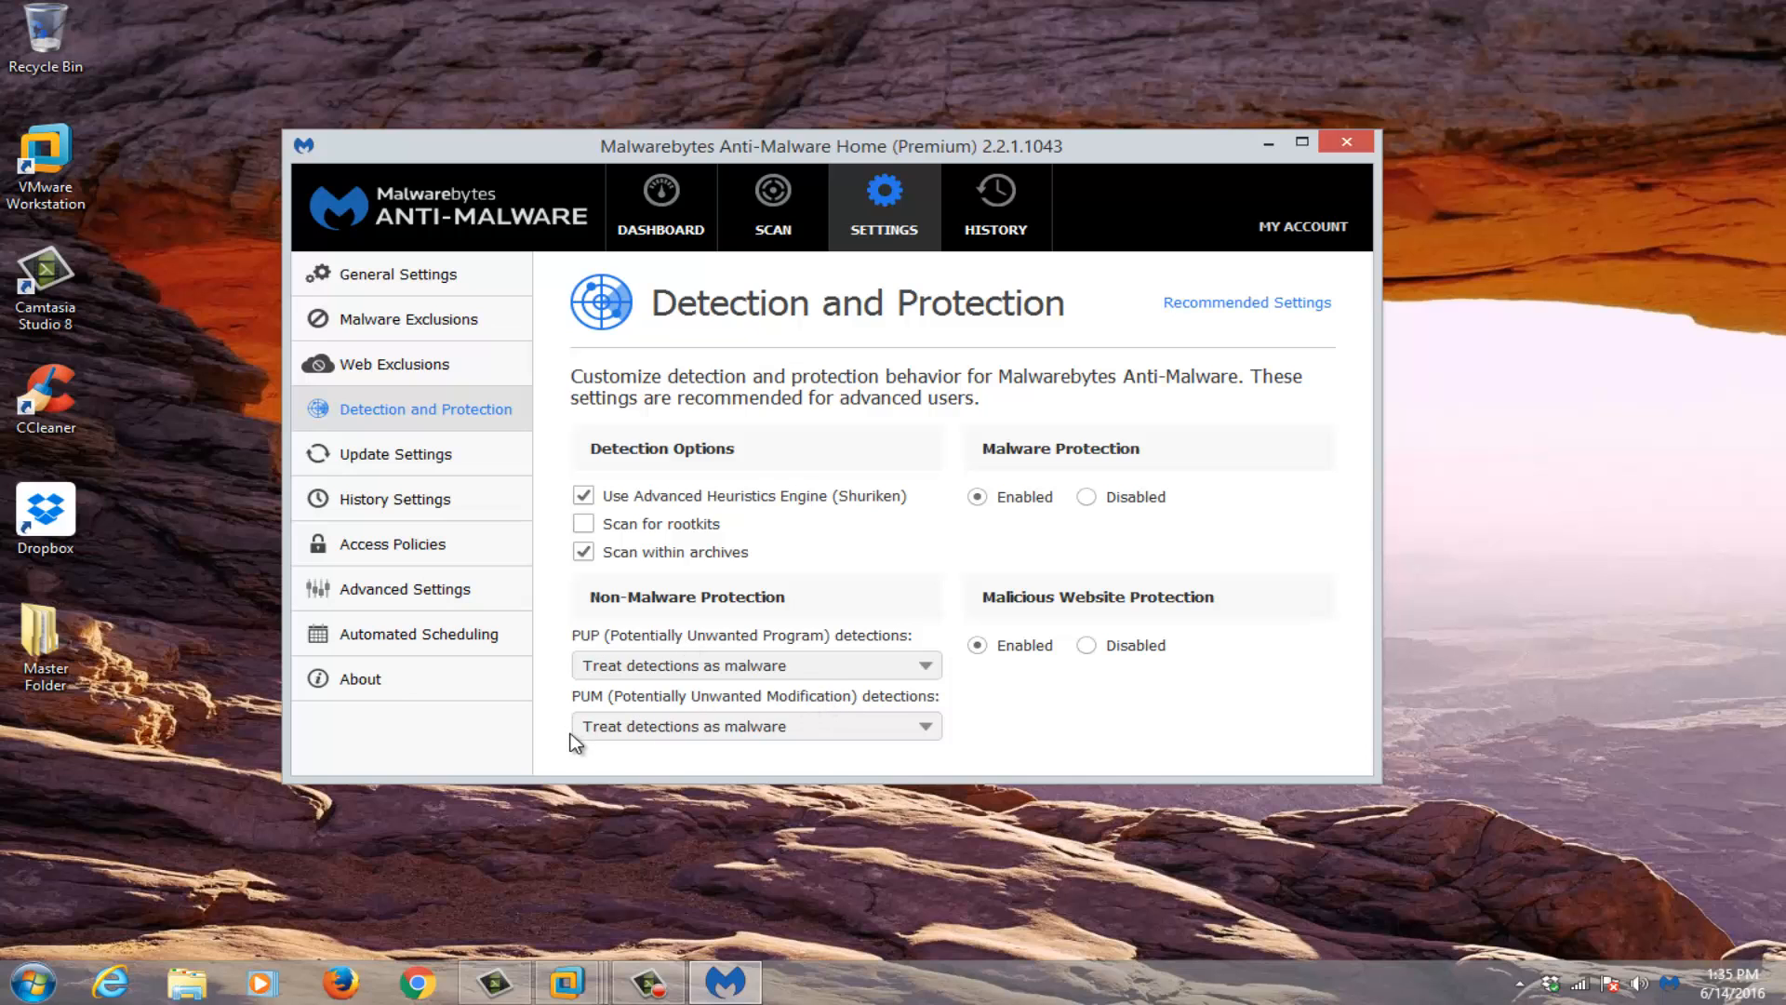
pyautogui.moveTo(761, 418)
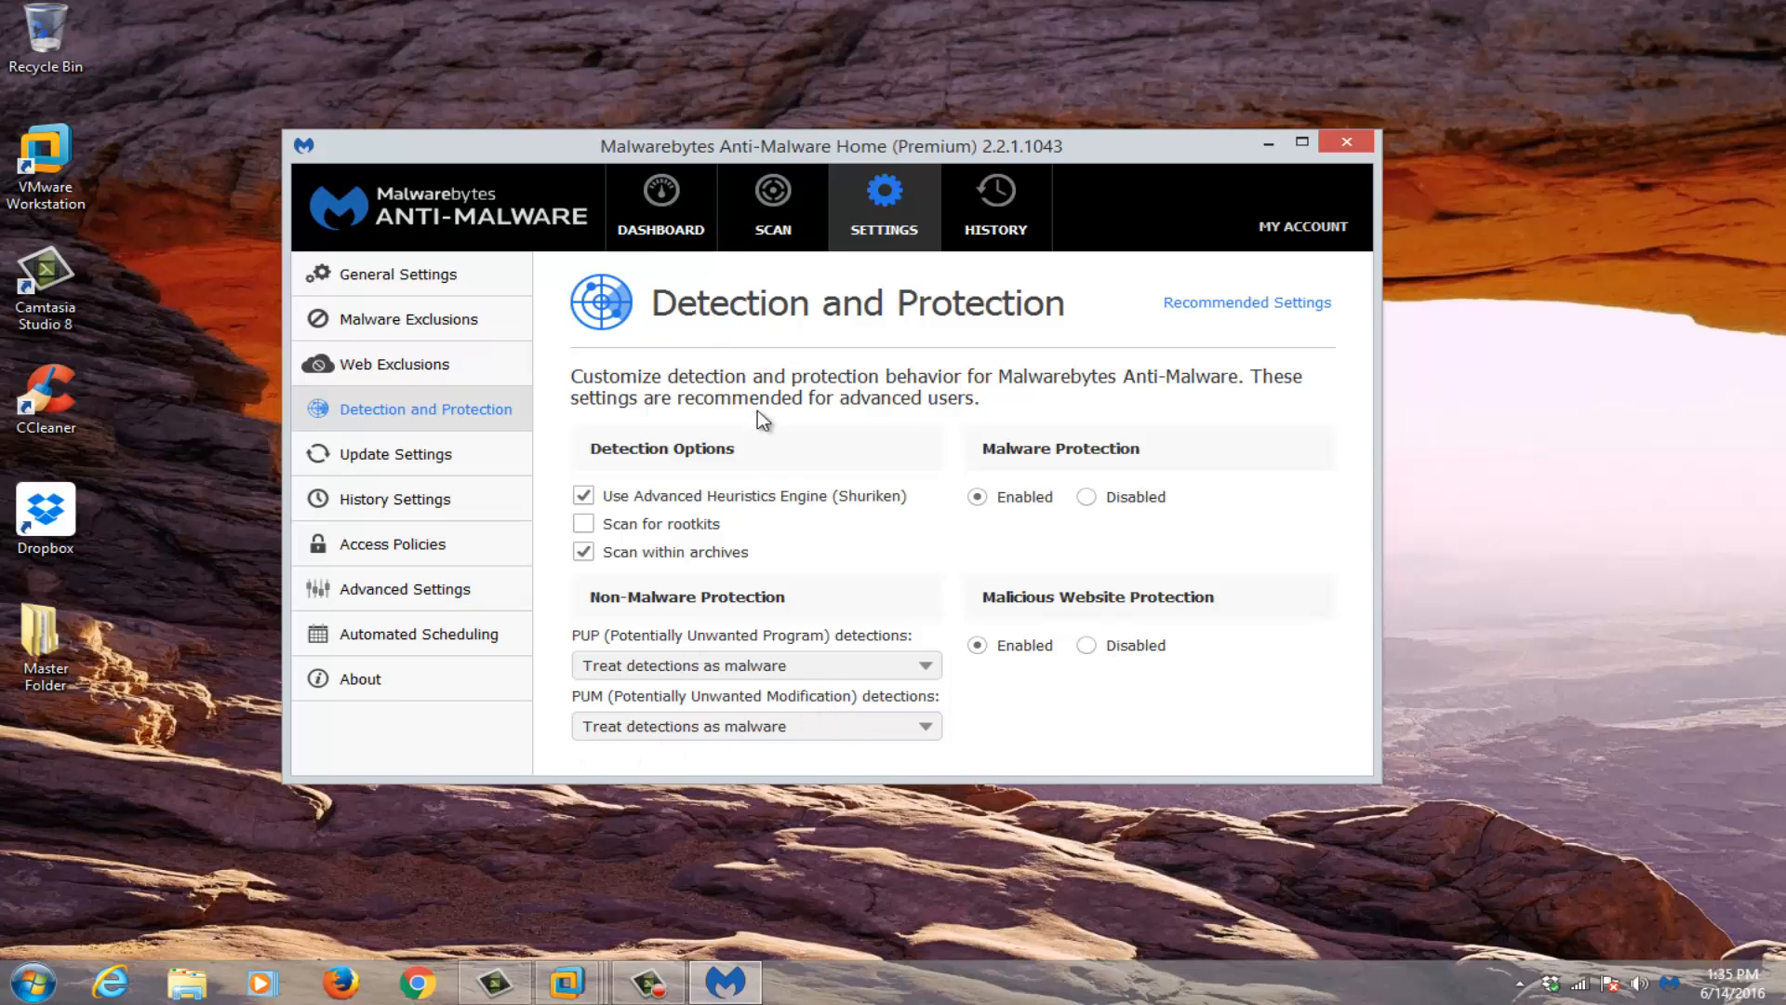
pyautogui.moveTo(954, 478)
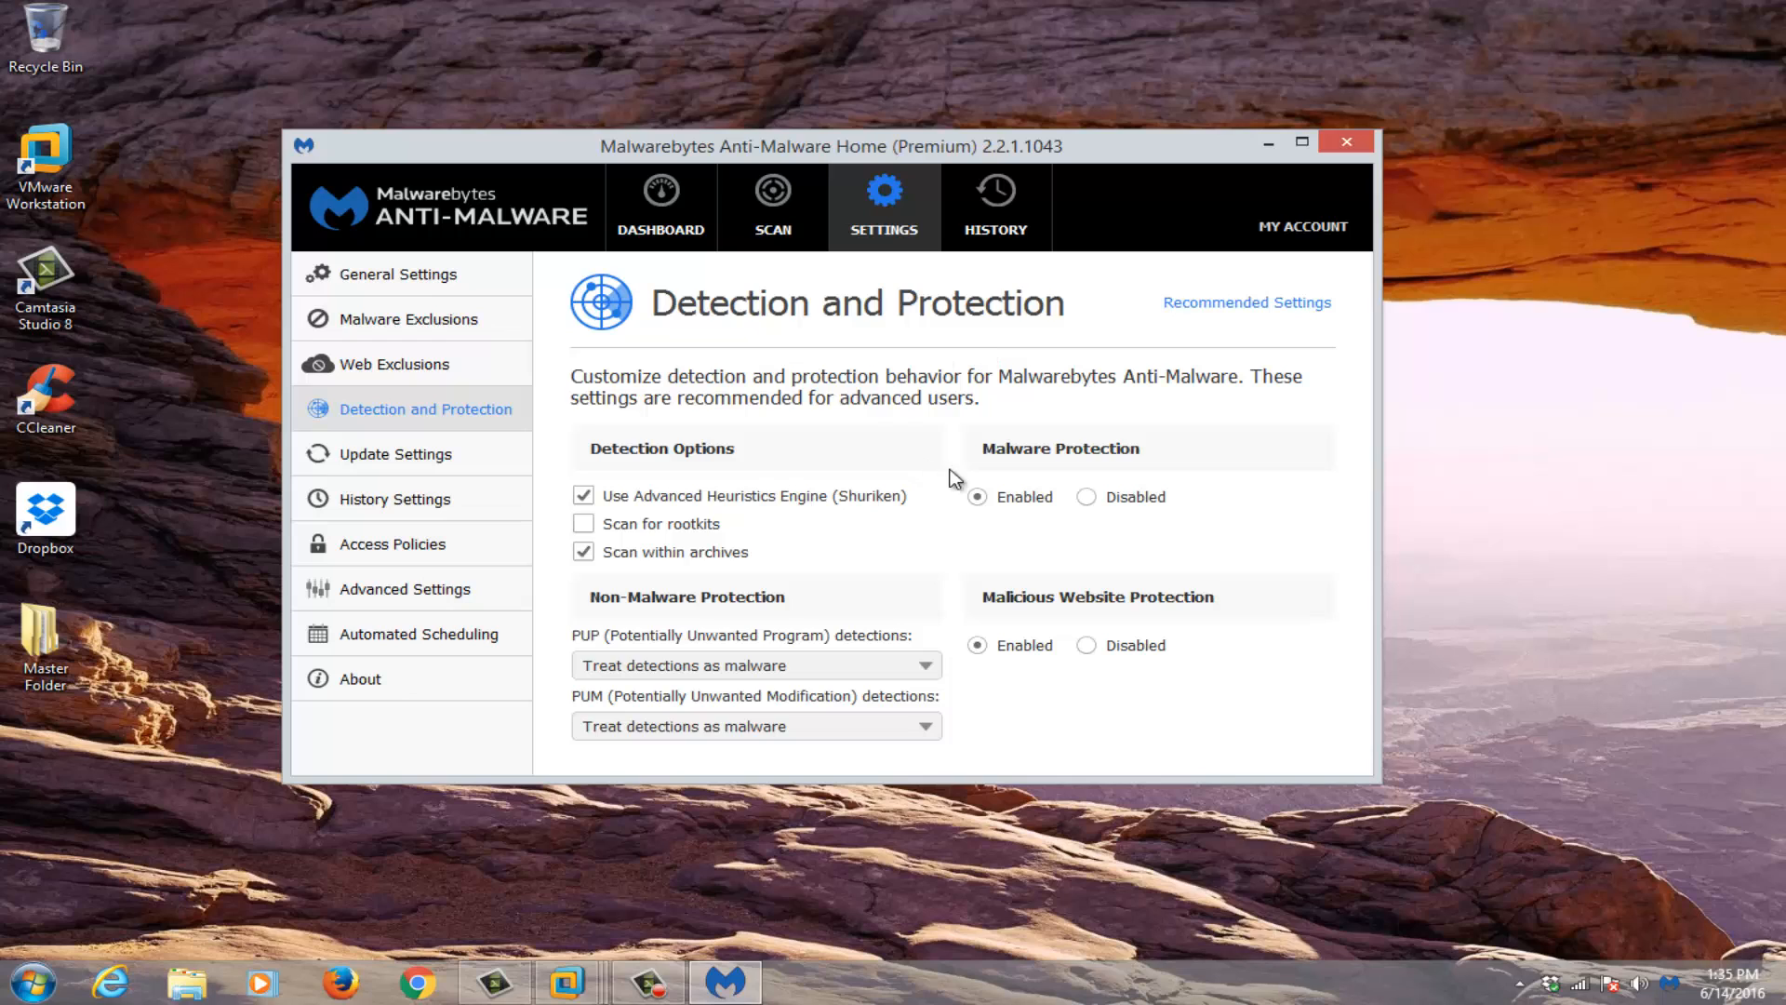
pyautogui.moveTo(891, 461)
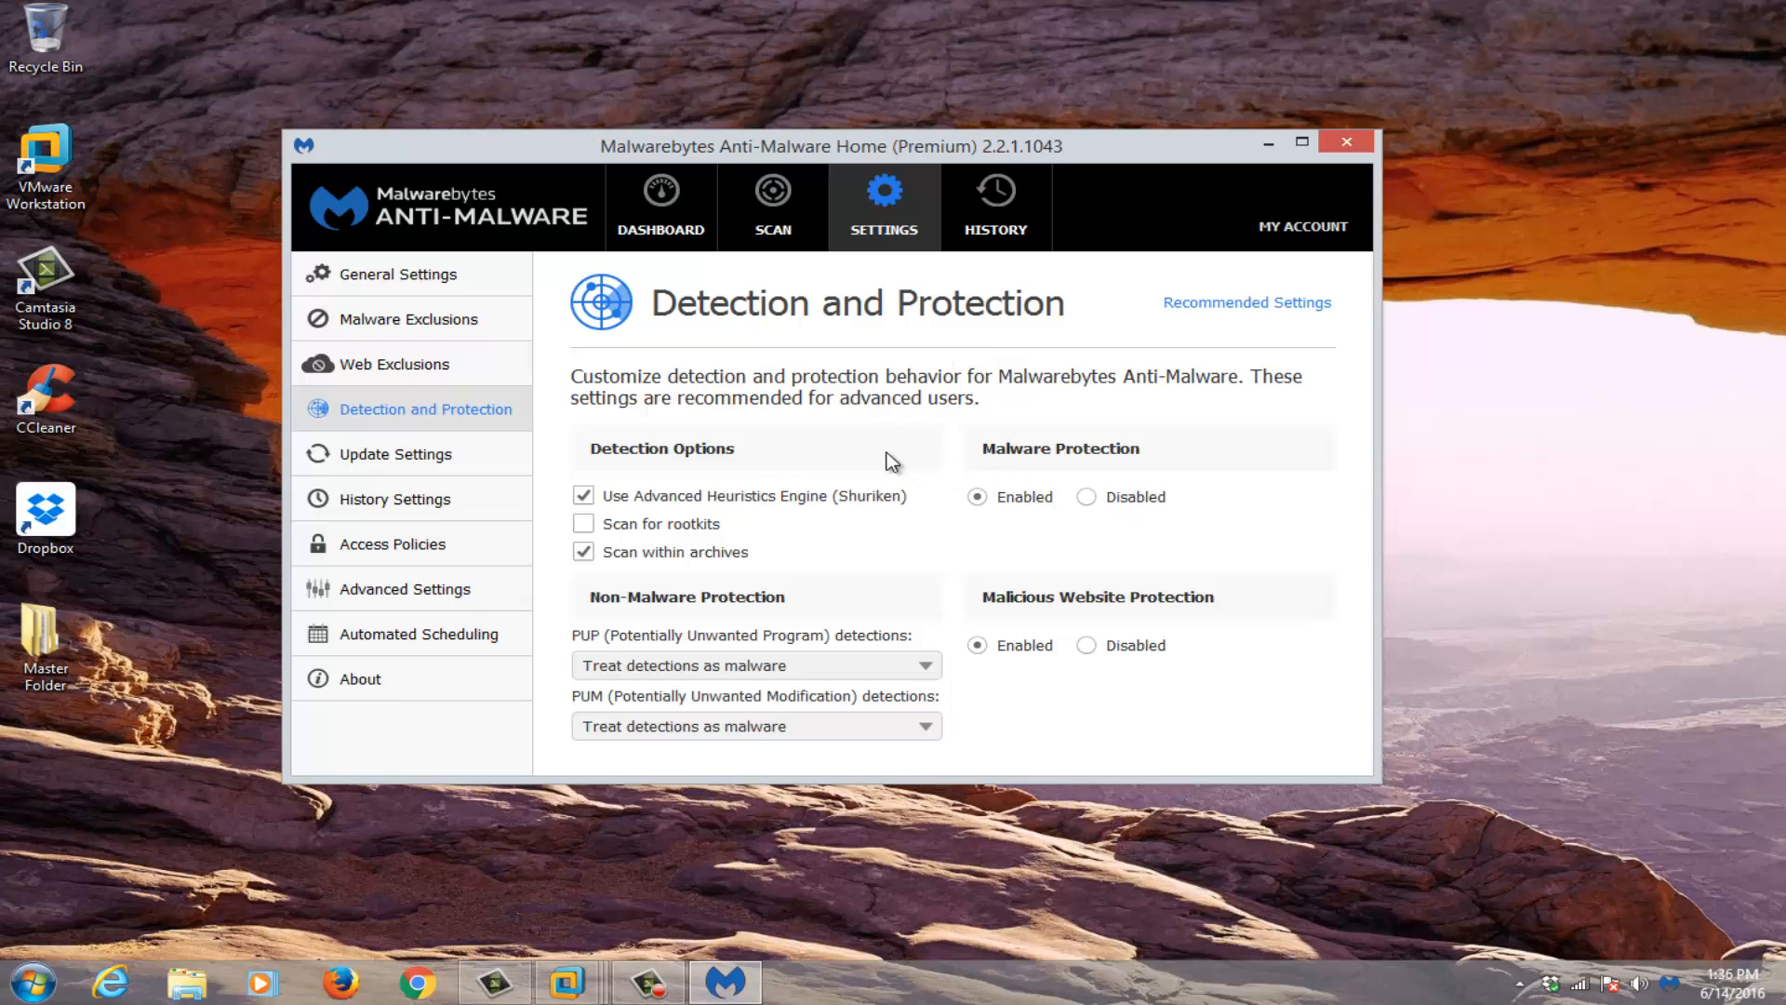
pyautogui.moveTo(631, 688)
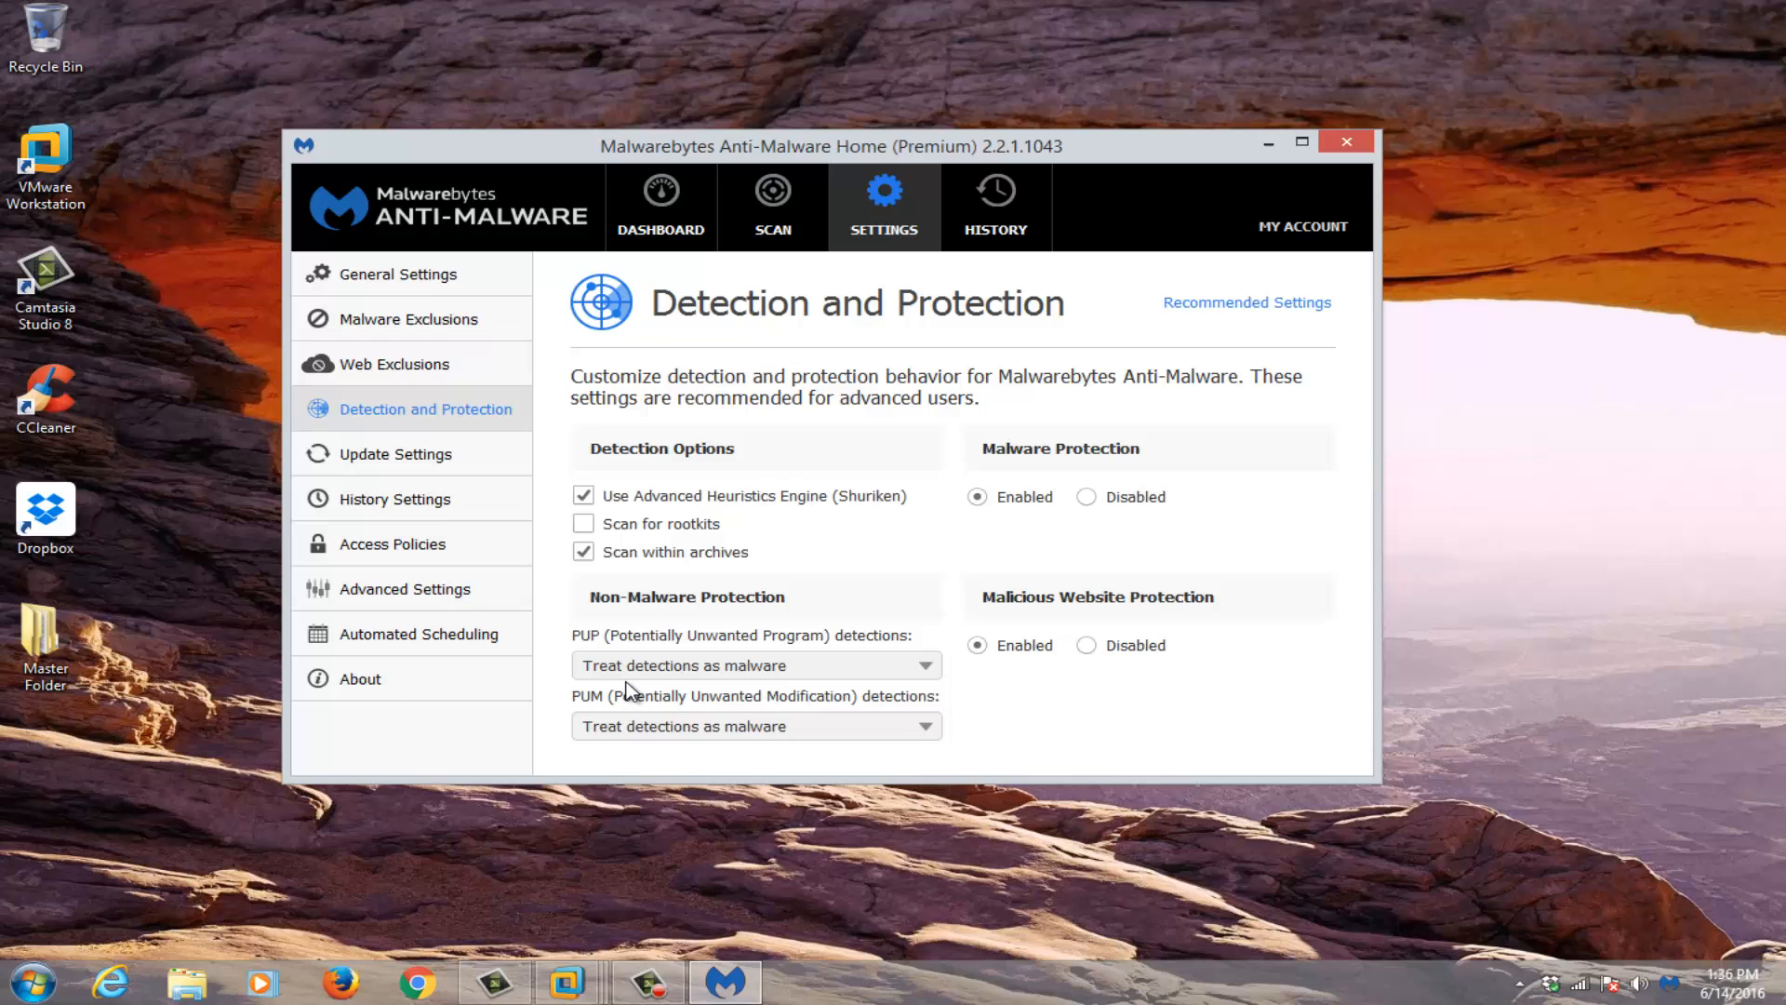
pyautogui.moveTo(677, 655)
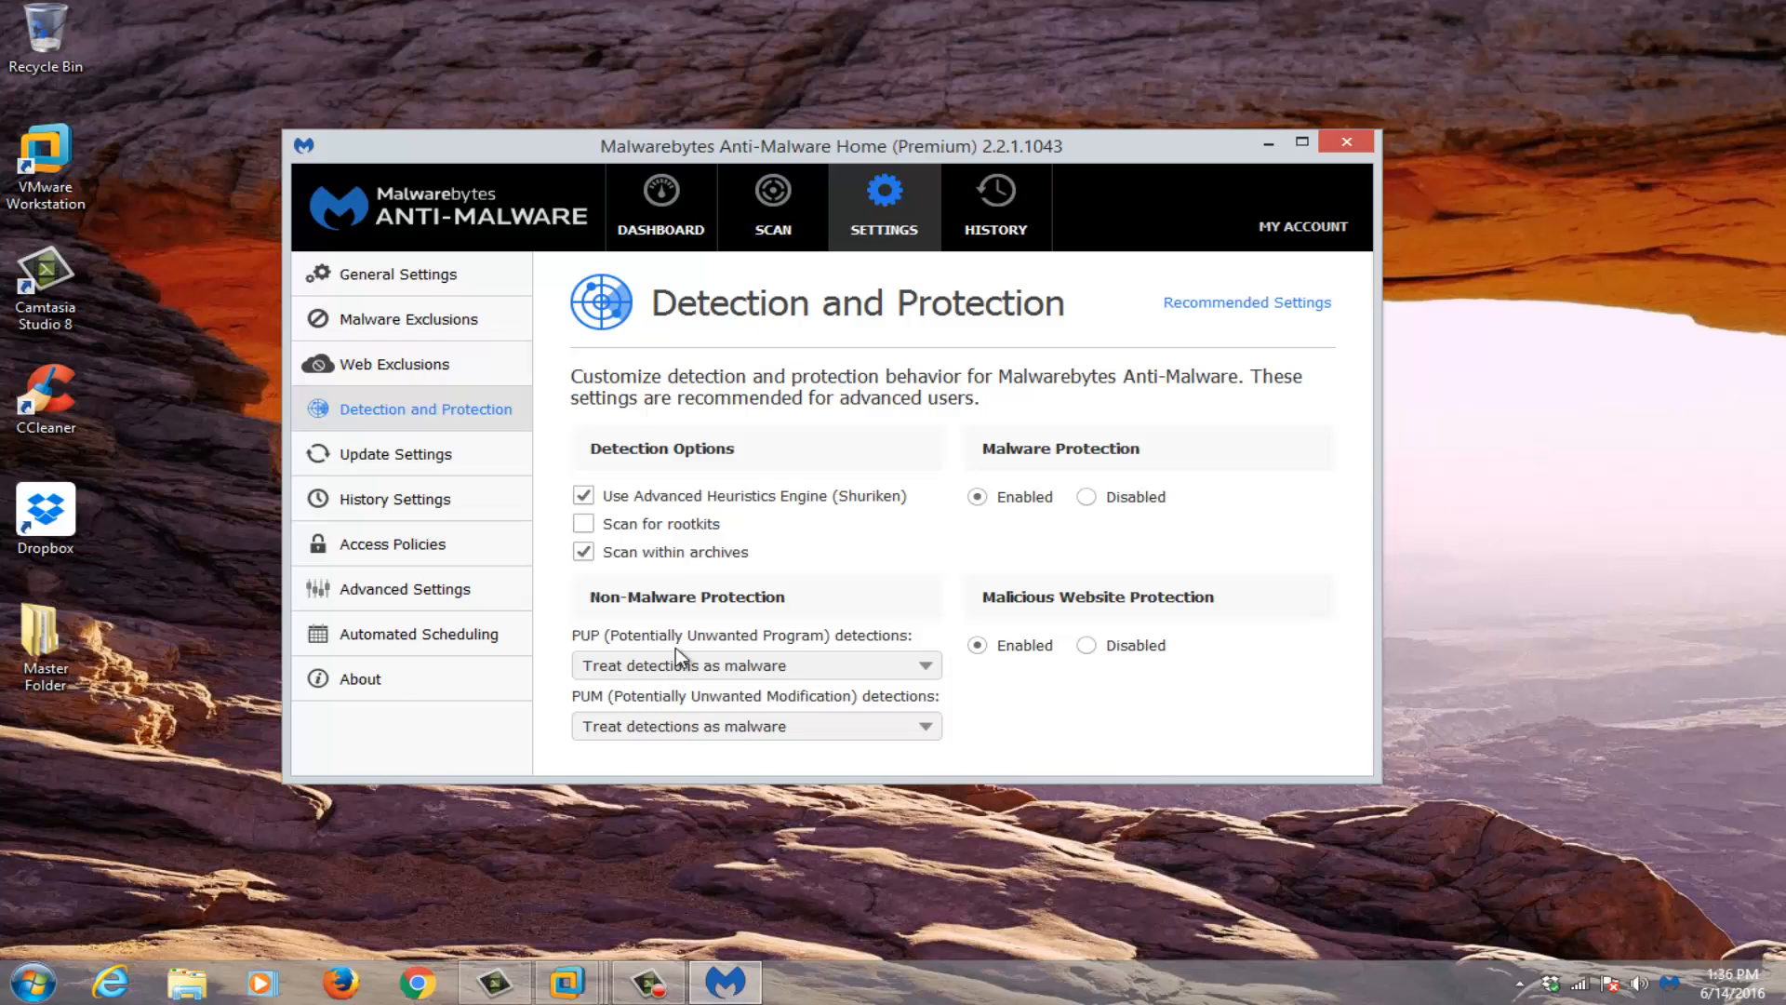
pyautogui.moveTo(649, 638)
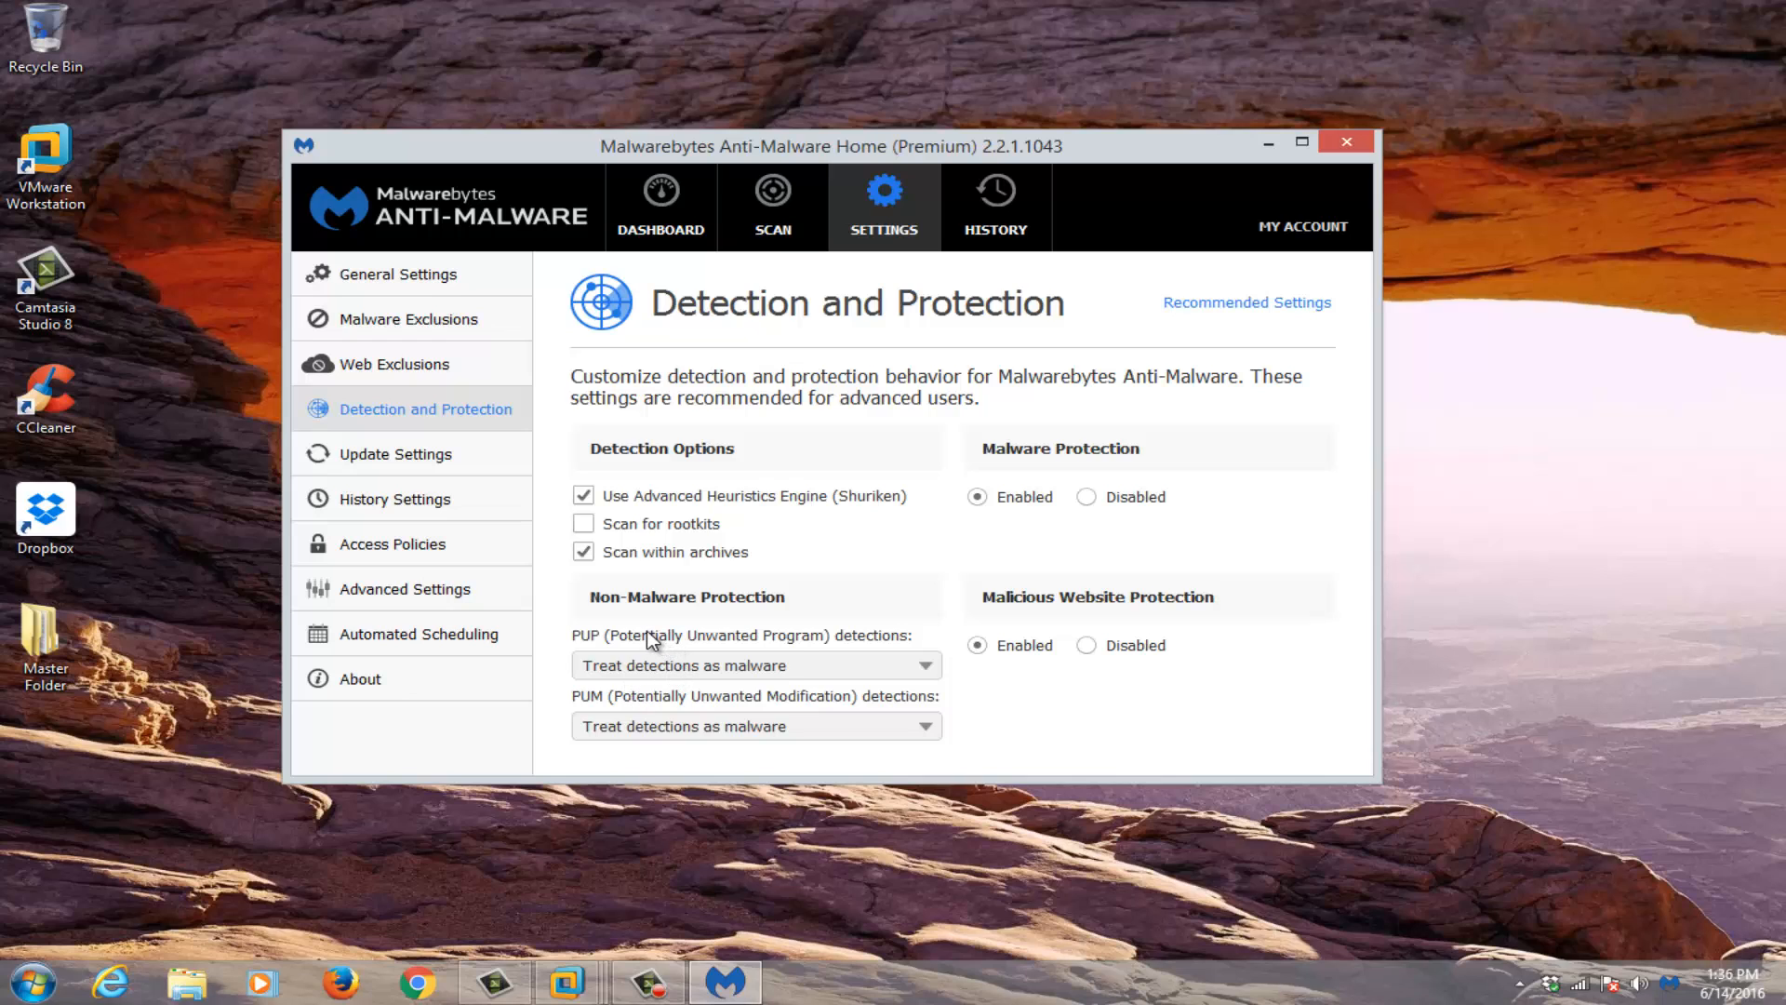
pyautogui.moveTo(582, 688)
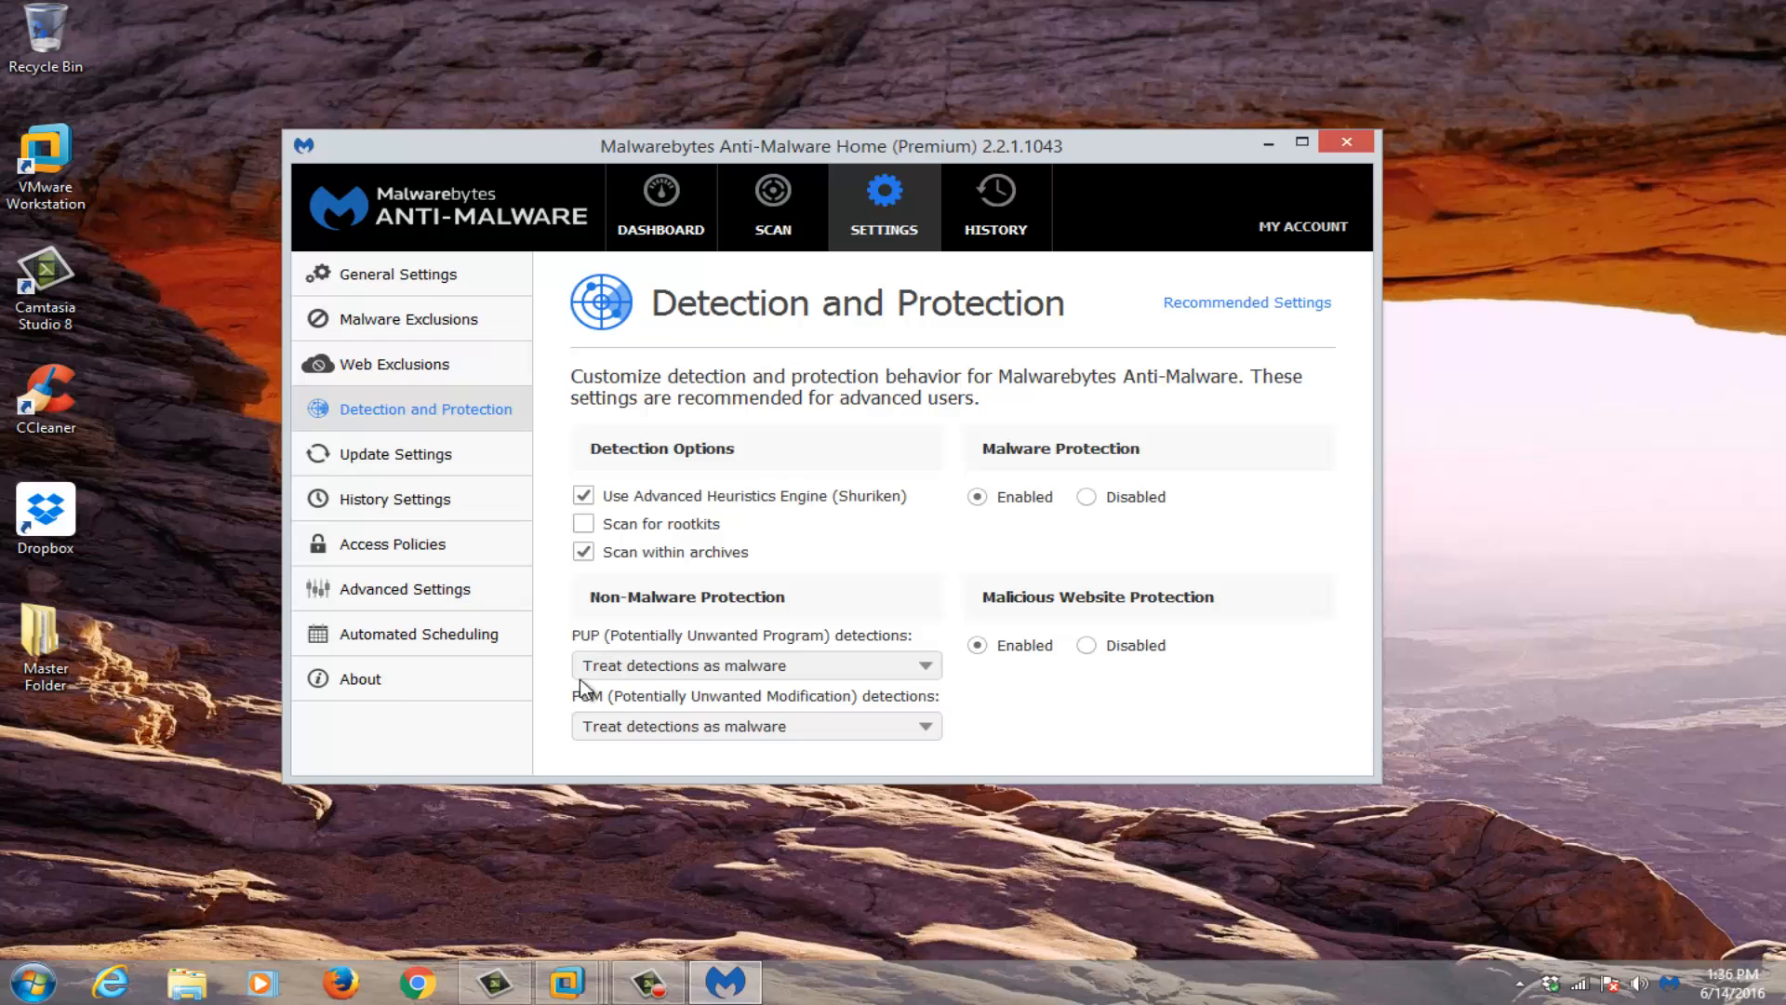
pyautogui.moveTo(592, 729)
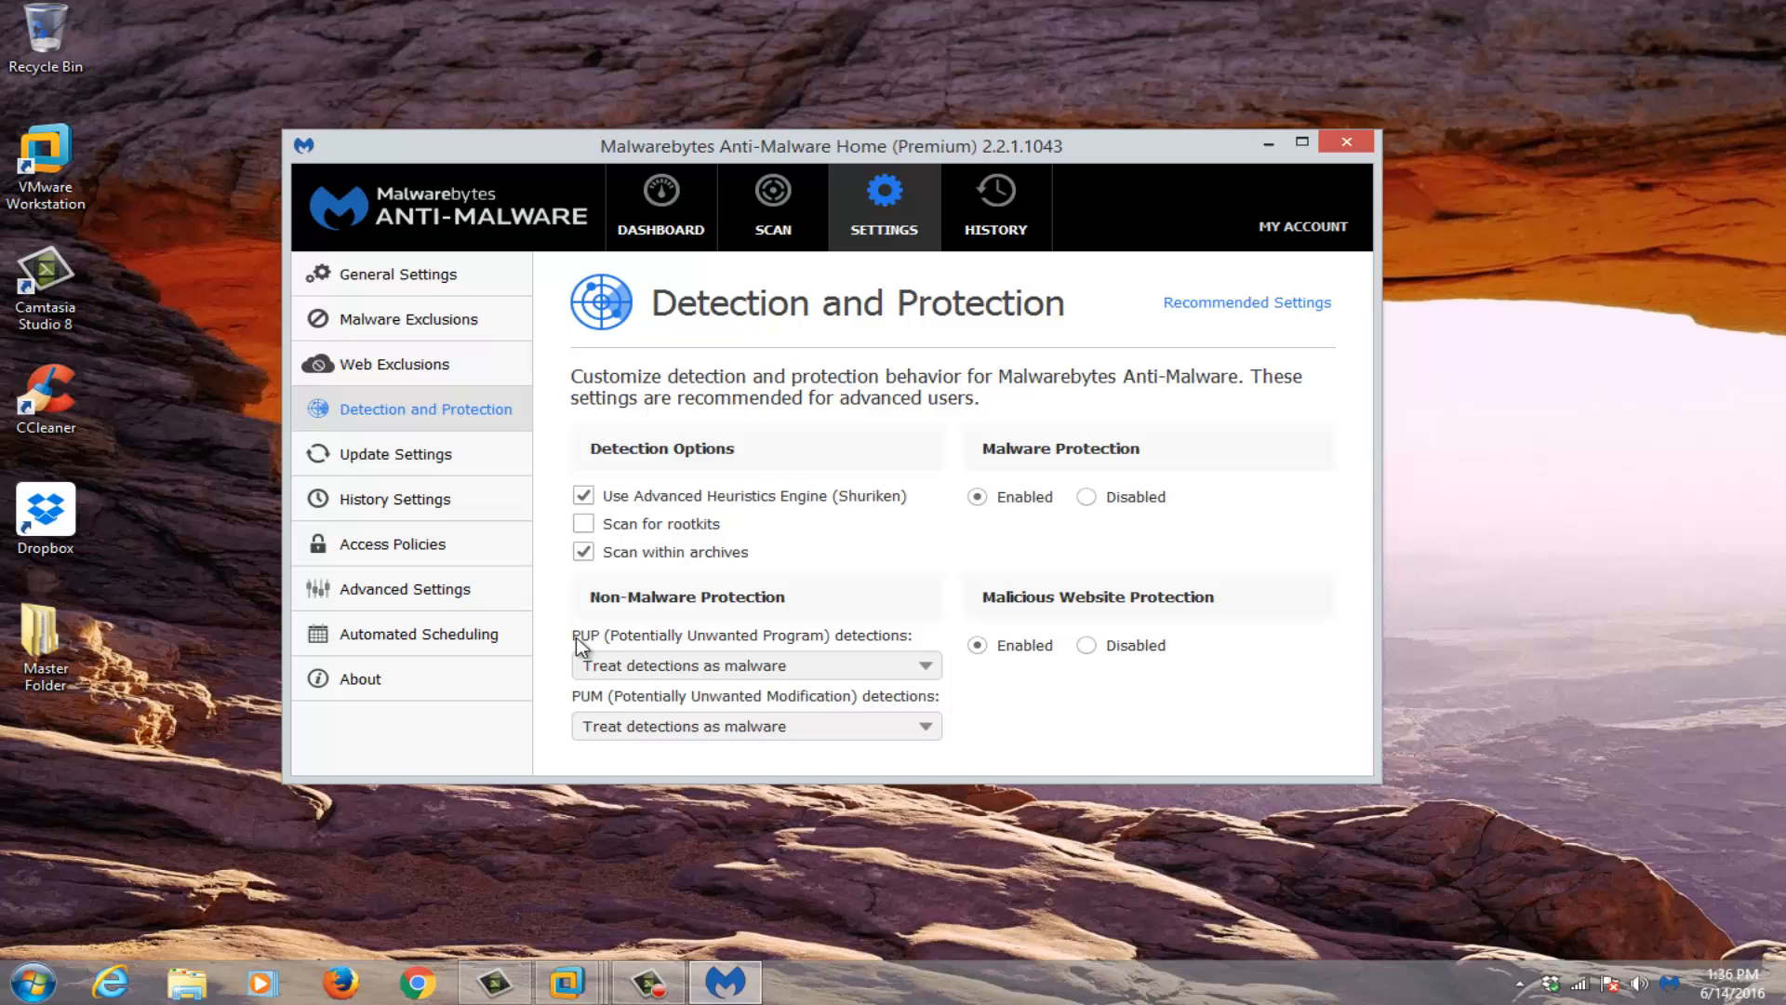
pyautogui.moveTo(670, 680)
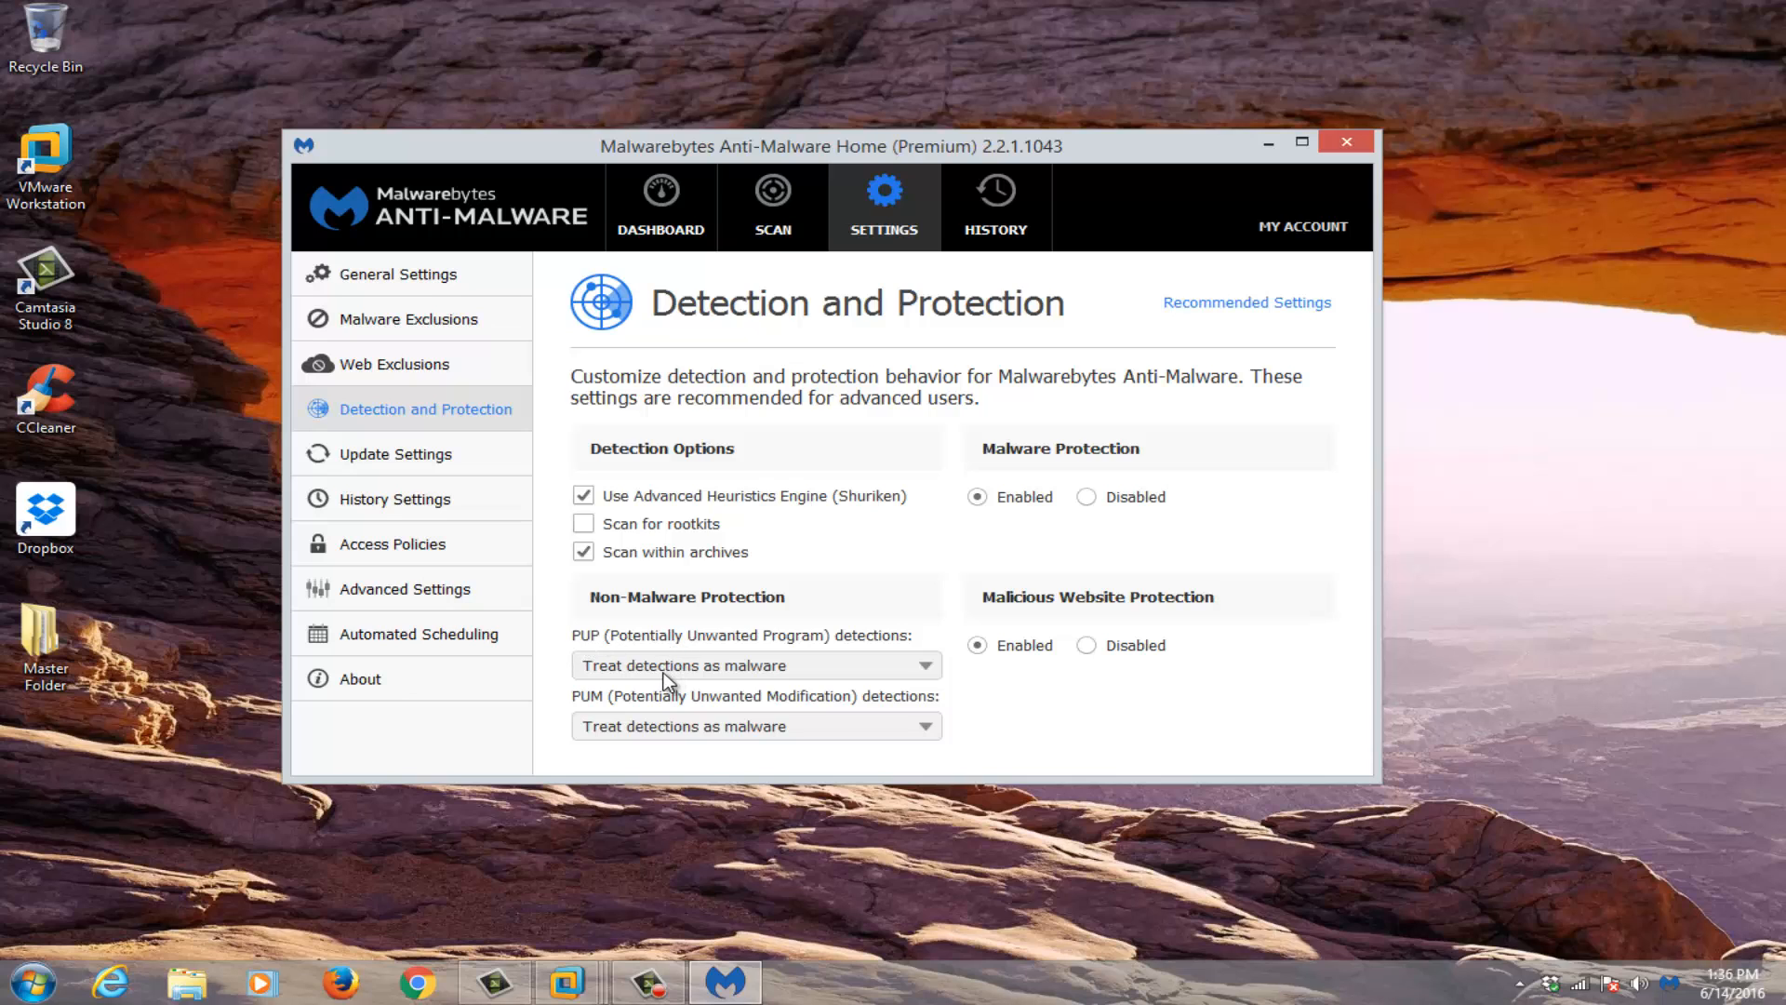
pyautogui.moveTo(655, 660)
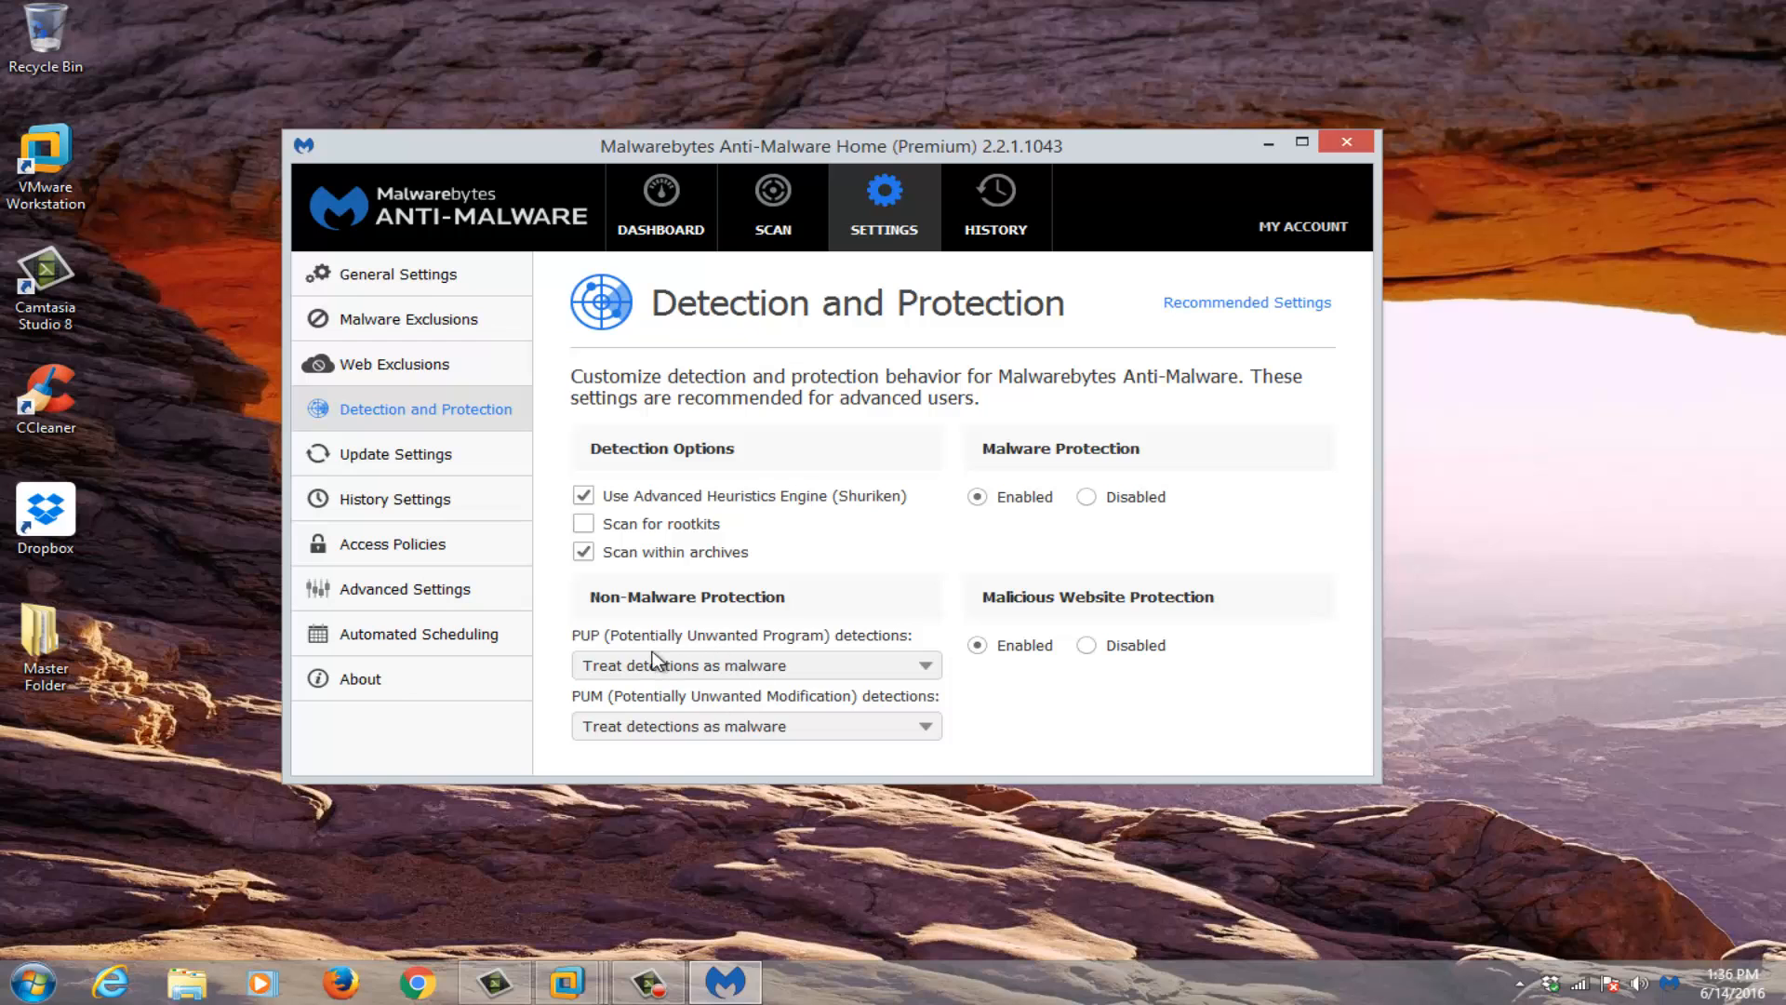
pyautogui.moveTo(768, 703)
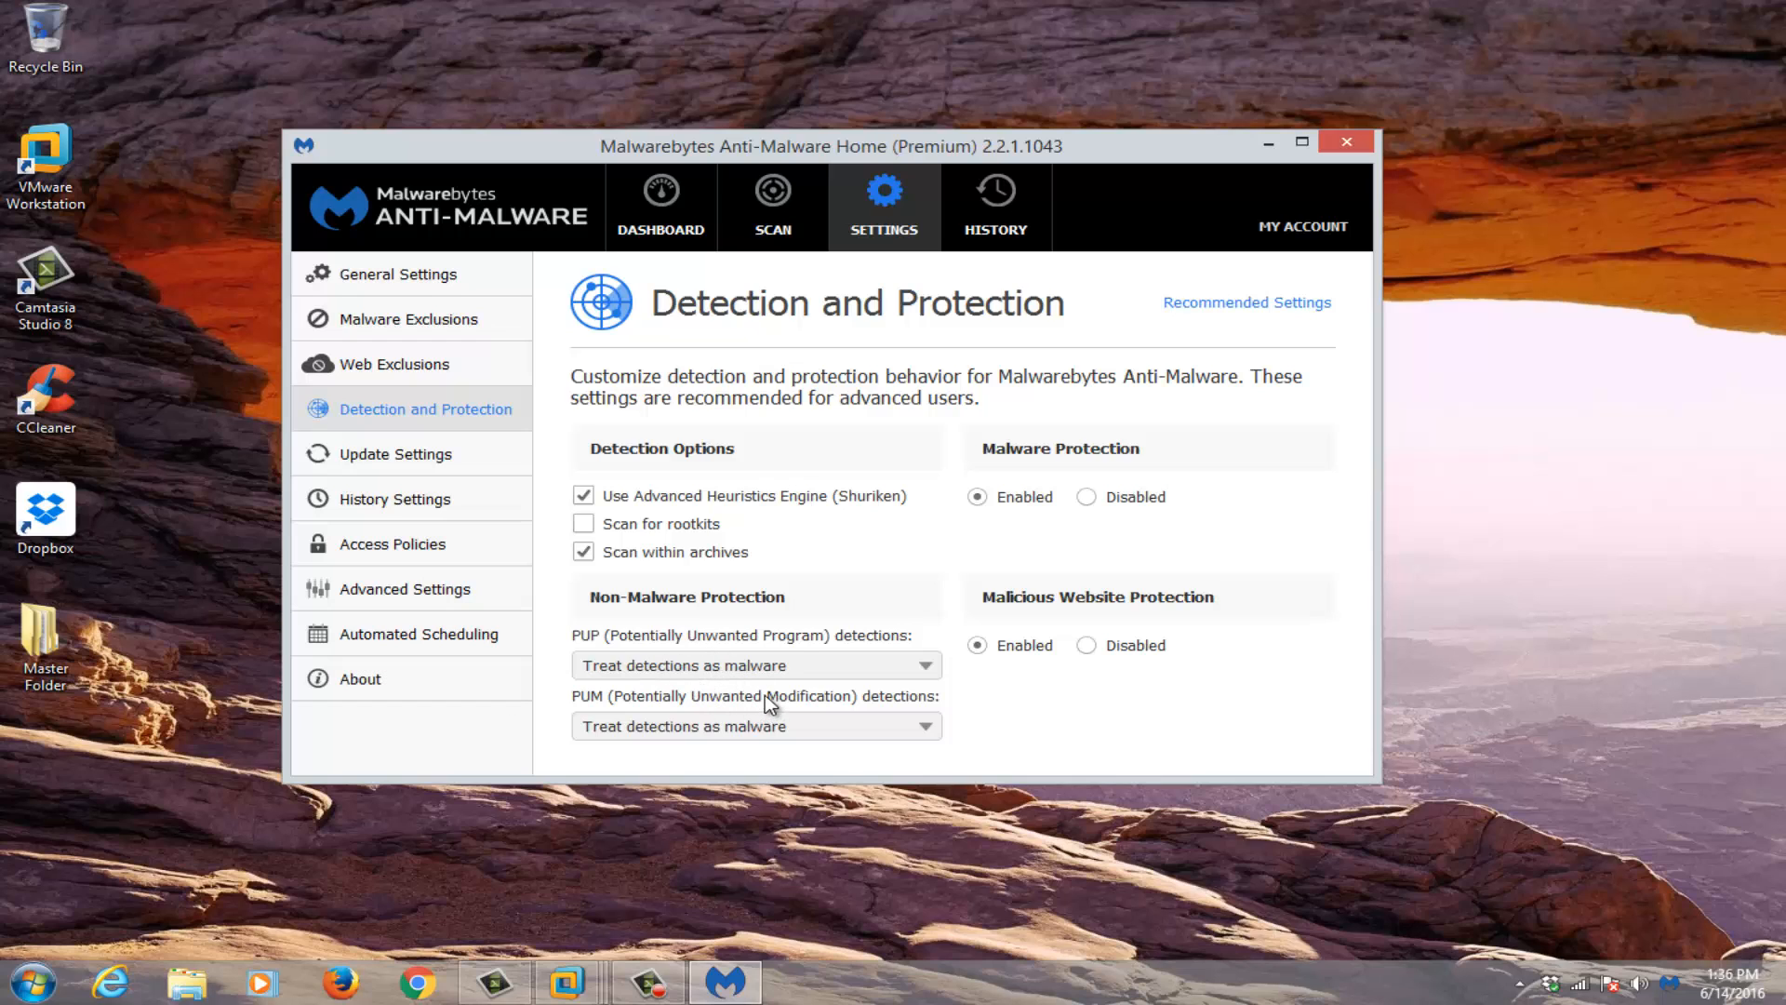
pyautogui.moveTo(741, 672)
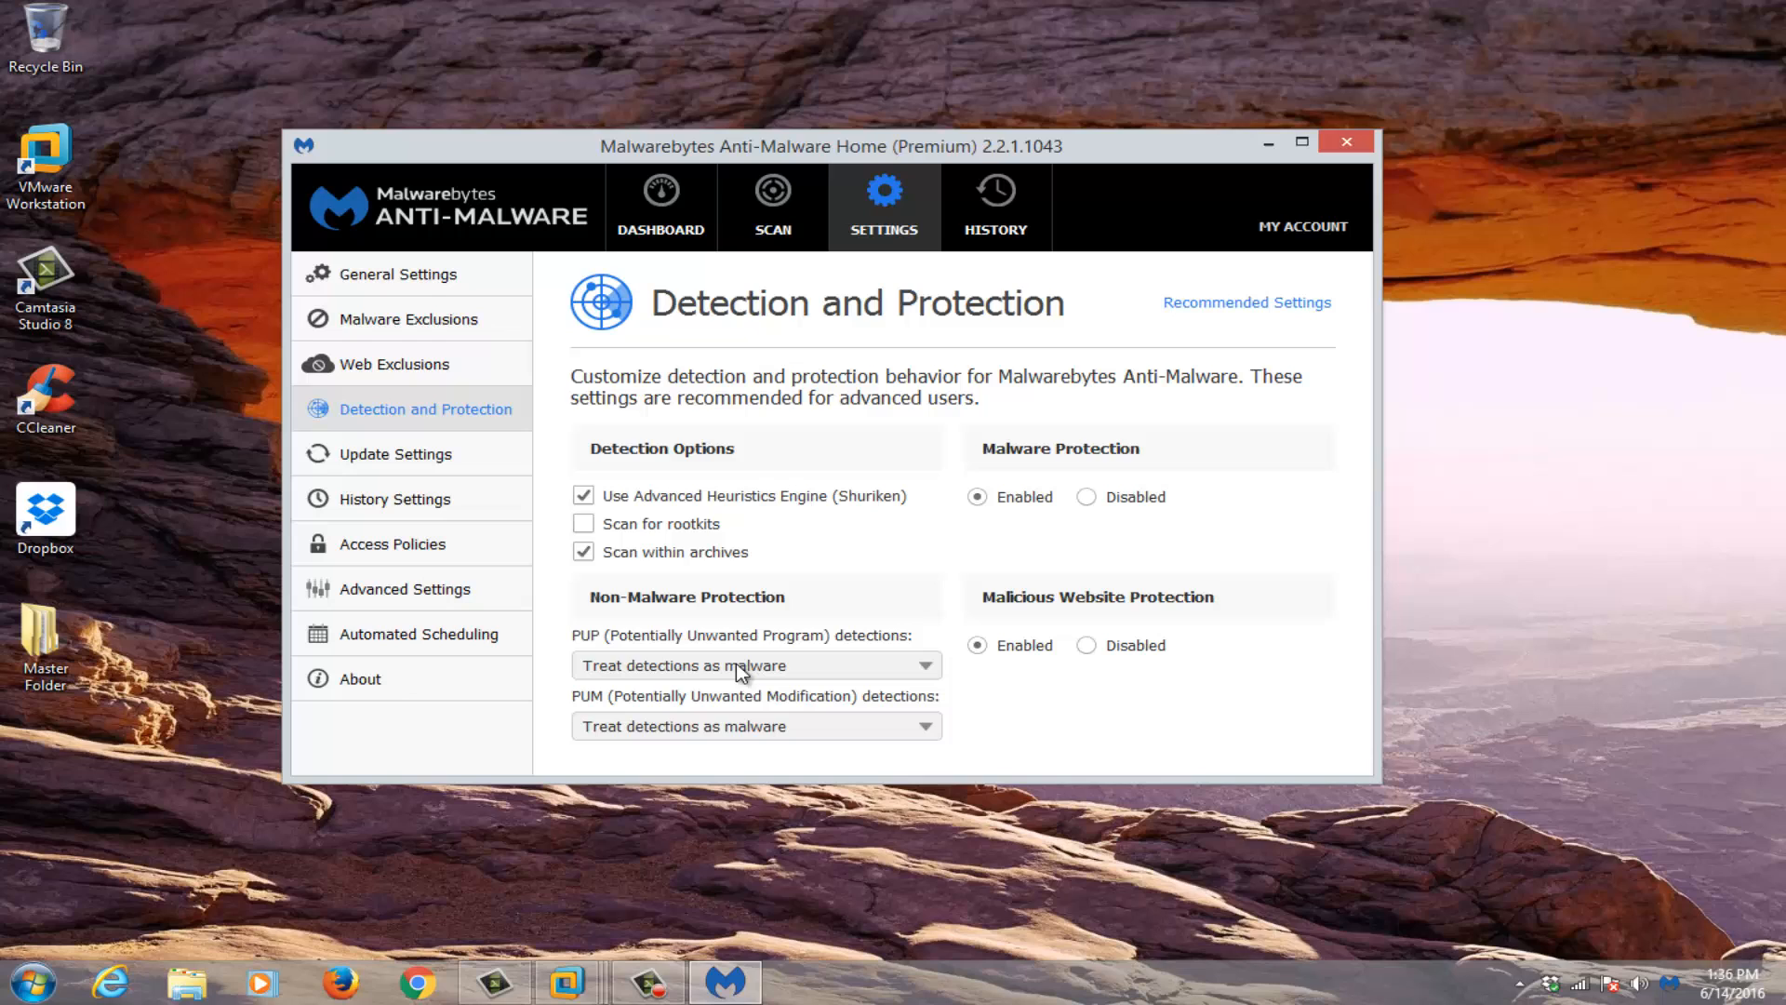
pyautogui.moveTo(698, 689)
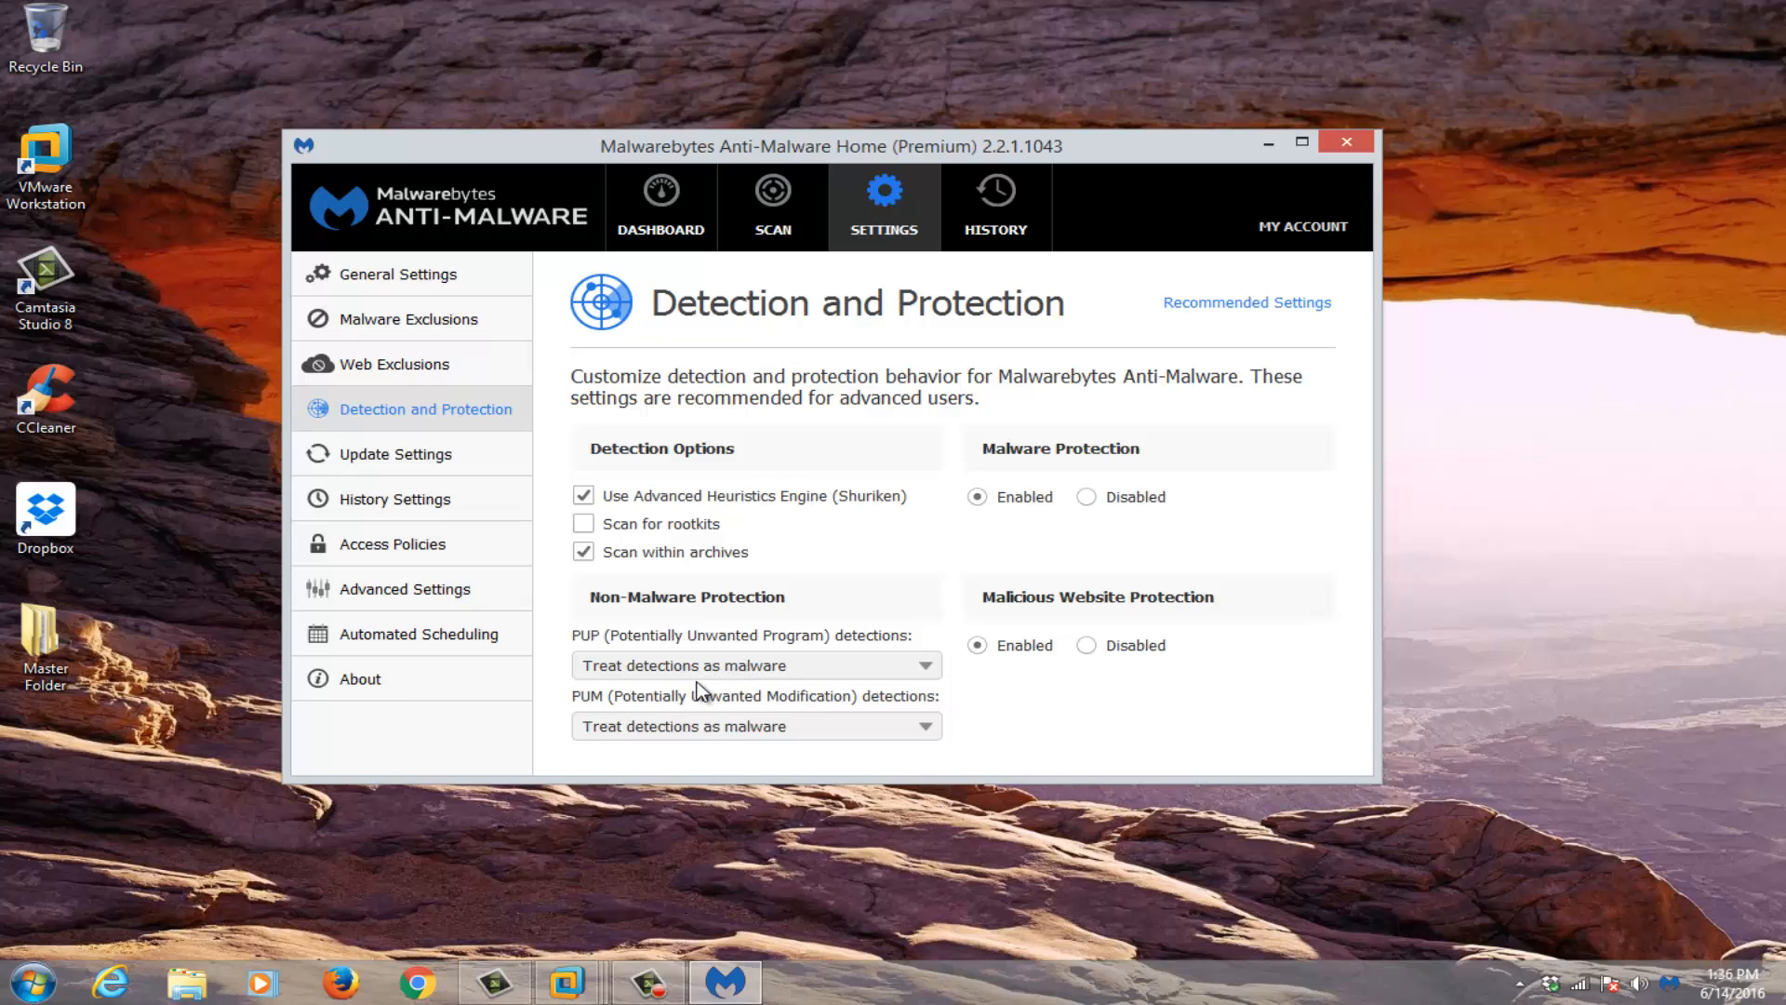
pyautogui.moveTo(703, 700)
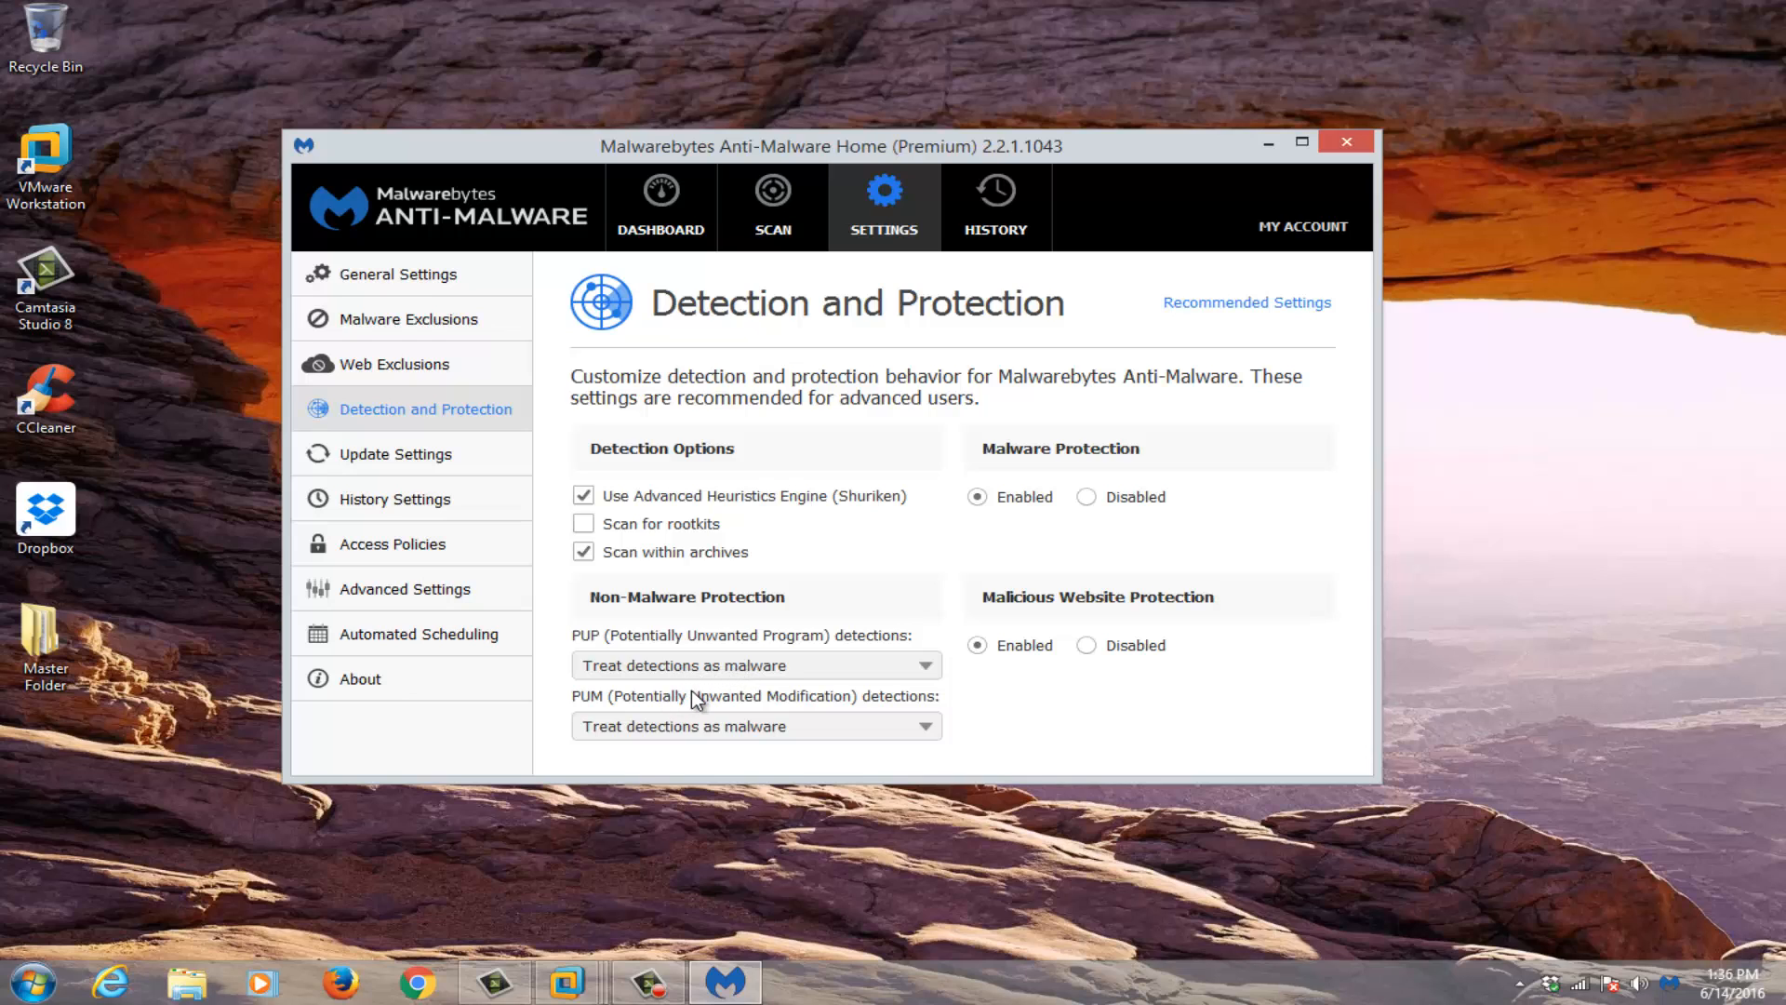
pyautogui.moveTo(393, 454)
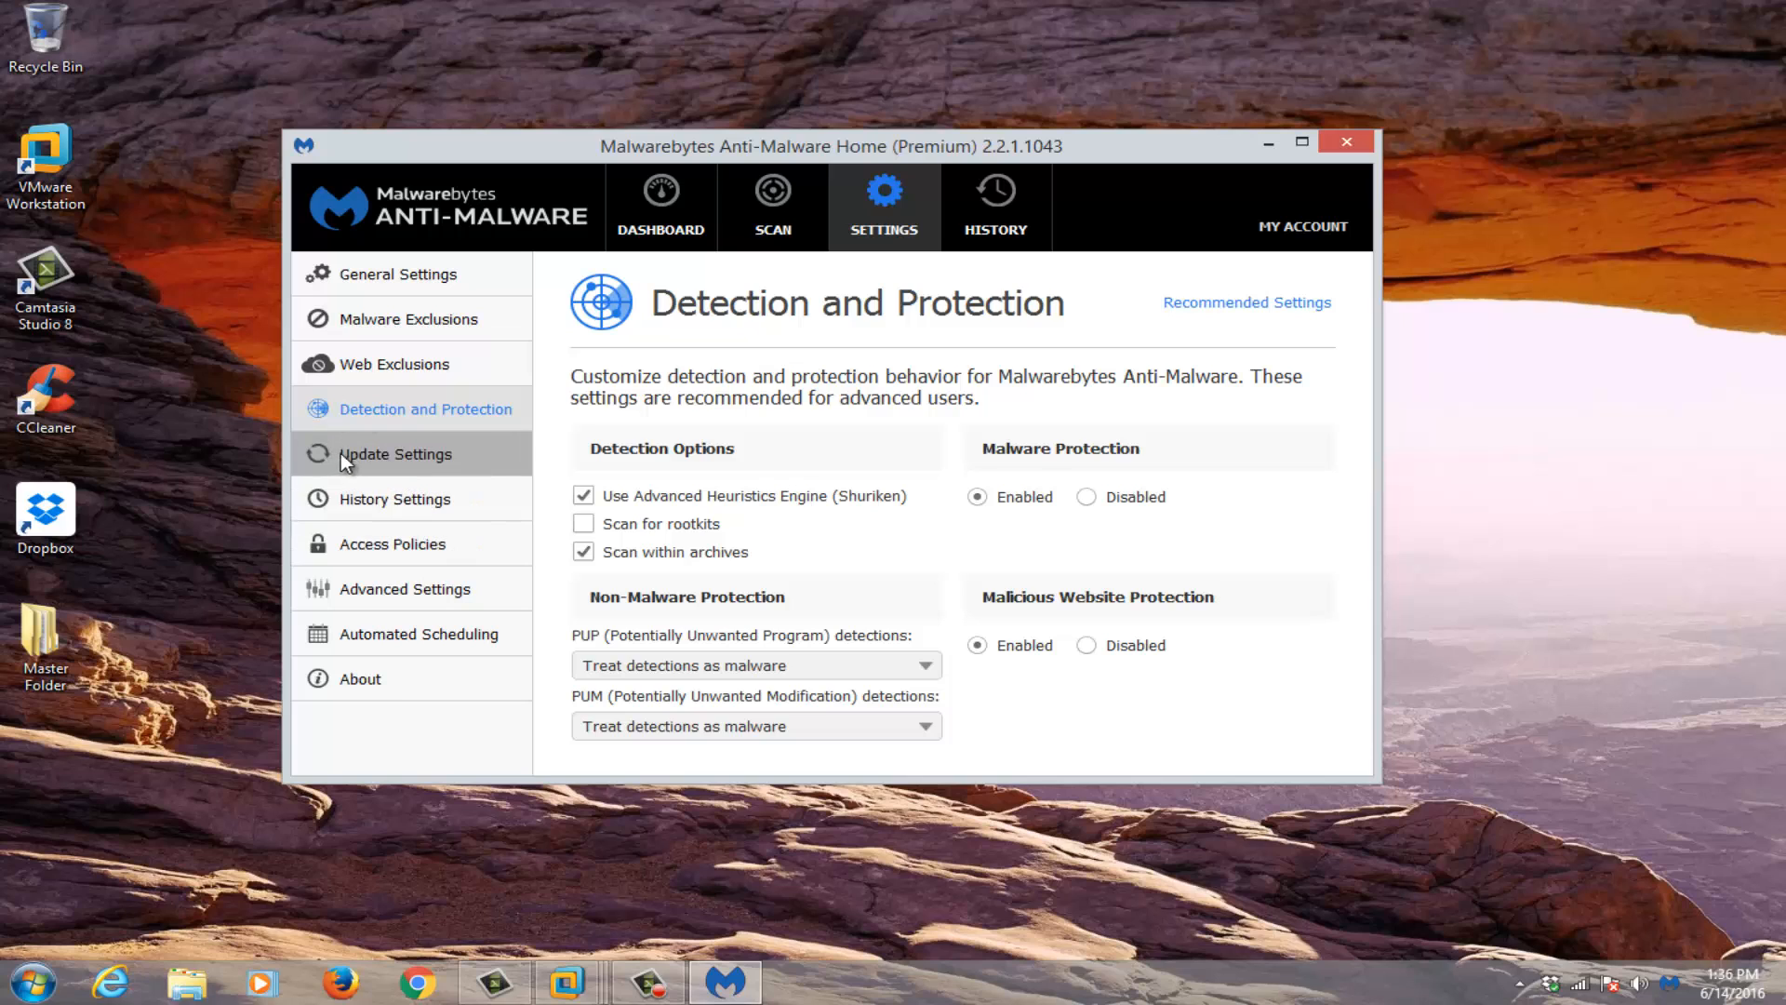
# Step: Show the Update Settings page with database-age notifications, program update checks and no proxy
pyautogui.click(393, 454)
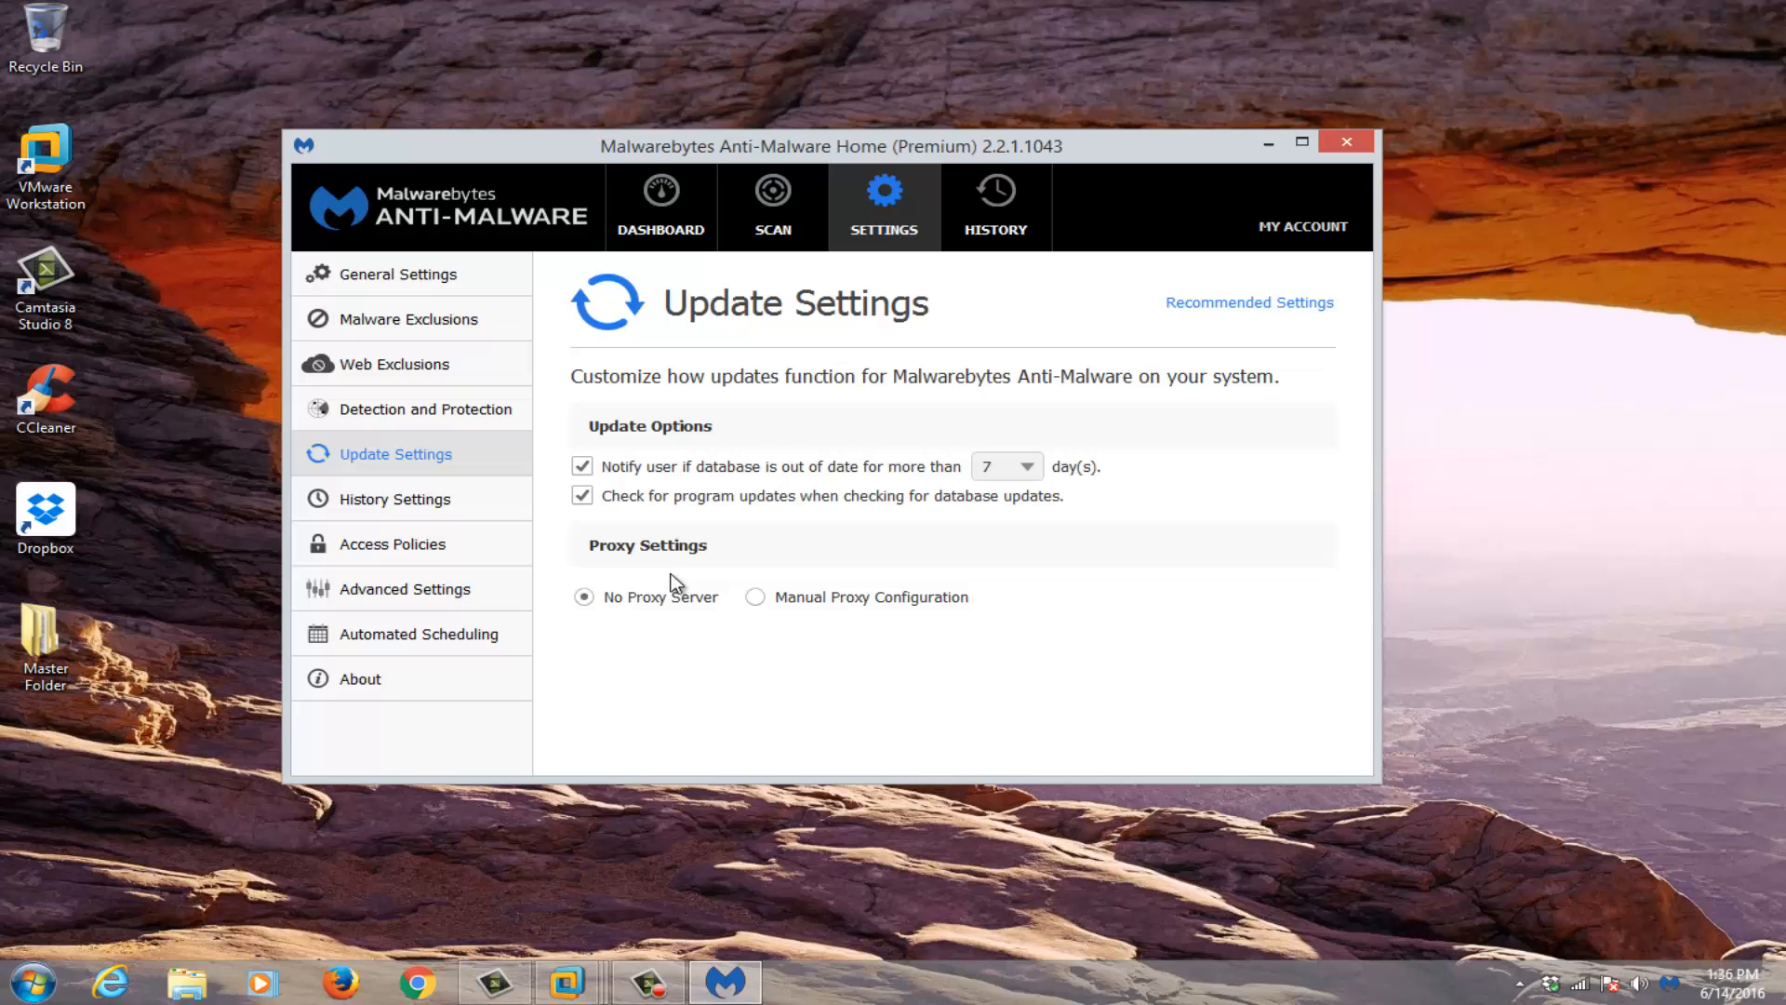
pyautogui.moveTo(935, 589)
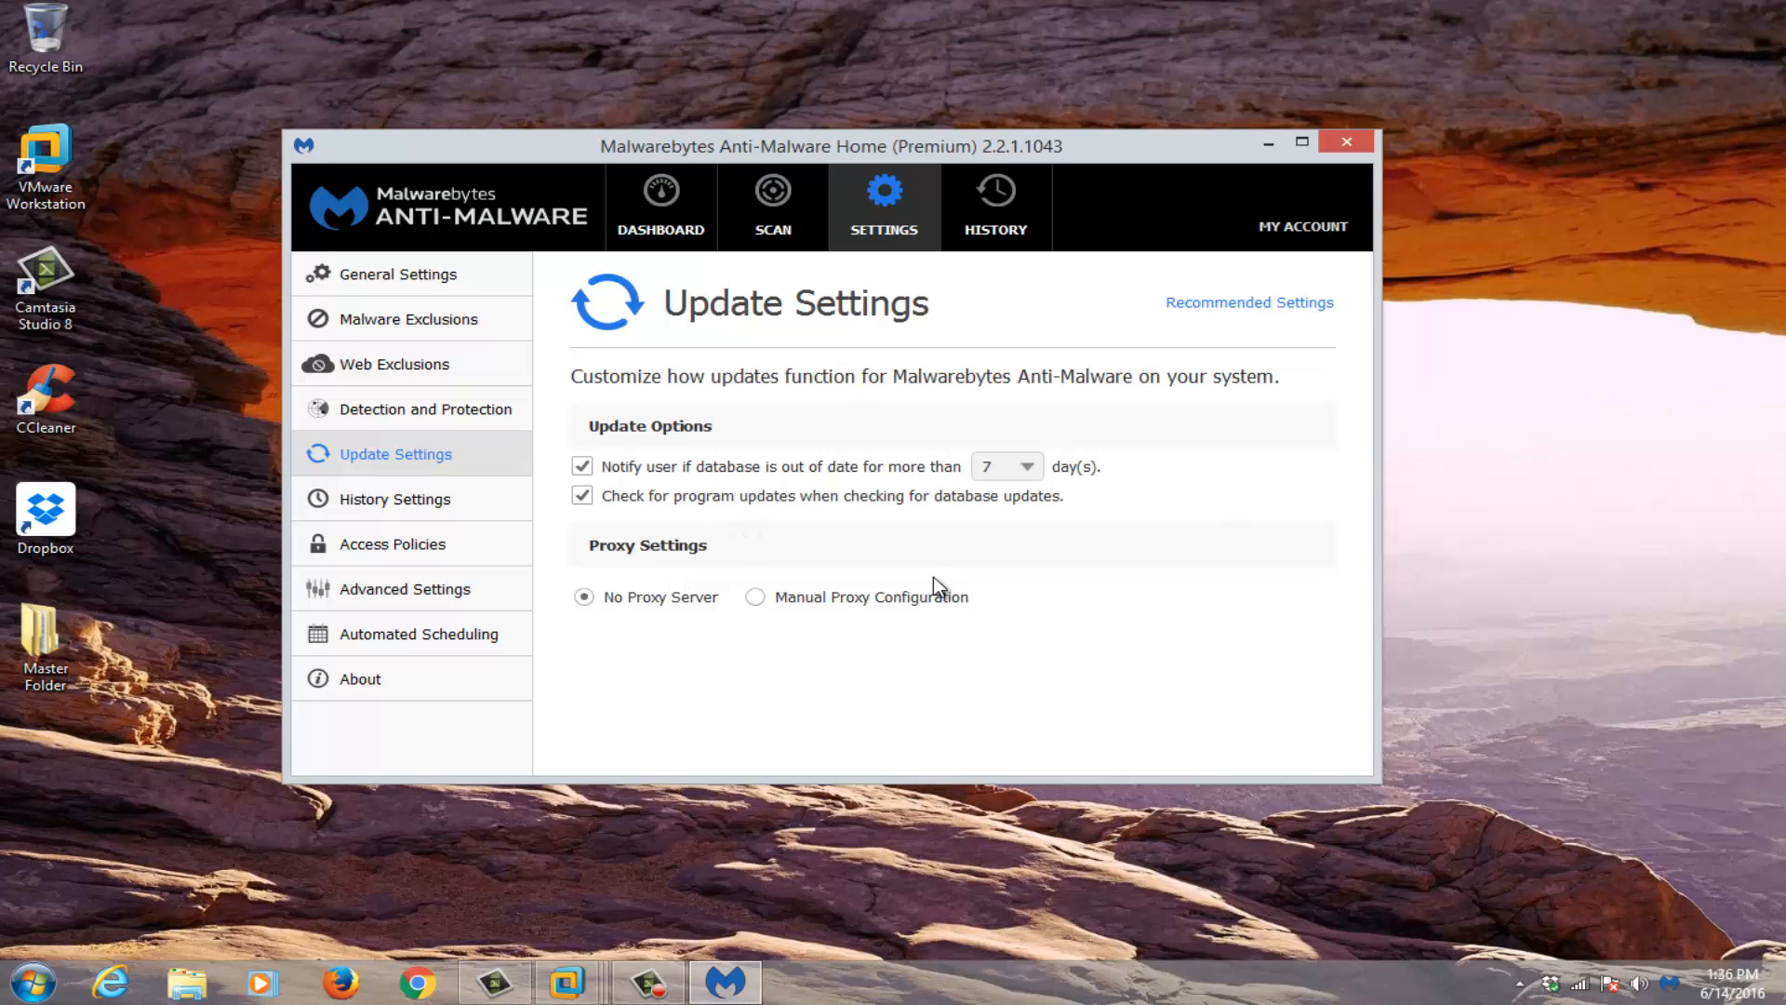
pyautogui.moveTo(859, 569)
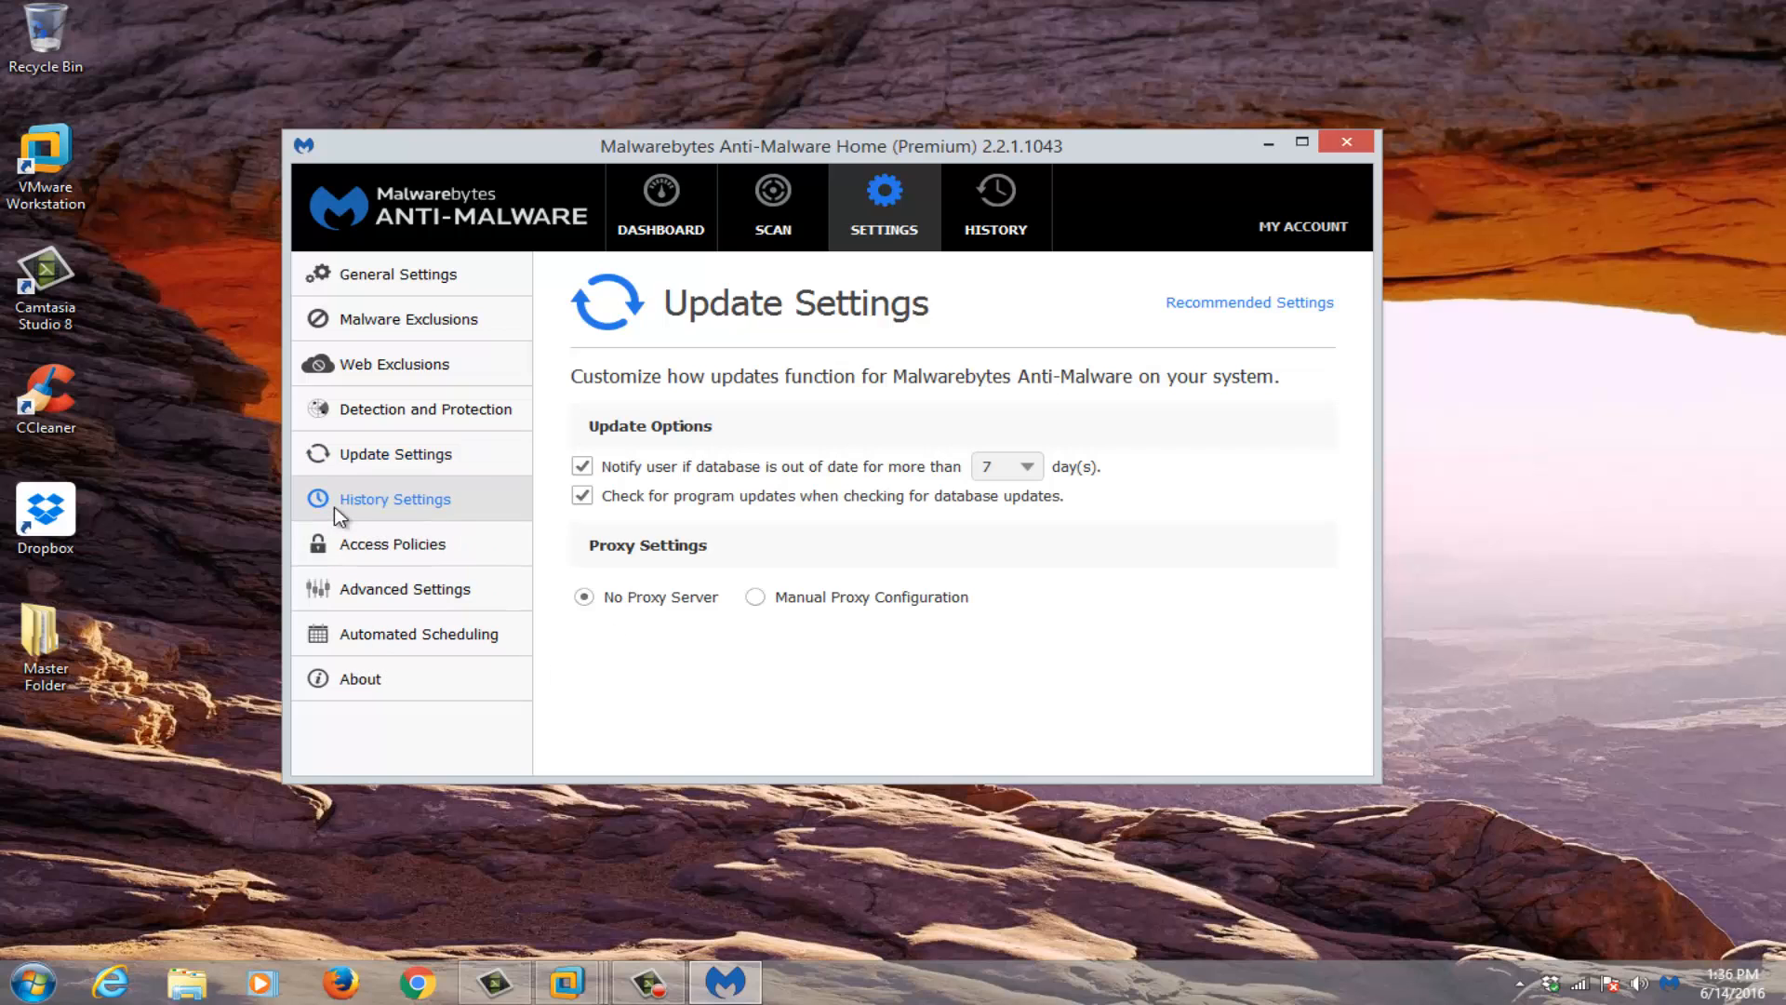
# Step: Review History Settings, Access Policies and Advanced Settings, then return to the Dashboard overview
pyautogui.click(394, 499)
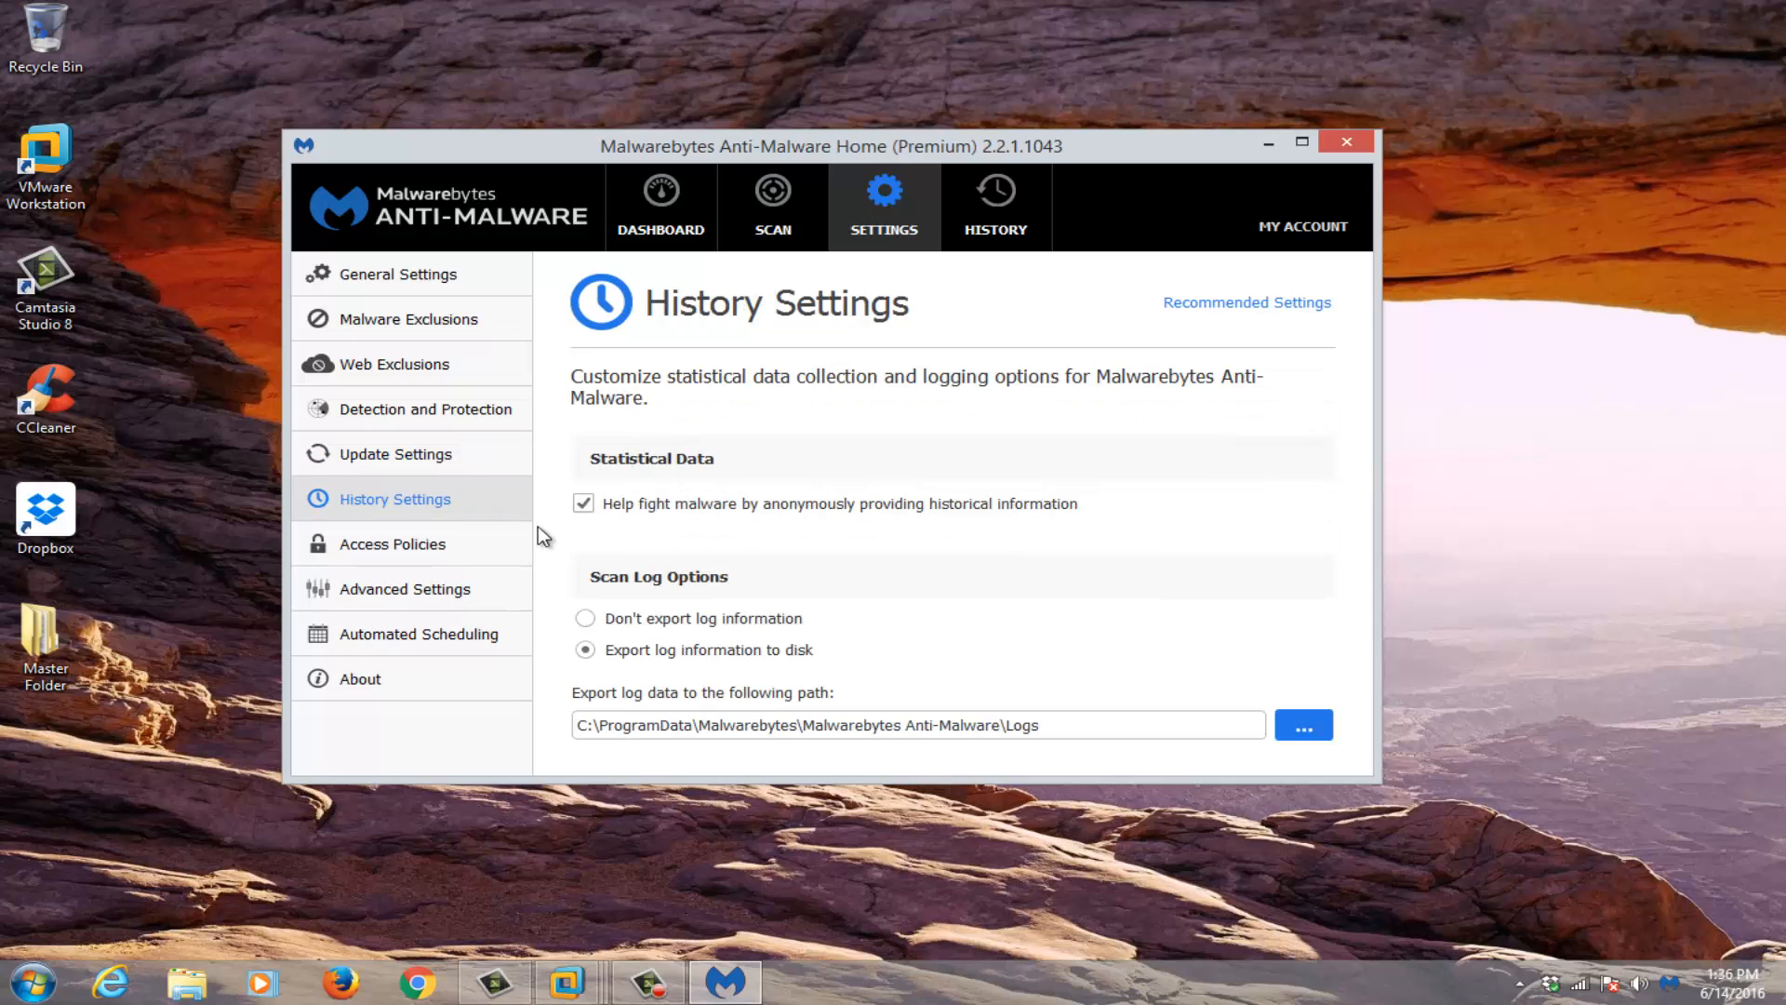
pyautogui.moveTo(1109, 405)
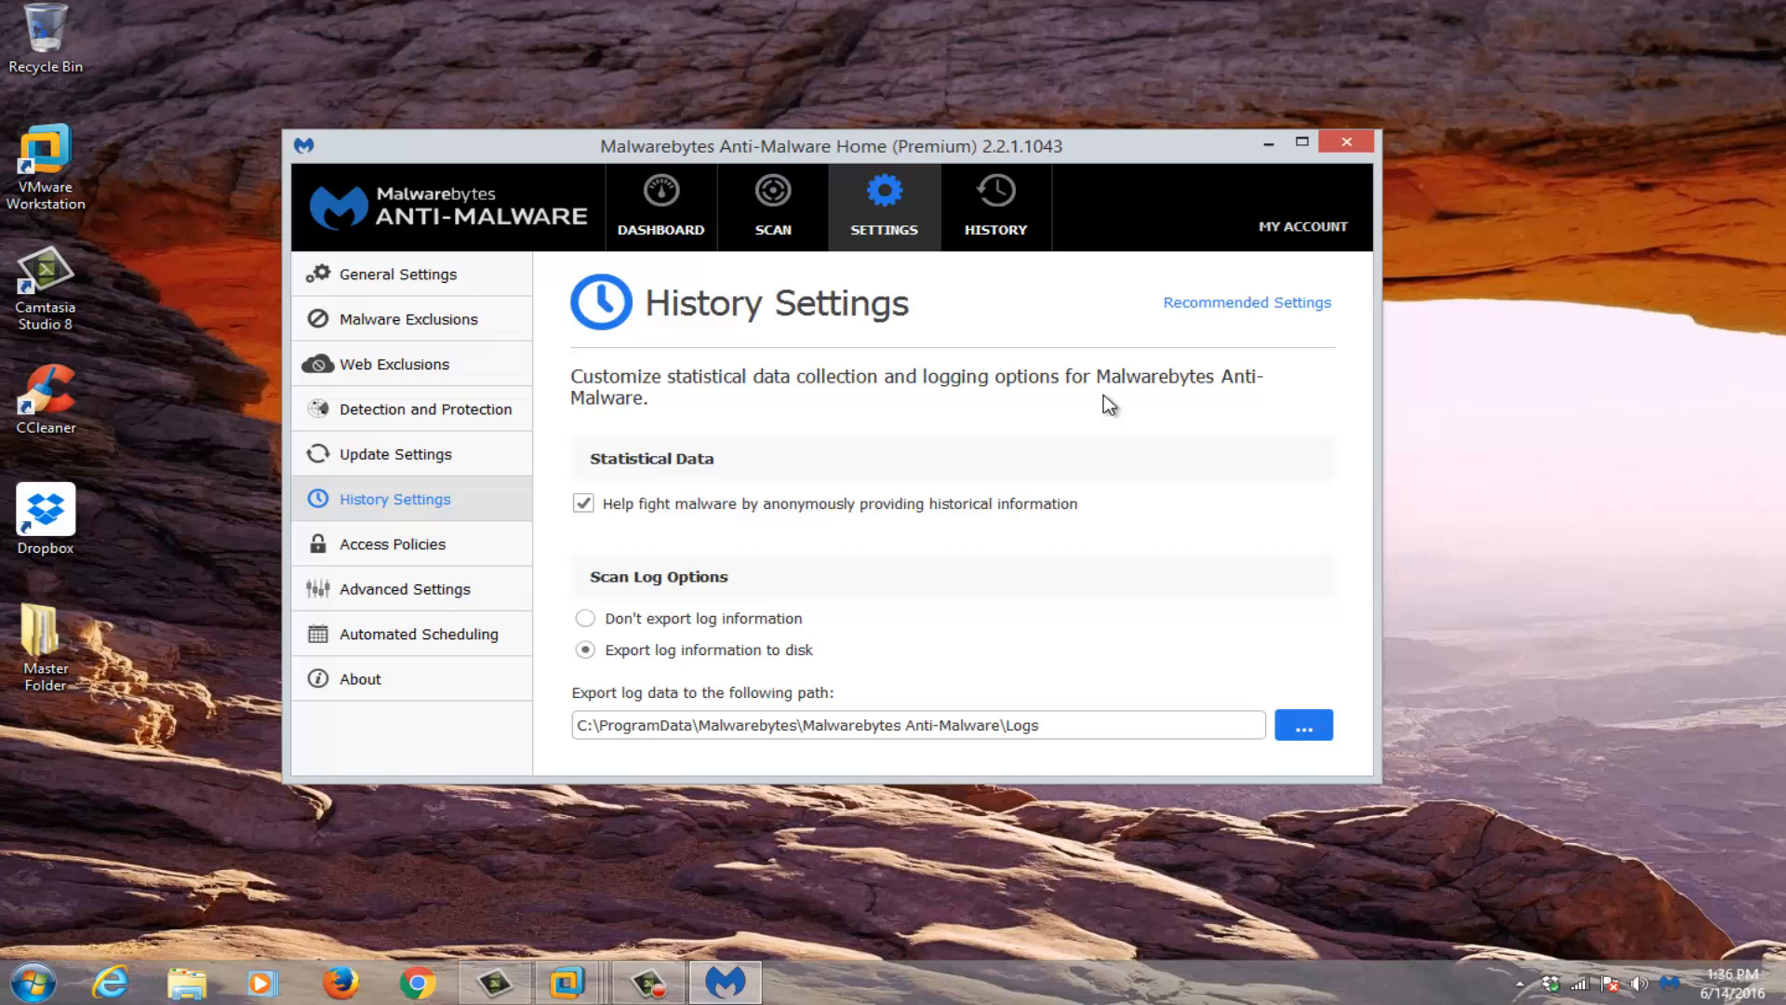
pyautogui.moveTo(580, 427)
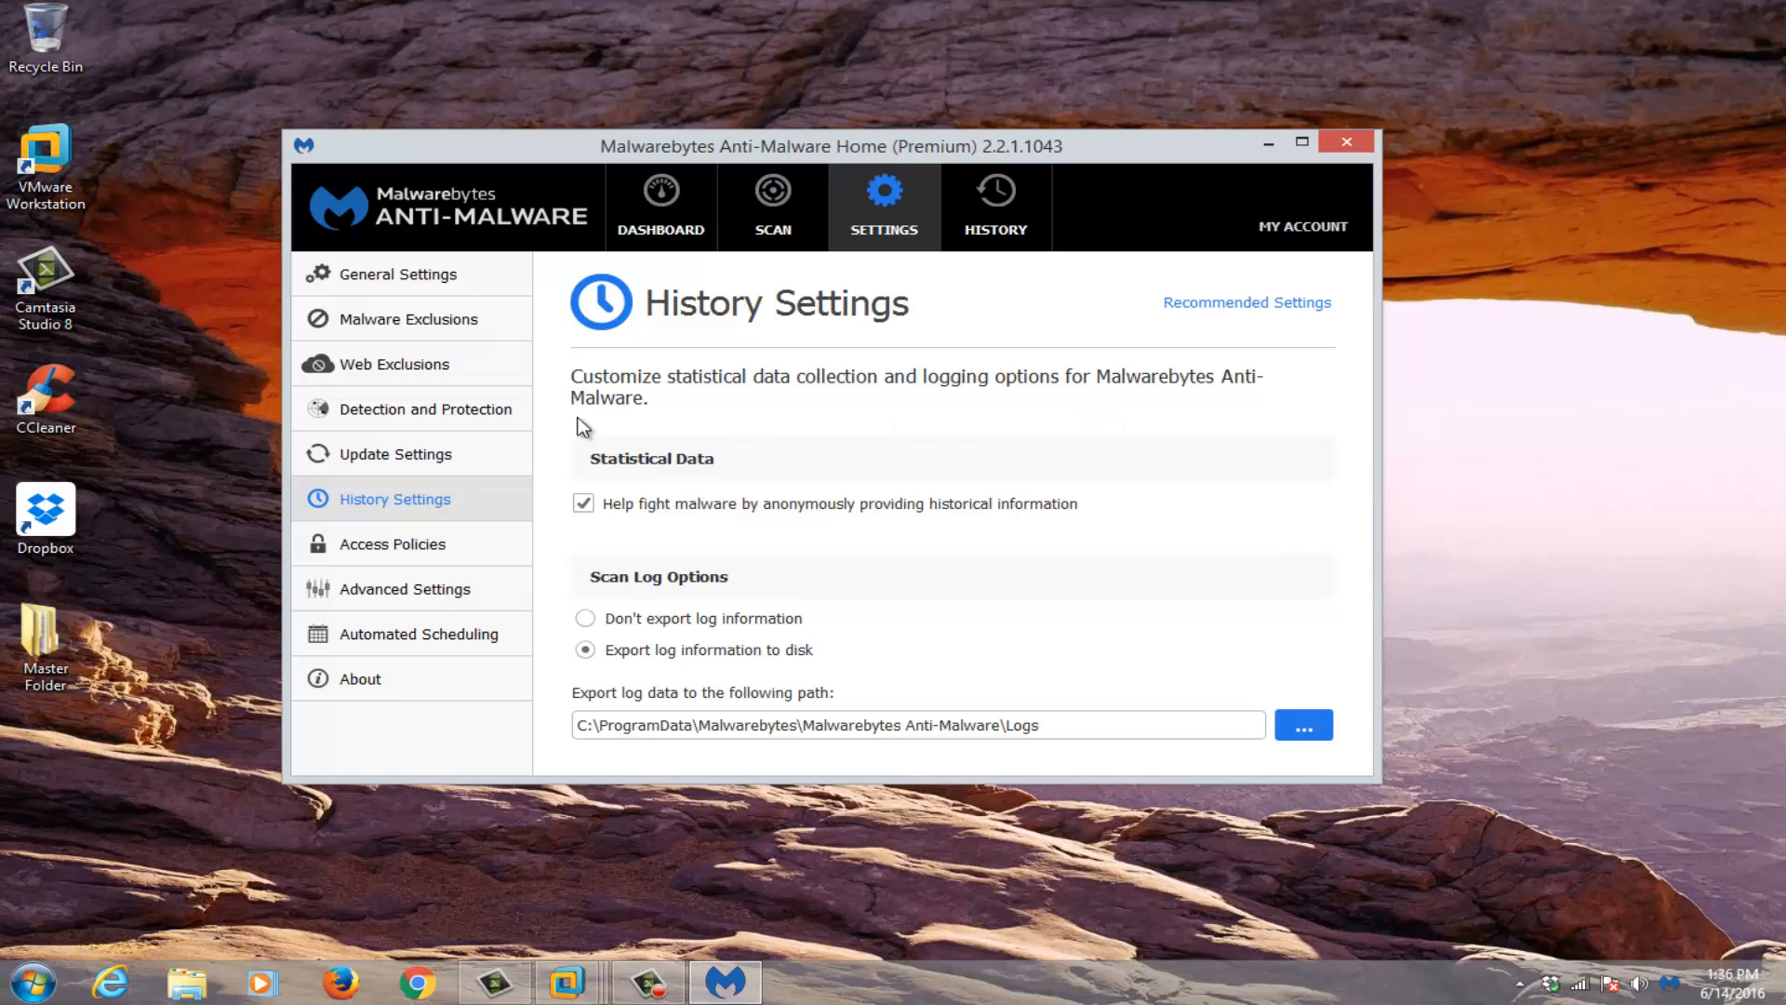
pyautogui.click(392, 543)
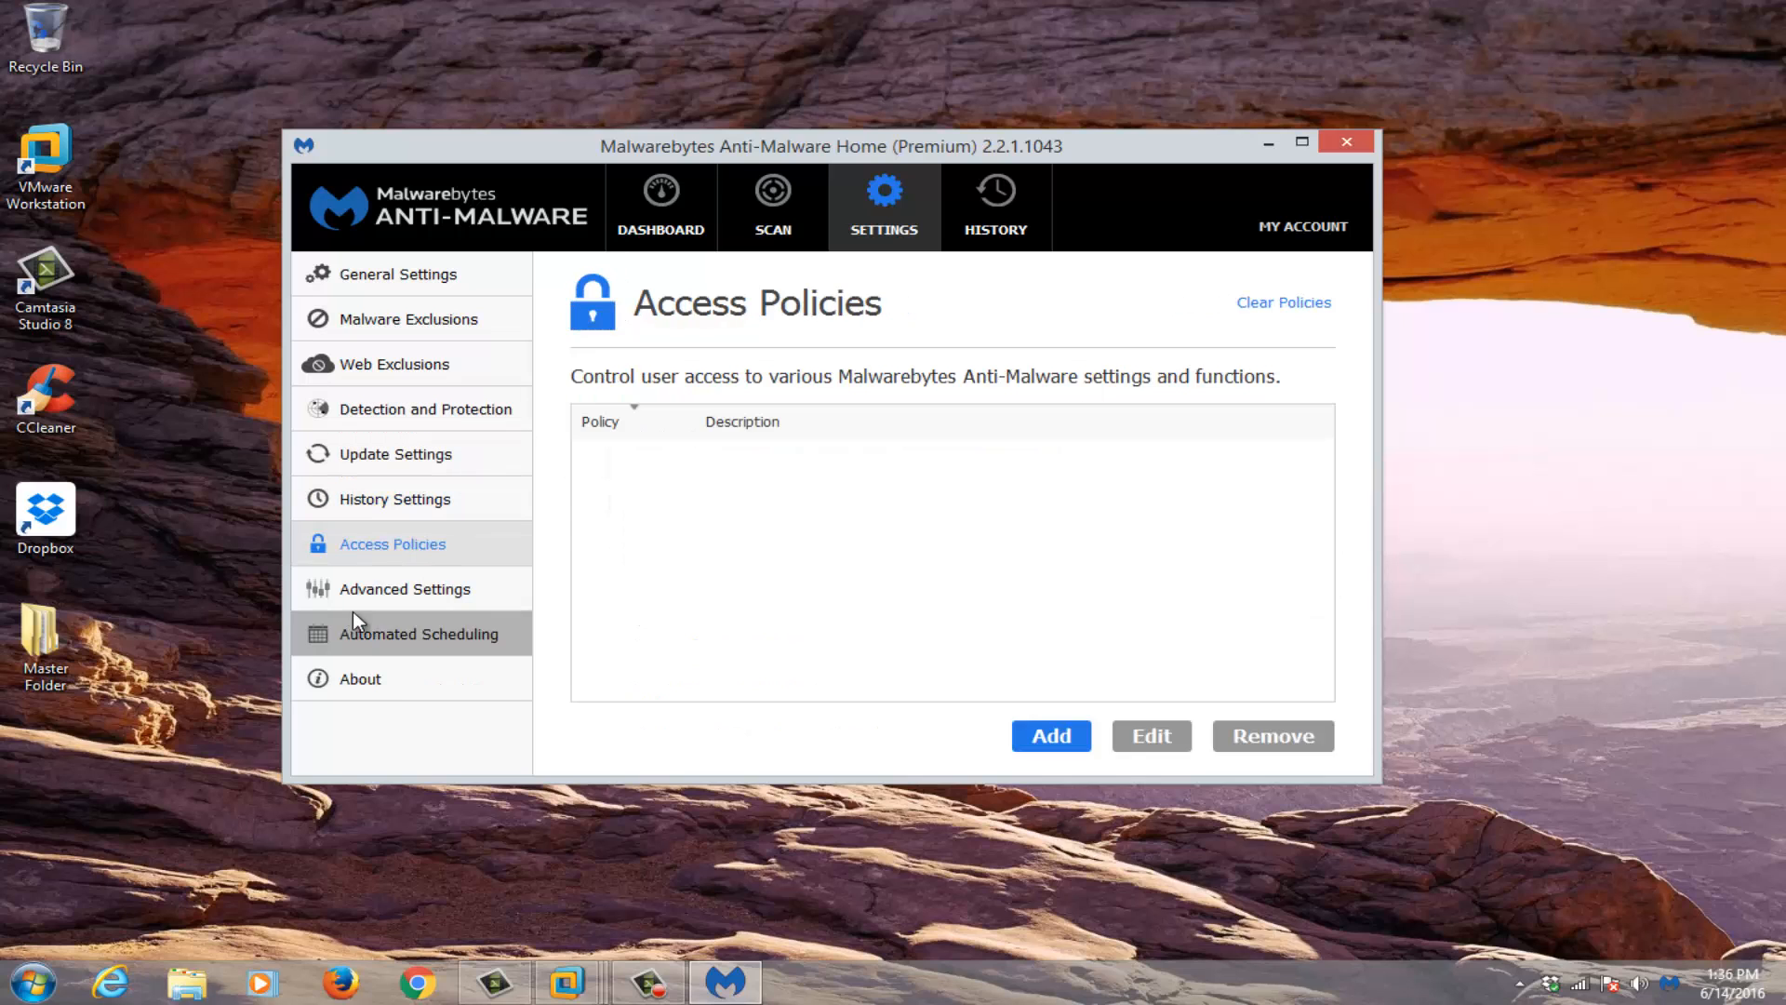
pyautogui.click(404, 588)
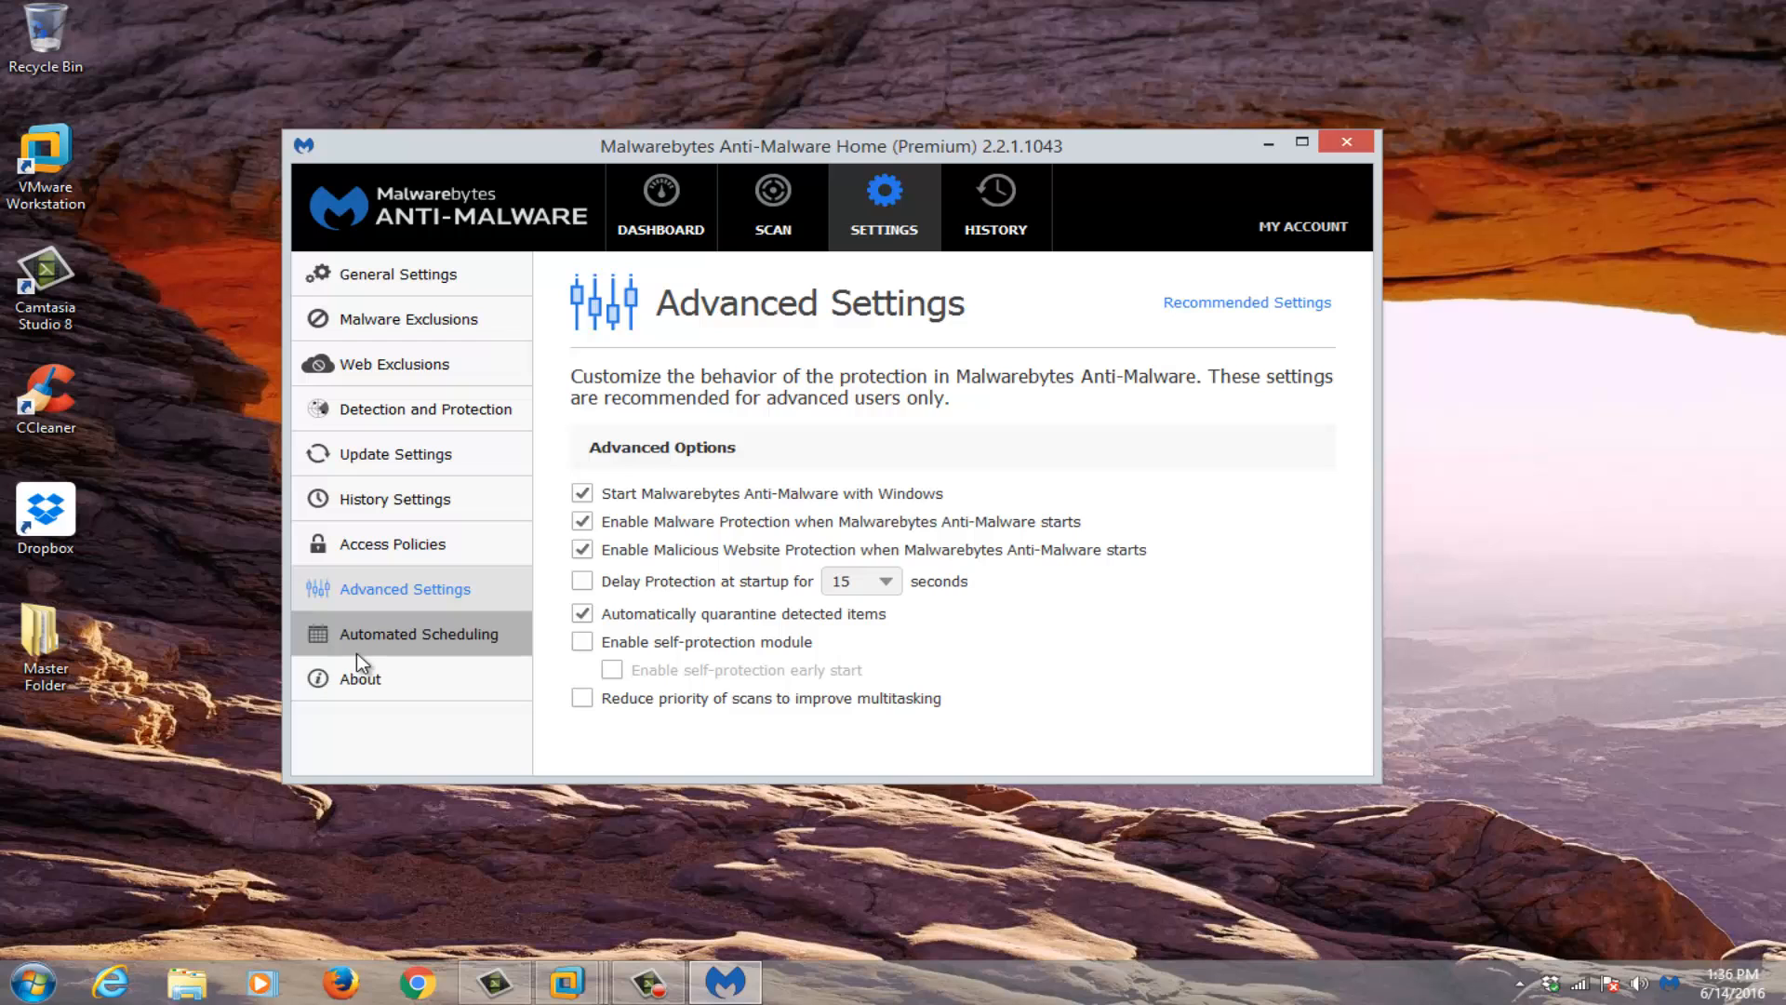
pyautogui.moveTo(779, 595)
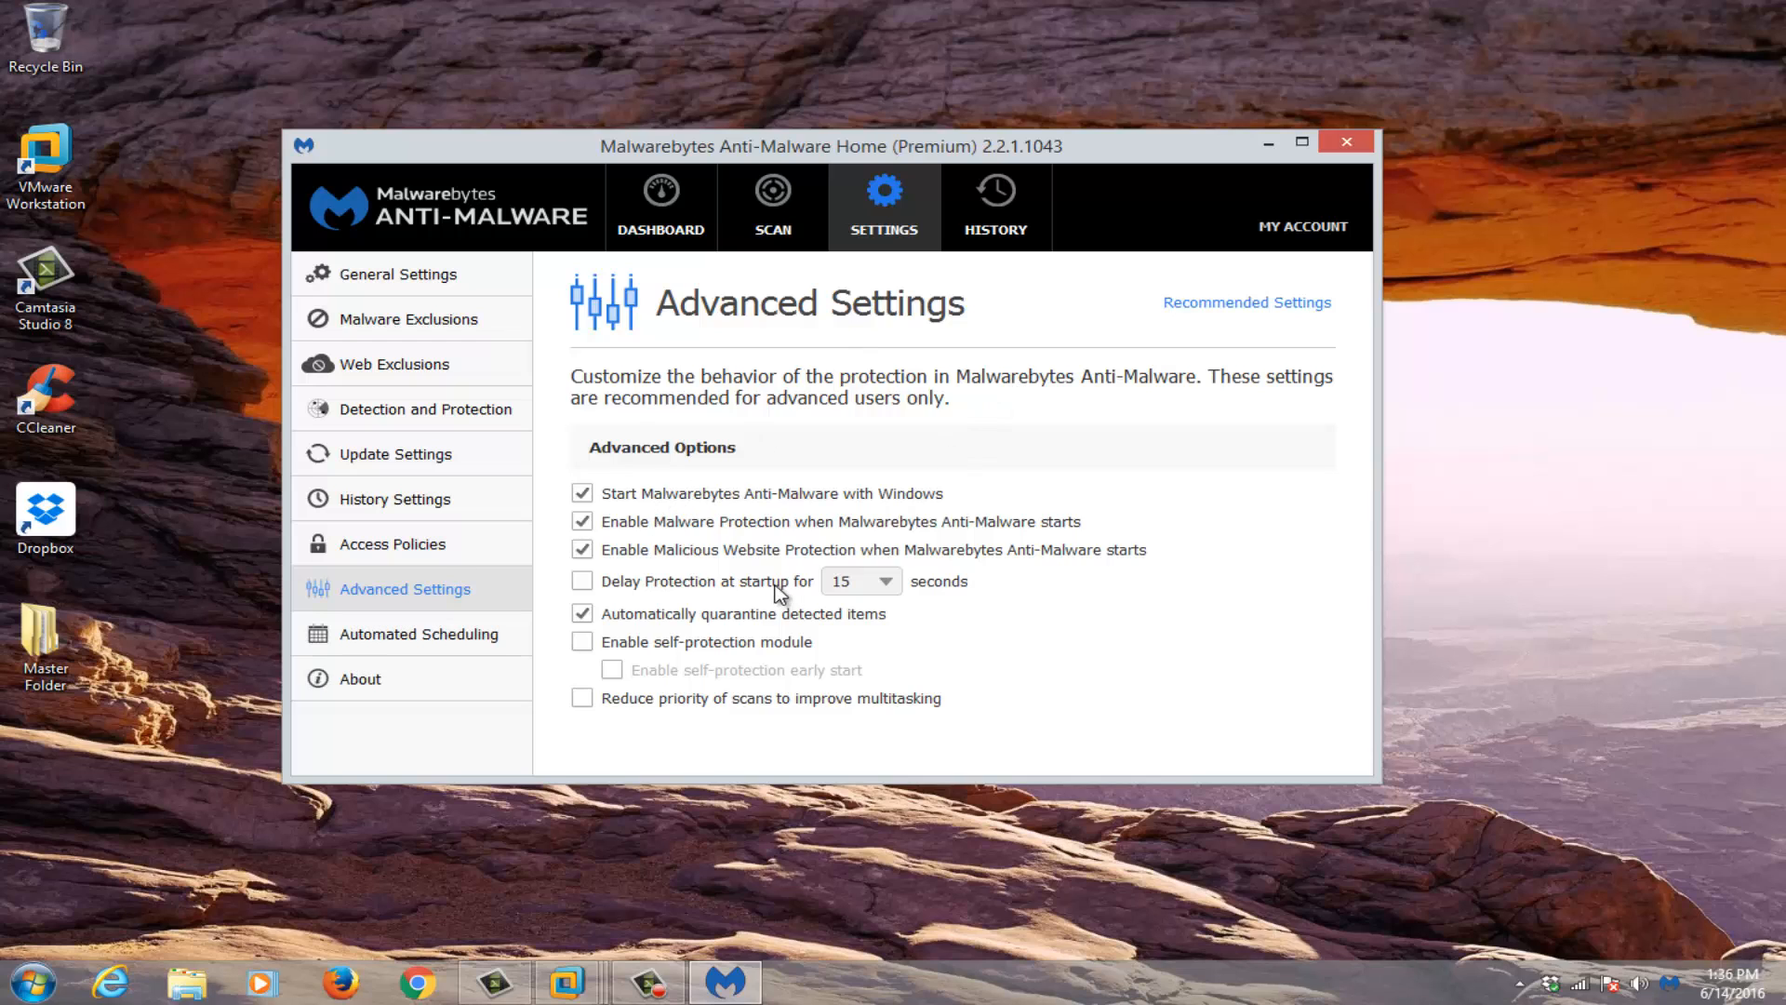
pyautogui.moveTo(582, 580)
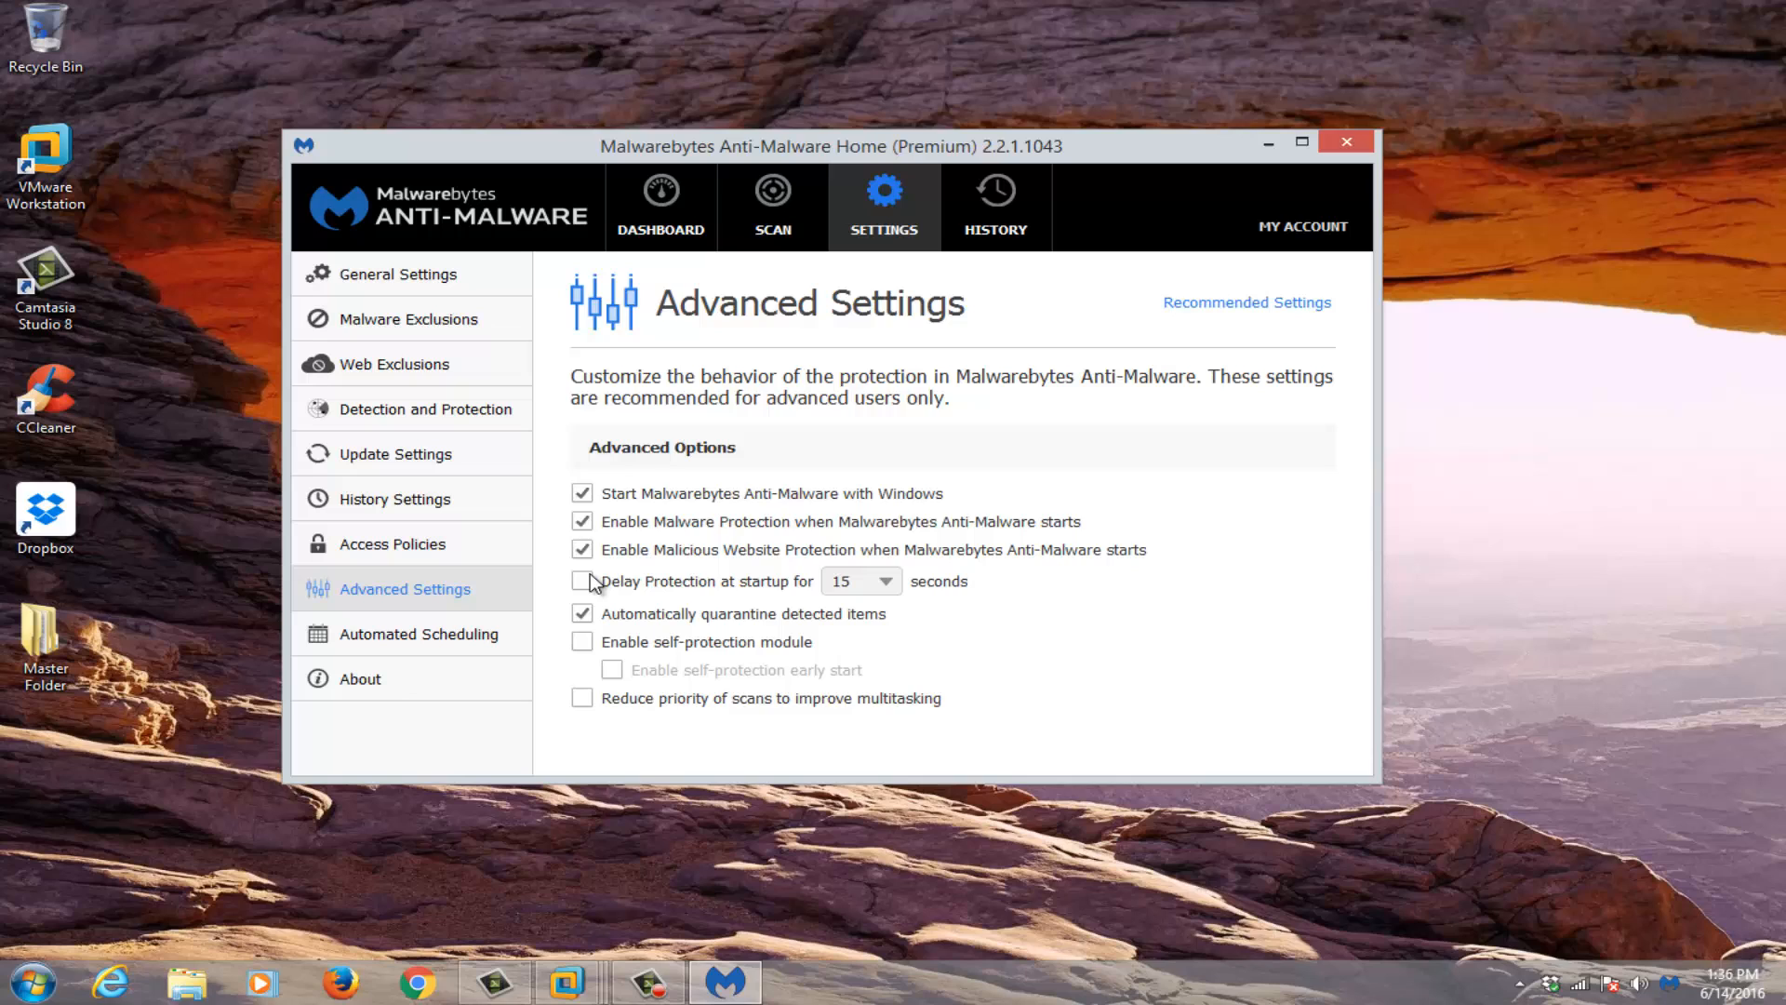
pyautogui.moveTo(865, 598)
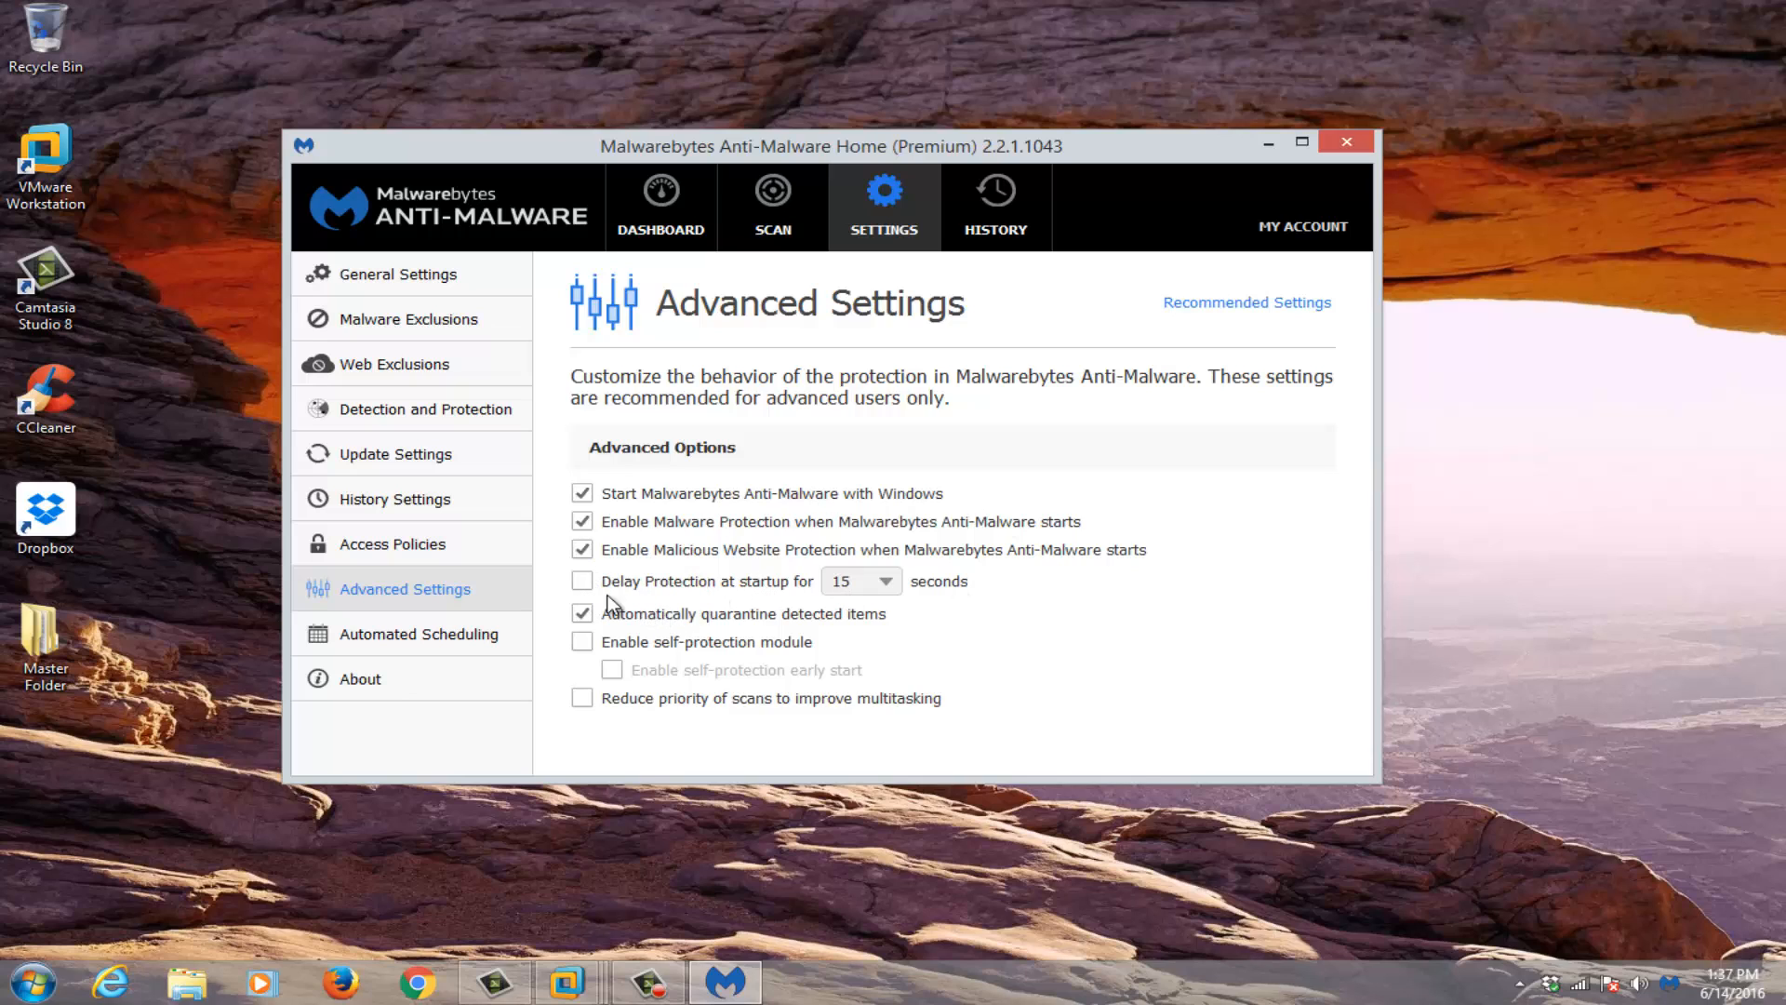
pyautogui.moveTo(475, 625)
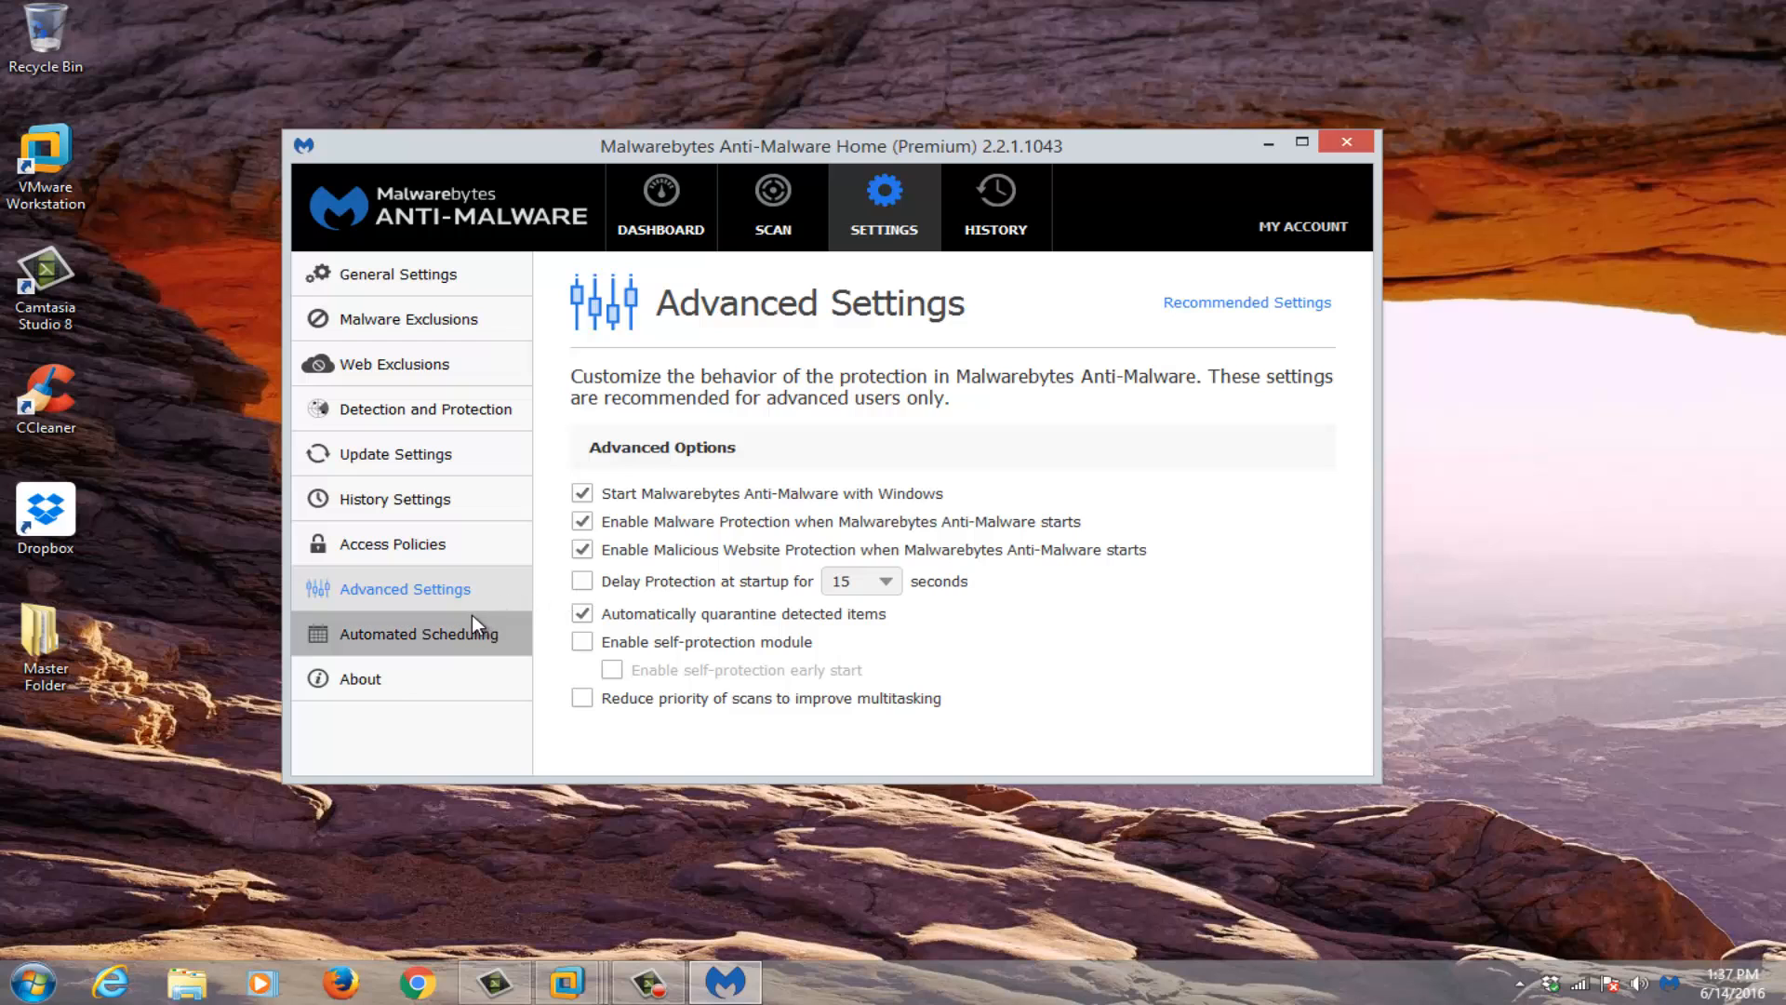
pyautogui.moveTo(408, 644)
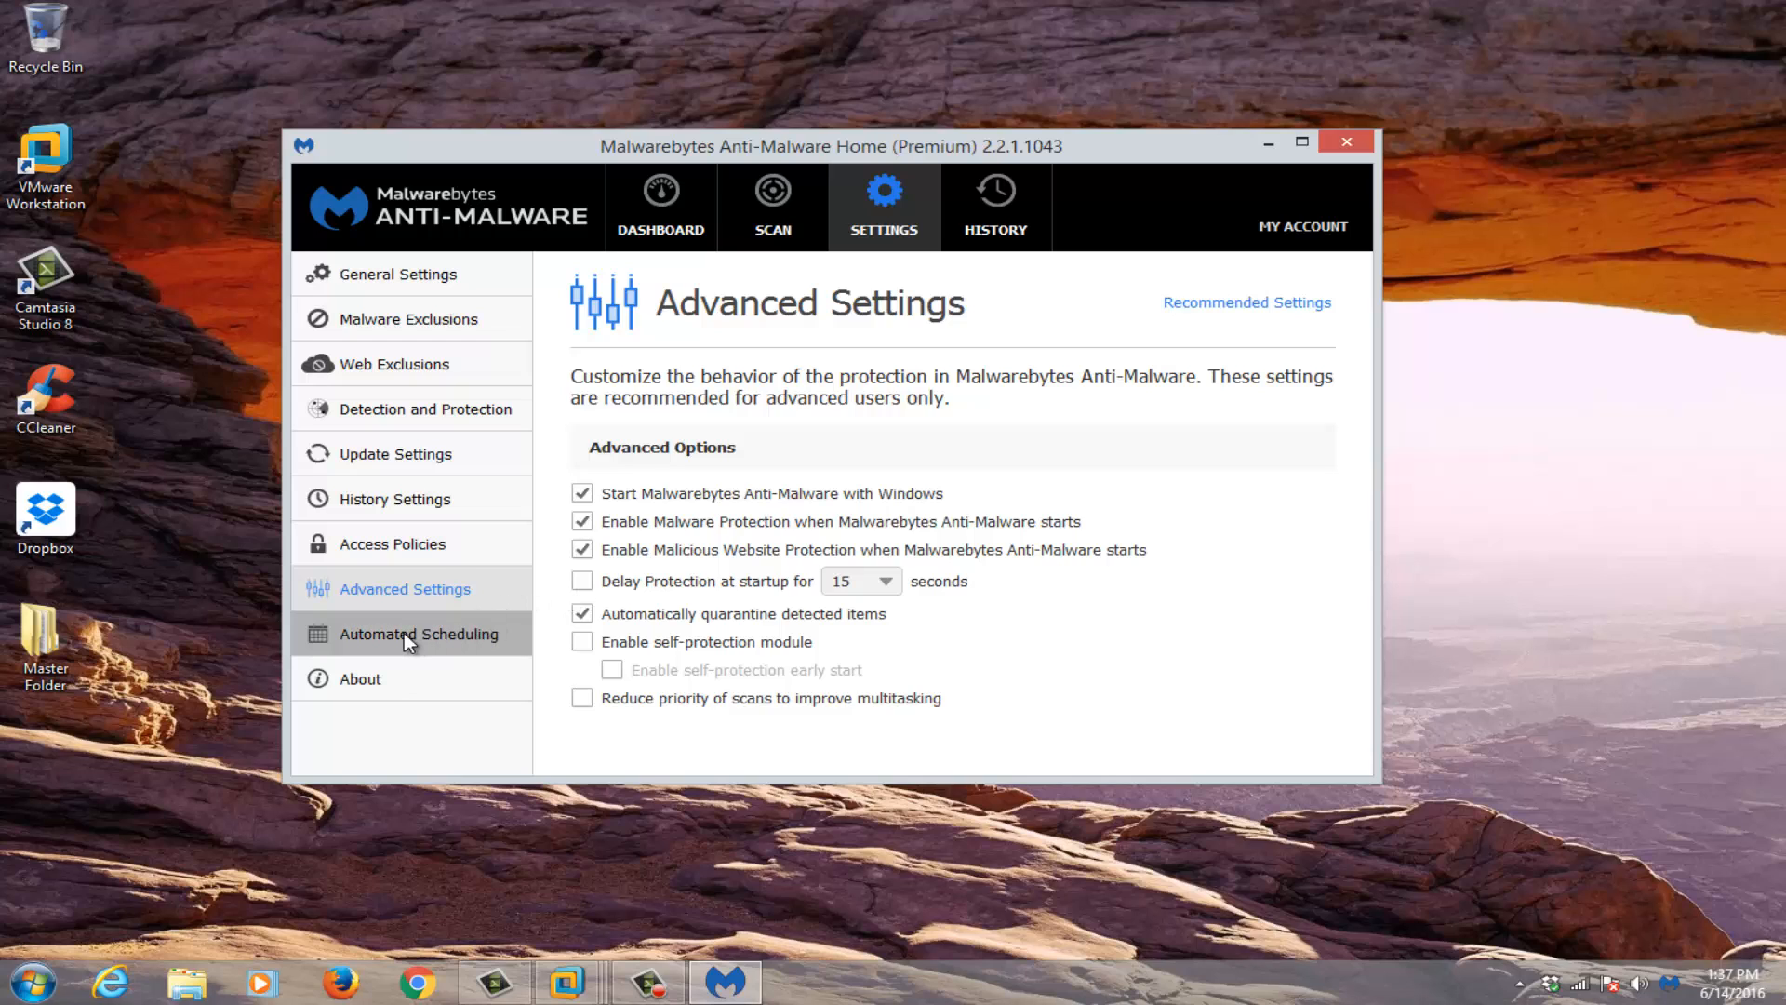
pyautogui.moveTo(684, 164)
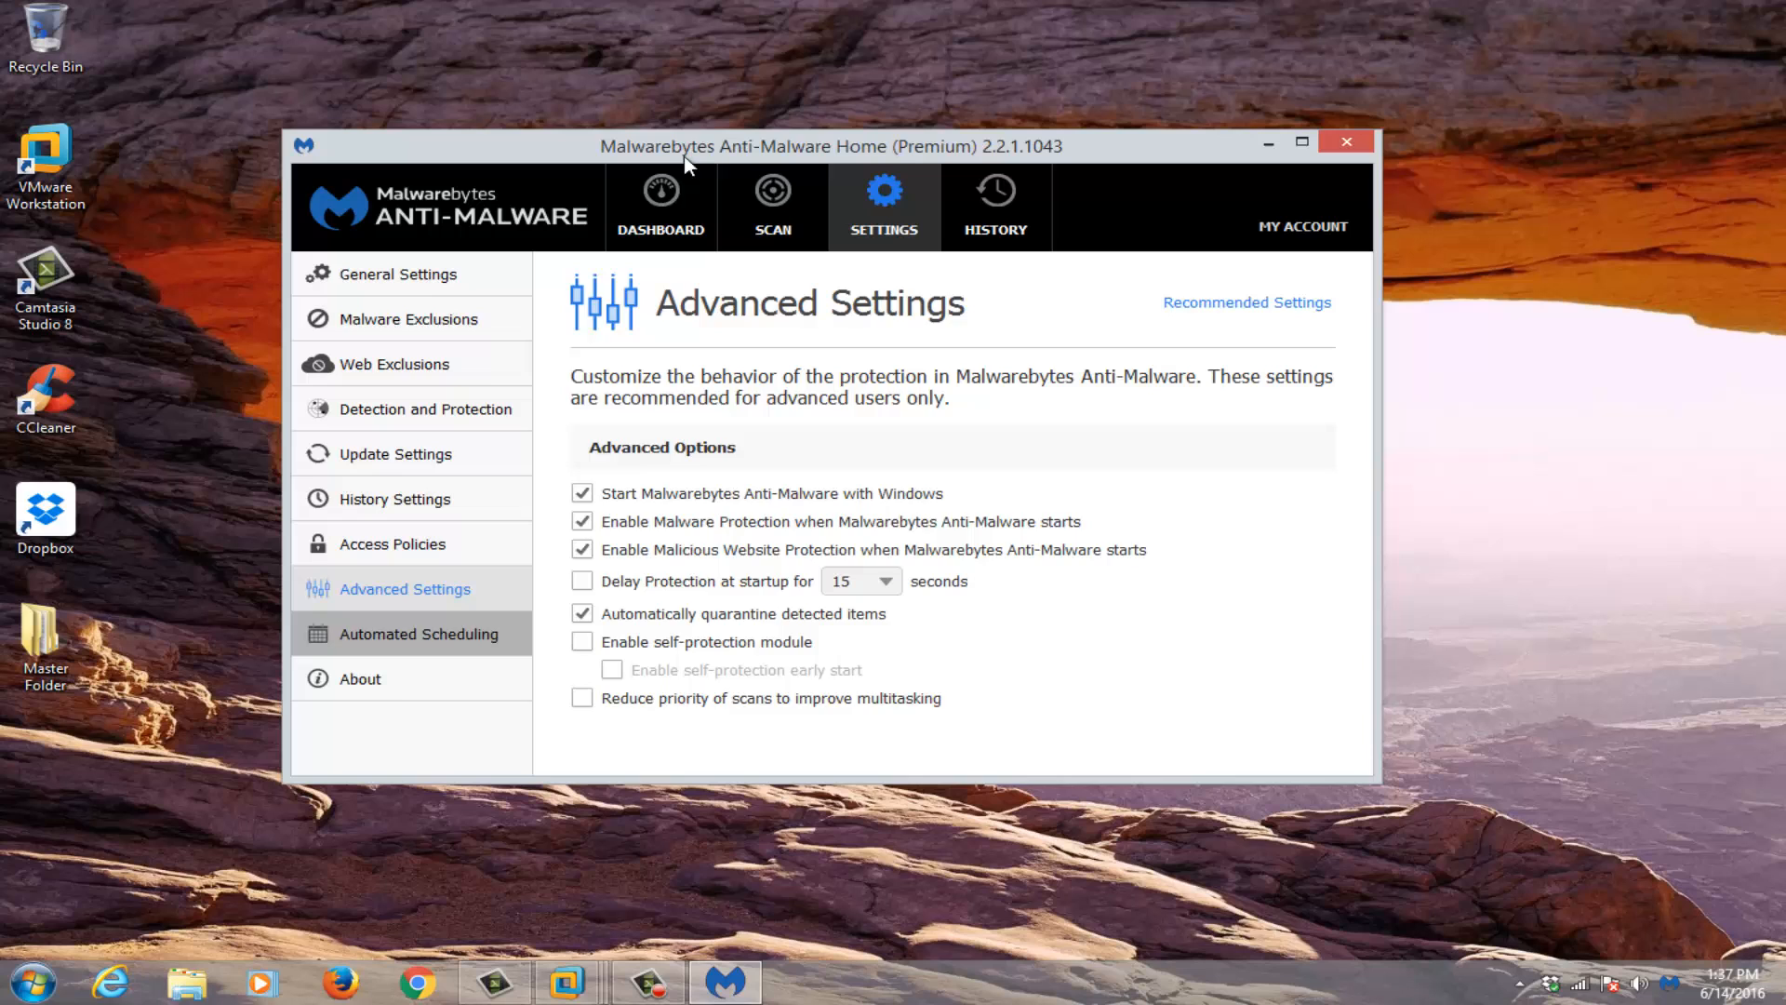
pyautogui.click(661, 207)
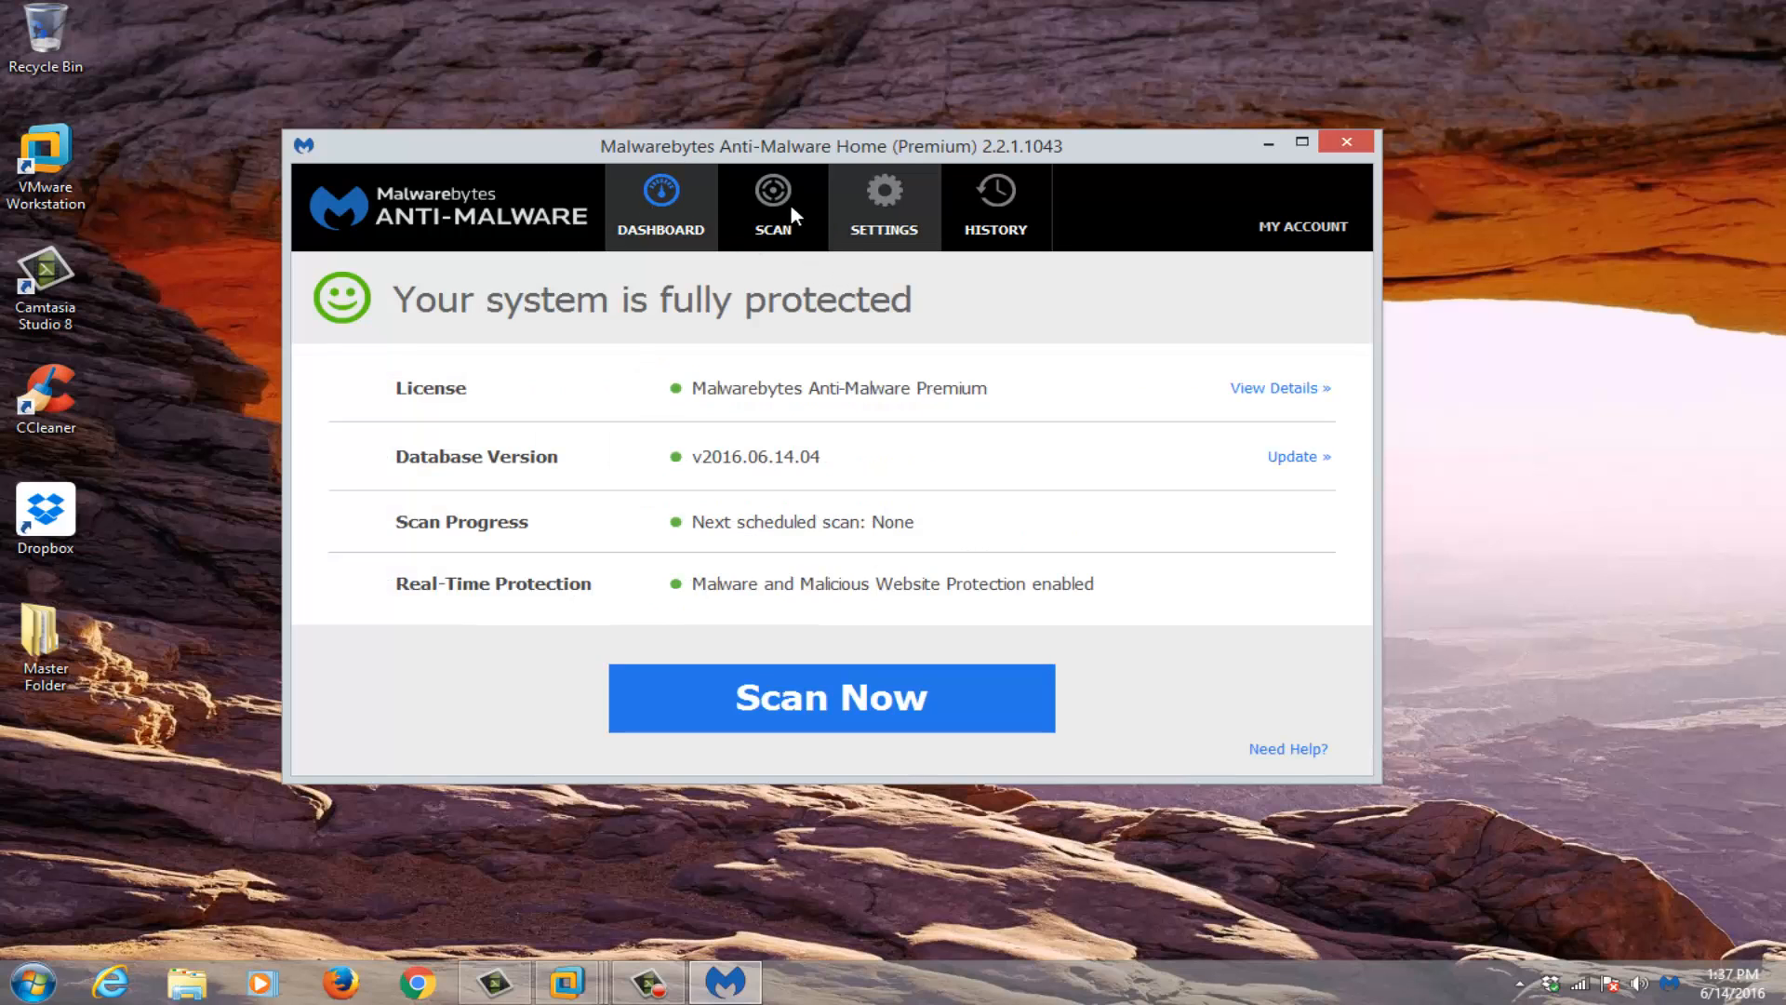
# Step: Look through the quarantined PUP.Optional.HijackModifiedExtension items in History, then show the Application Logs
pyautogui.click(994, 205)
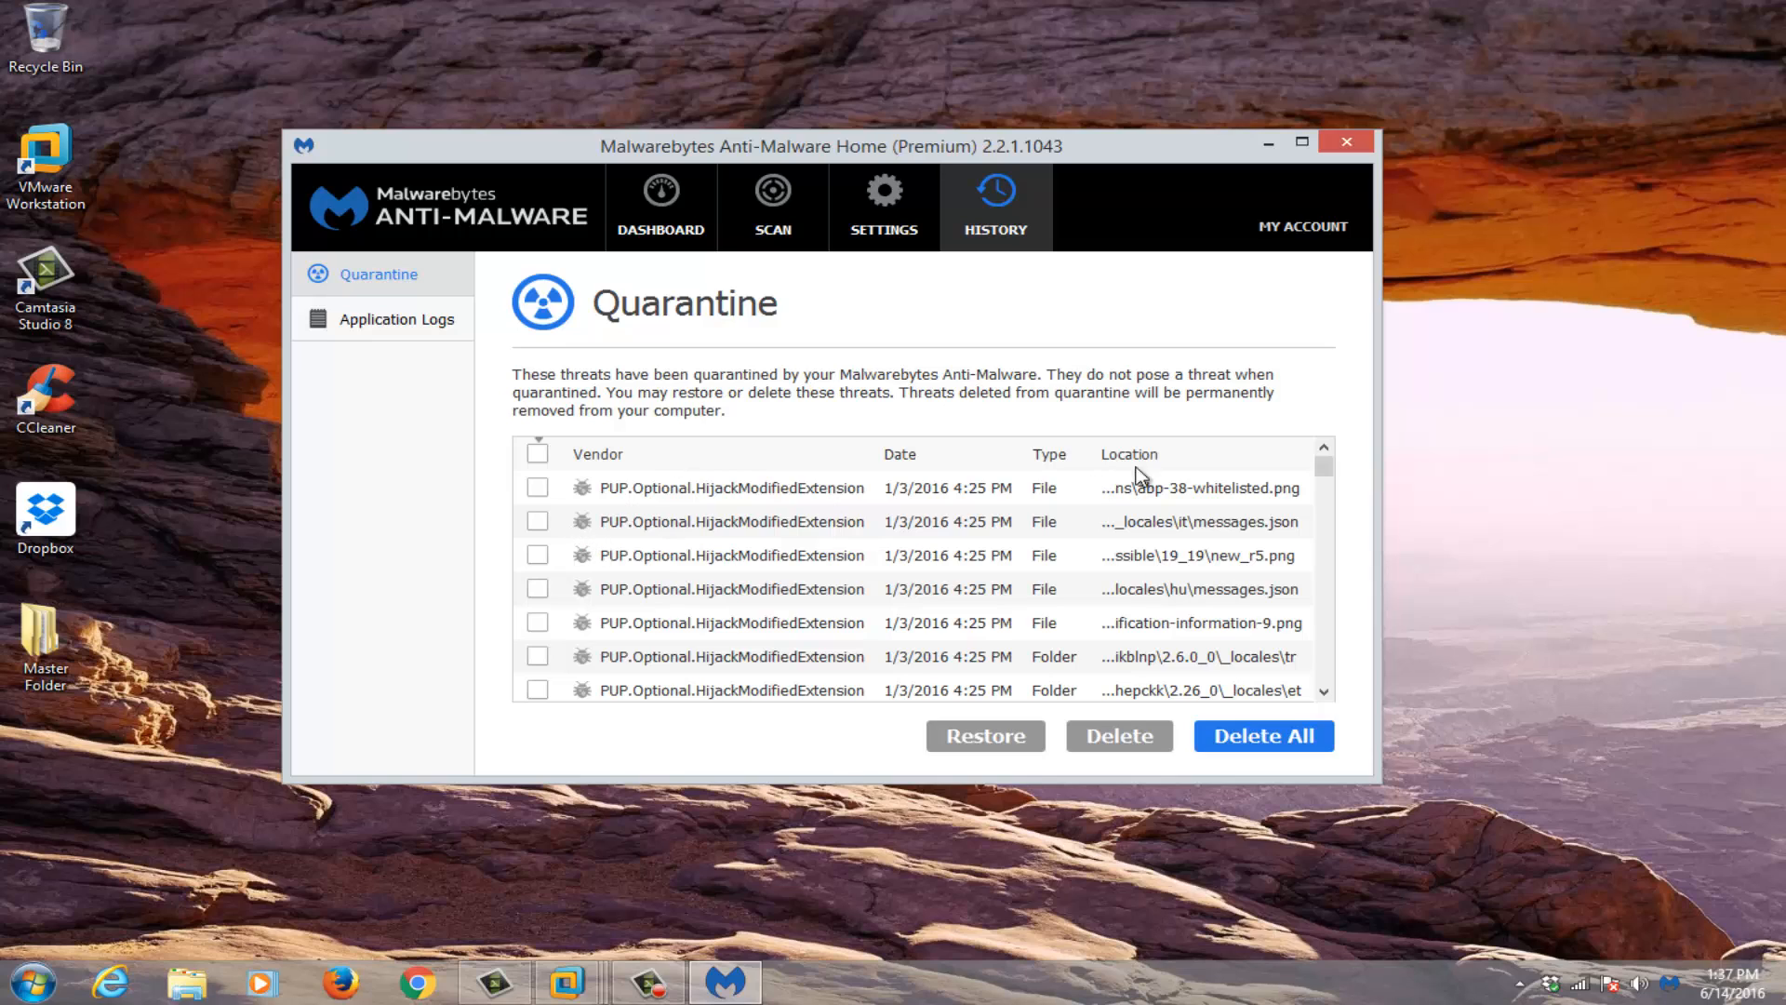
pyautogui.moveTo(326, 87)
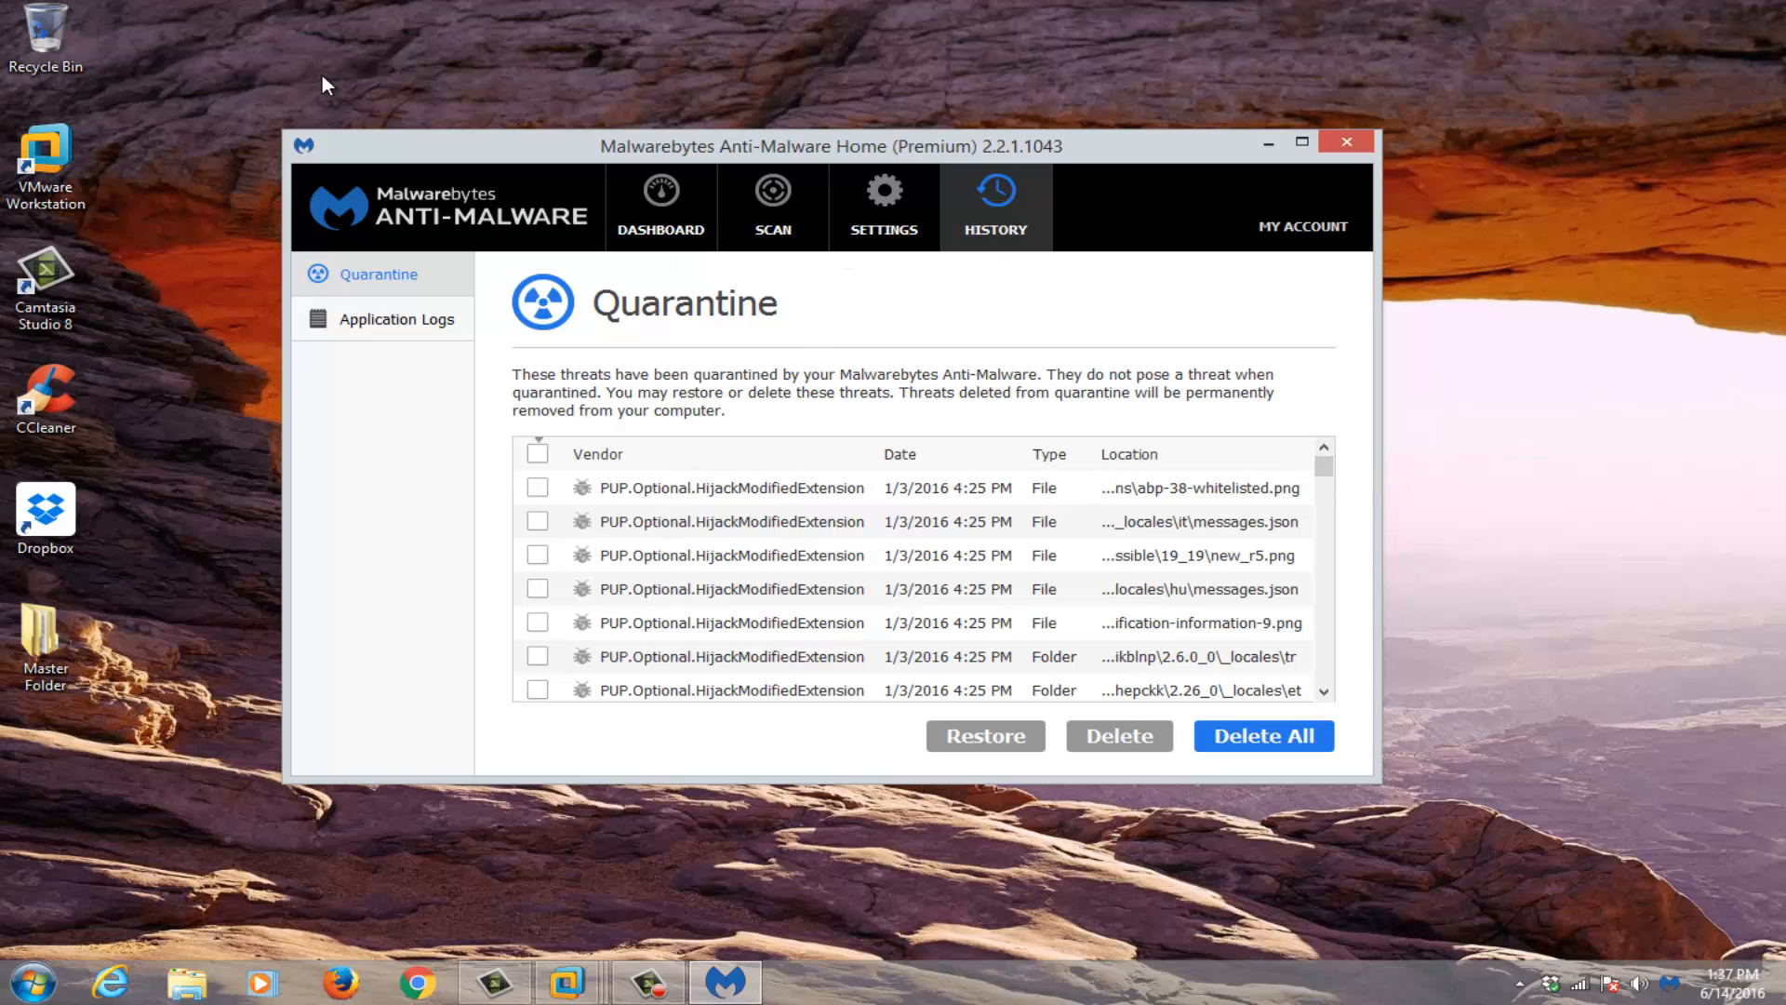
pyautogui.moveTo(756, 527)
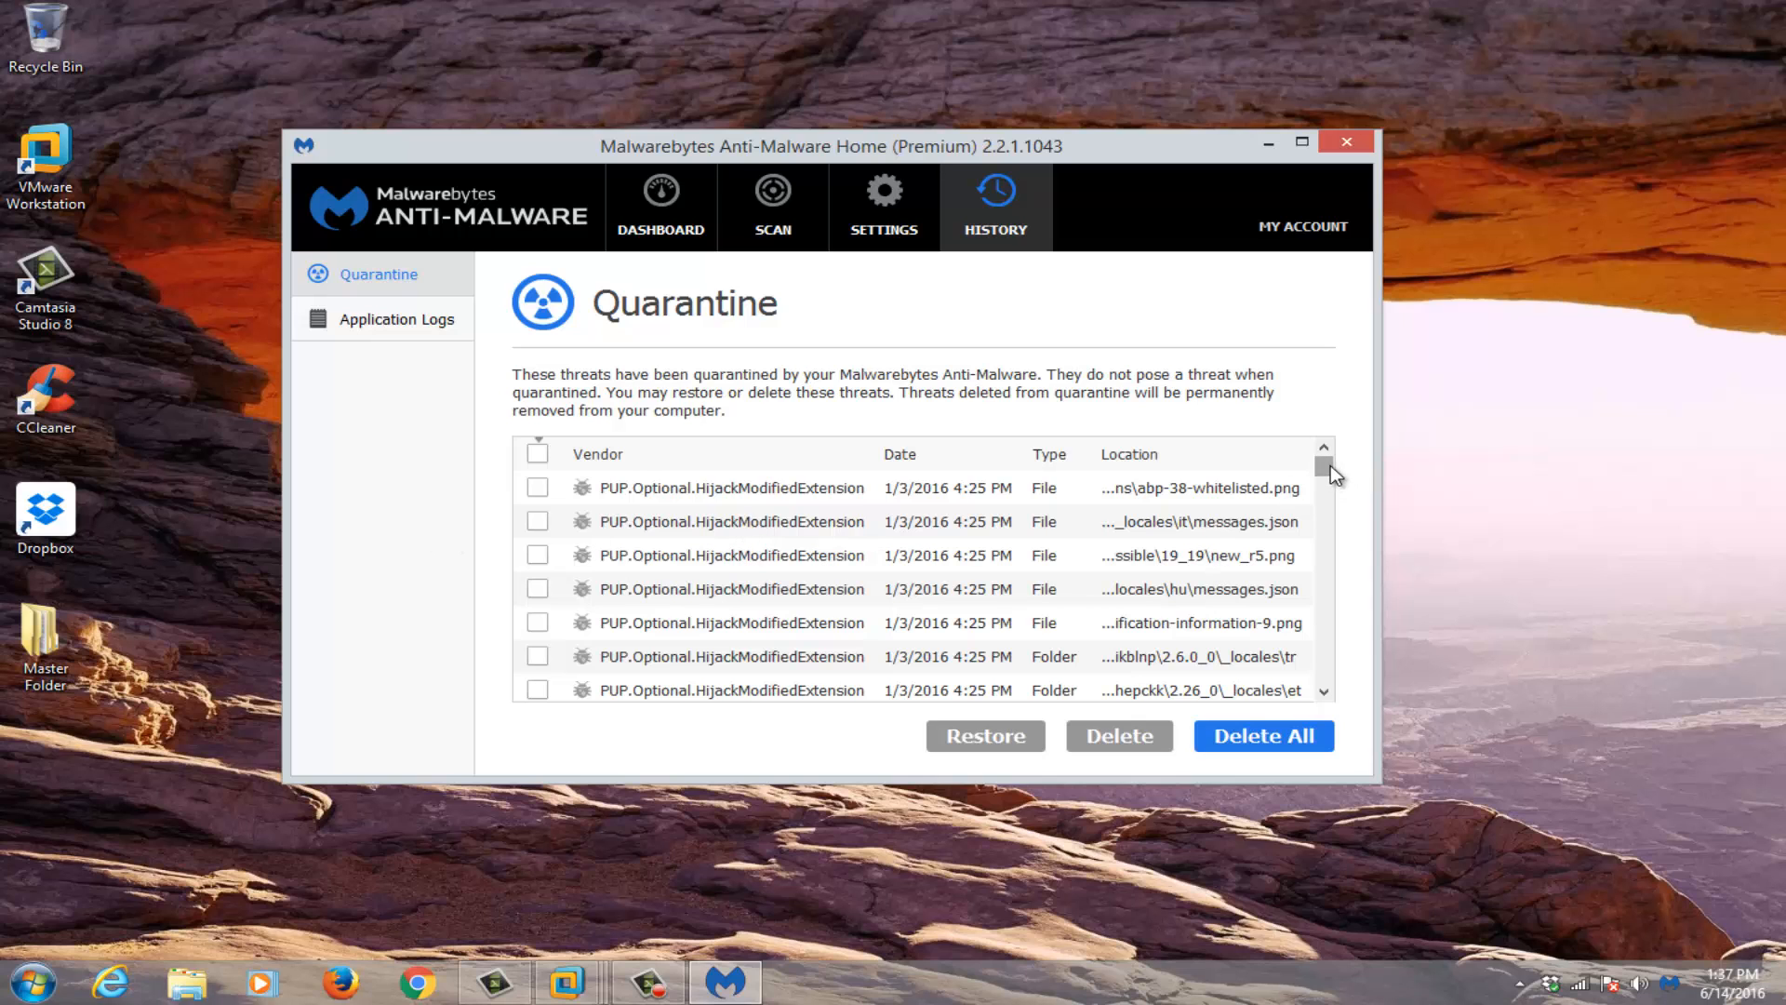
pyautogui.scroll(-3)
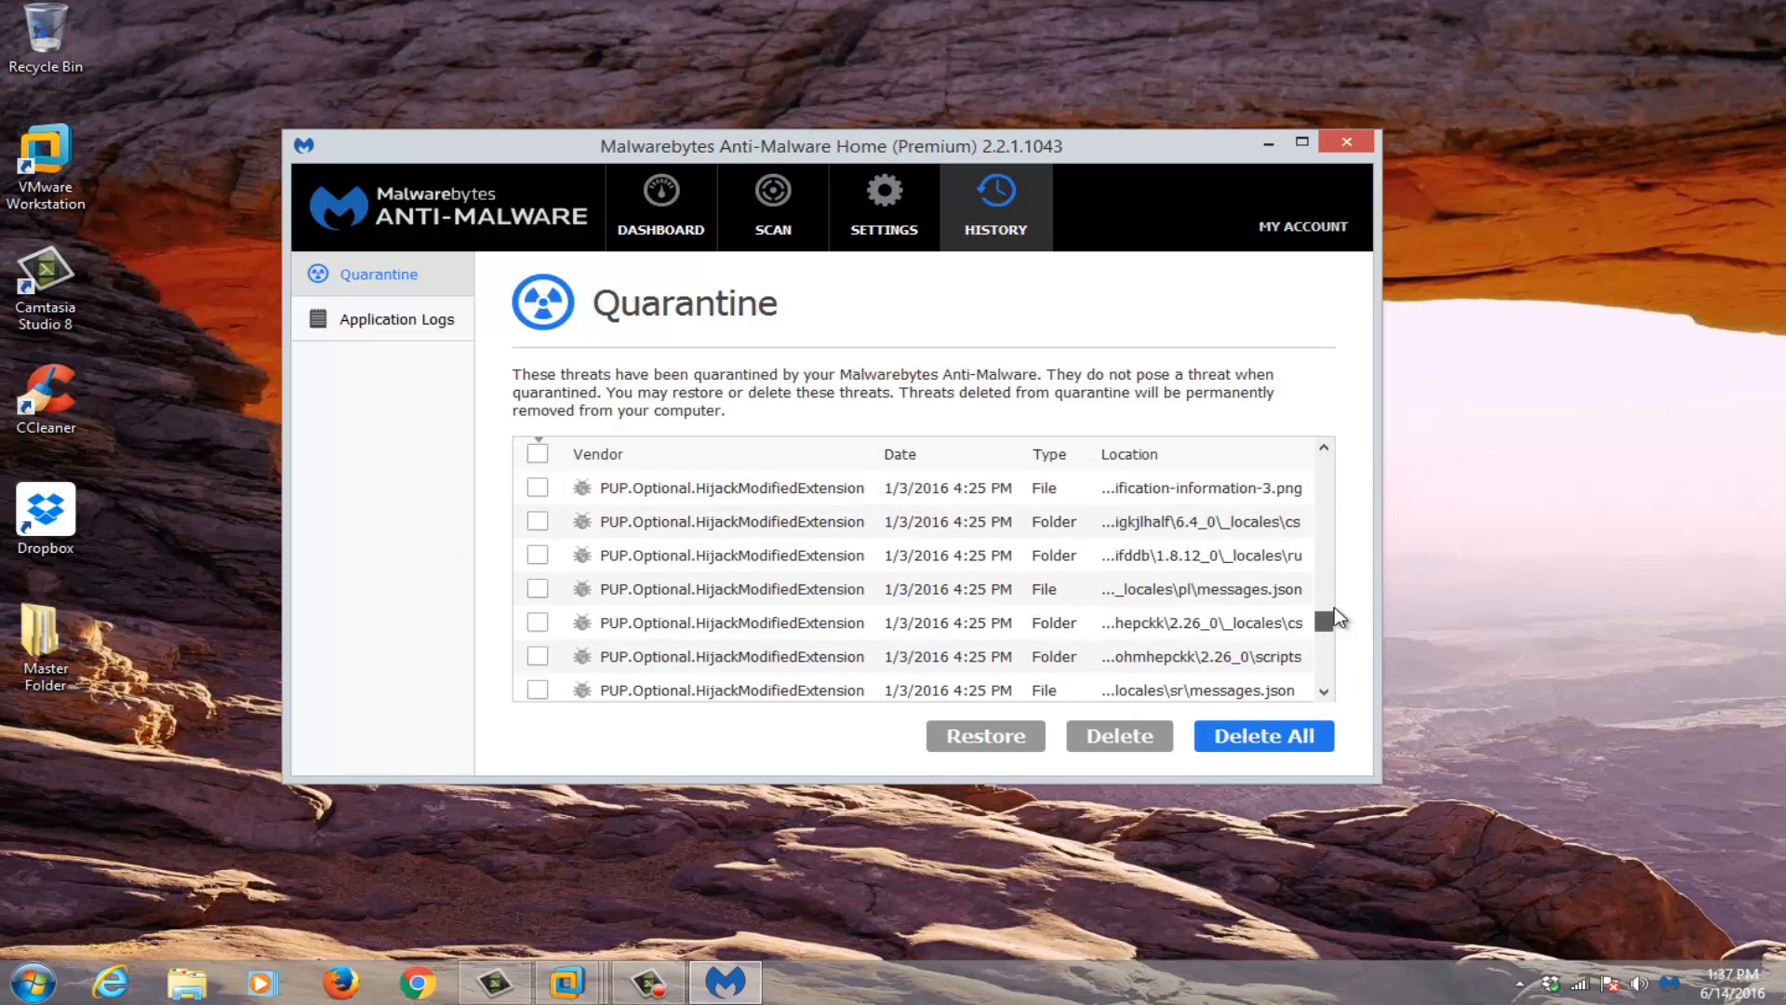
pyautogui.scroll(-3)
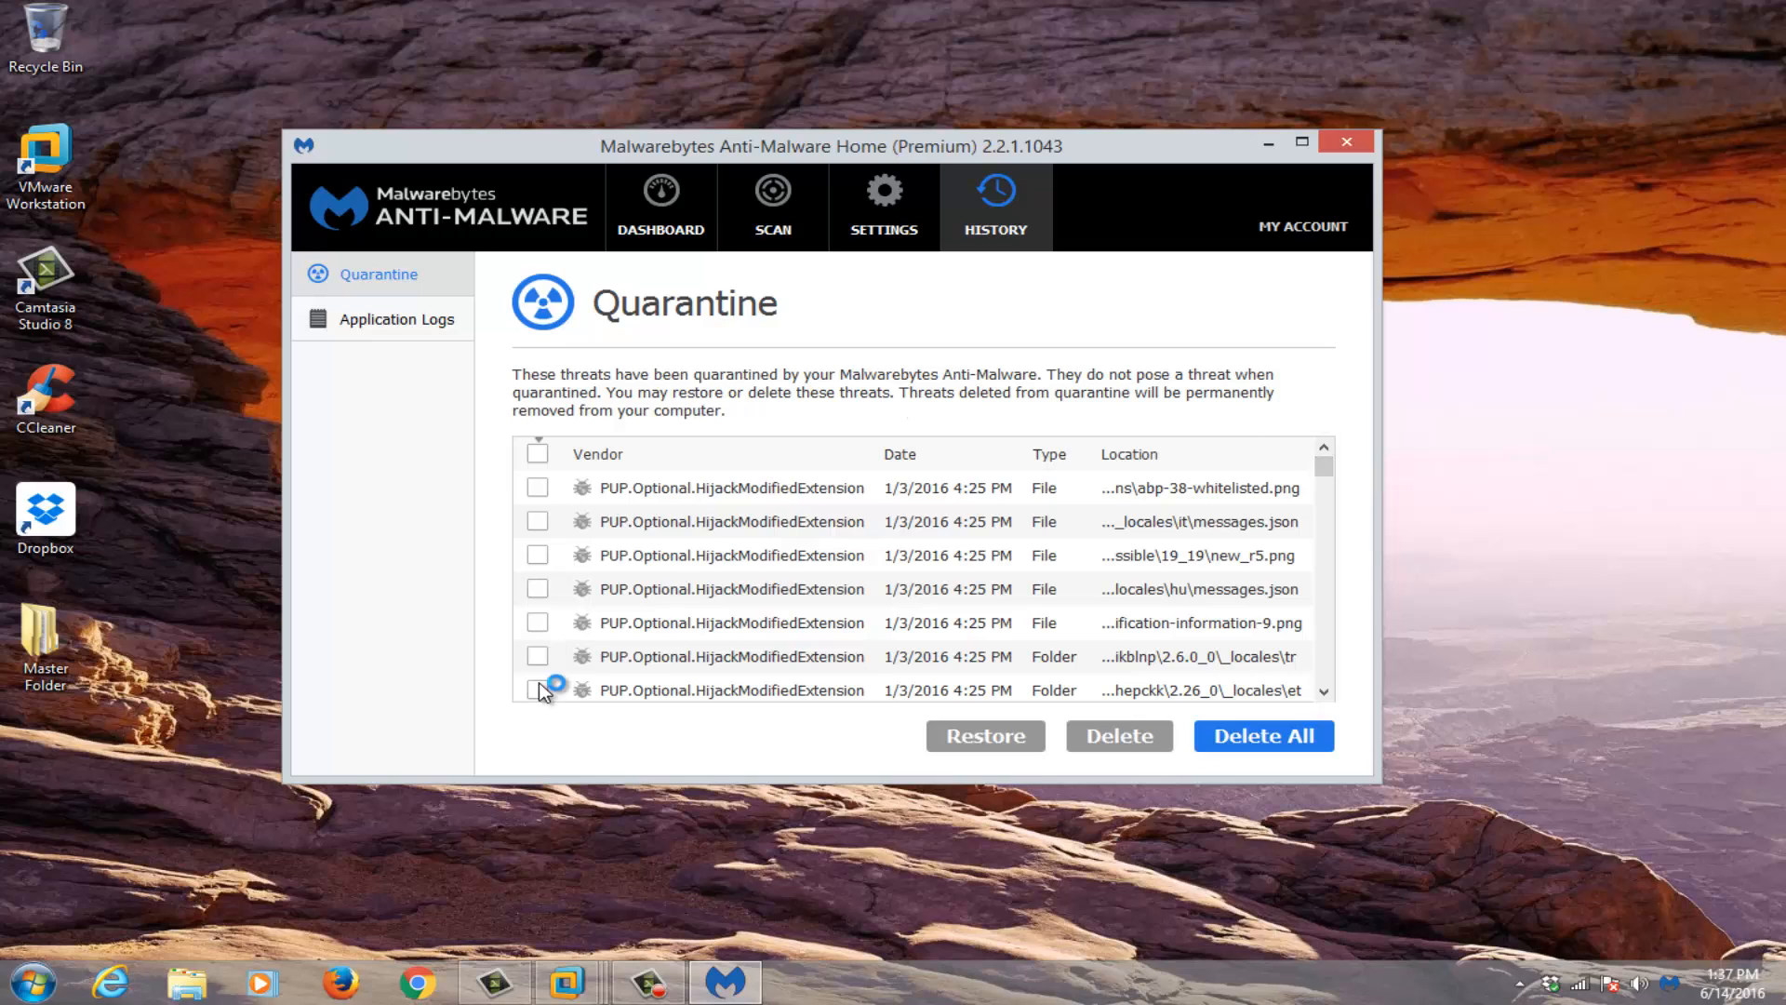
pyautogui.moveTo(917, 562)
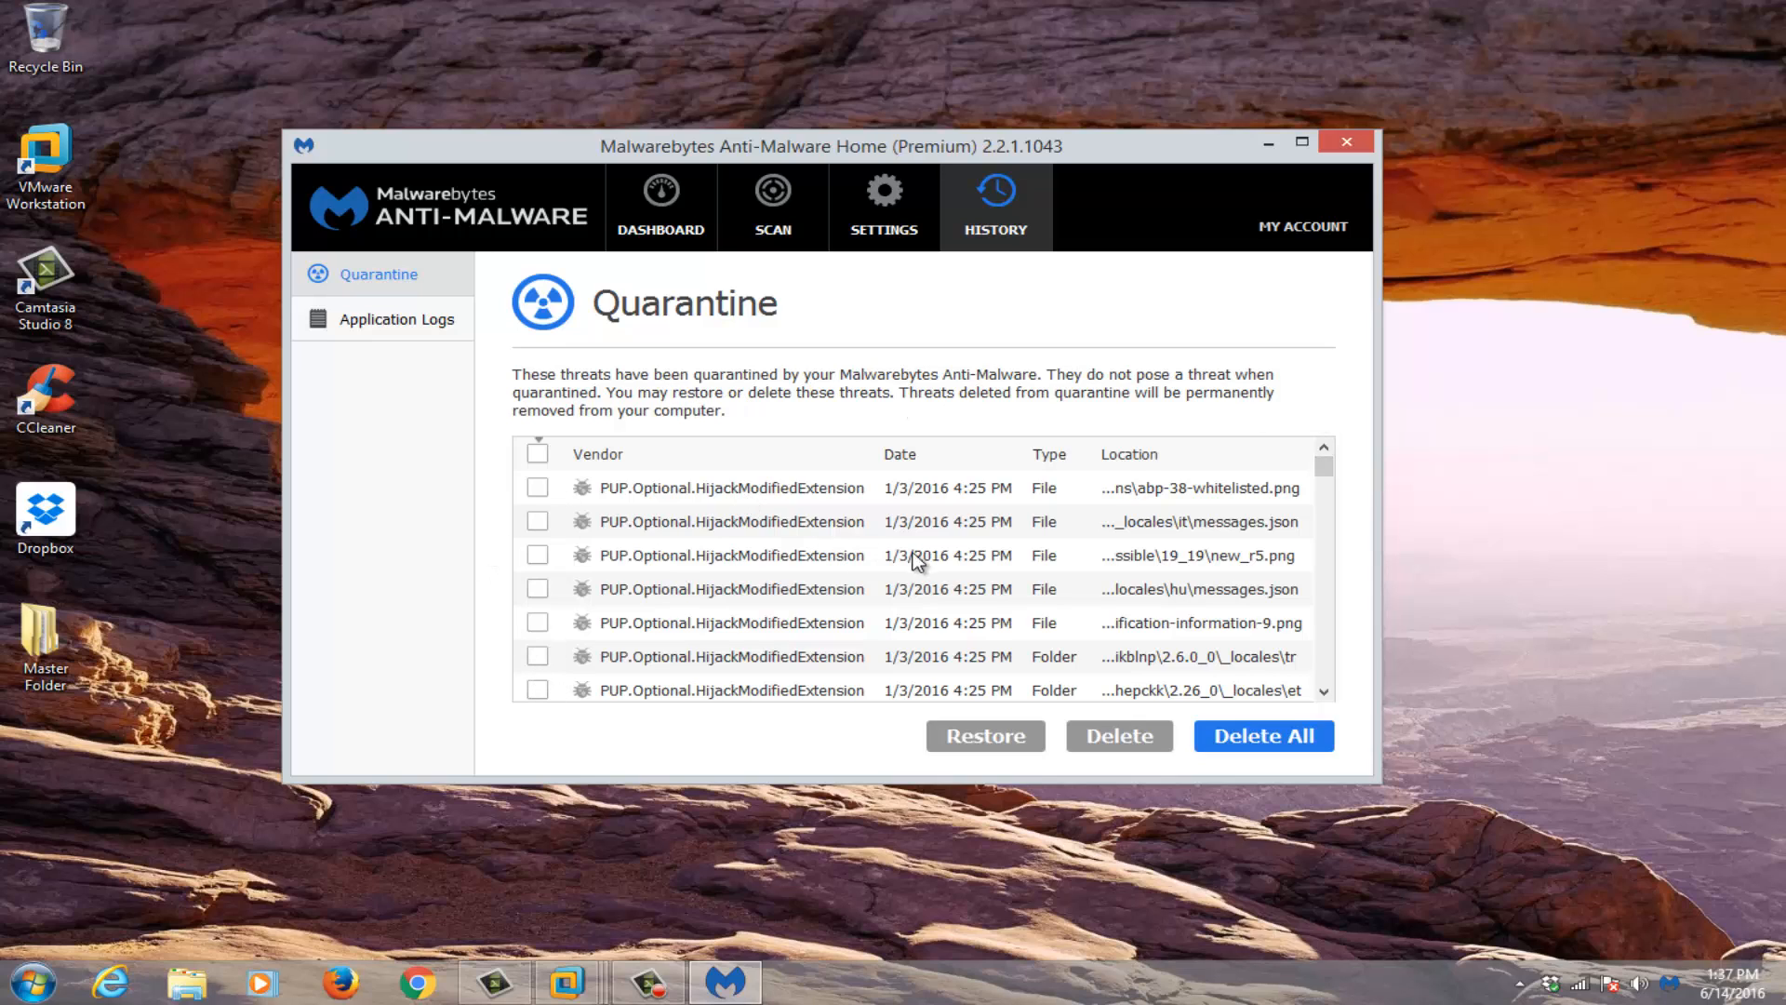
pyautogui.moveTo(814, 541)
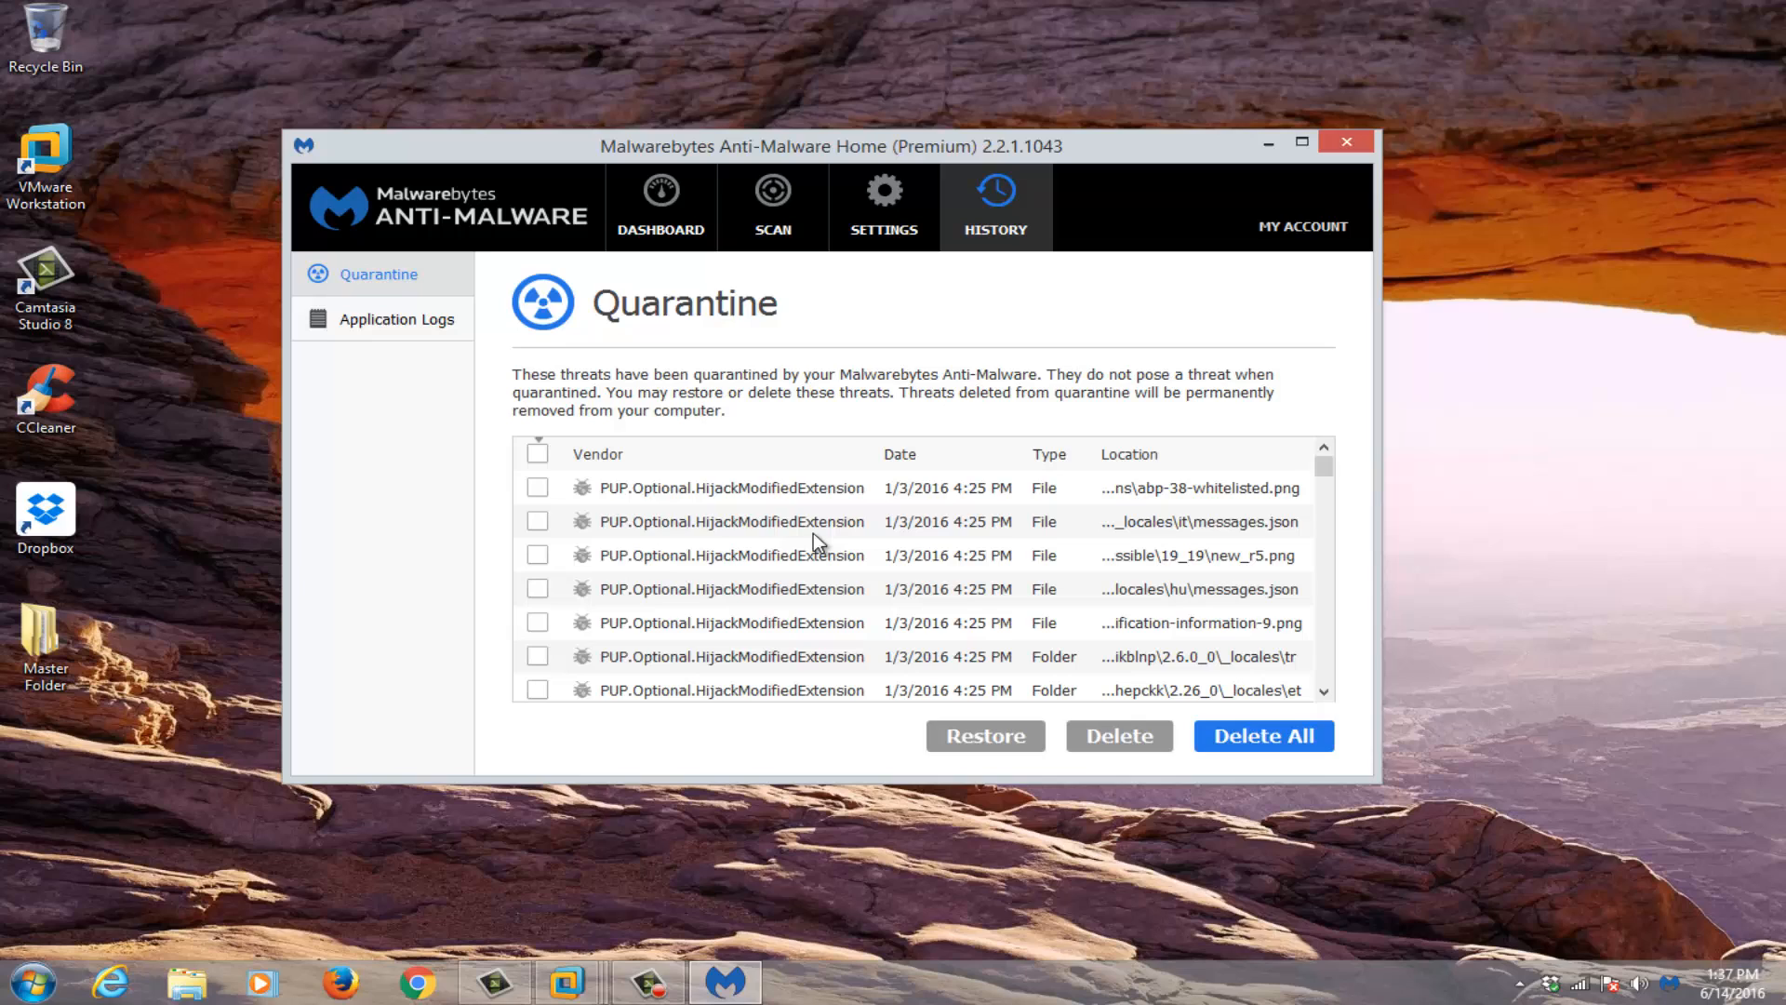
pyautogui.moveTo(506, 513)
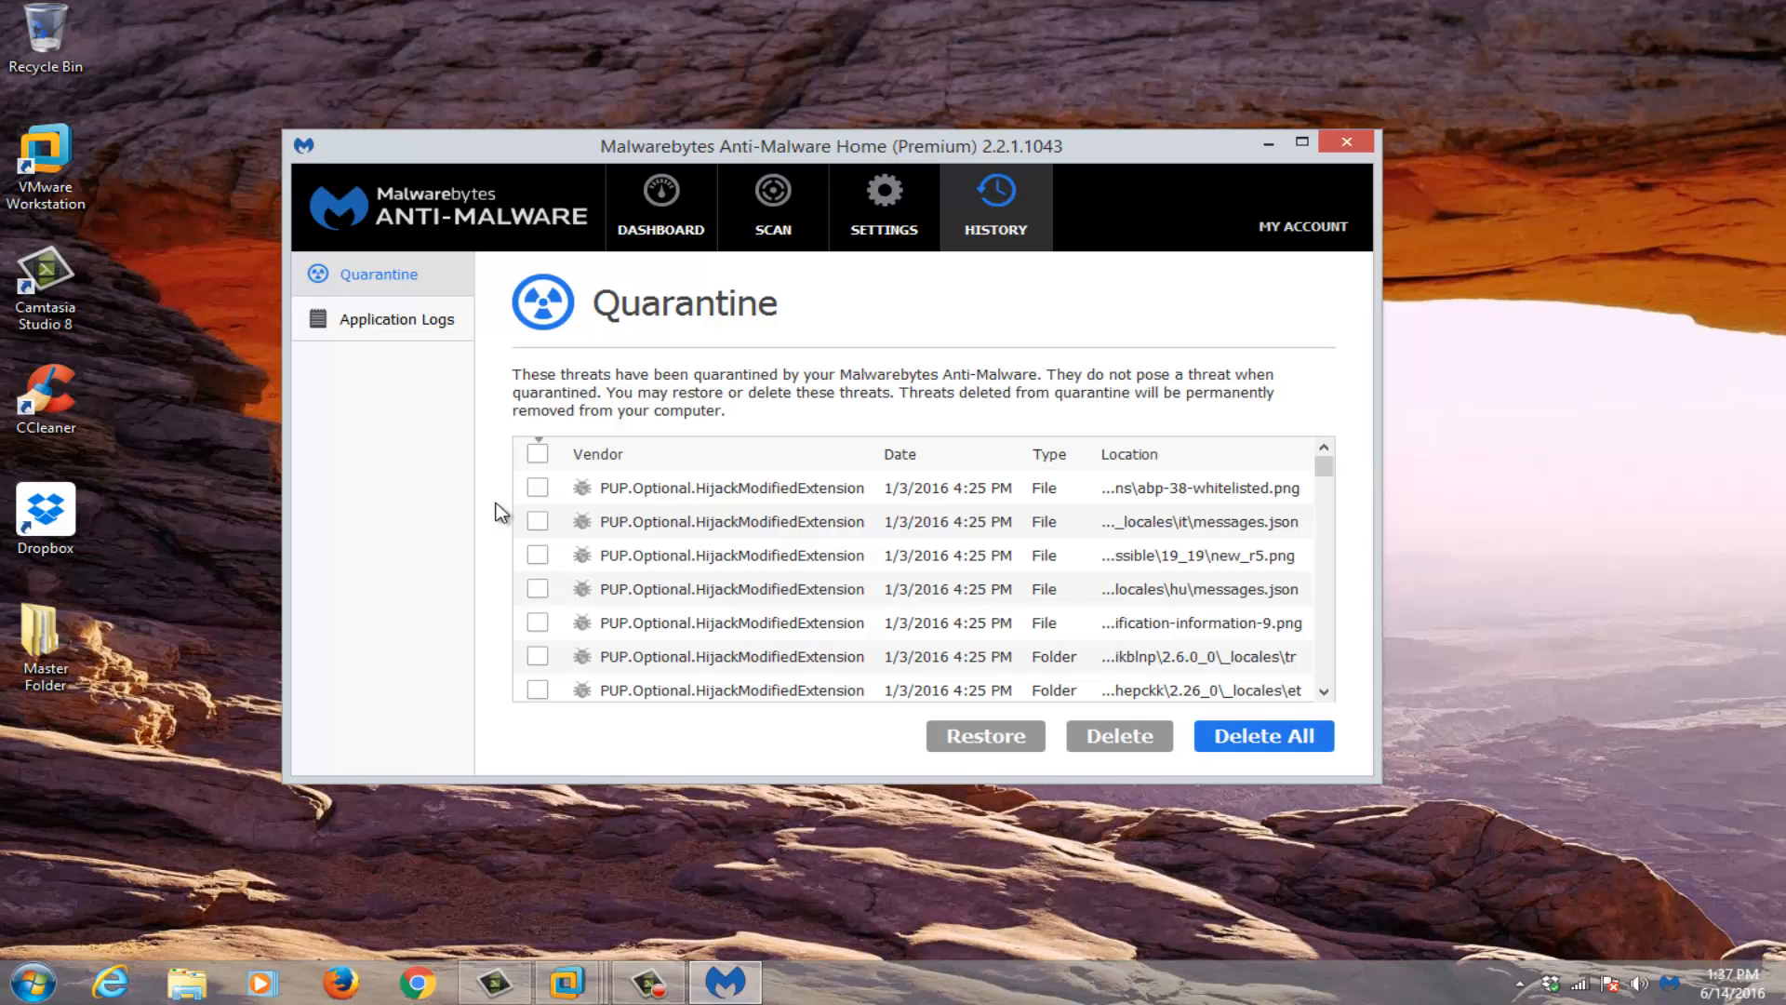
pyautogui.moveTo(397, 318)
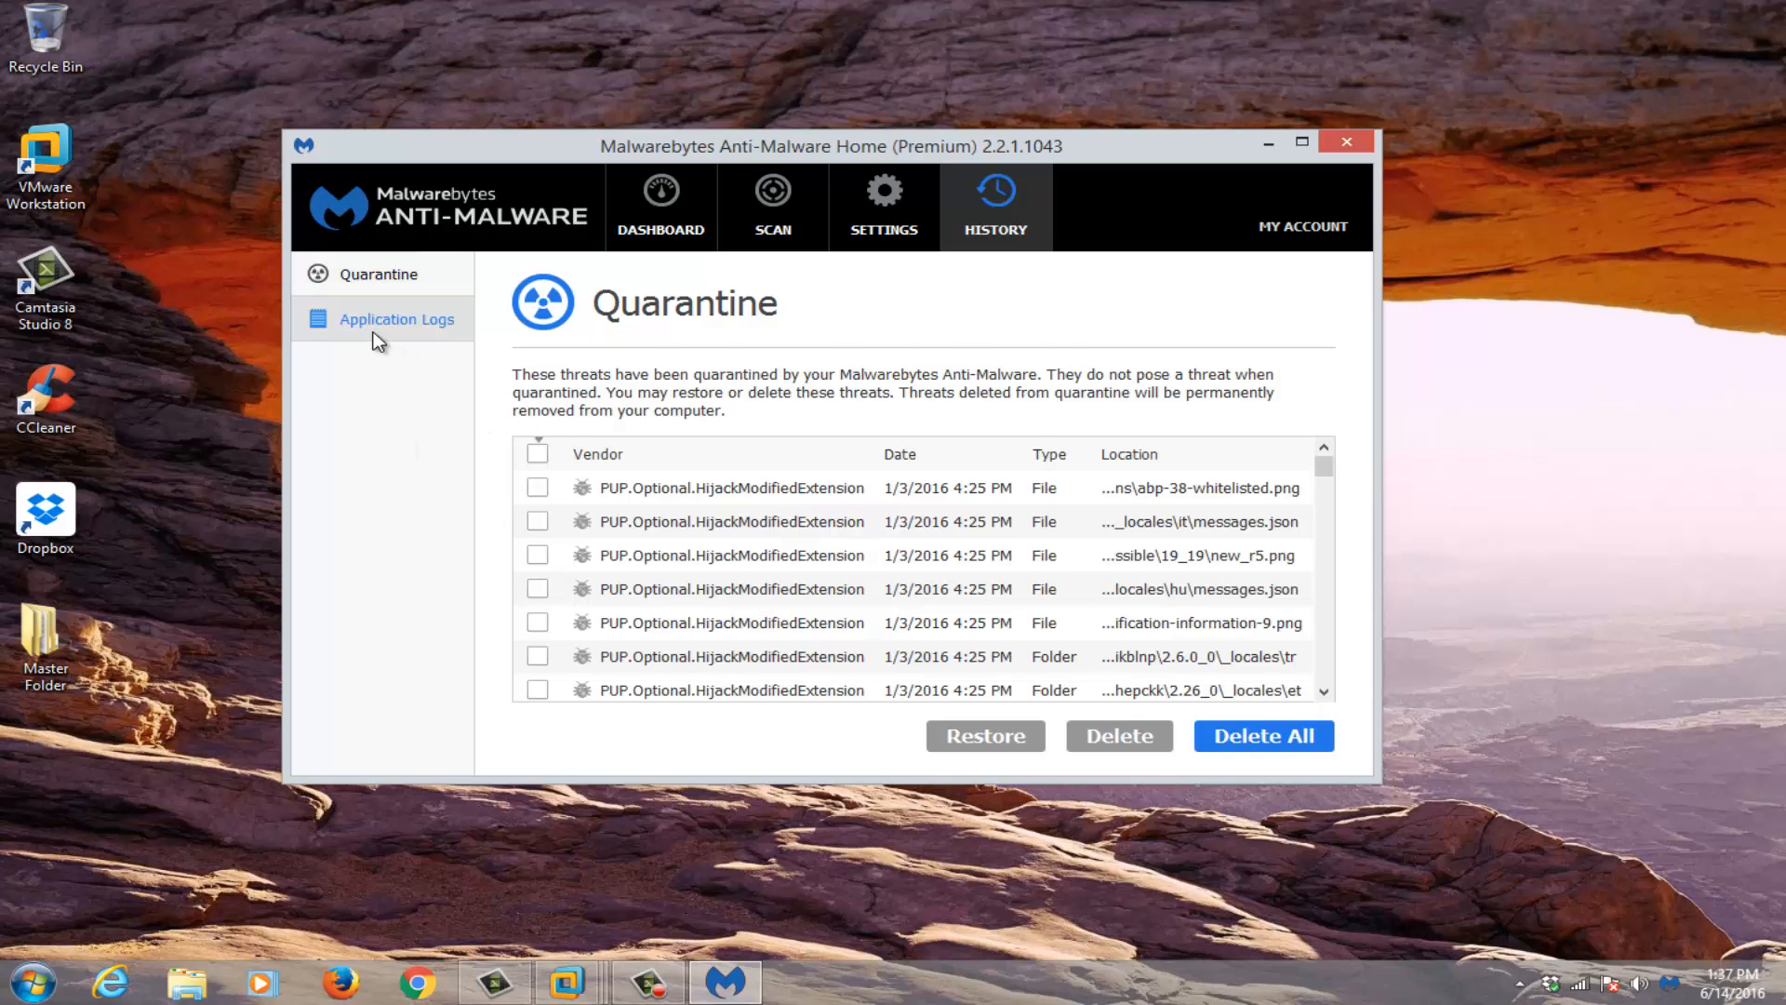
pyautogui.click(395, 318)
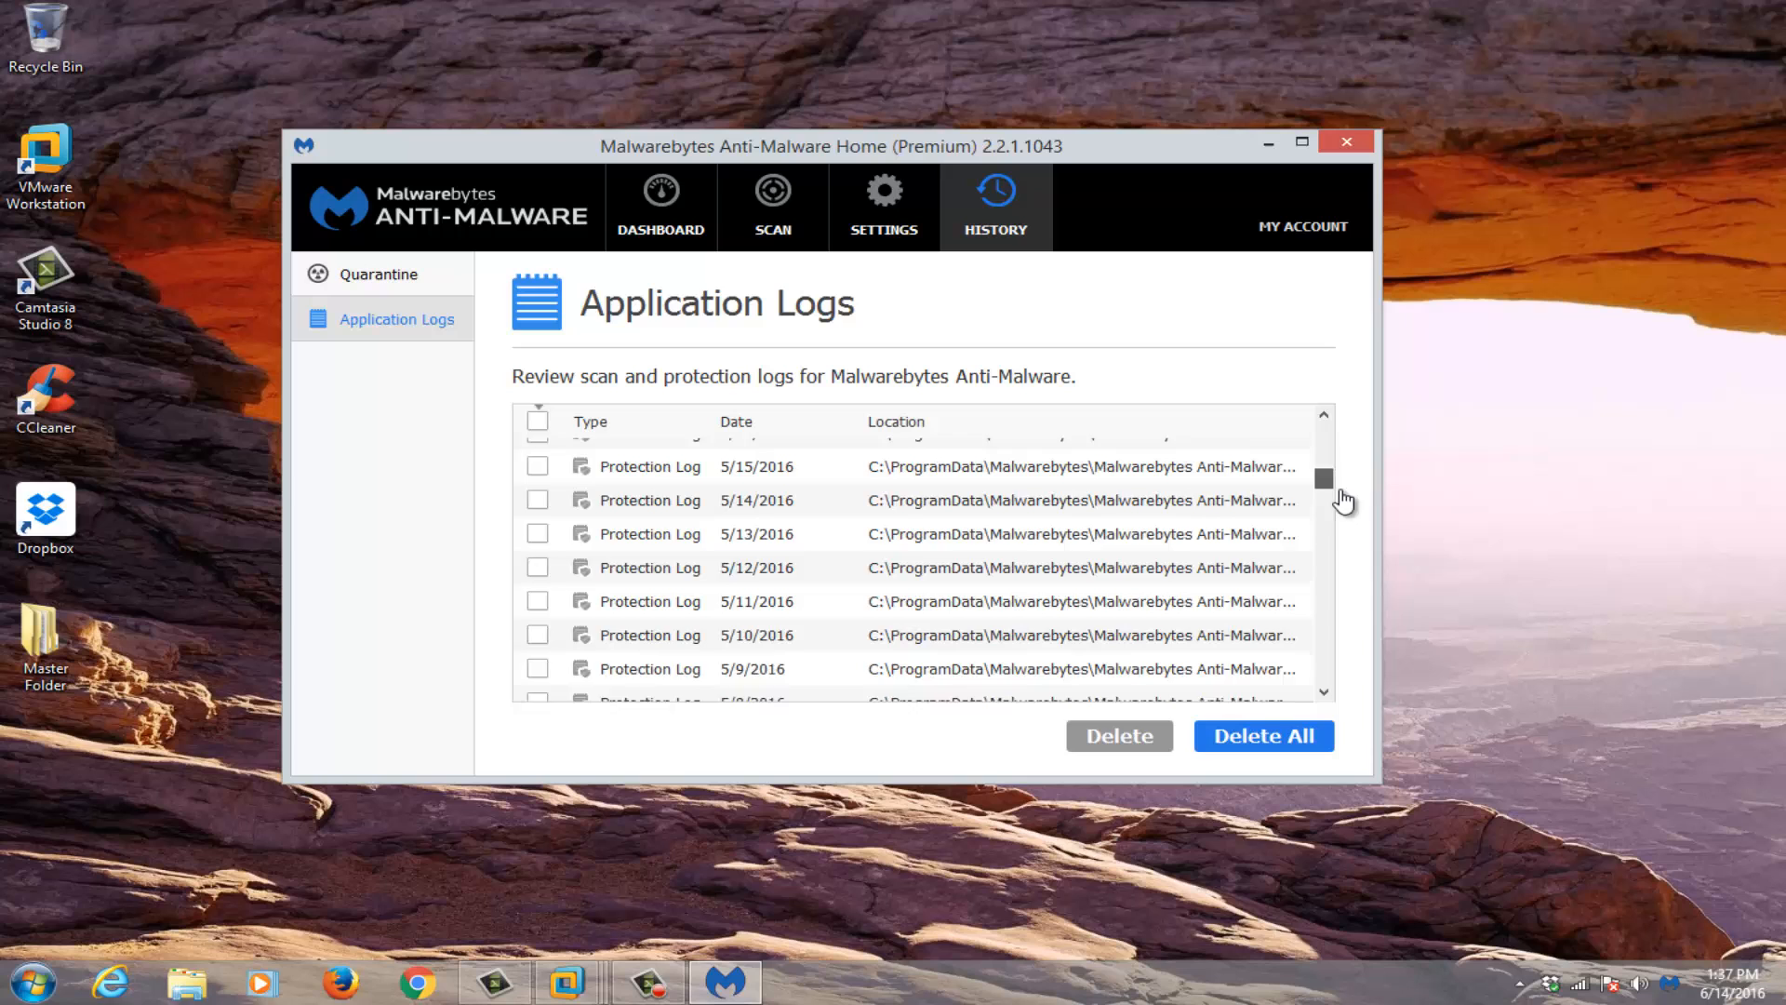
pyautogui.scroll(-3)
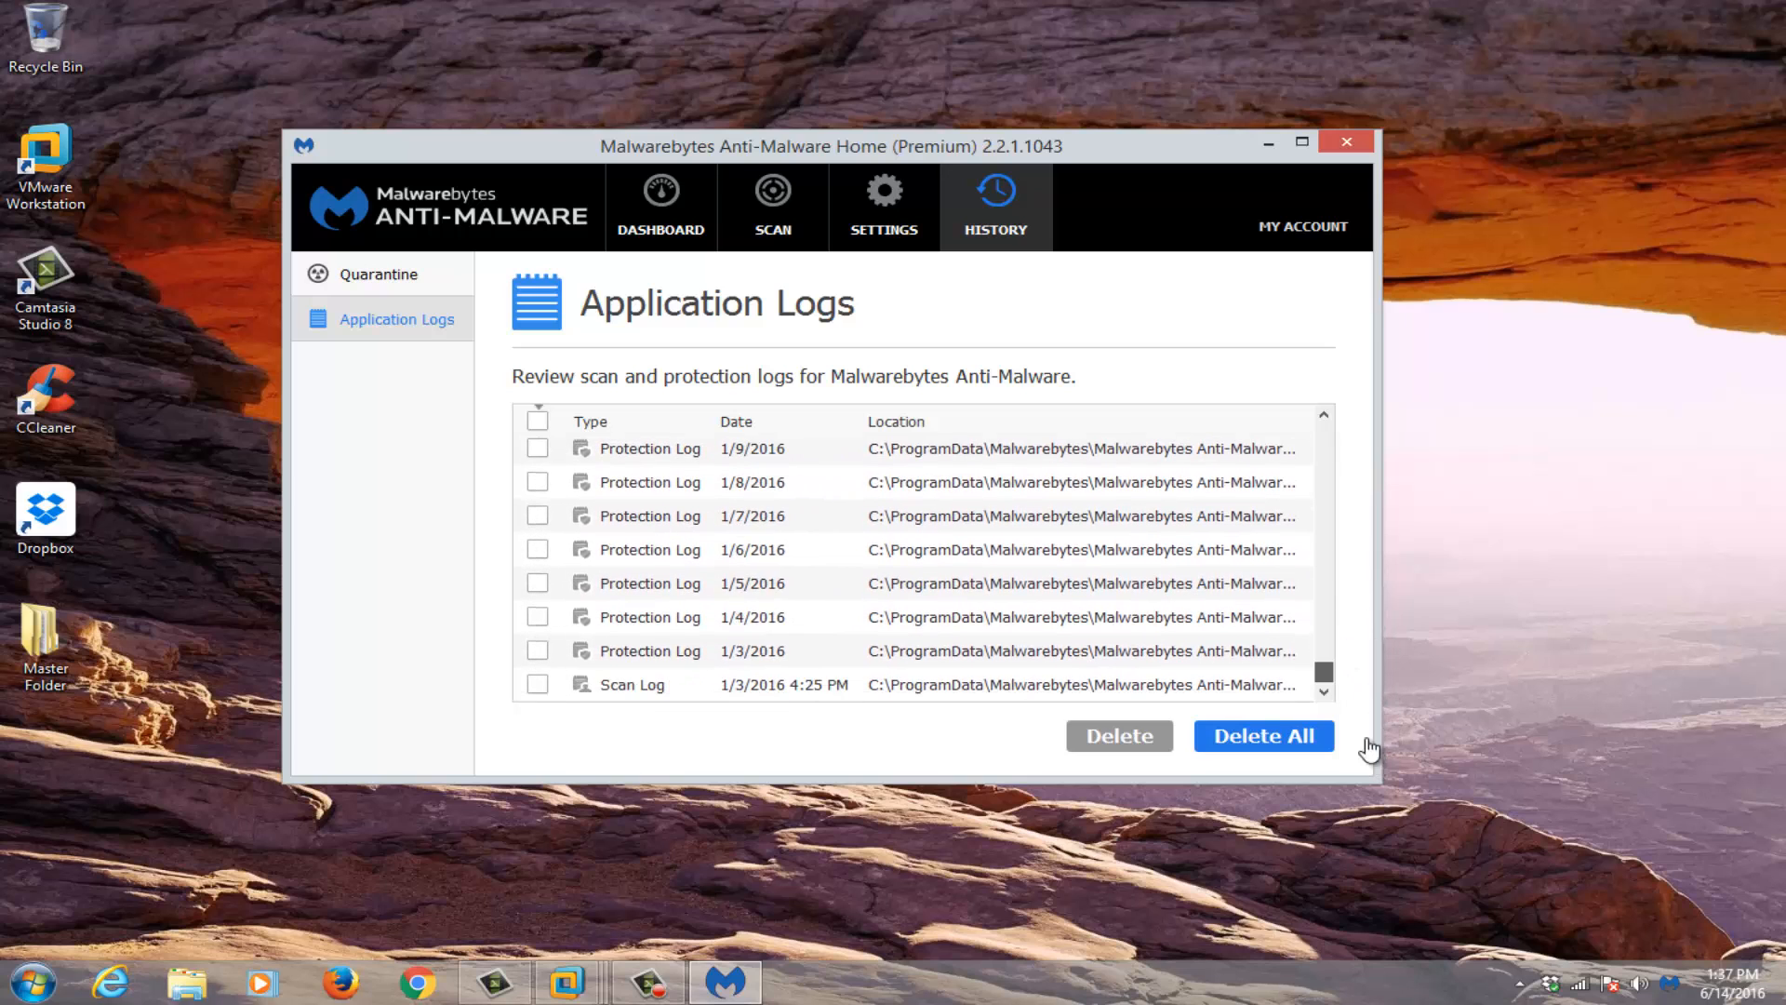
pyautogui.scroll(3)
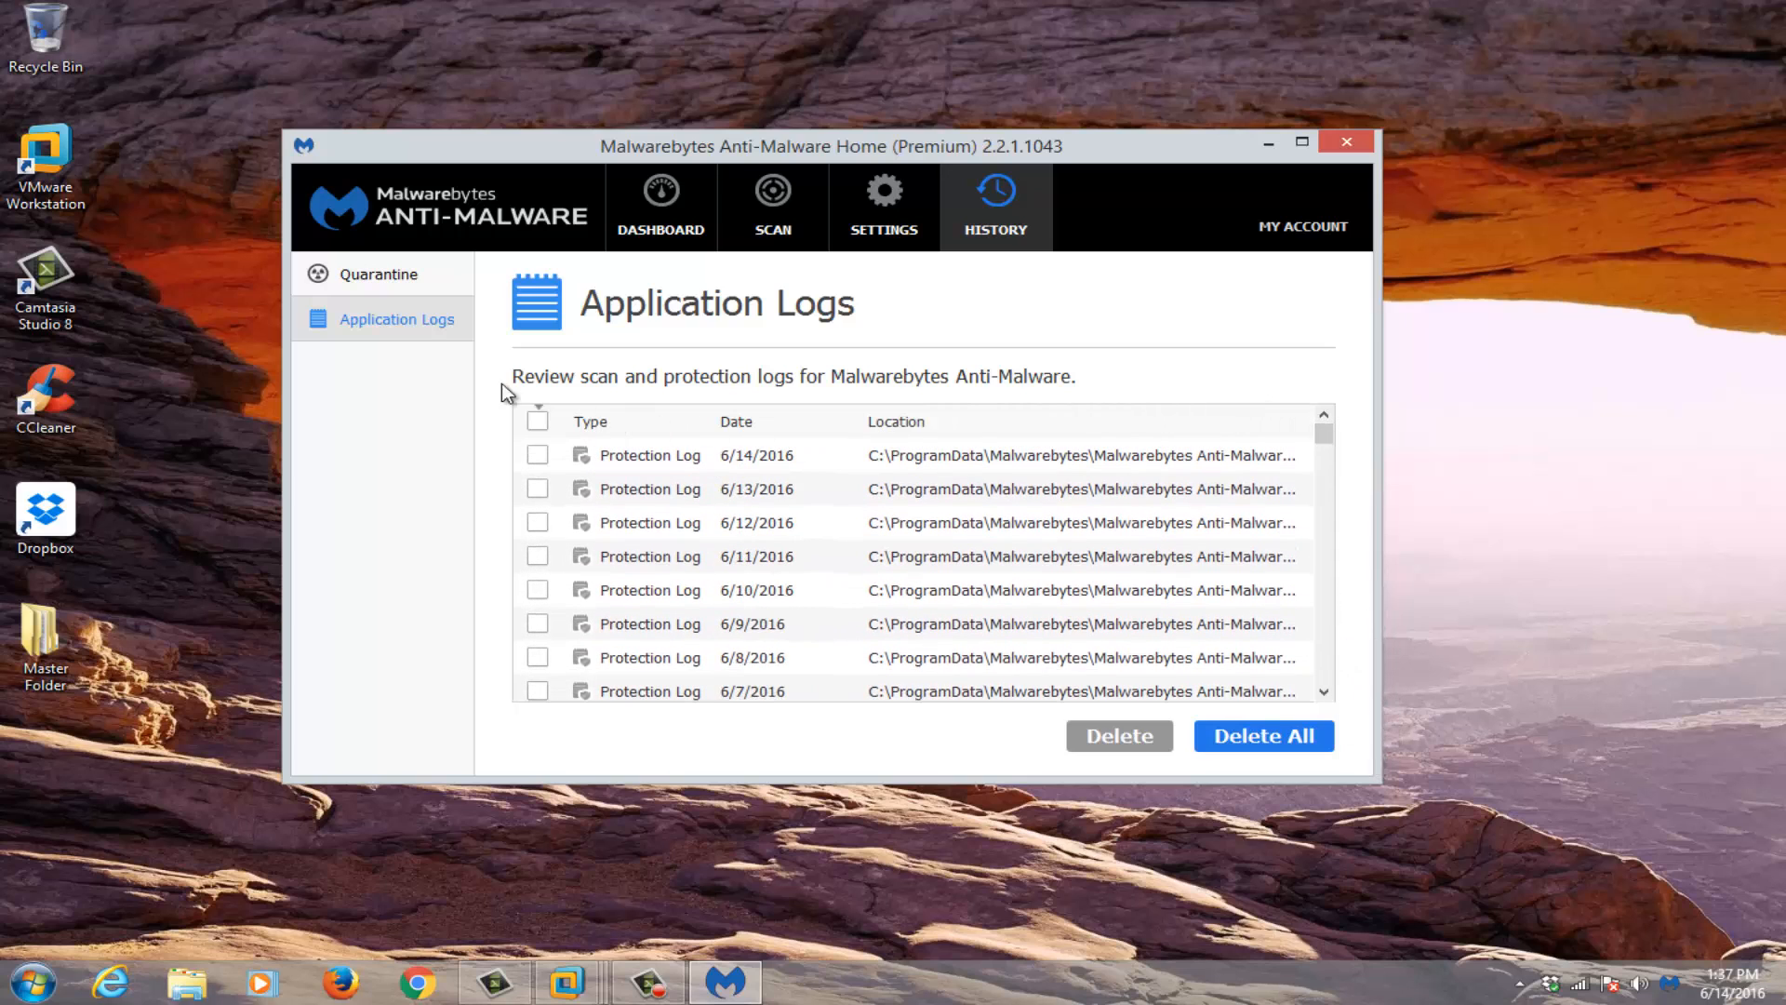
pyautogui.moveTo(547, 445)
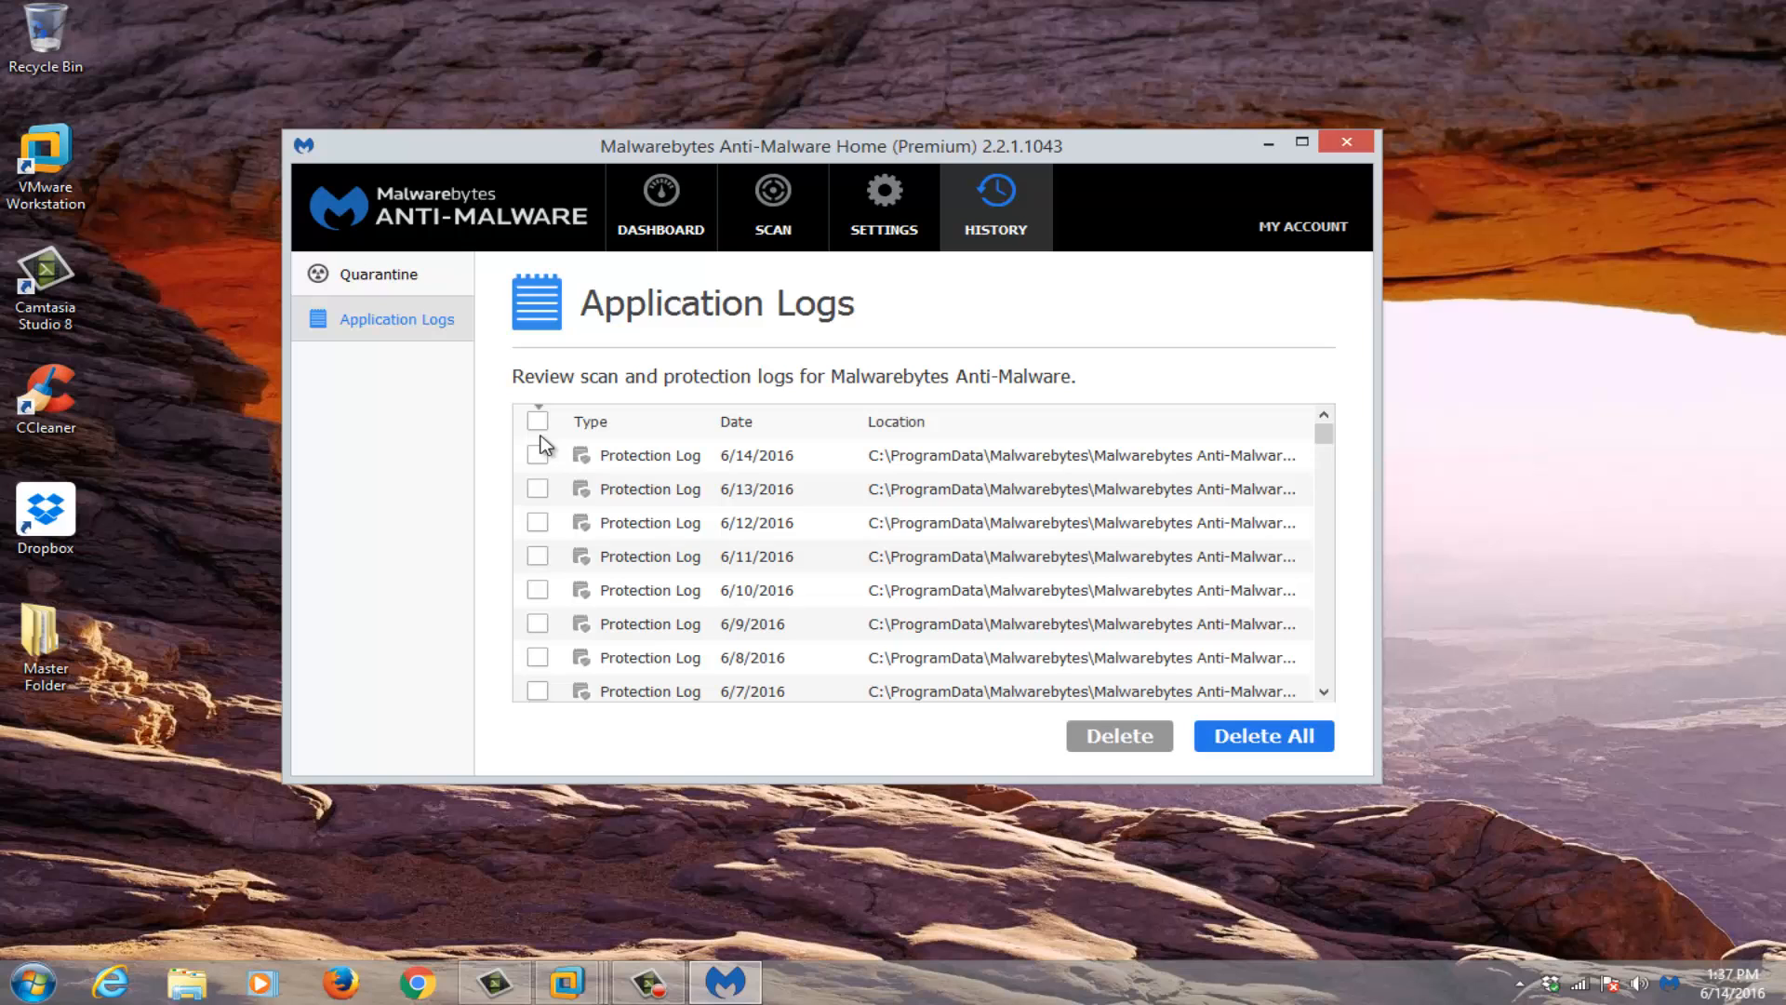
pyautogui.scroll(-3)
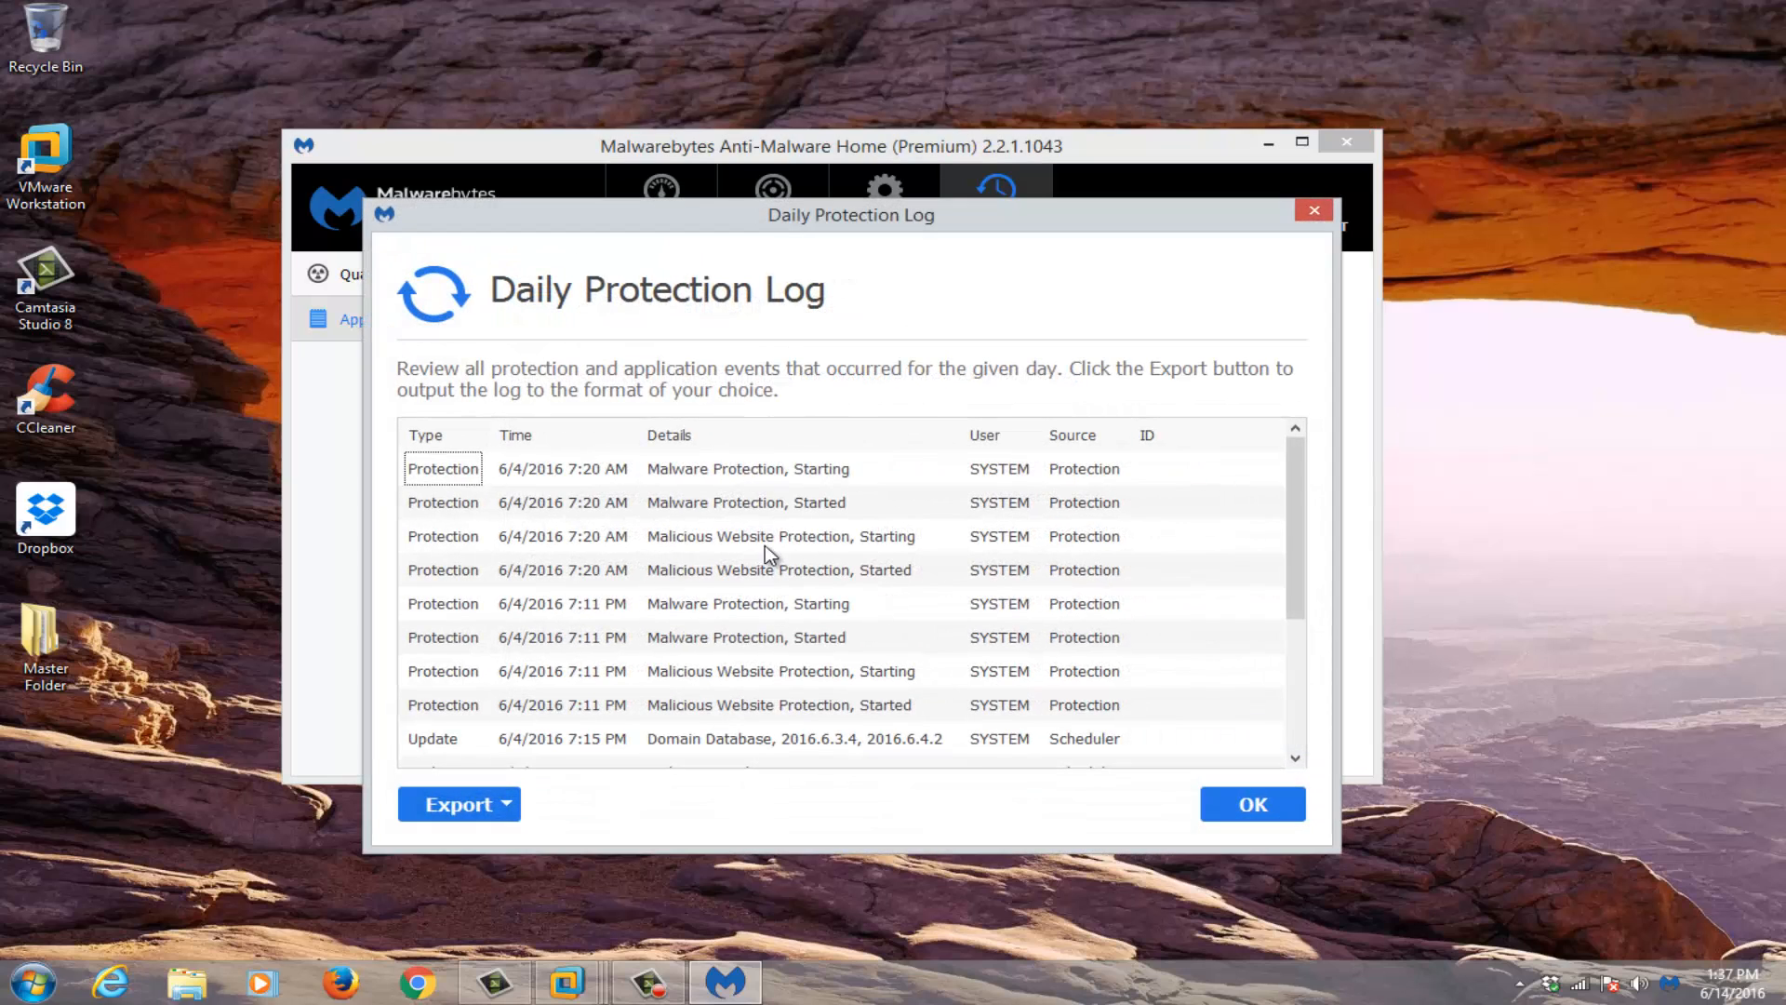
pyautogui.scroll(-3)
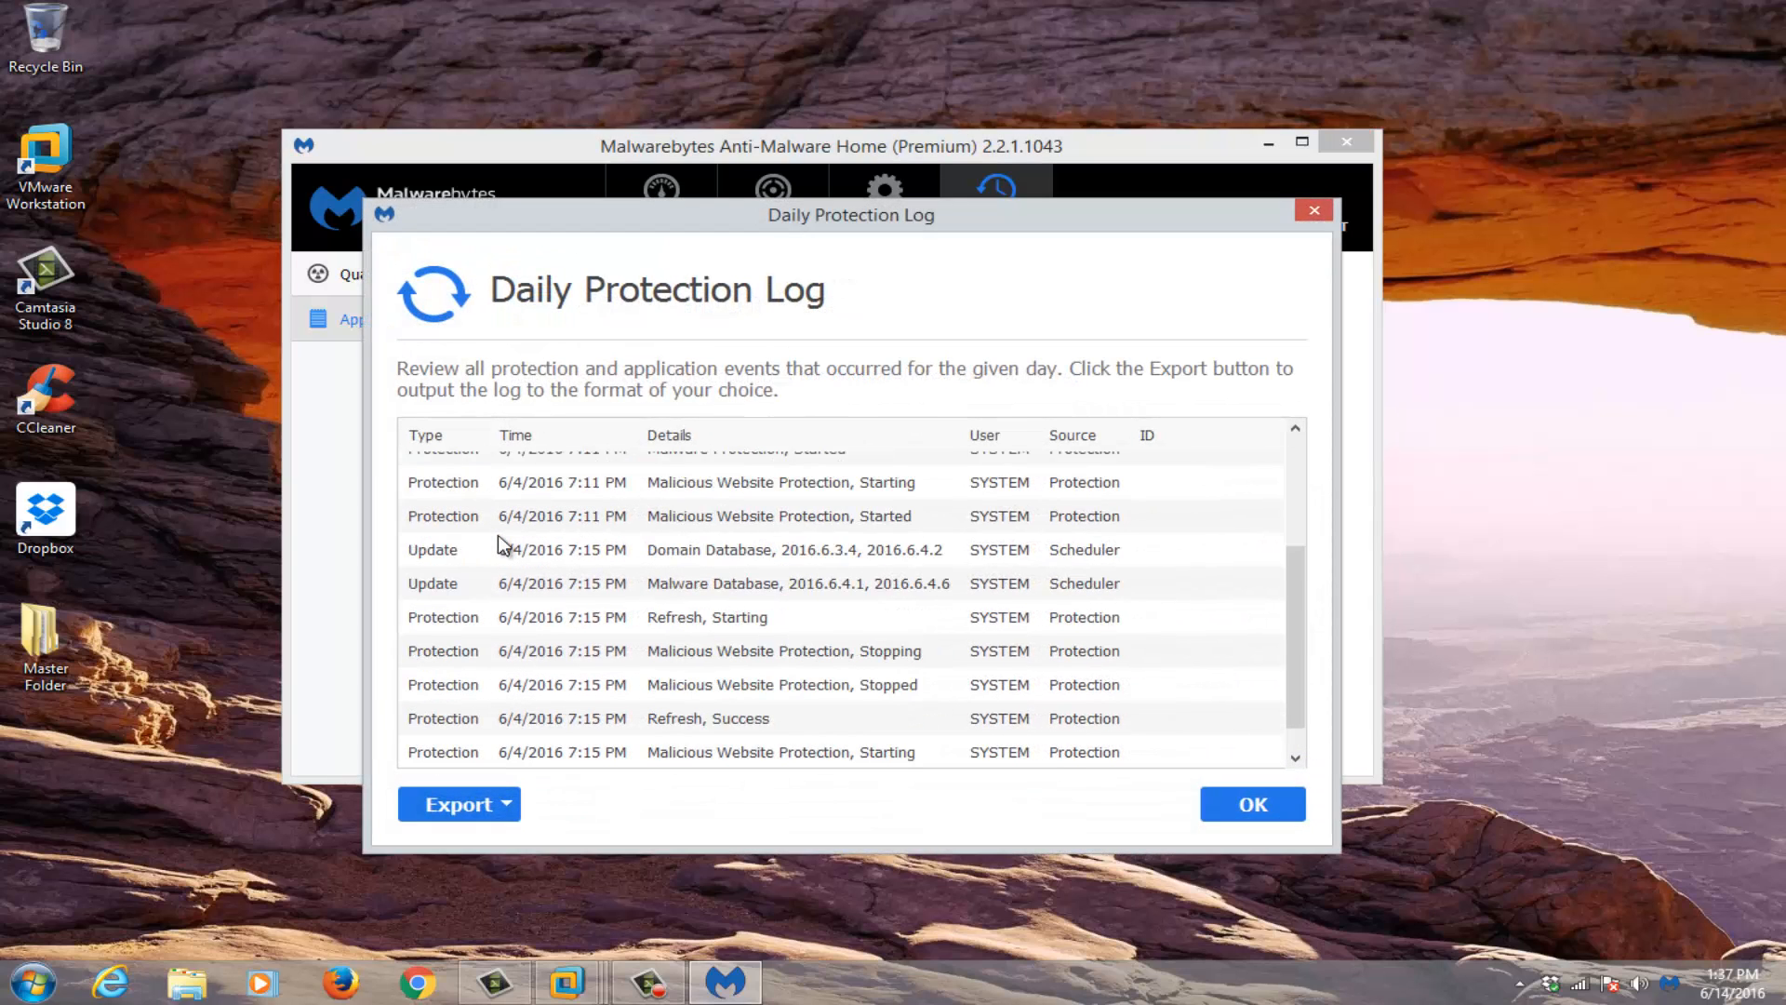
pyautogui.scroll(3)
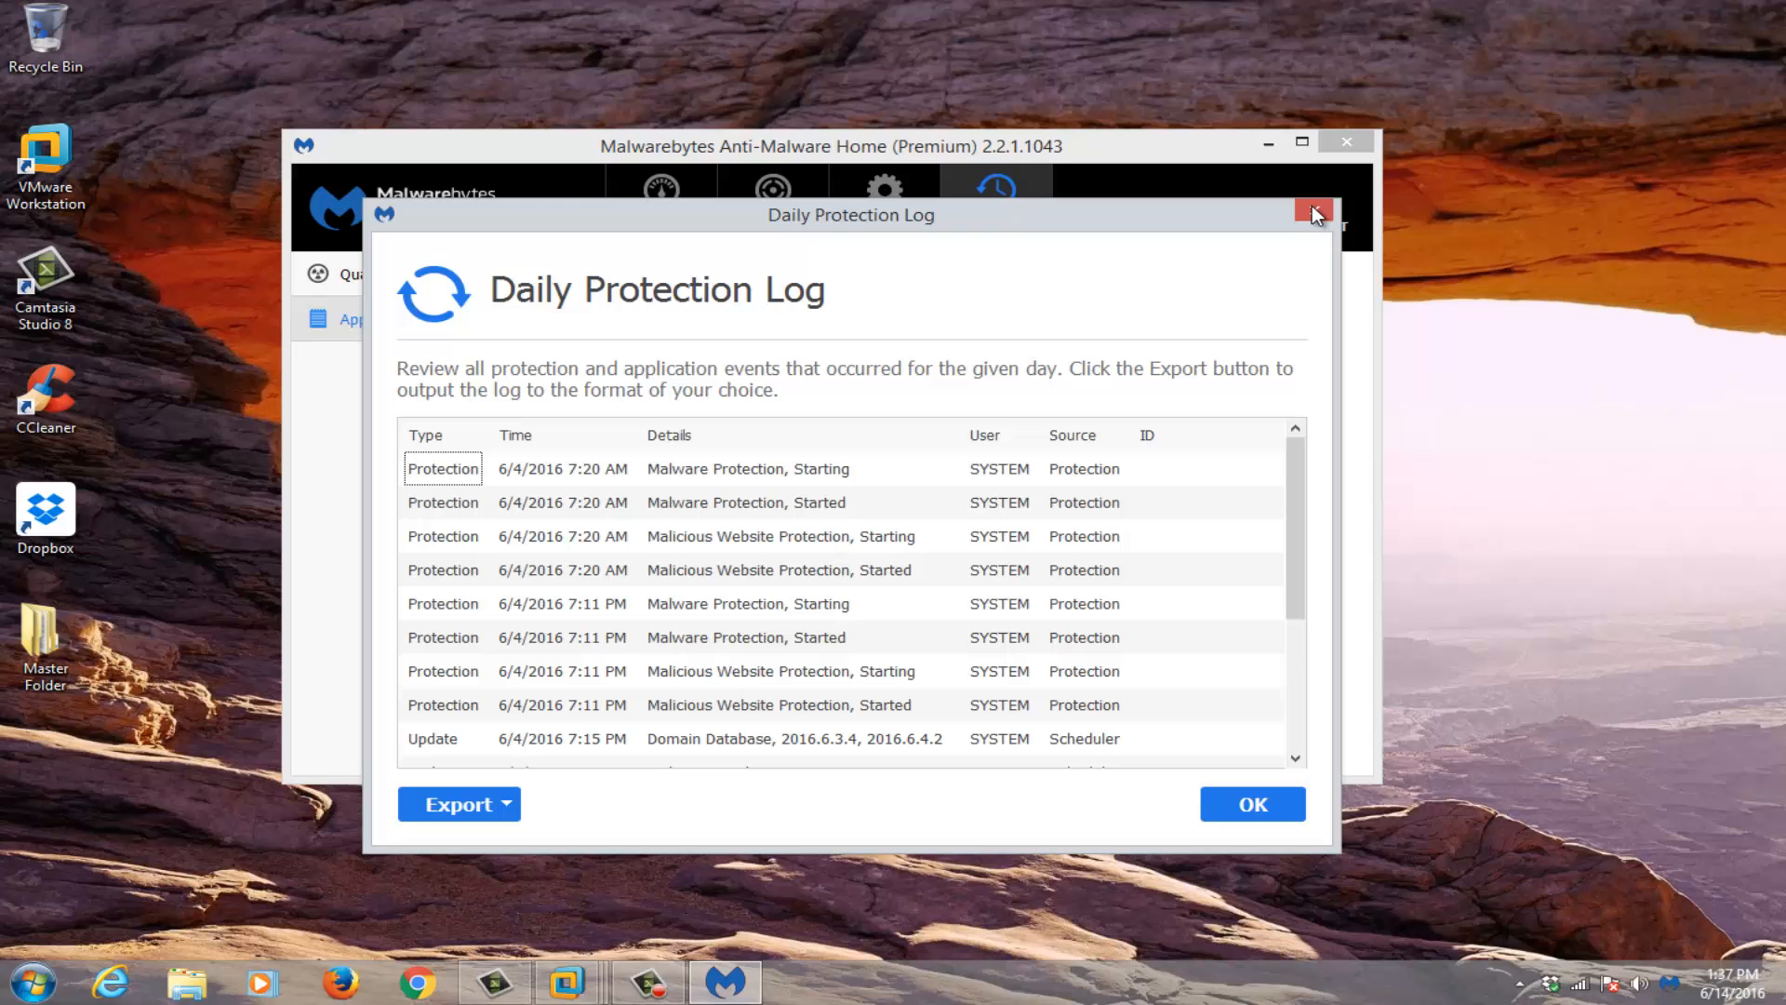
pyautogui.click(1313, 214)
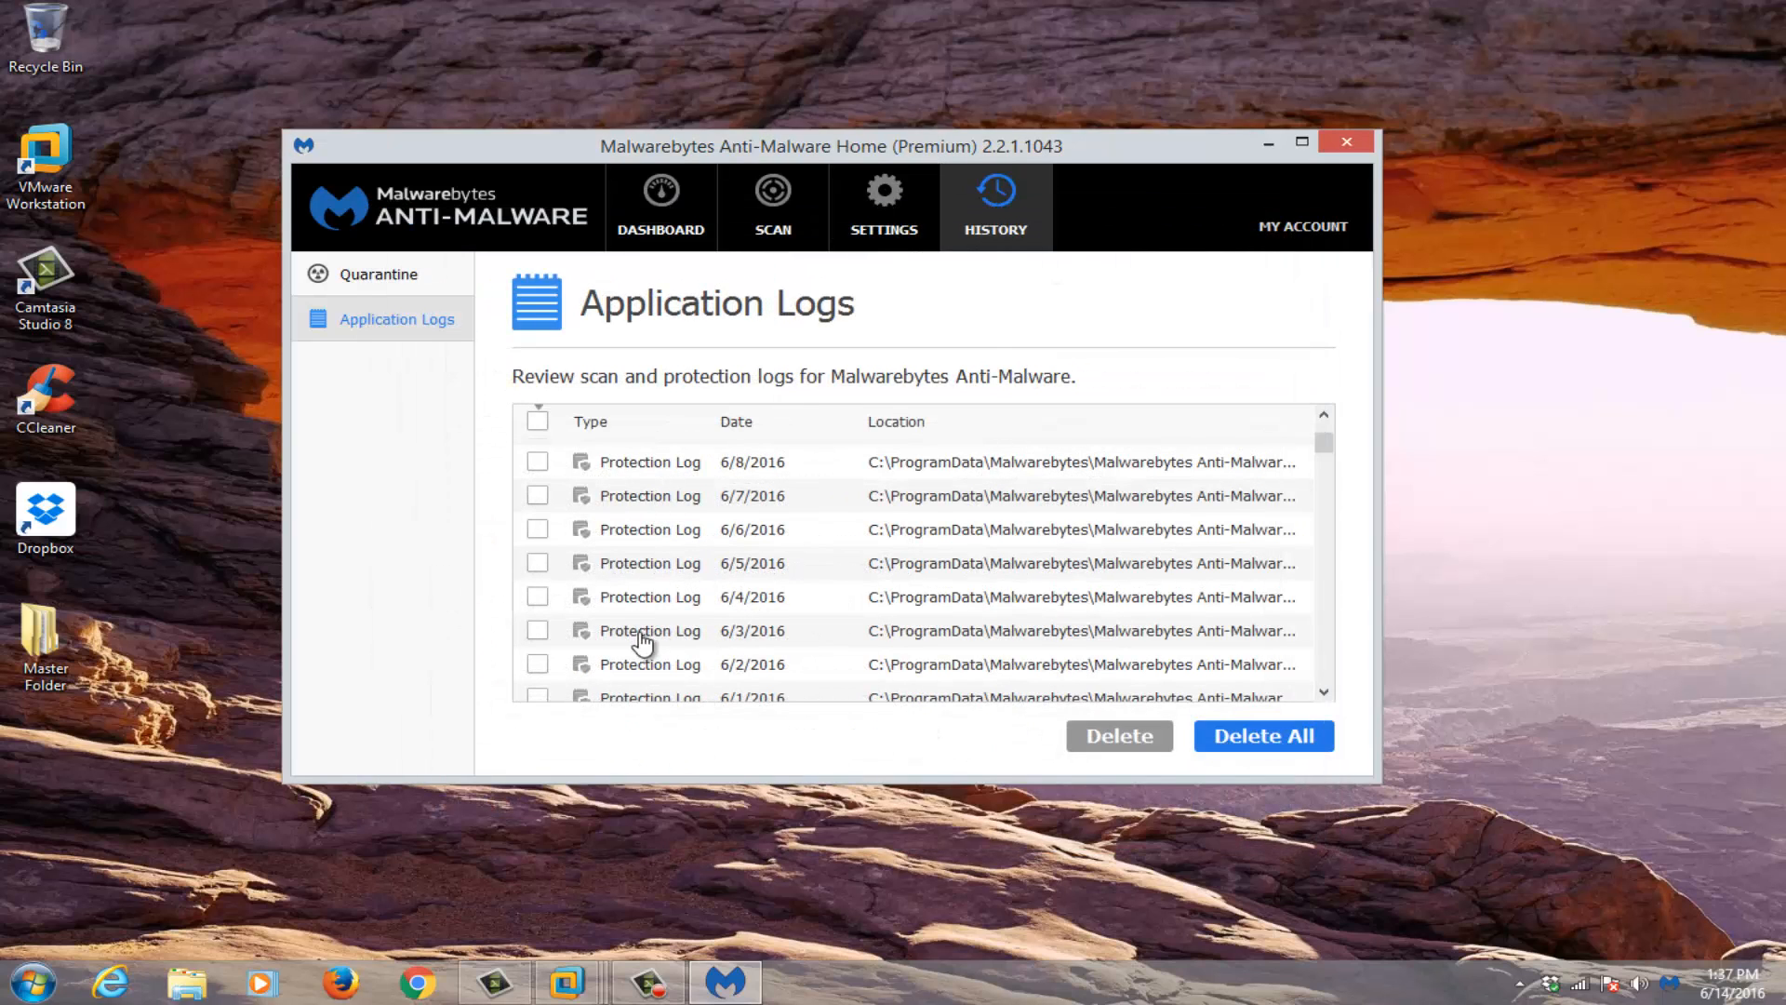
# Step: Review the 6/7/2016 Protection Log, inspecting the 12:15 PM database update and 7:25 AM website protection events
pyautogui.doubleClick(649, 494)
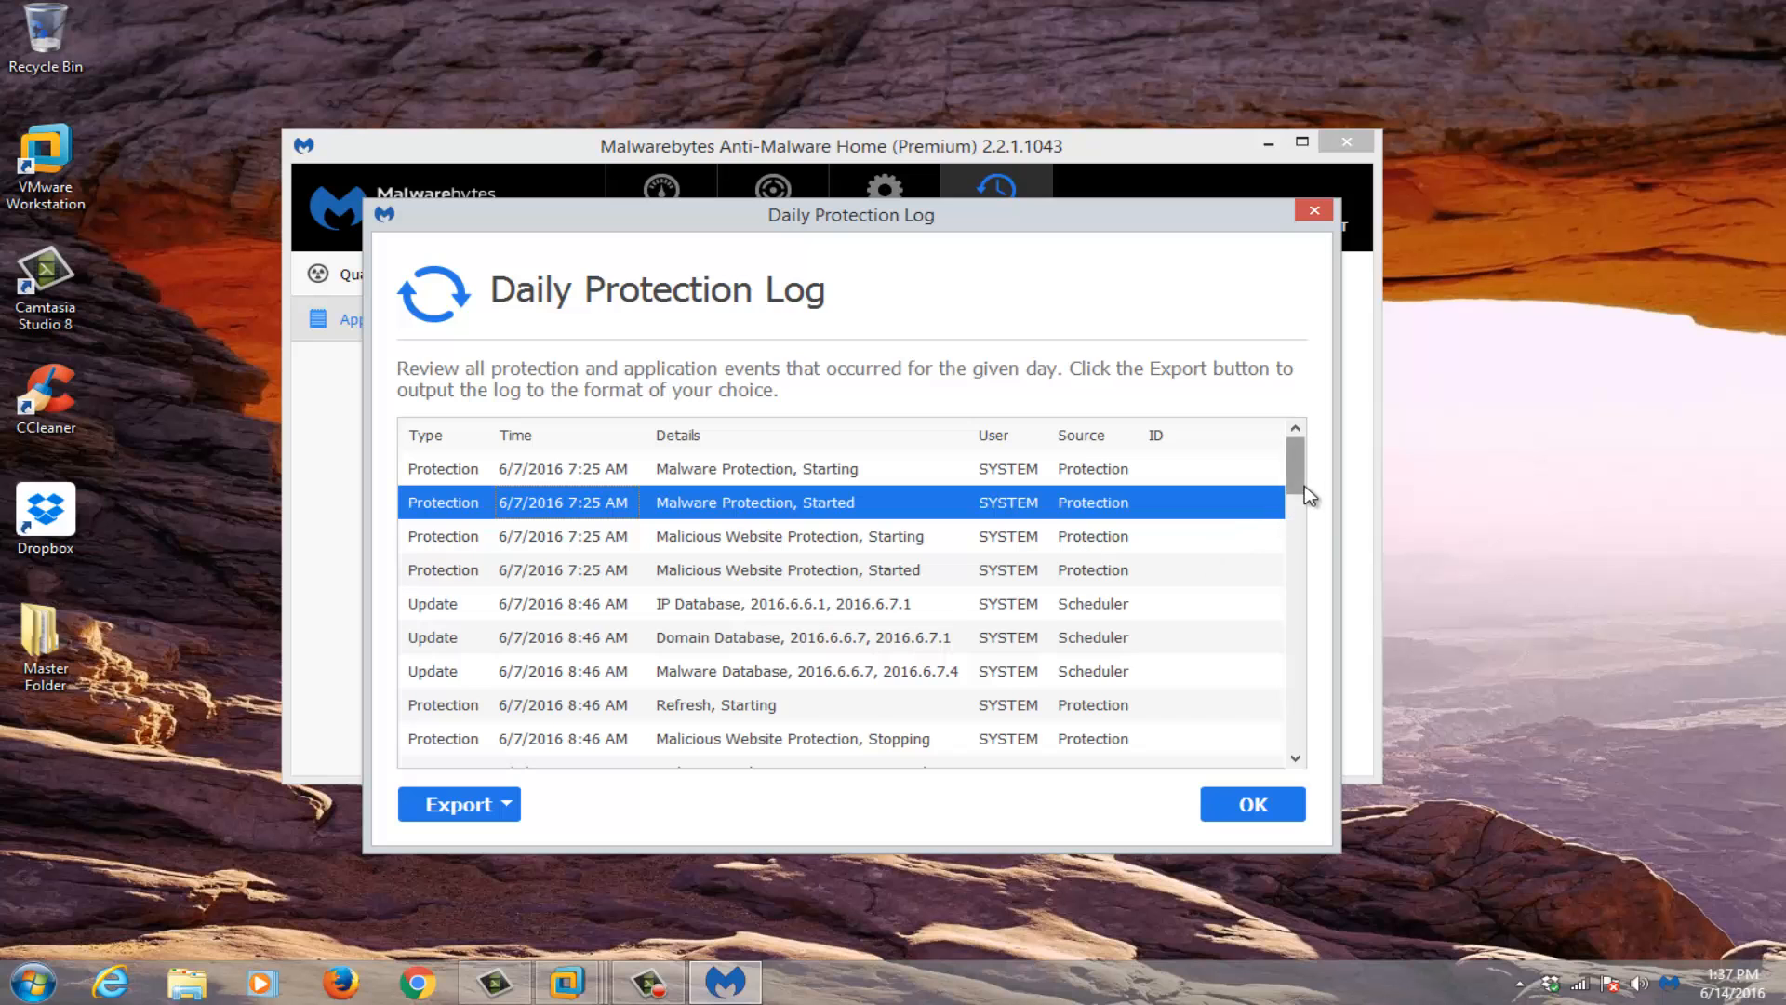
pyautogui.scroll(-3)
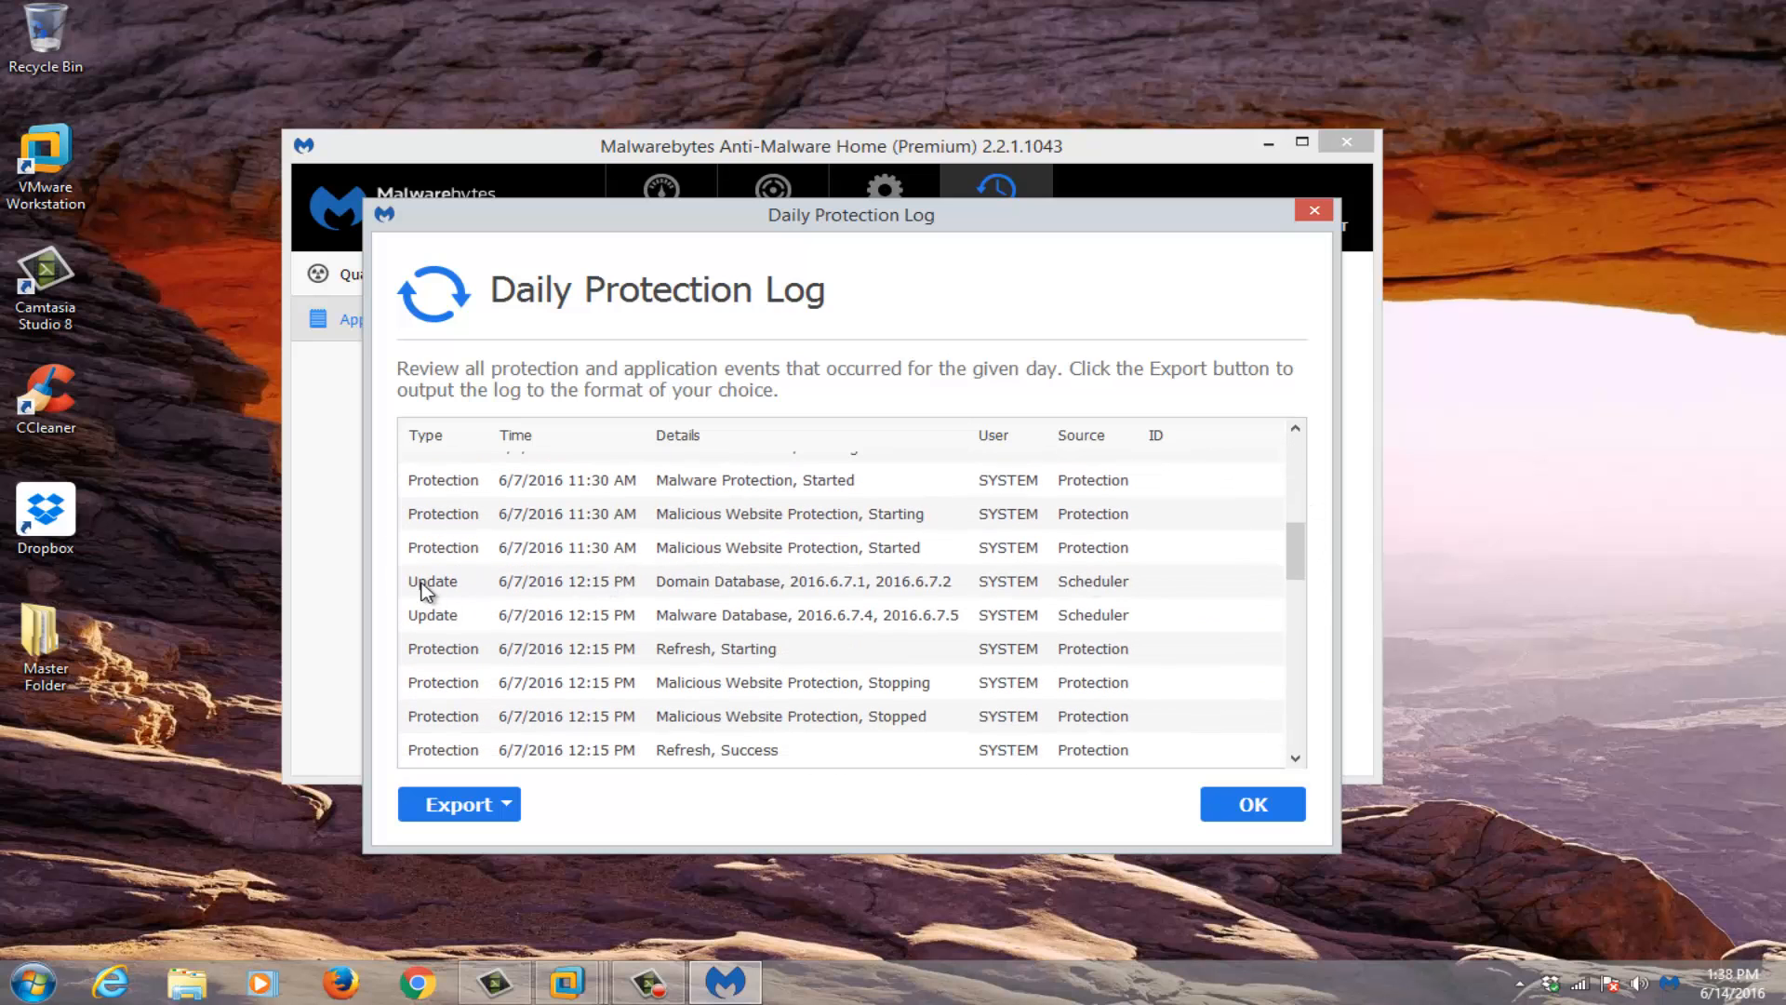
pyautogui.click(805, 614)
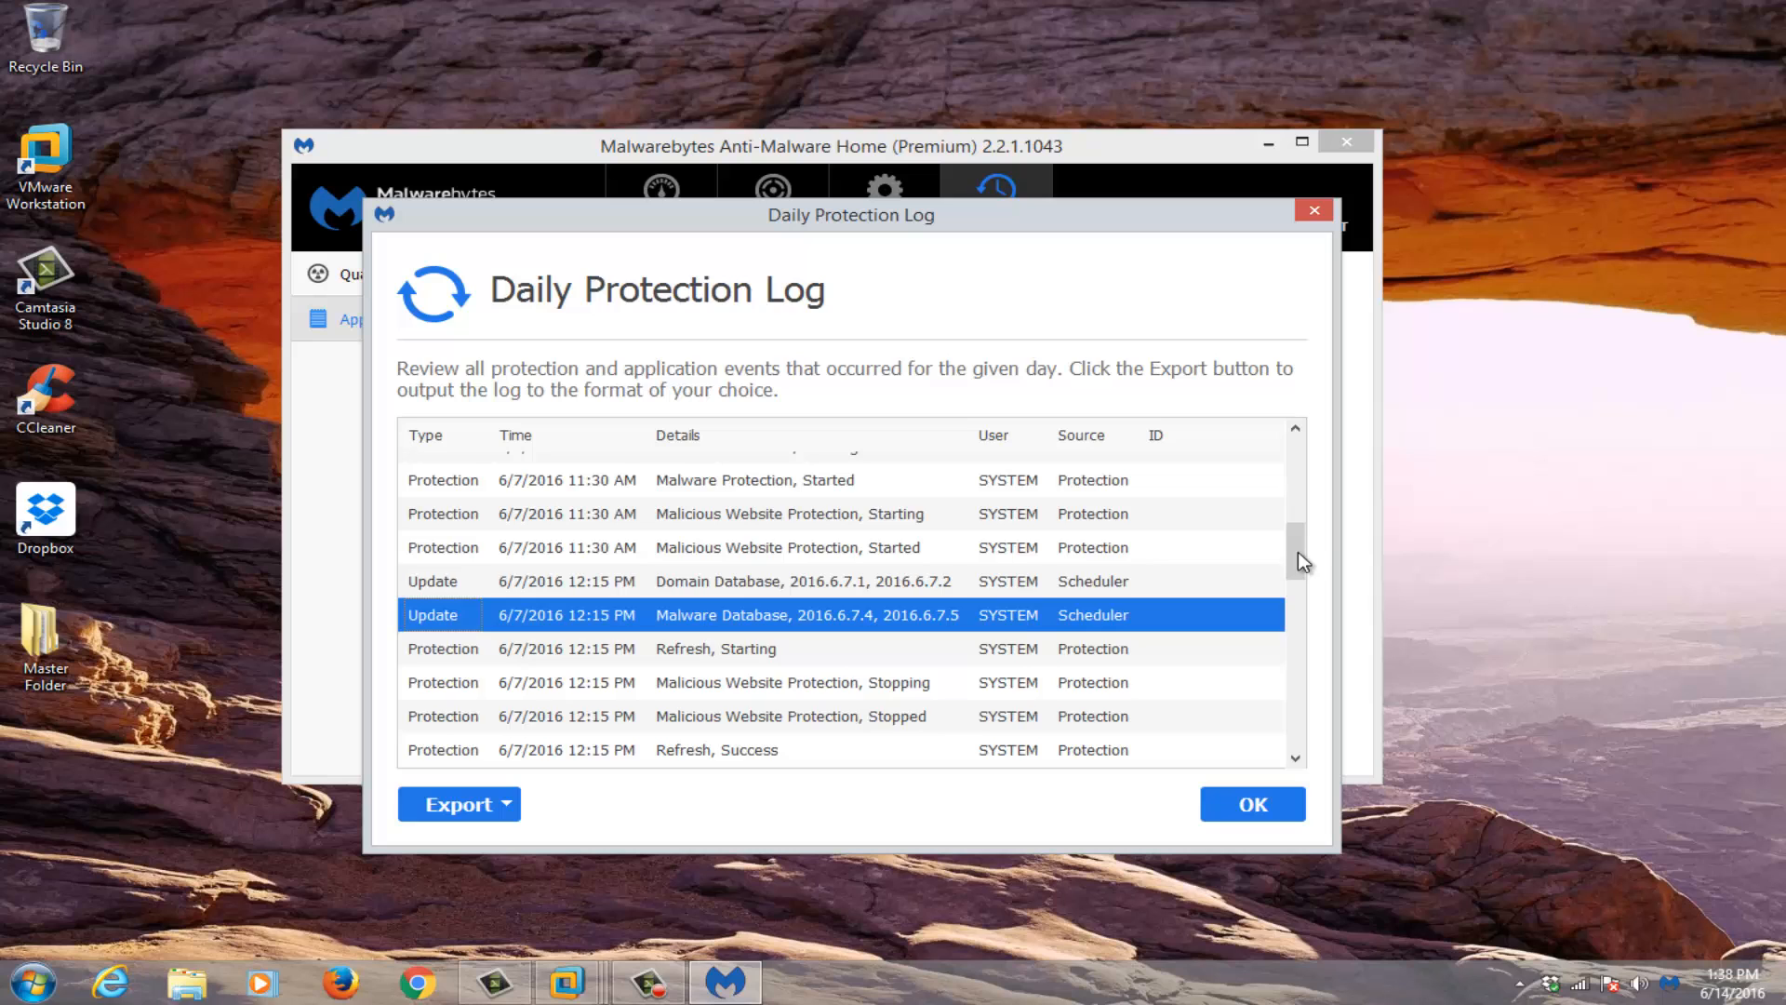
pyautogui.scroll(3)
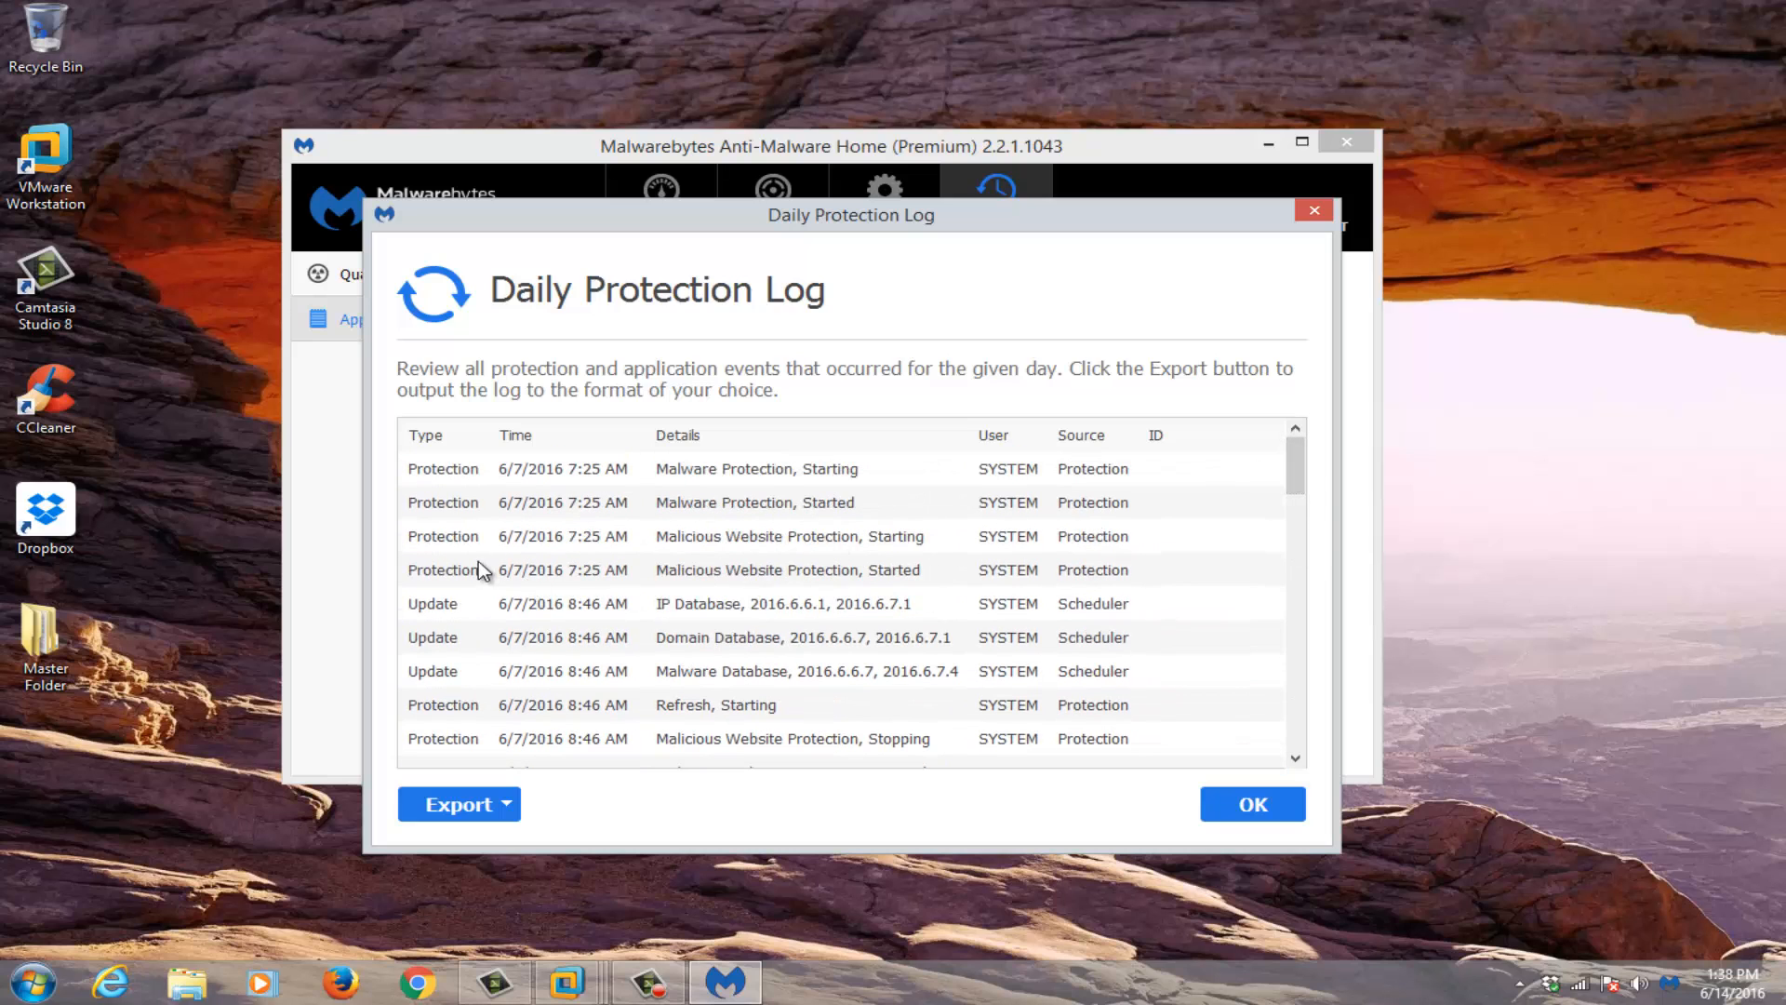
pyautogui.click(788, 536)
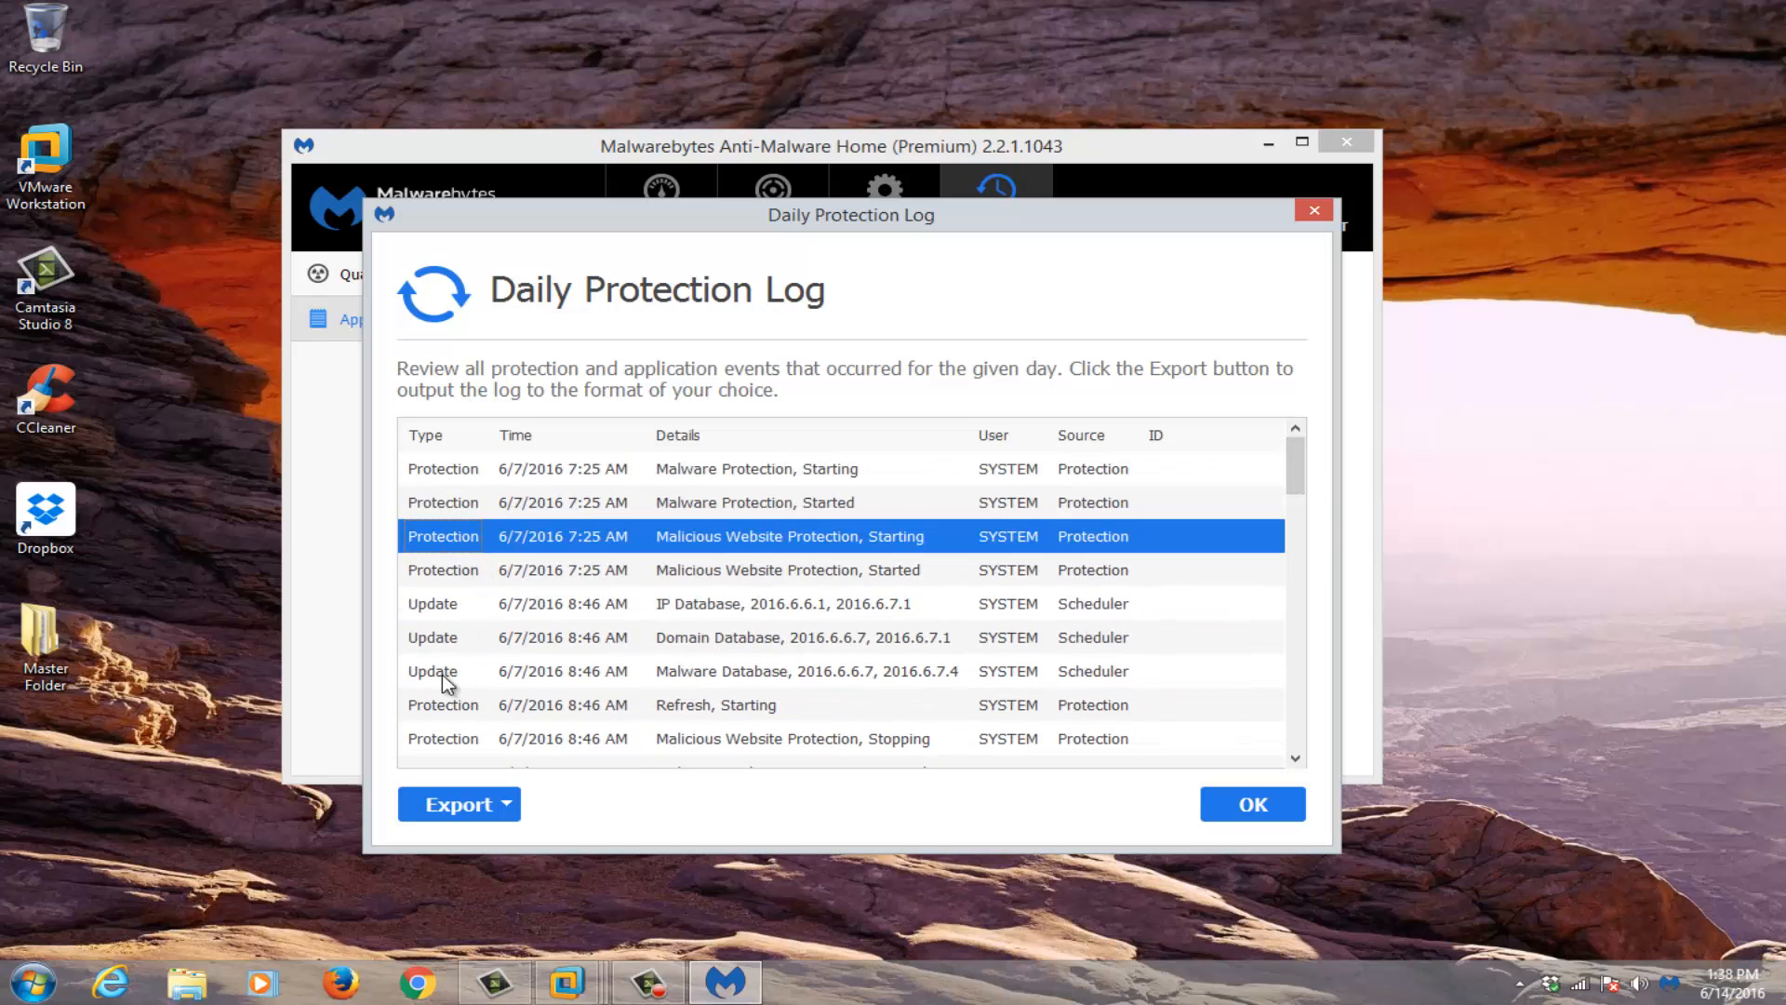
pyautogui.scroll(-3)
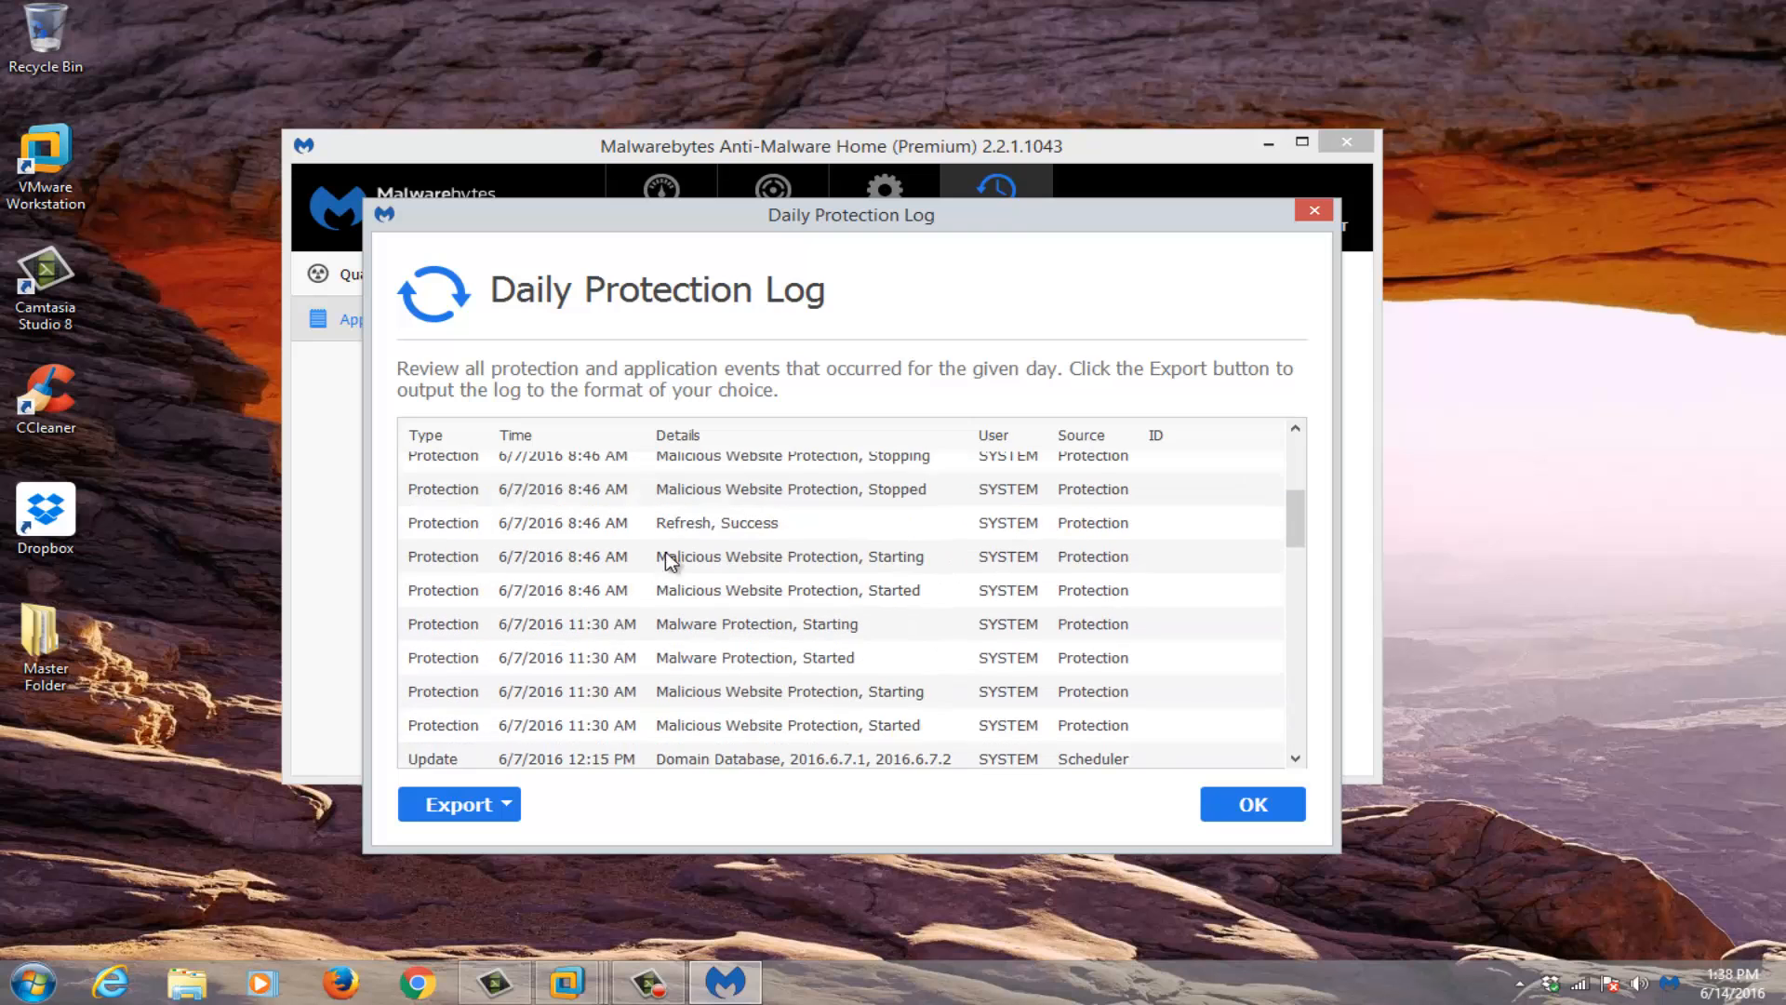
pyautogui.scroll(-3)
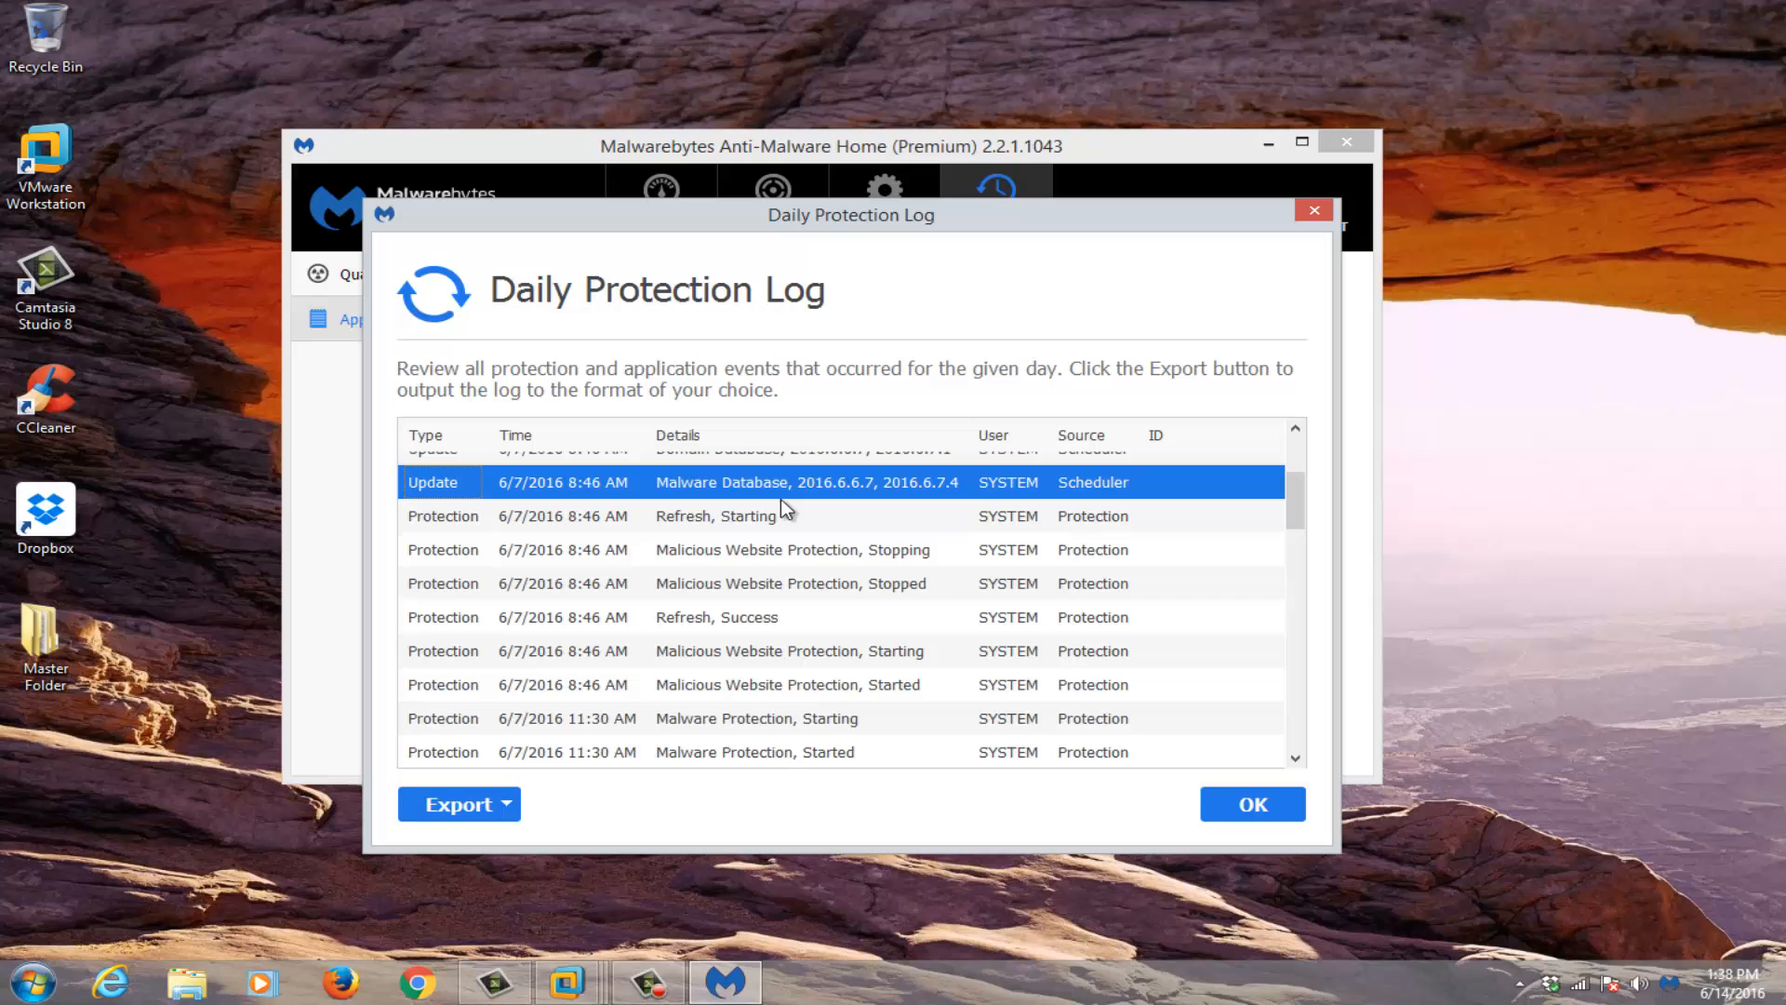
pyautogui.scroll(3)
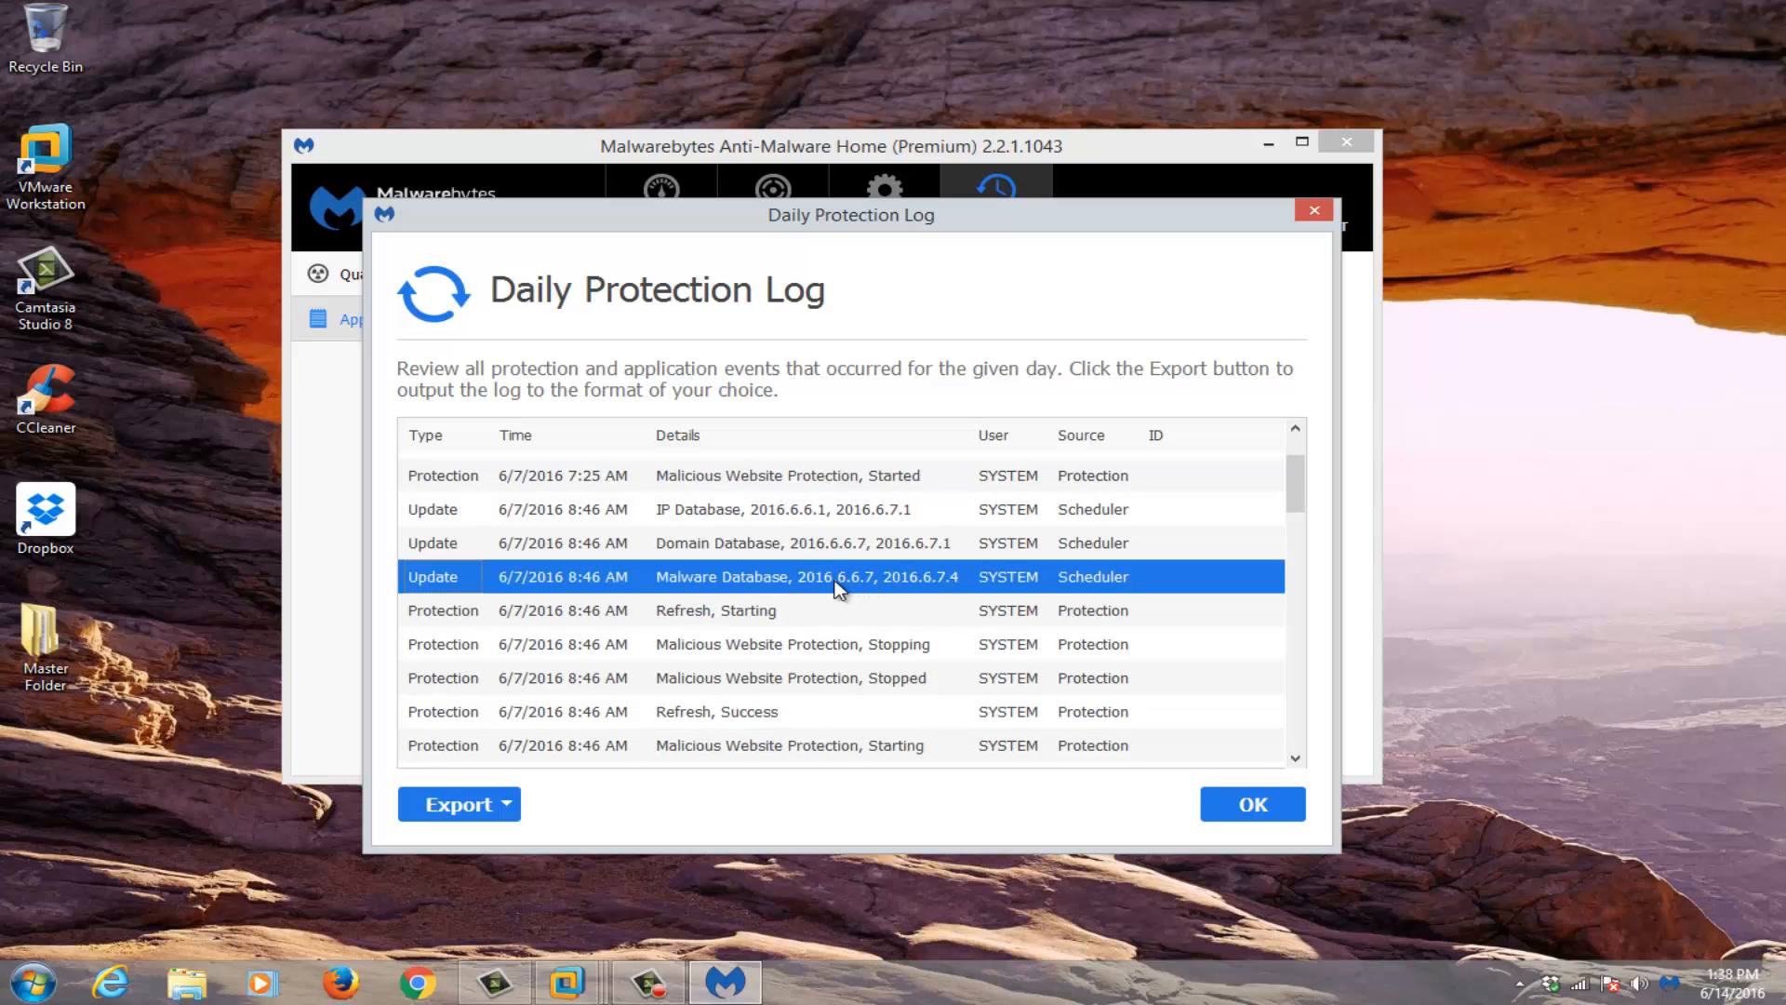
pyautogui.scroll(-3)
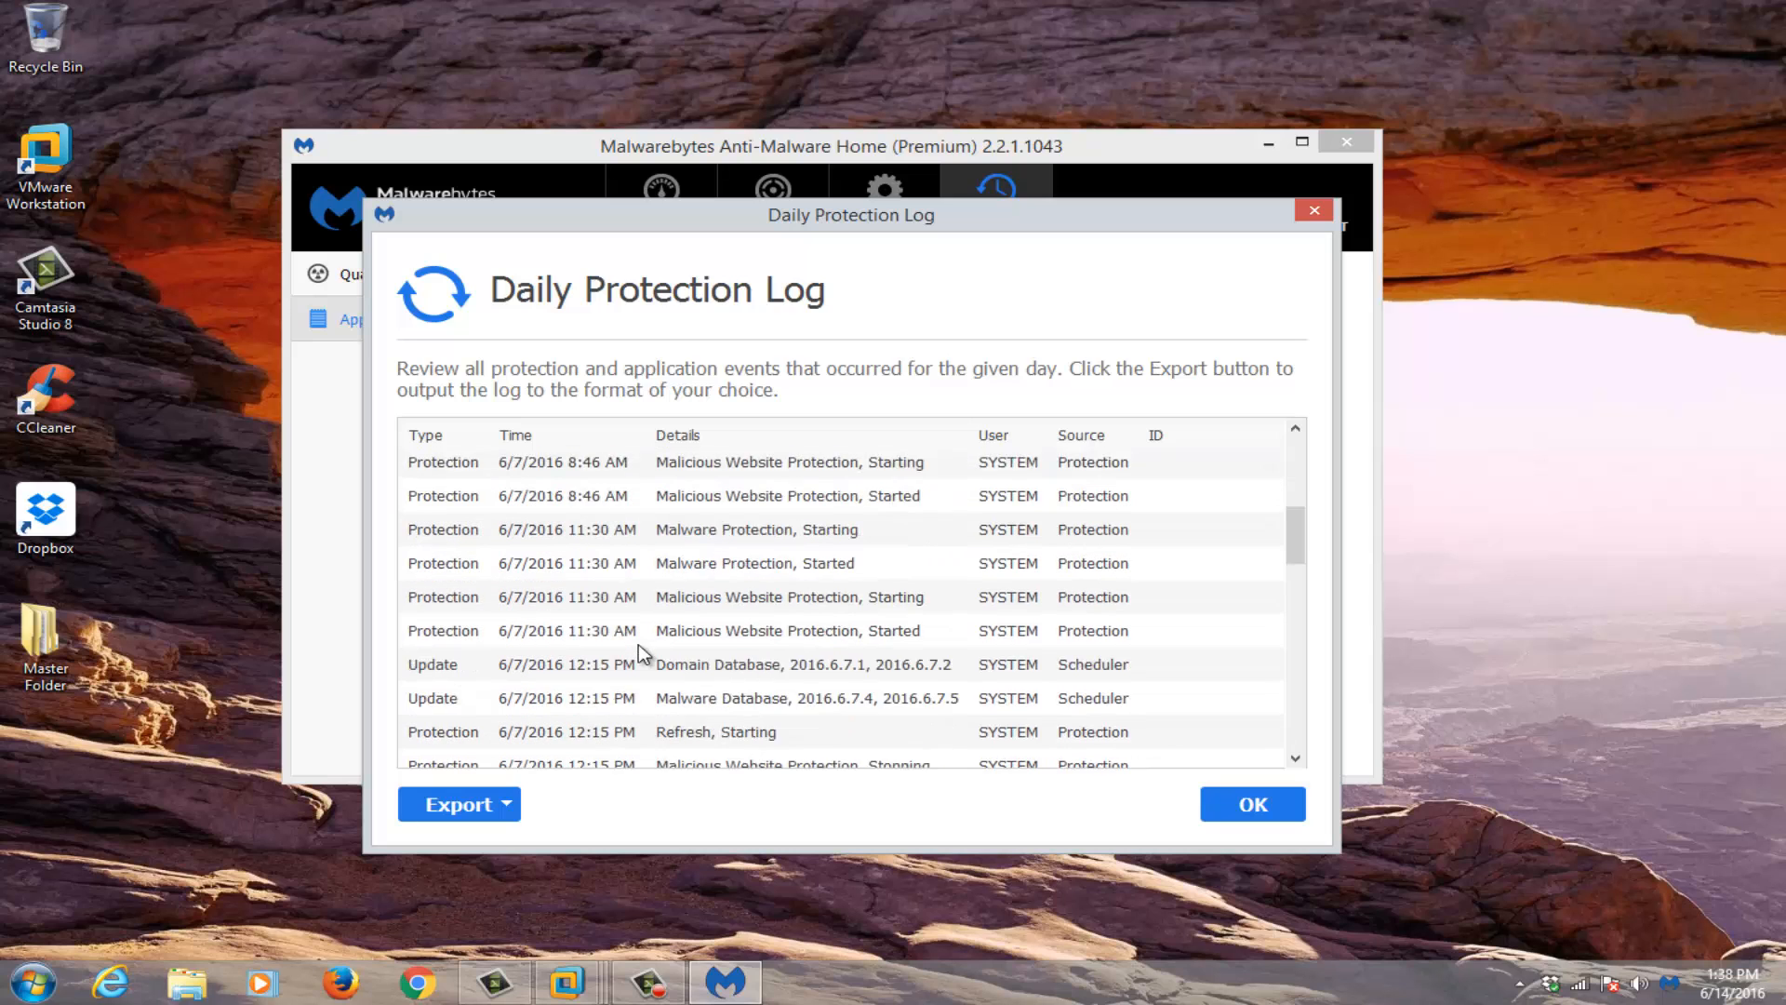
pyautogui.scroll(-3)
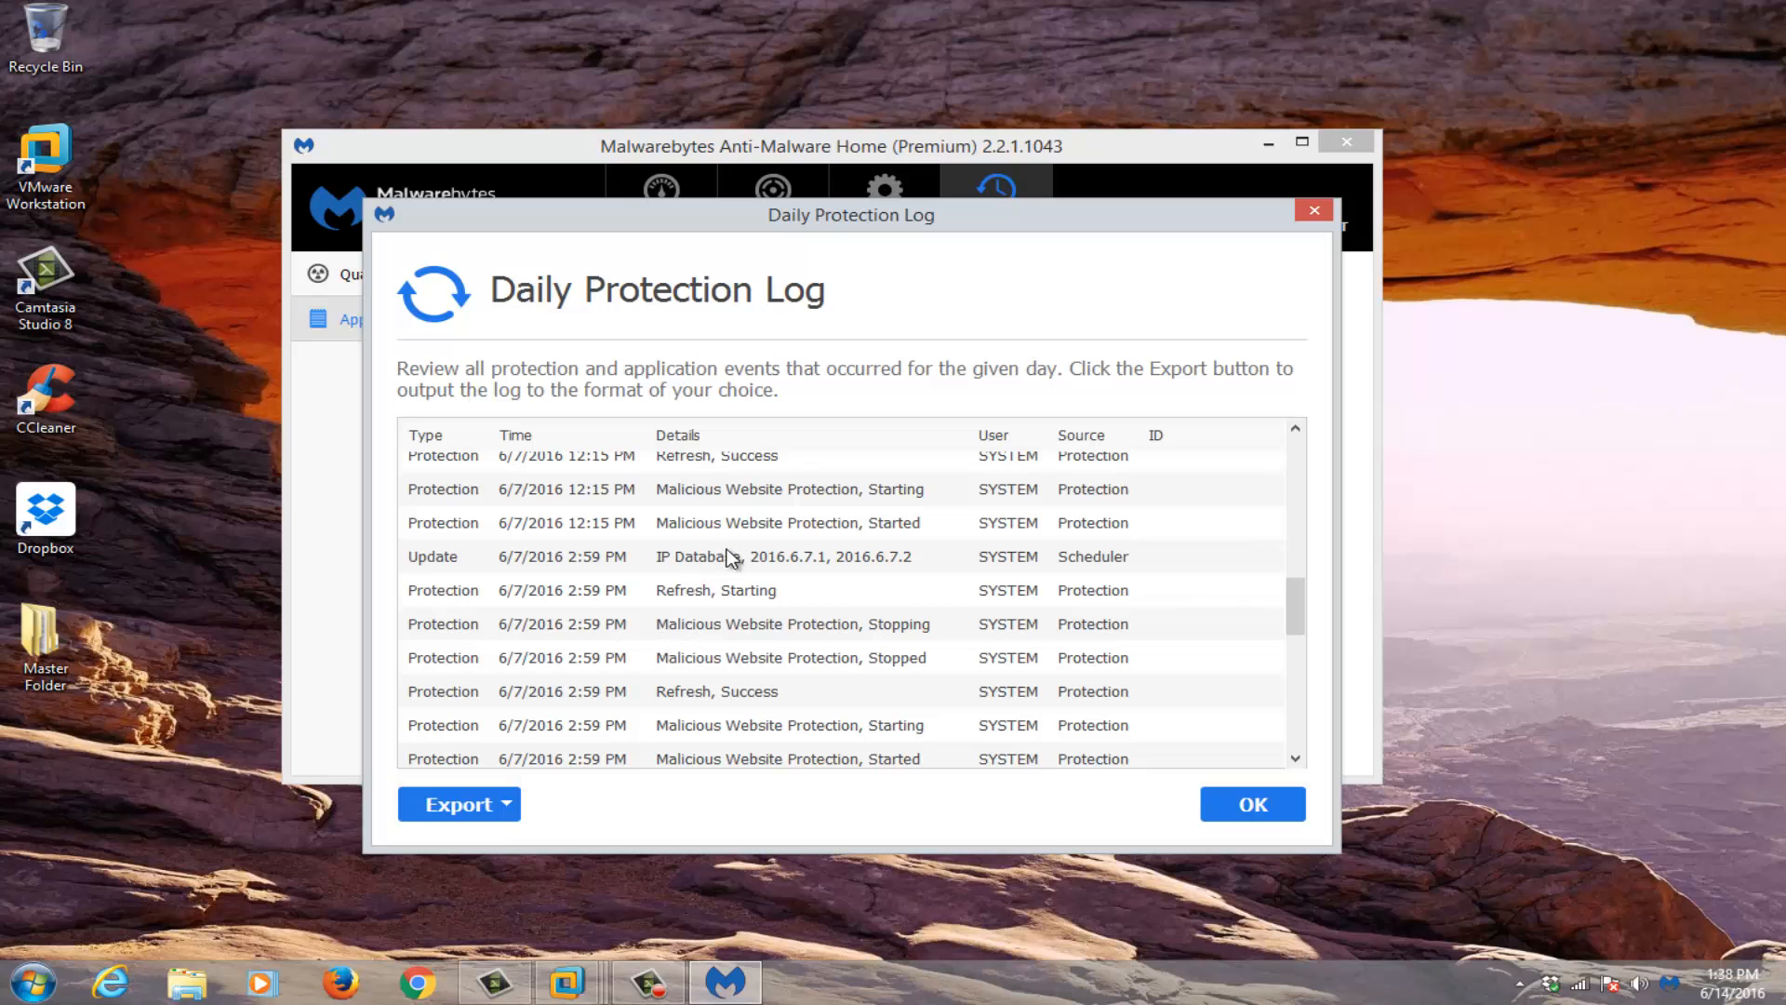
pyautogui.scroll(-3)
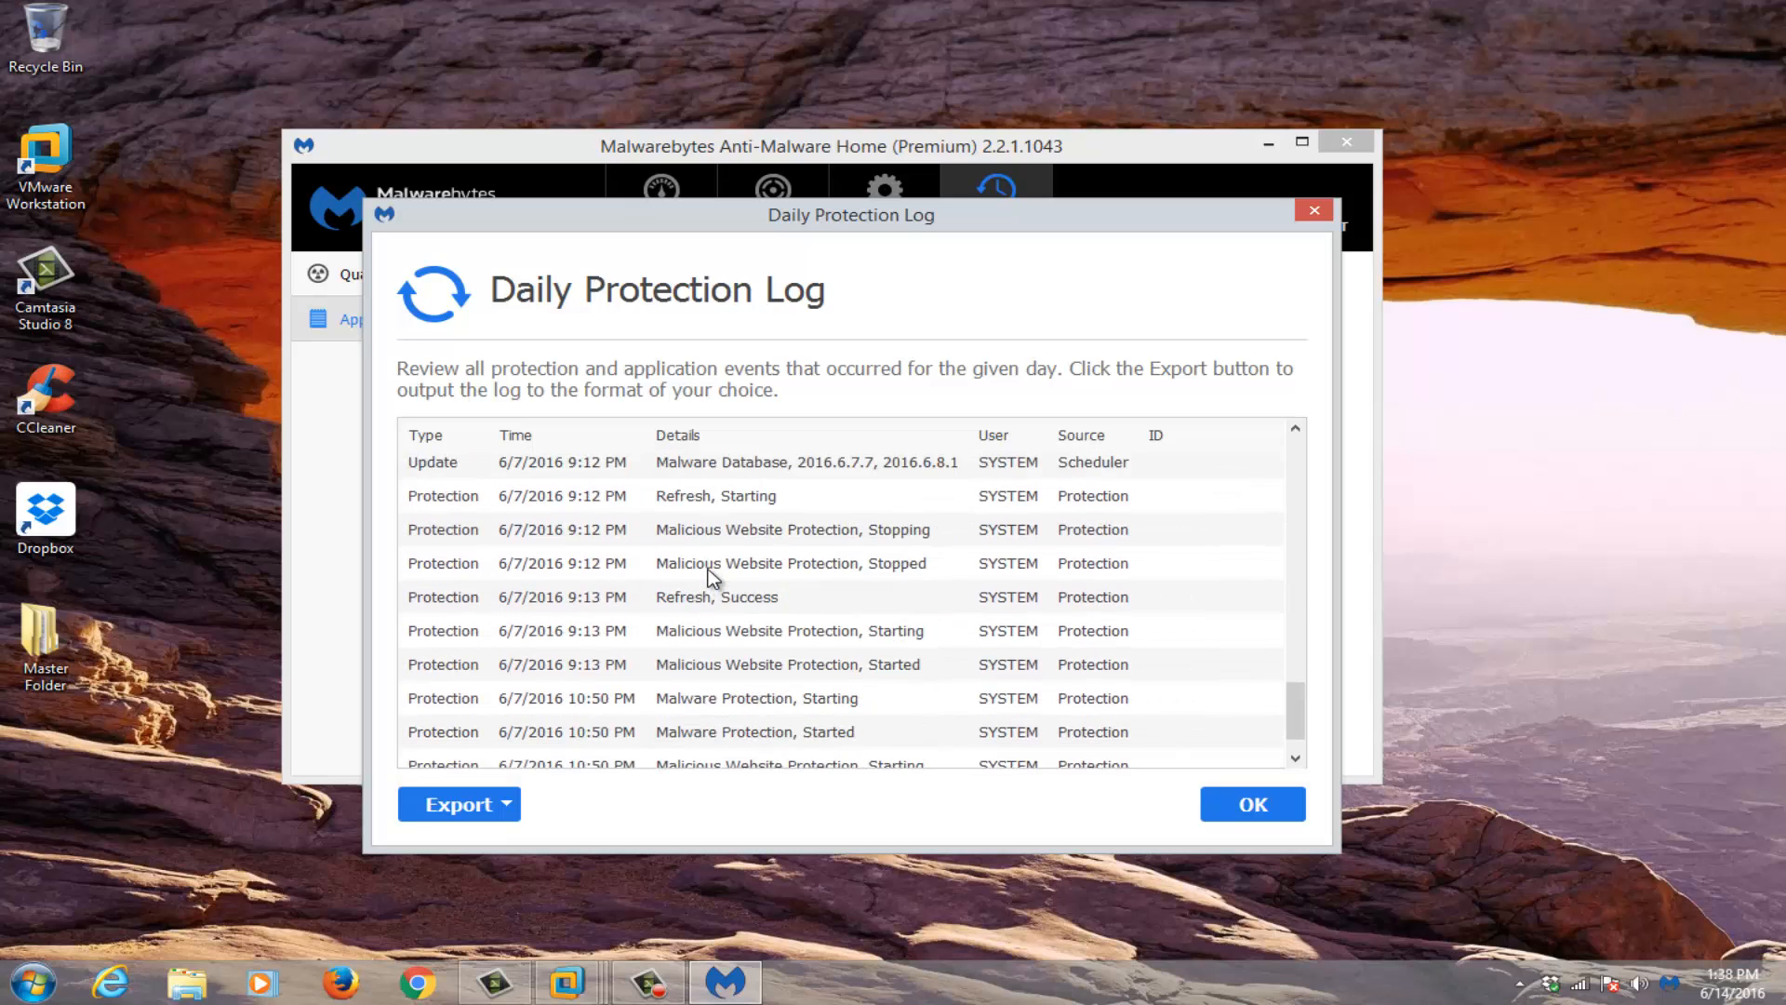
pyautogui.scroll(-3)
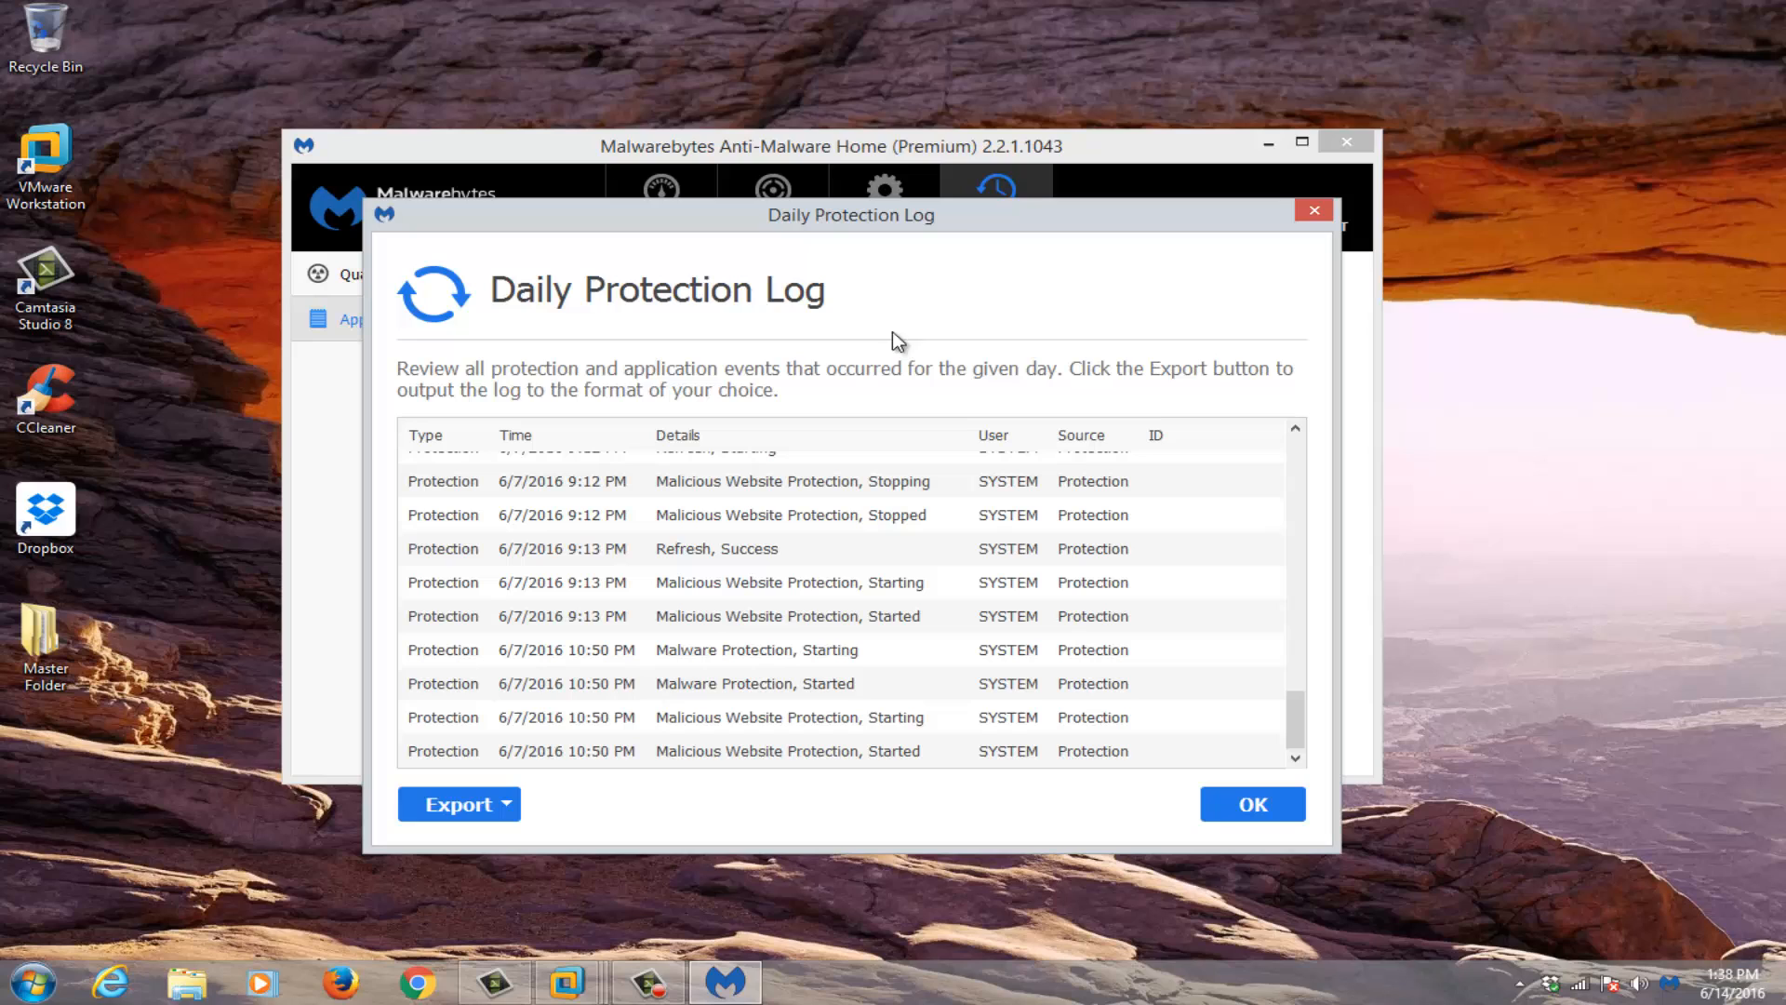
pyautogui.moveTo(1315, 254)
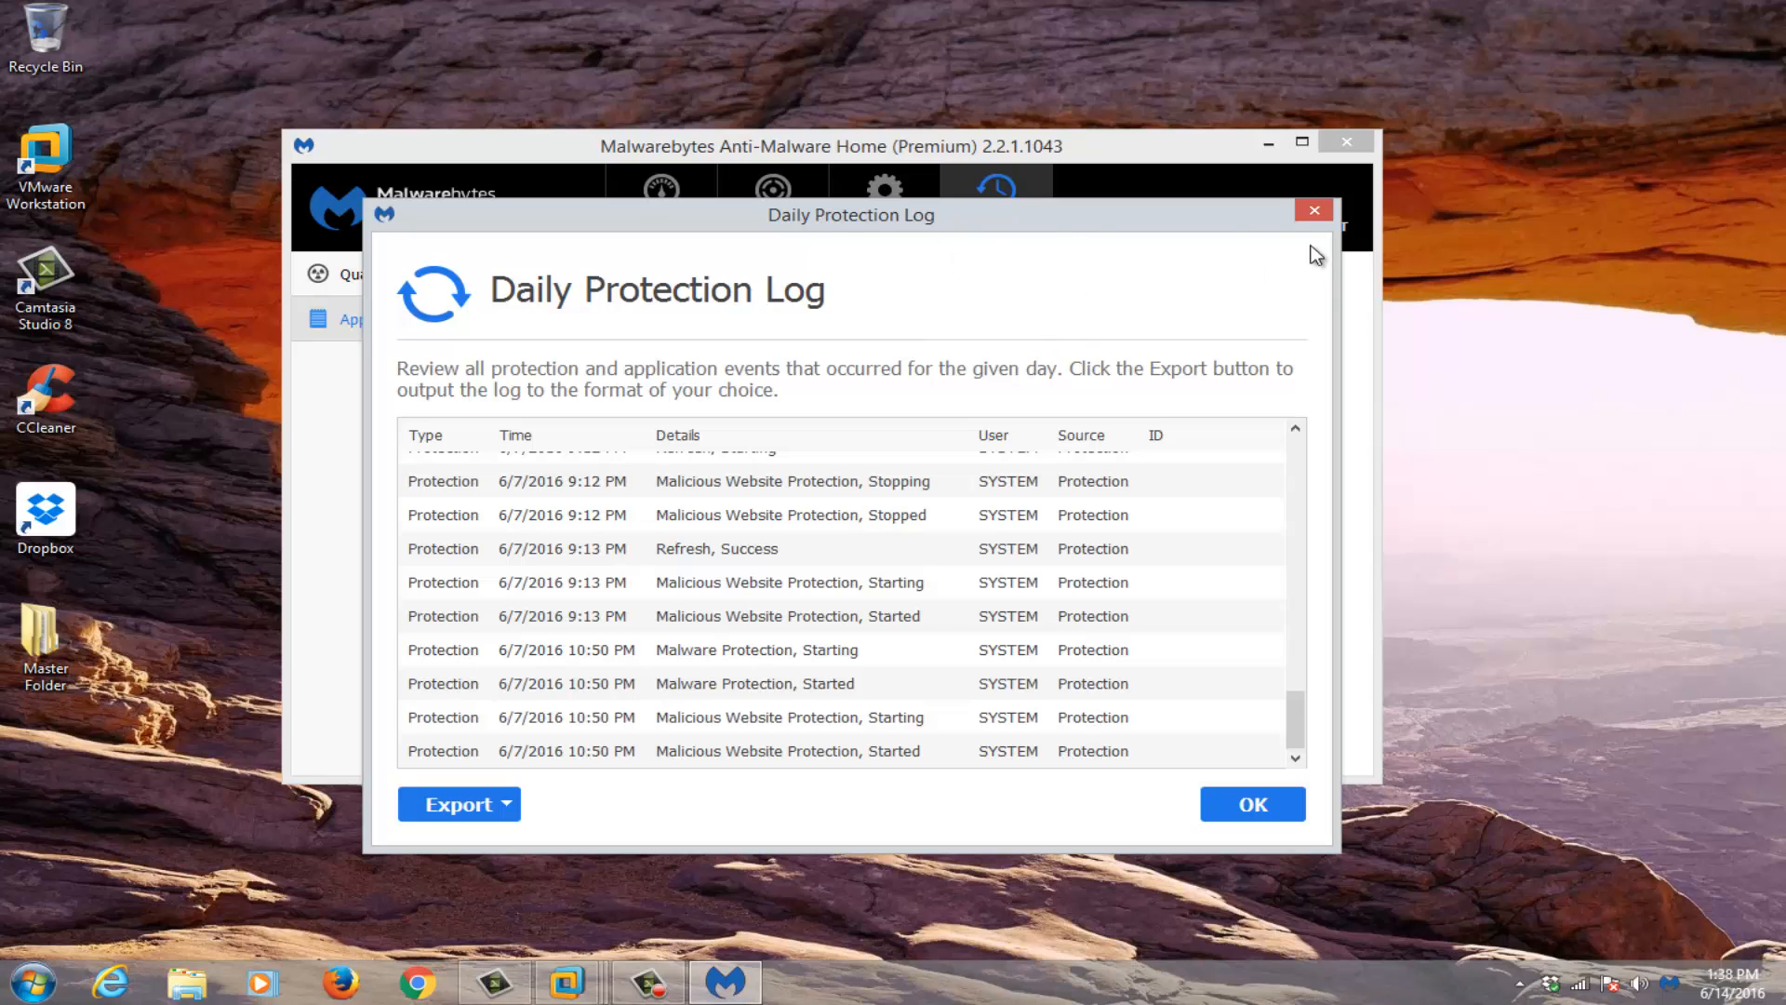
pyautogui.moveTo(1315, 210)
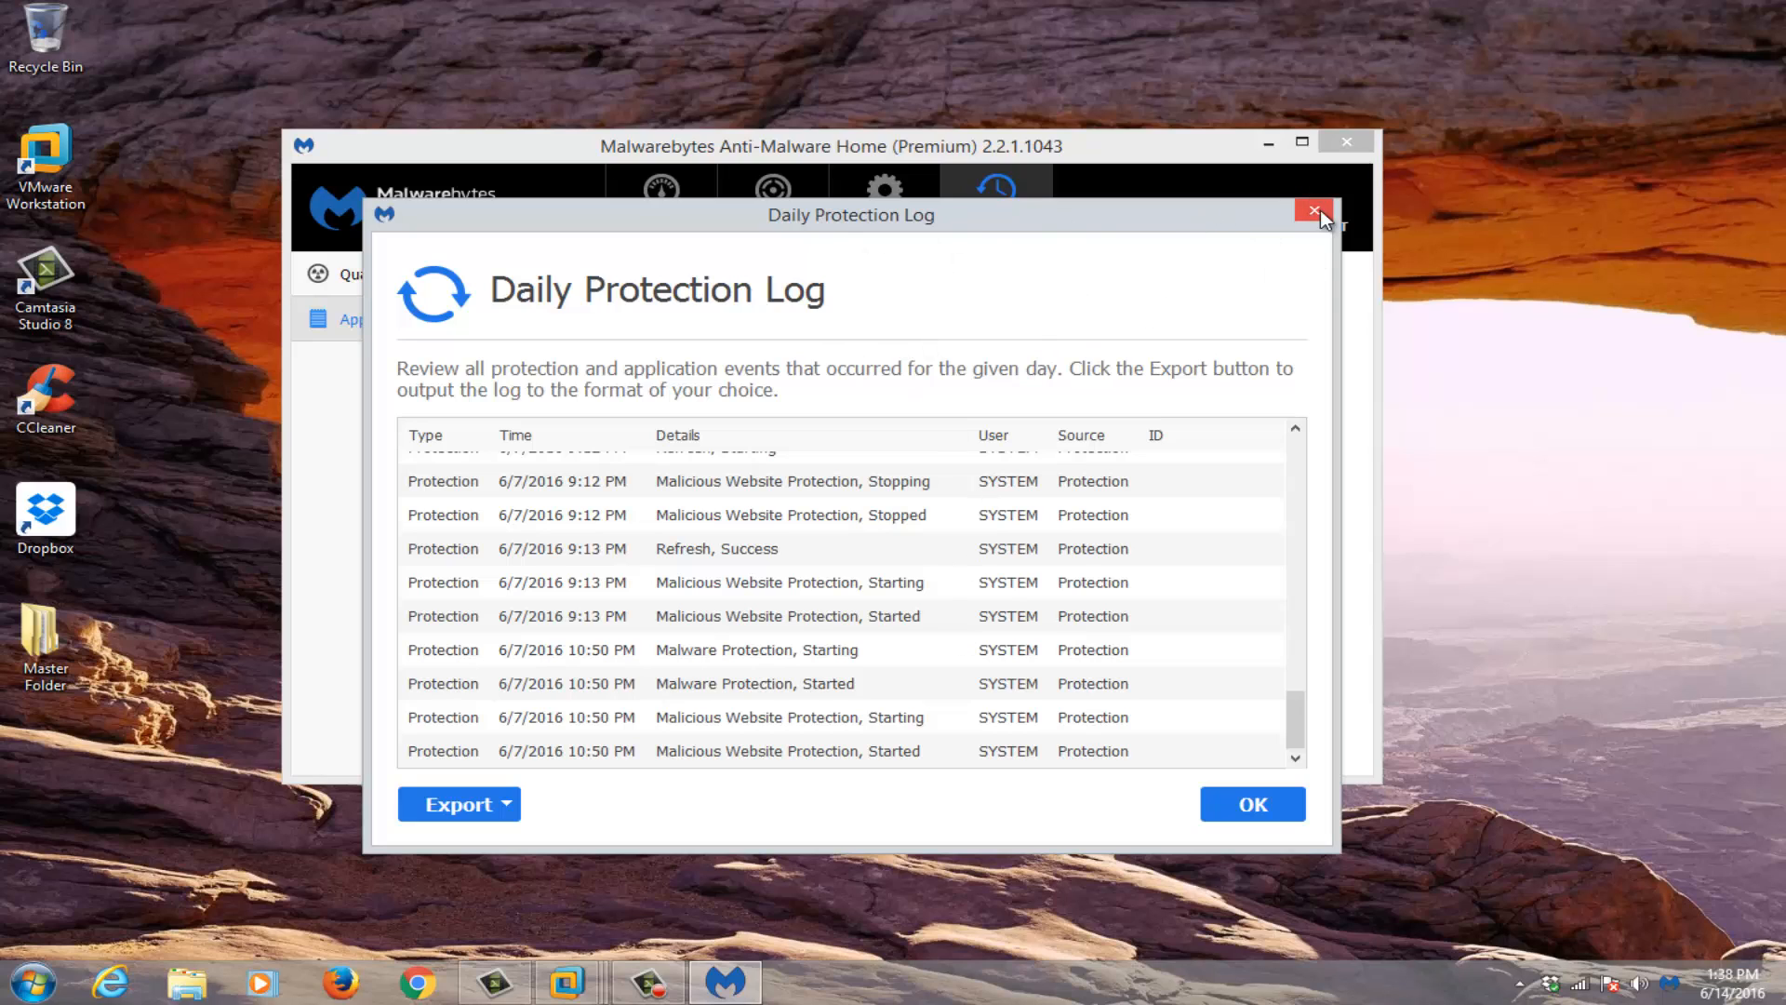
# Step: Close the log, revisit the Quarantine list, then close Malwarebytes so the desktop shows
pyautogui.click(1311, 212)
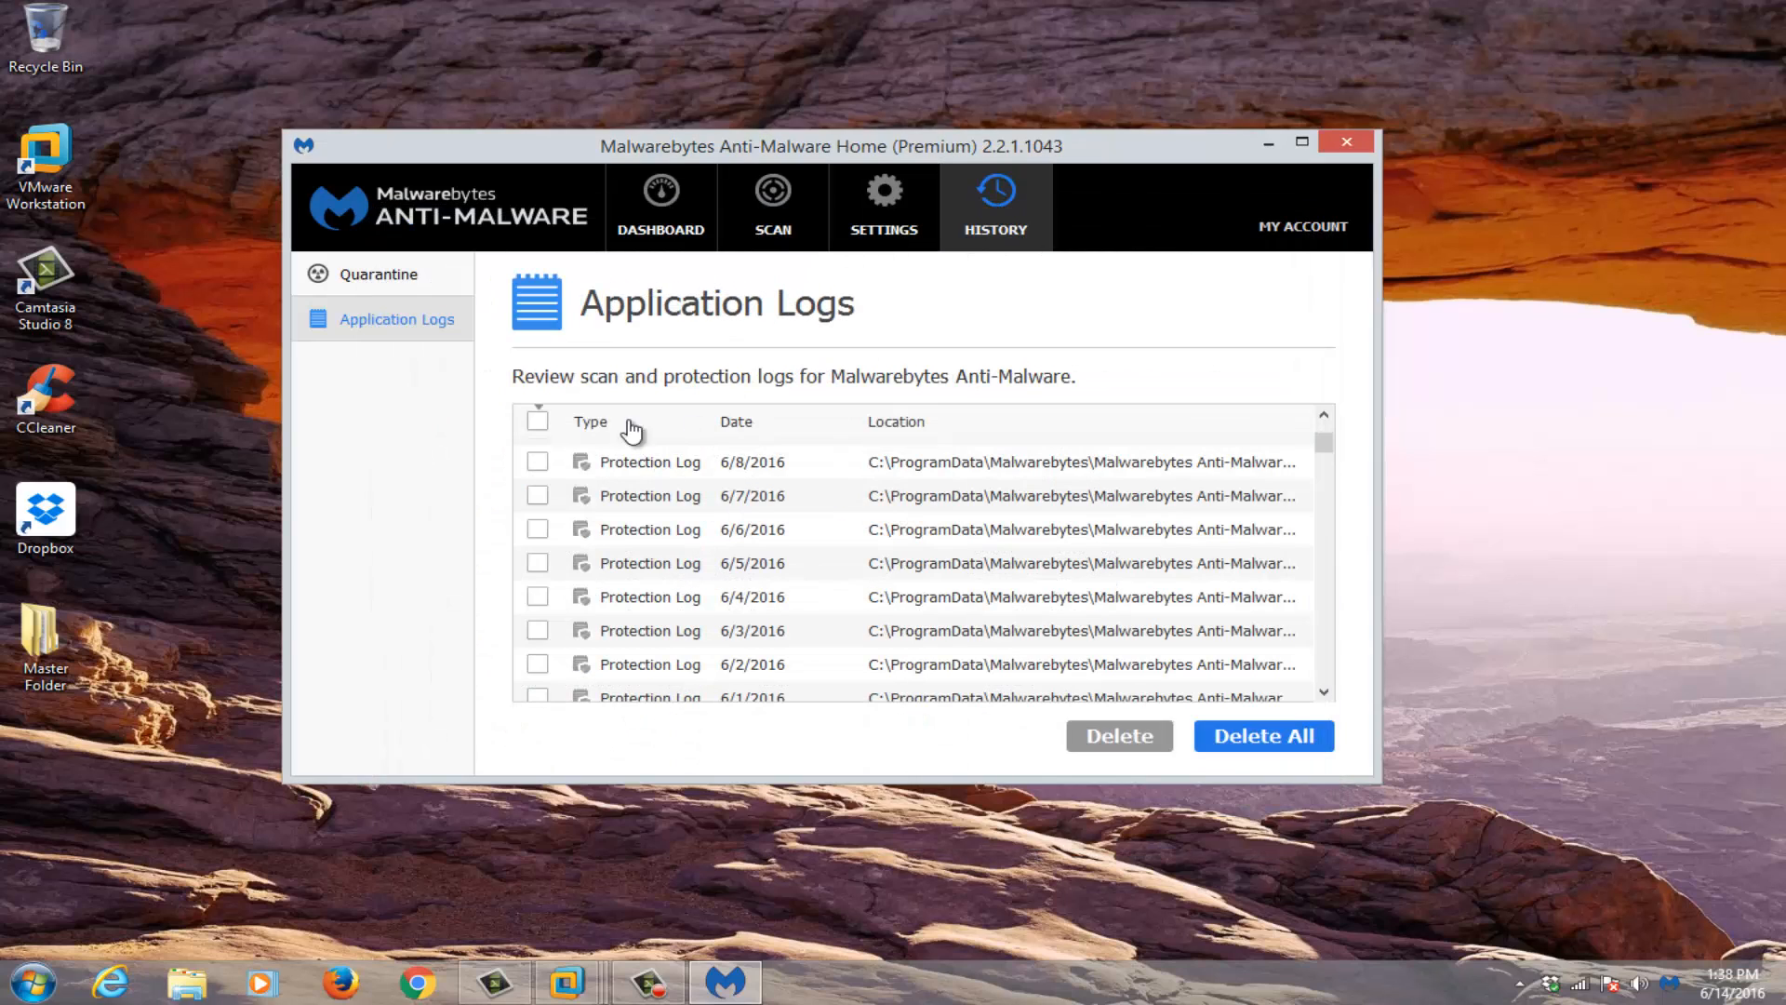
pyautogui.click(377, 274)
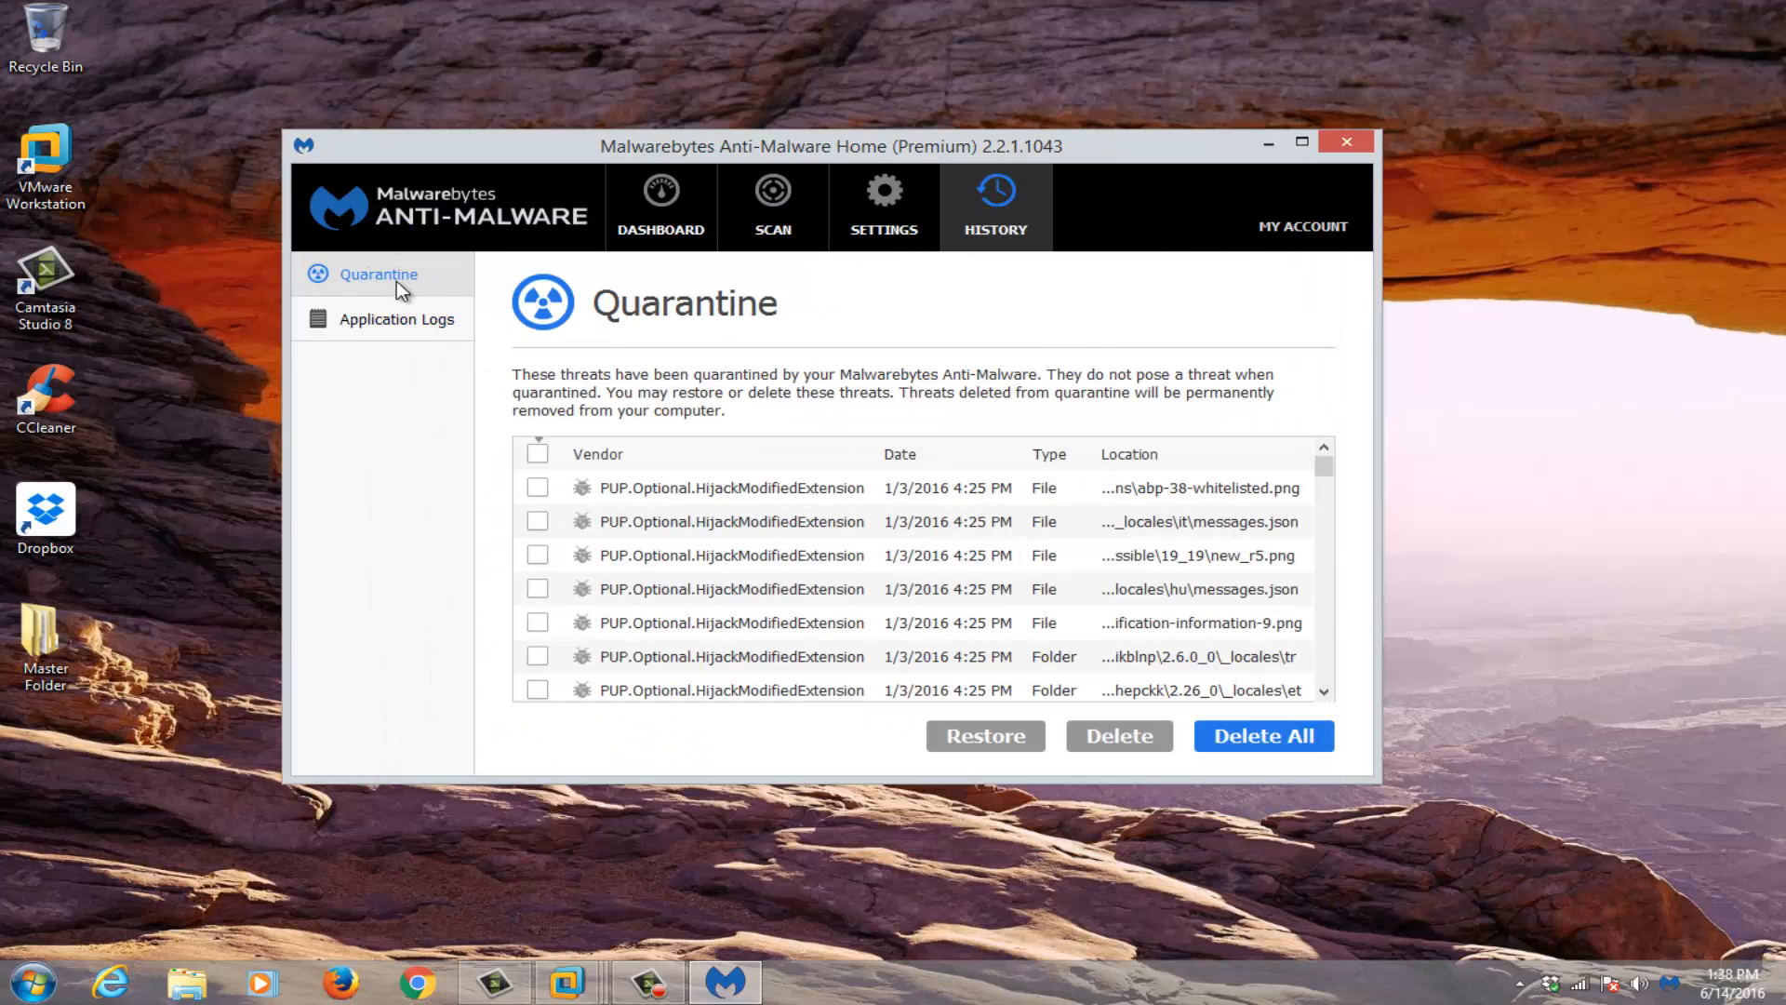
pyautogui.moveTo(761, 296)
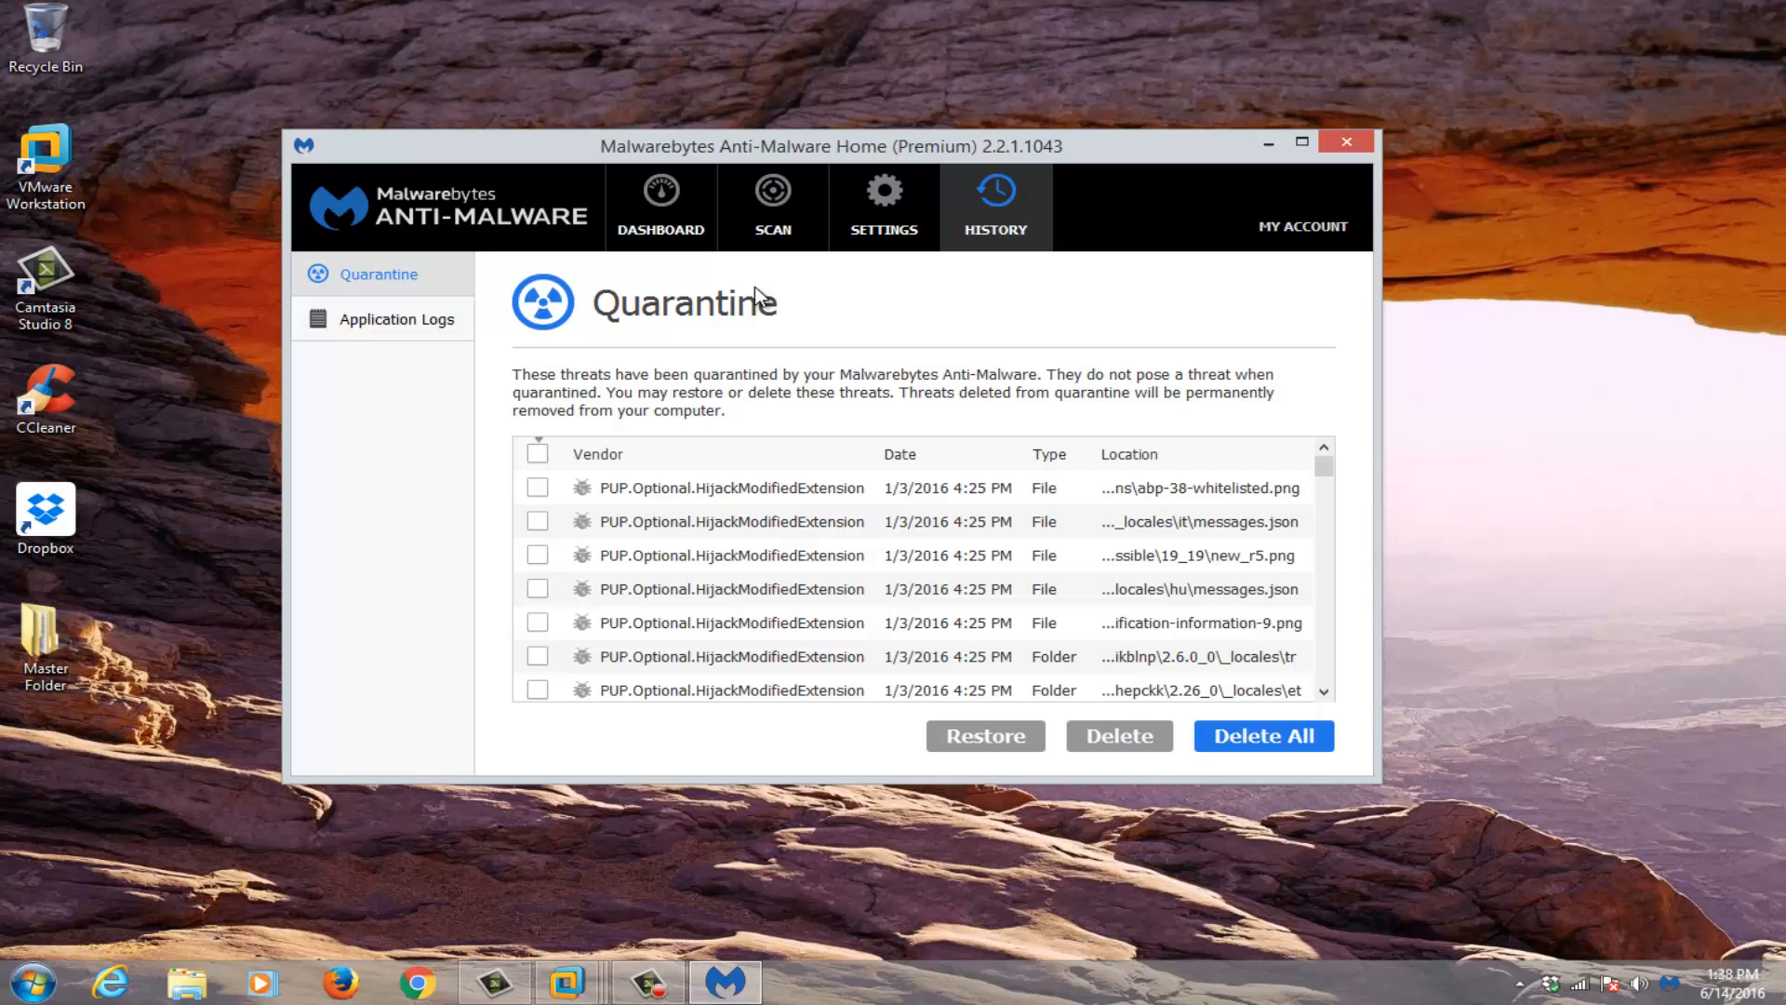
pyautogui.click(1345, 142)
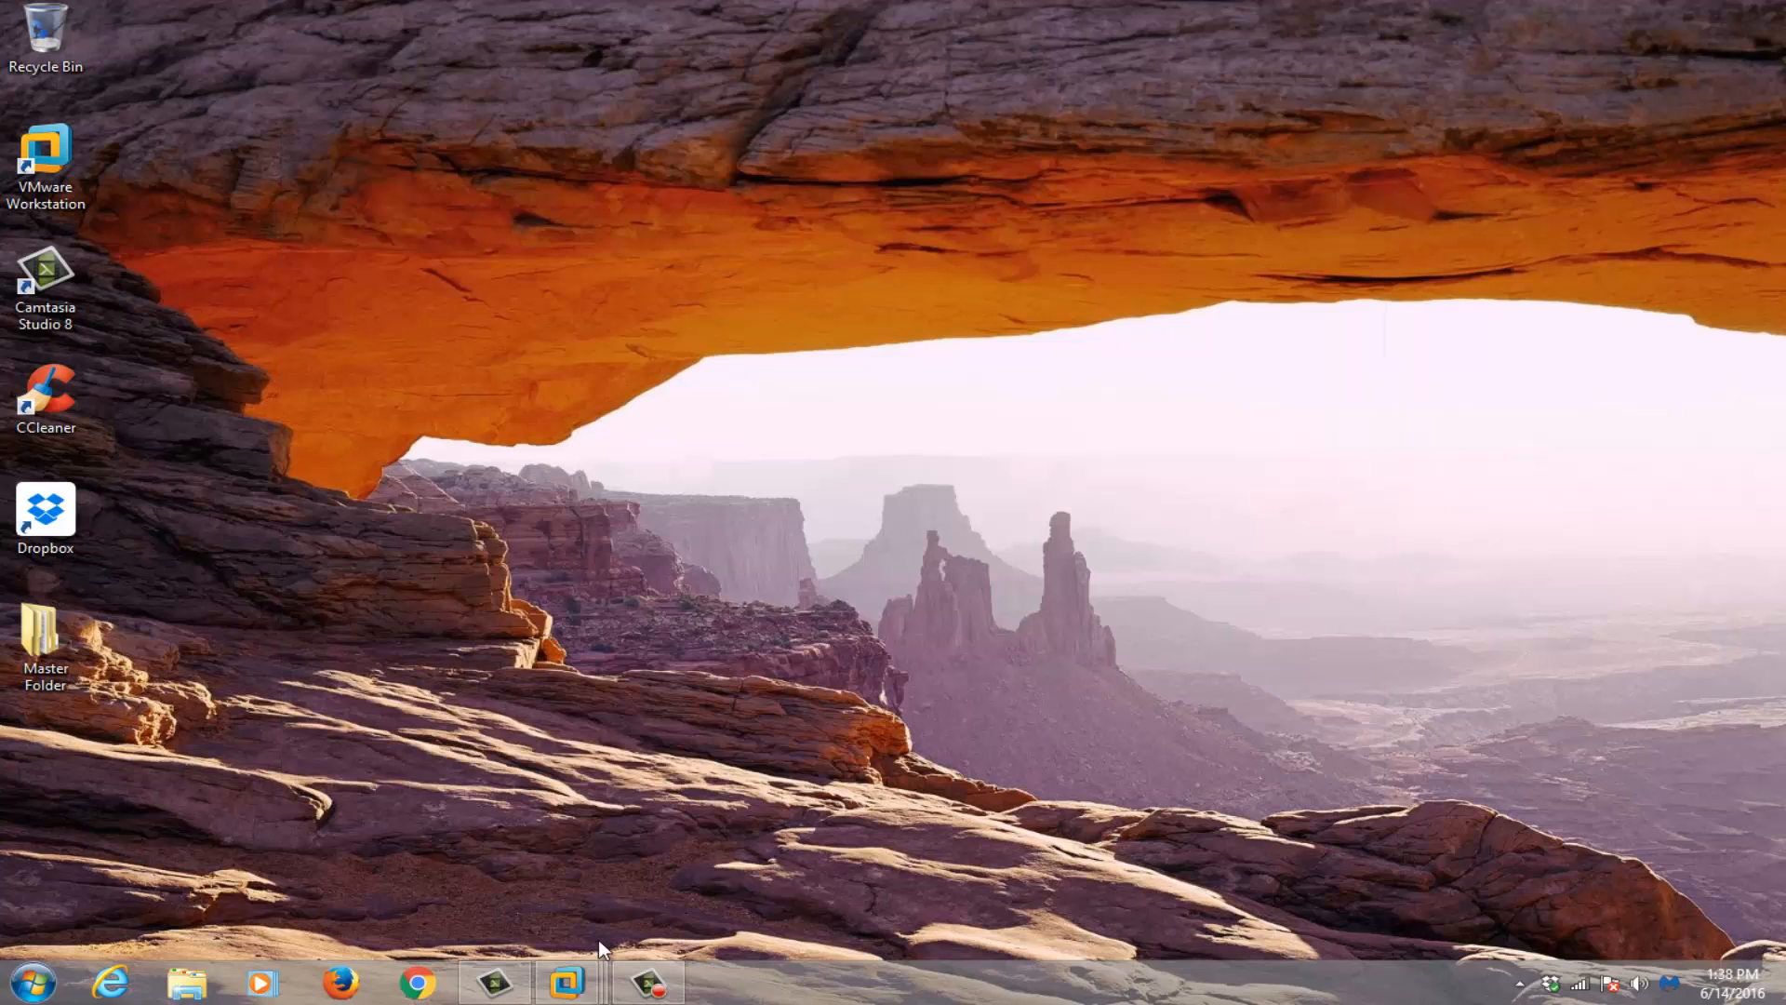
# Step: Restore VMware Workstation and show the Windows 10 virtual machine full screen
pyautogui.click(565, 983)
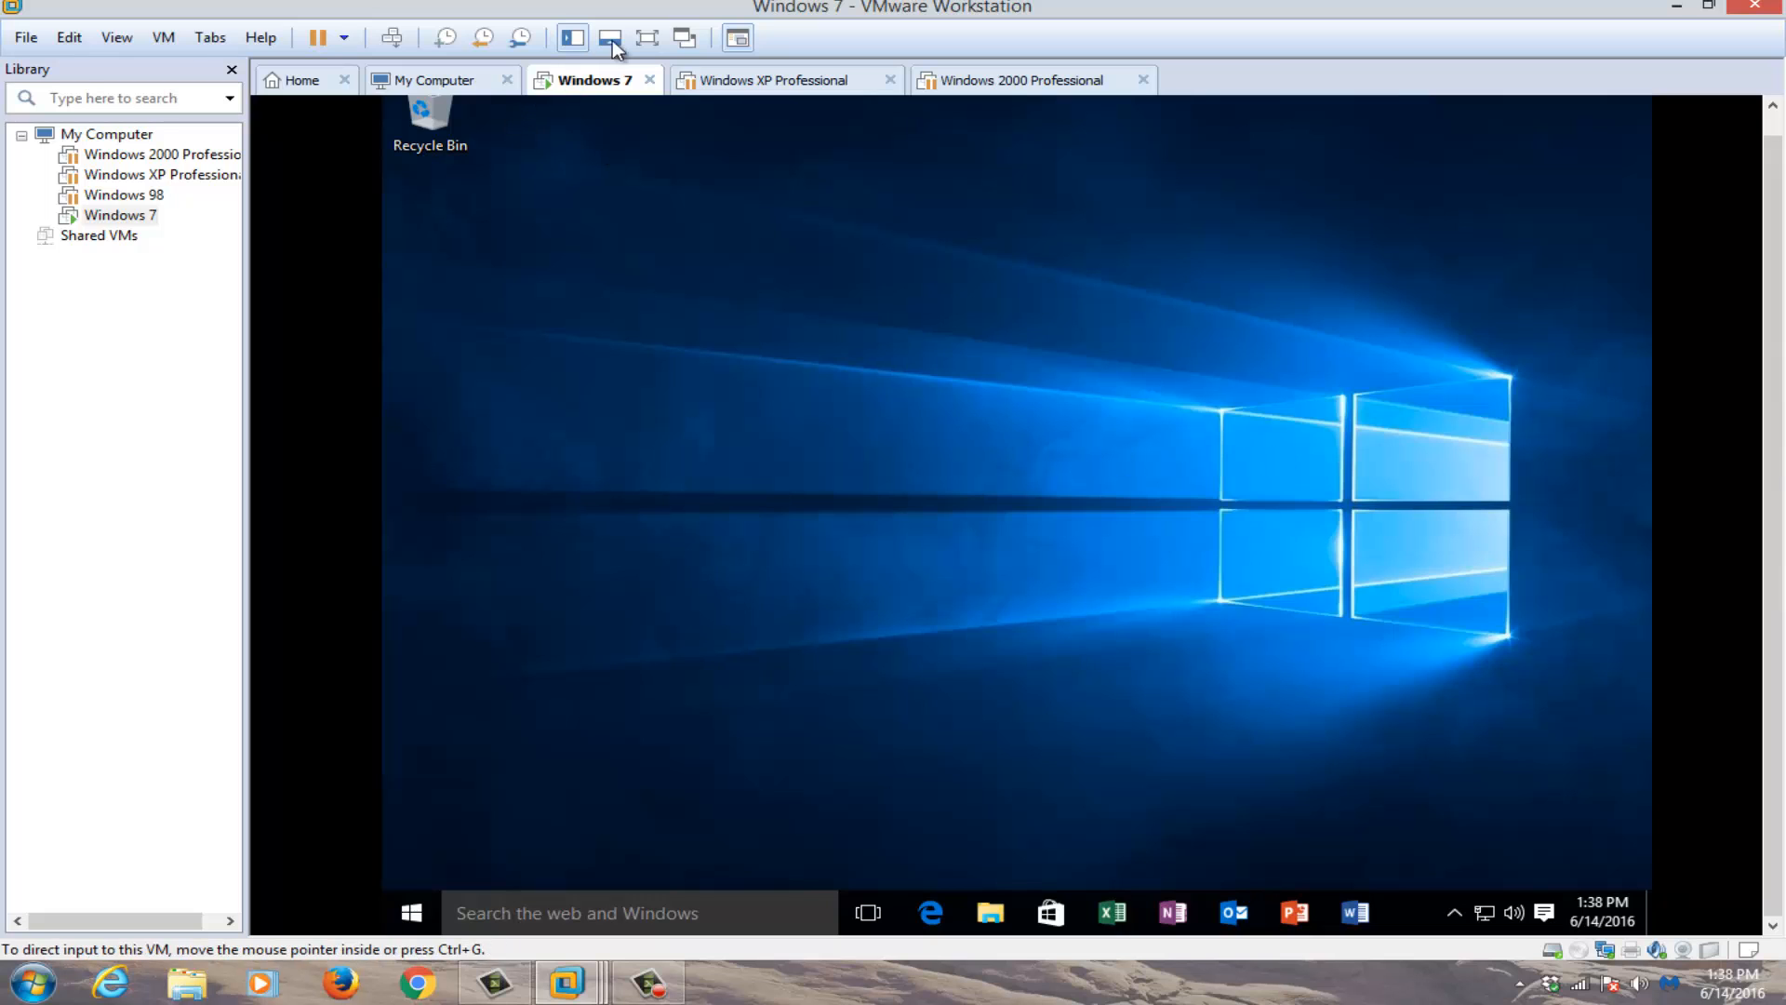
pyautogui.click(610, 37)
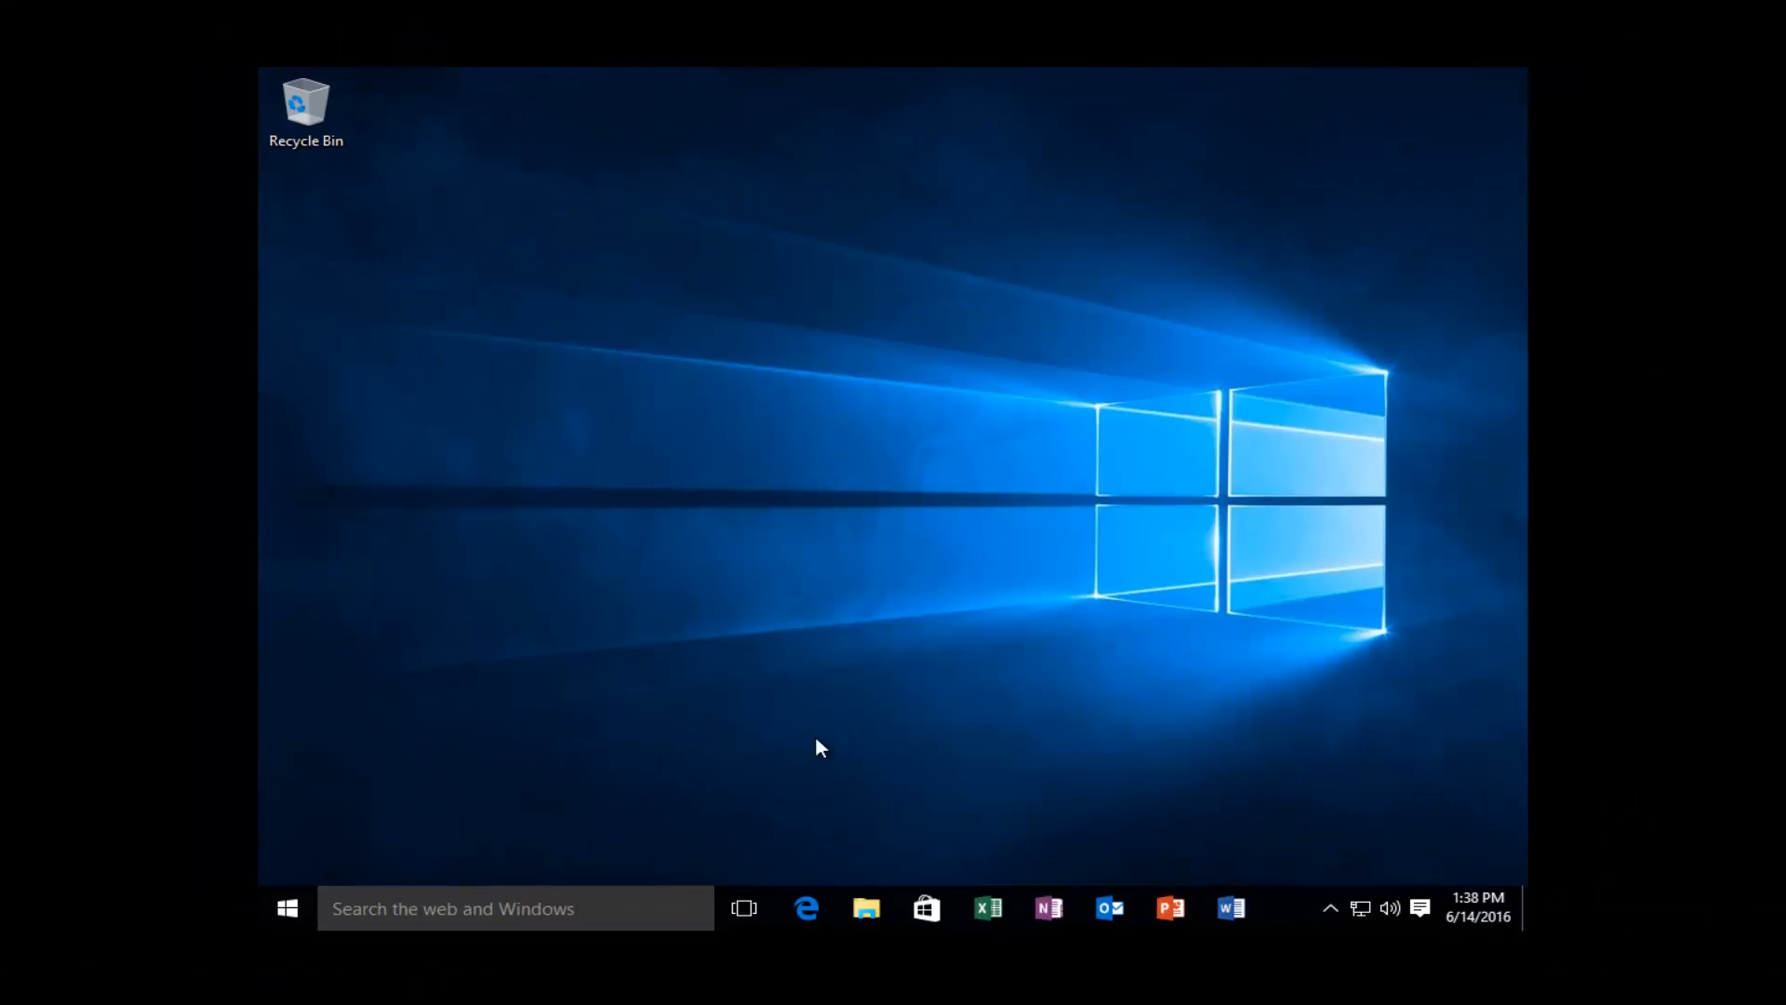